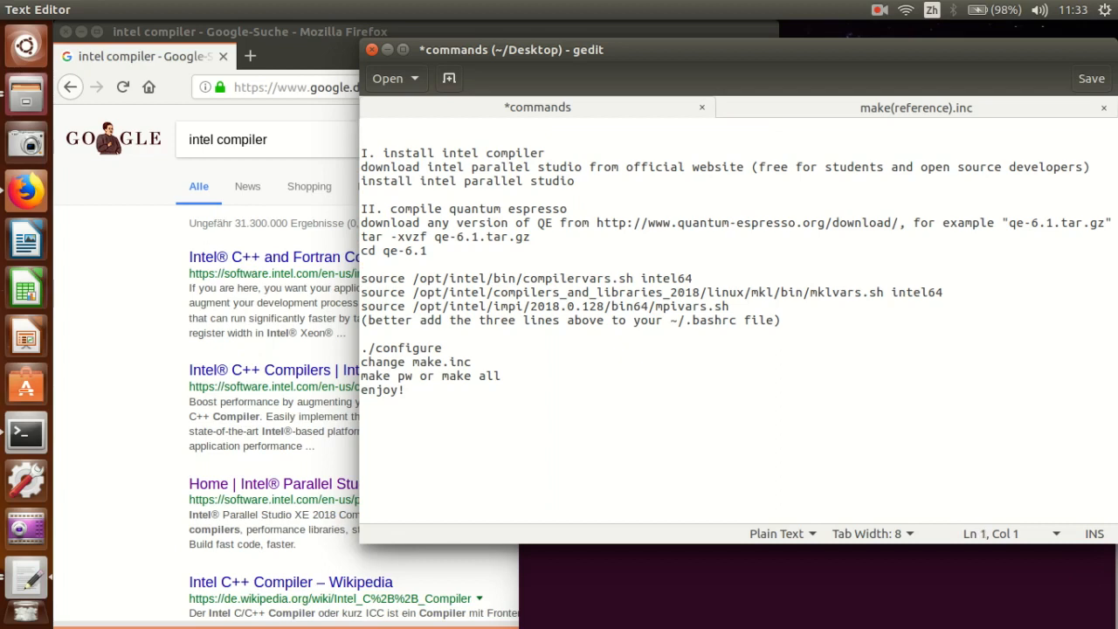
# Add note lines: fortran, cpp, compiler, gnu compiler and intel compiler.
pyautogui.write('fortran')
pyautogui.write('c')
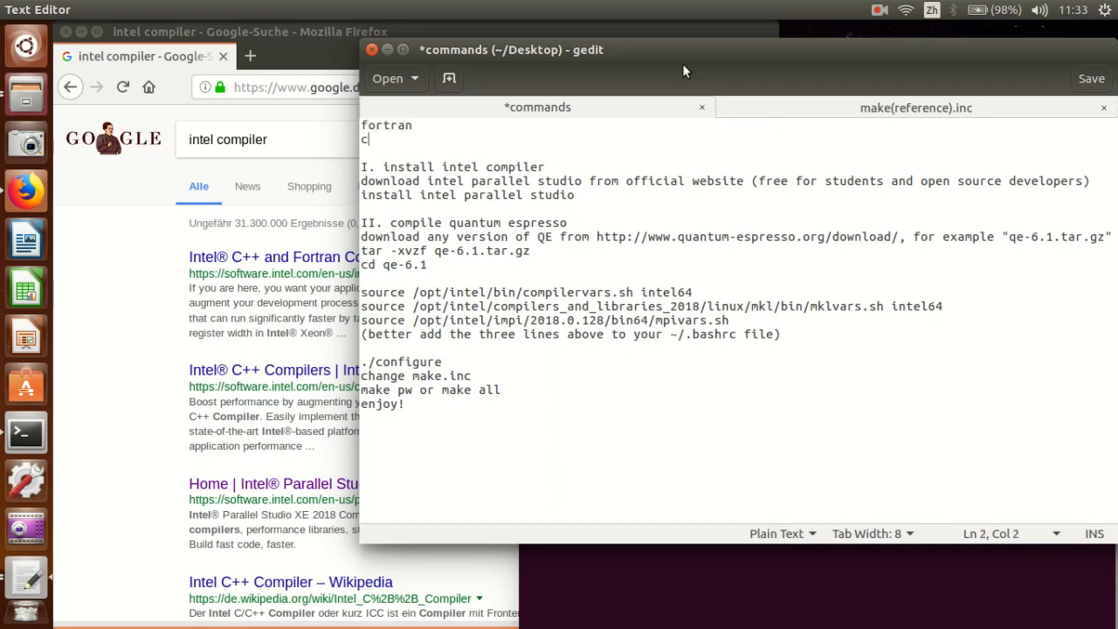
pyautogui.write('pp')
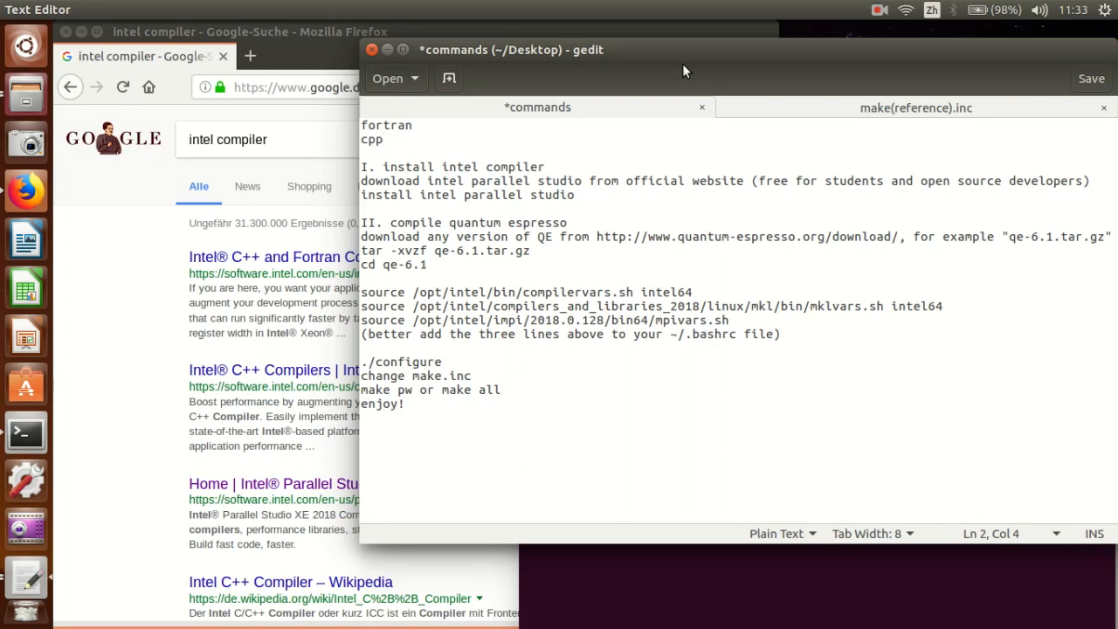
pyautogui.write('c')
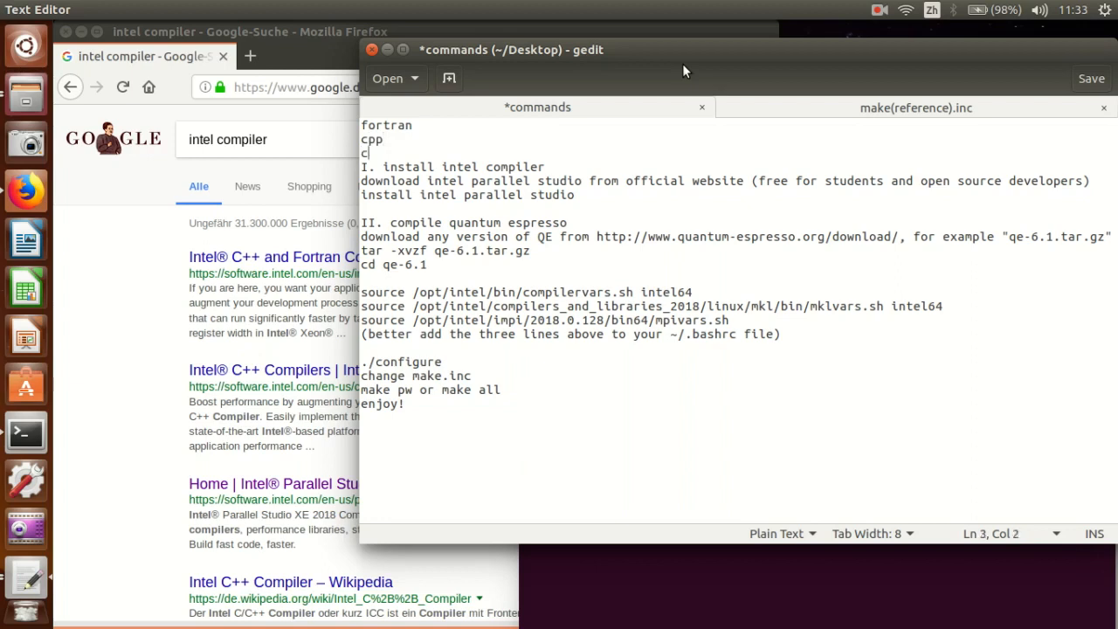
pyautogui.write('ompiler')
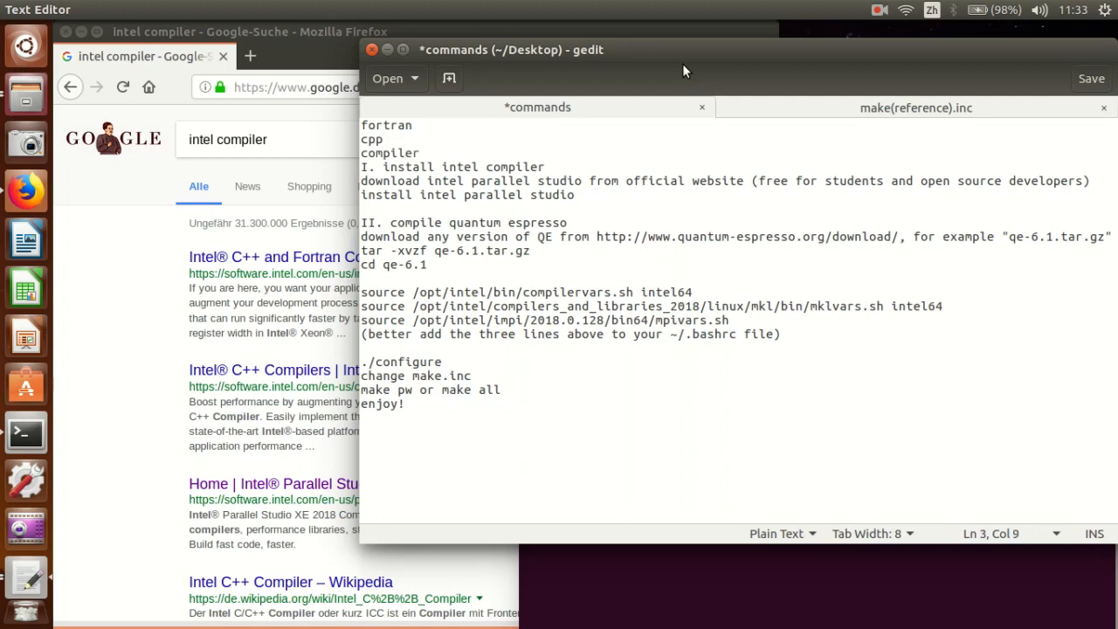
pyautogui.write('gn')
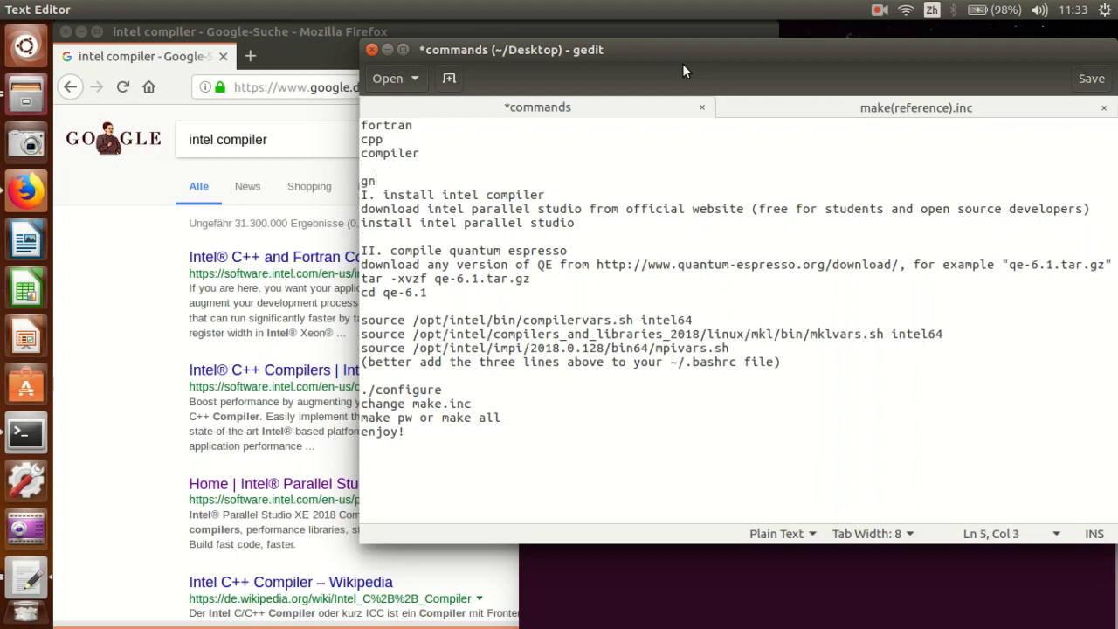
pyautogui.write('u compiler')
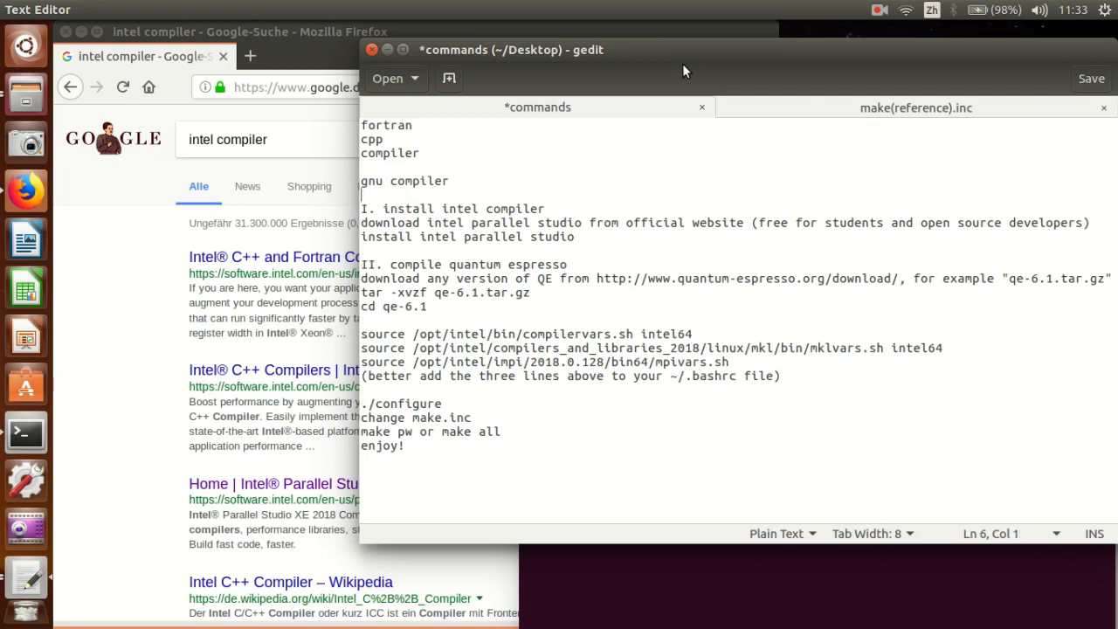
pyautogui.write('intel com')
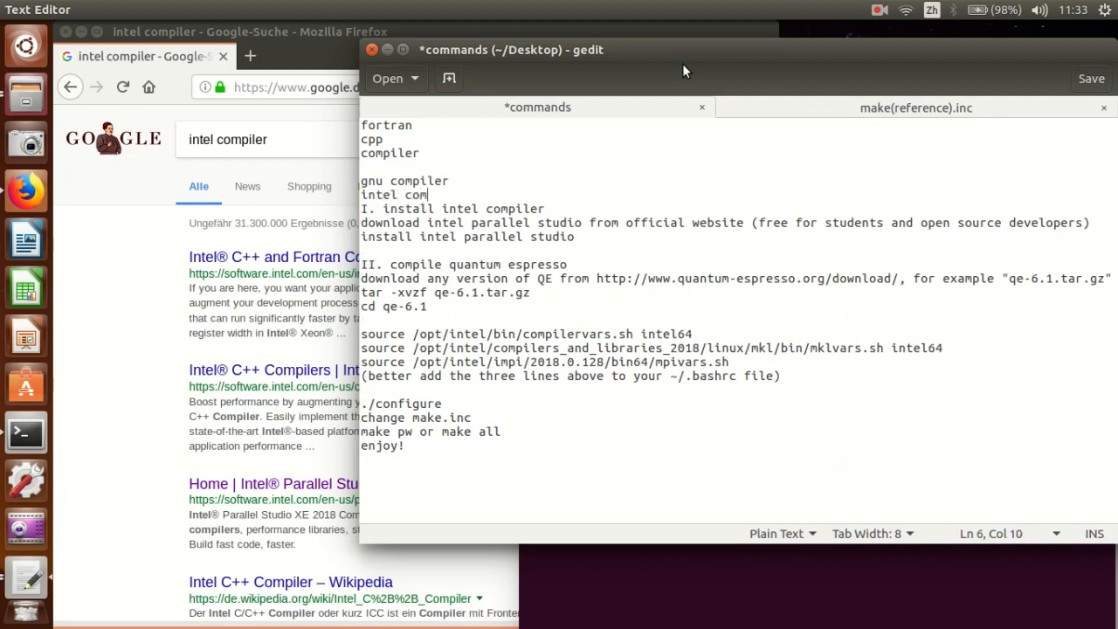
pyautogui.write('piler')
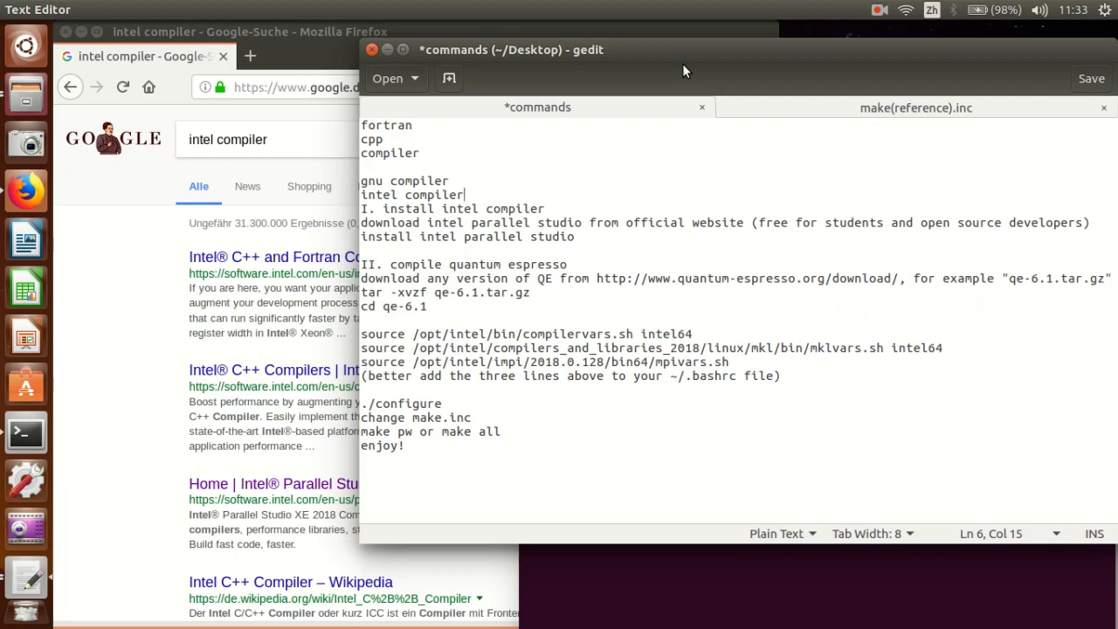
pyautogui.moveTo(758, 217)
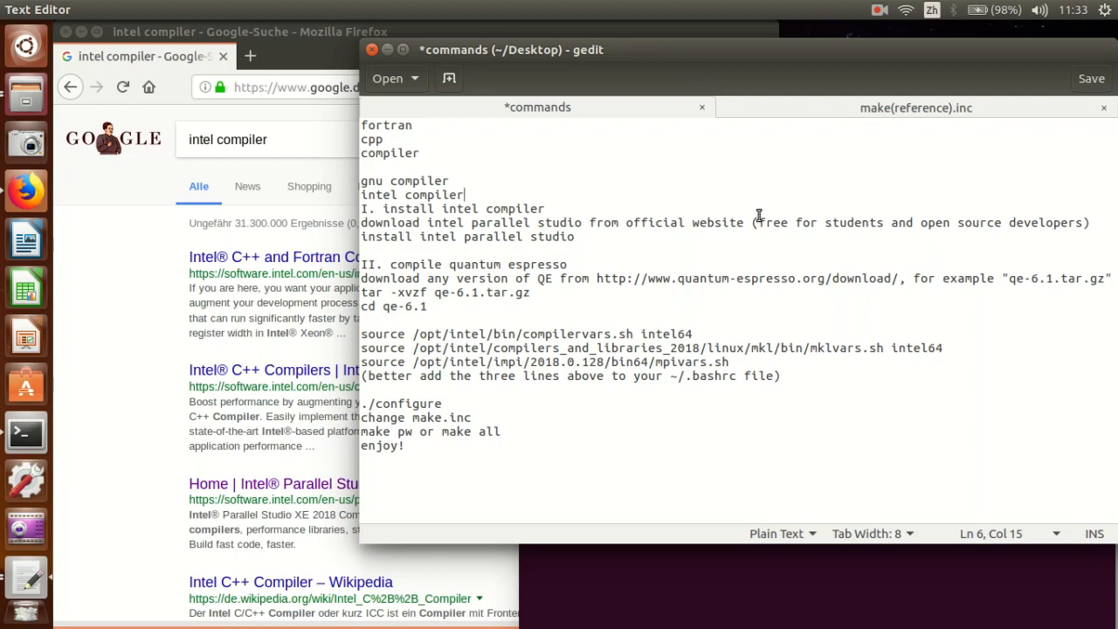
# Highlight the remark about free student licences for the Intel compiler.
pyautogui.click(1074, 222)
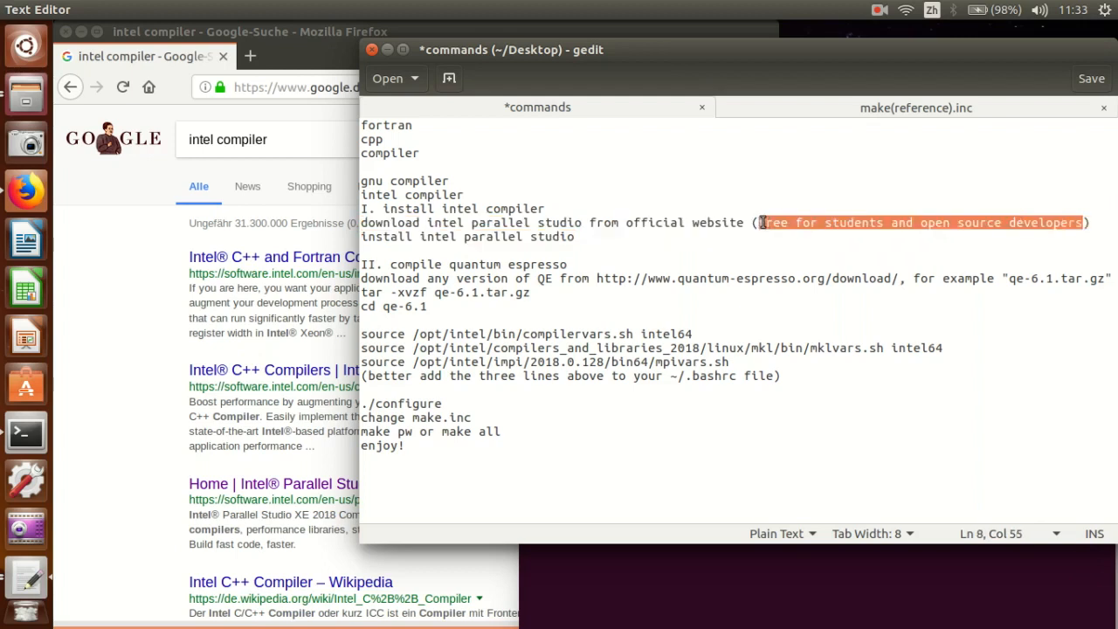
pyautogui.click(467, 194)
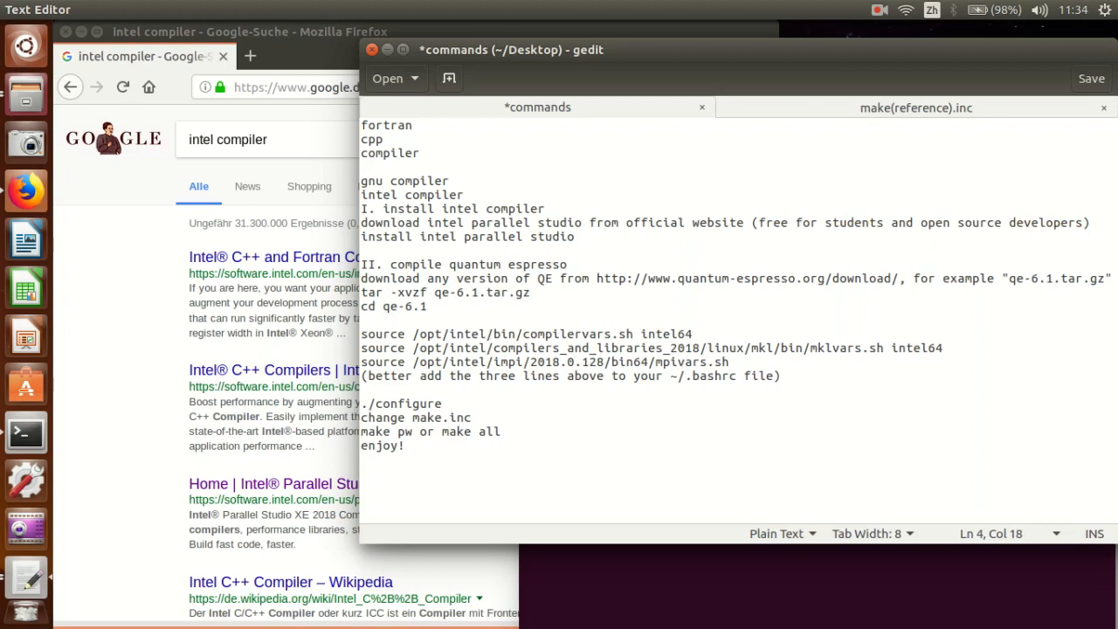
# Add 'serial' and 'parallel' column headings above the compiler notes.
pyautogui.write('serial')
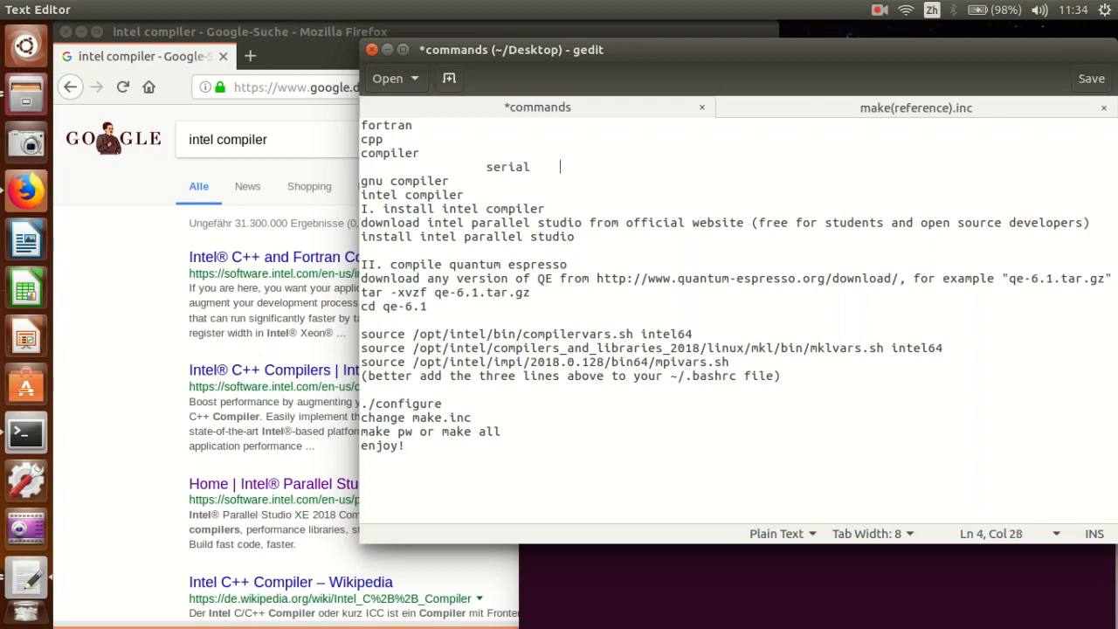
pyautogui.write('parall')
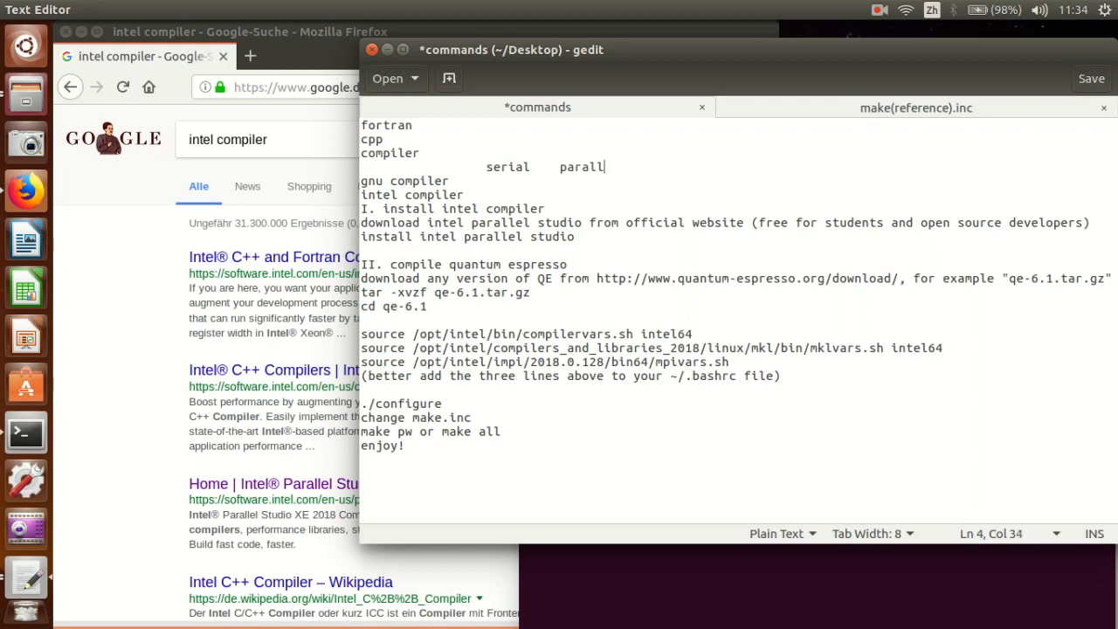
pyautogui.write('el')
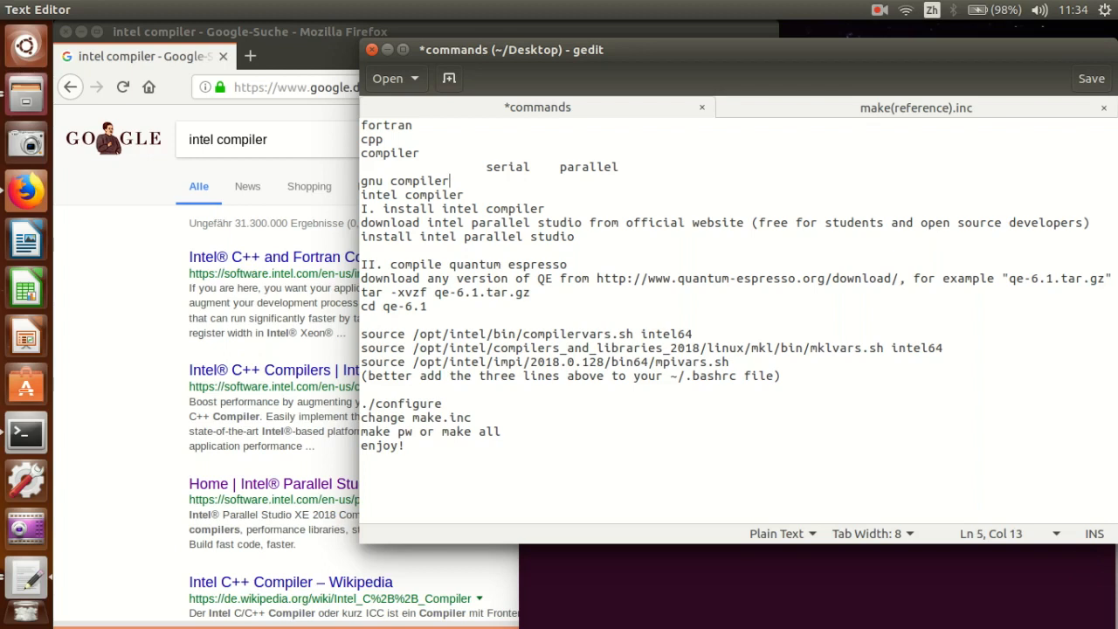
pyautogui.write('"  "')
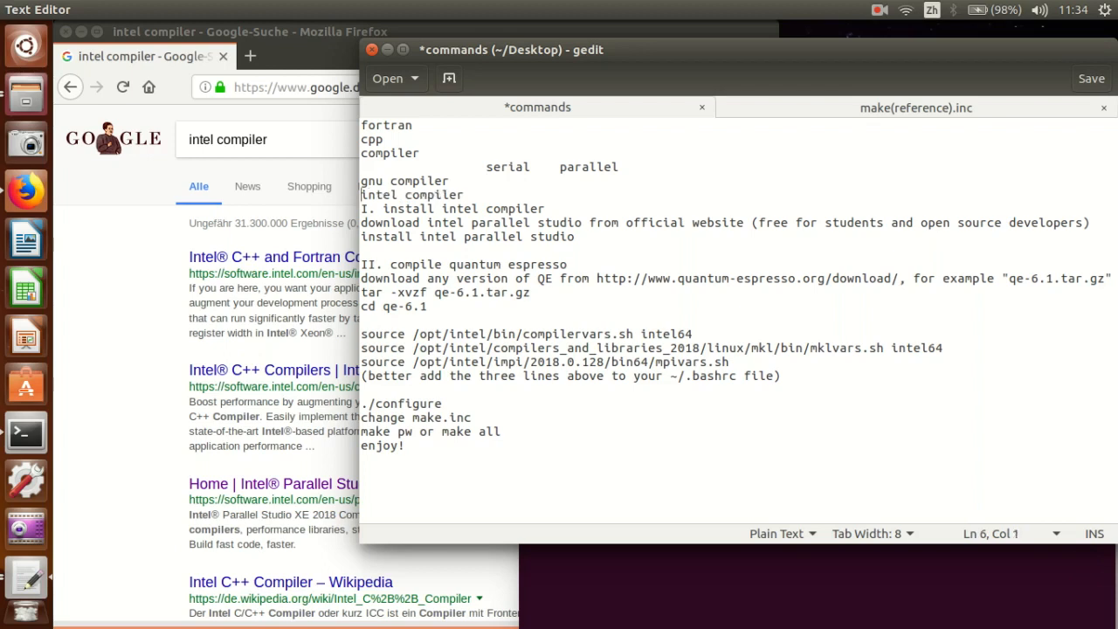
pyautogui.click(454, 180)
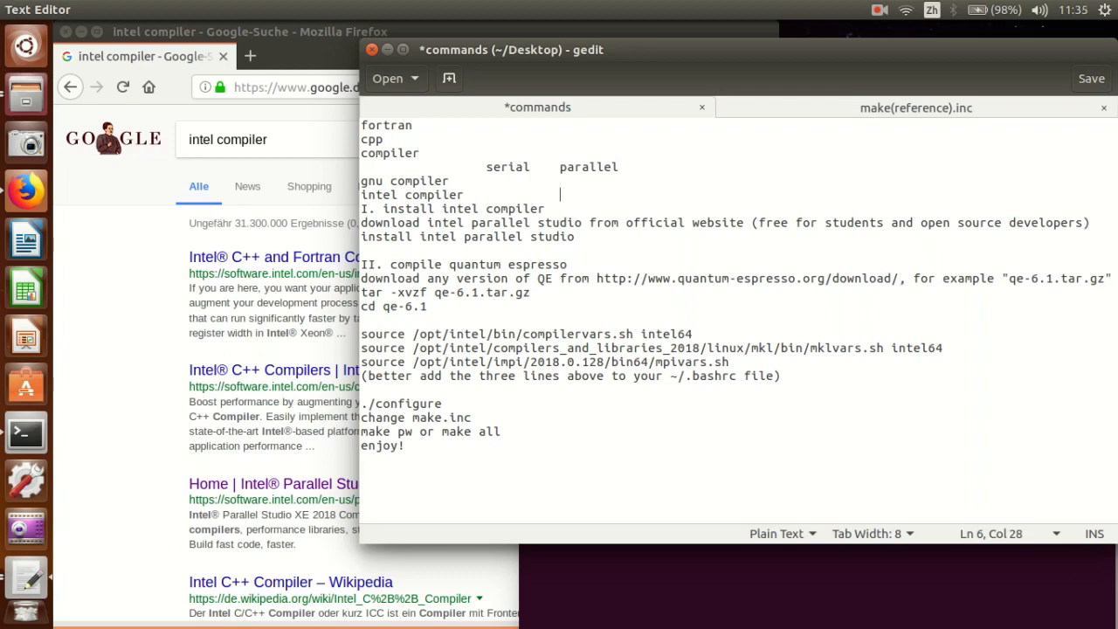
pyautogui.moveTo(580, 181)
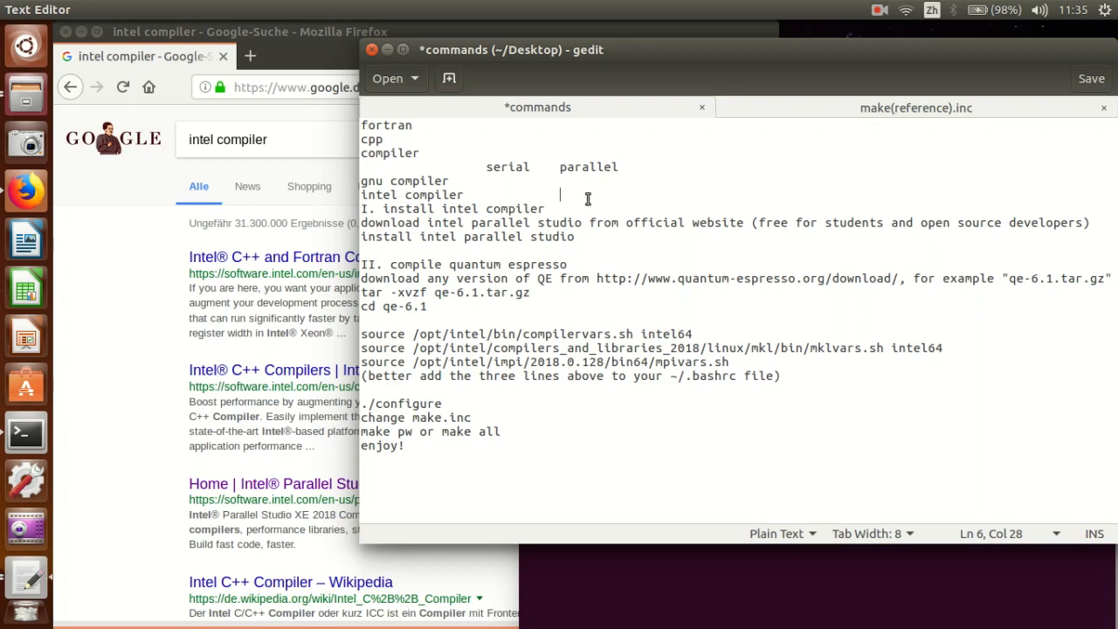
pyautogui.moveTo(503, 200)
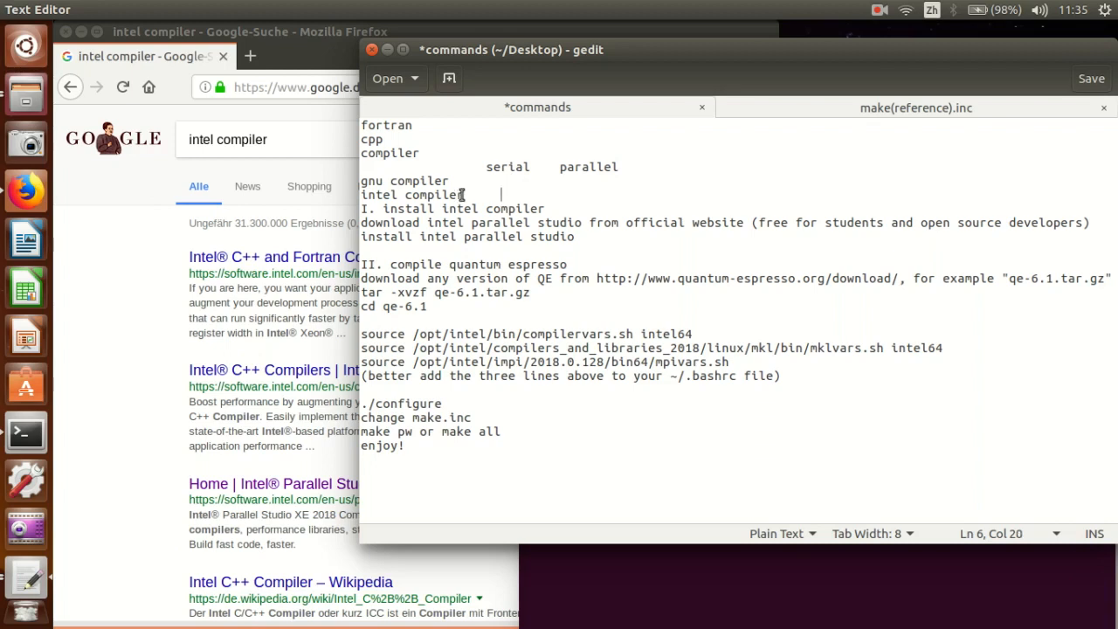
# Mark the intel compiler line as 'recommended' and start a new line below.
pyautogui.click(465, 194)
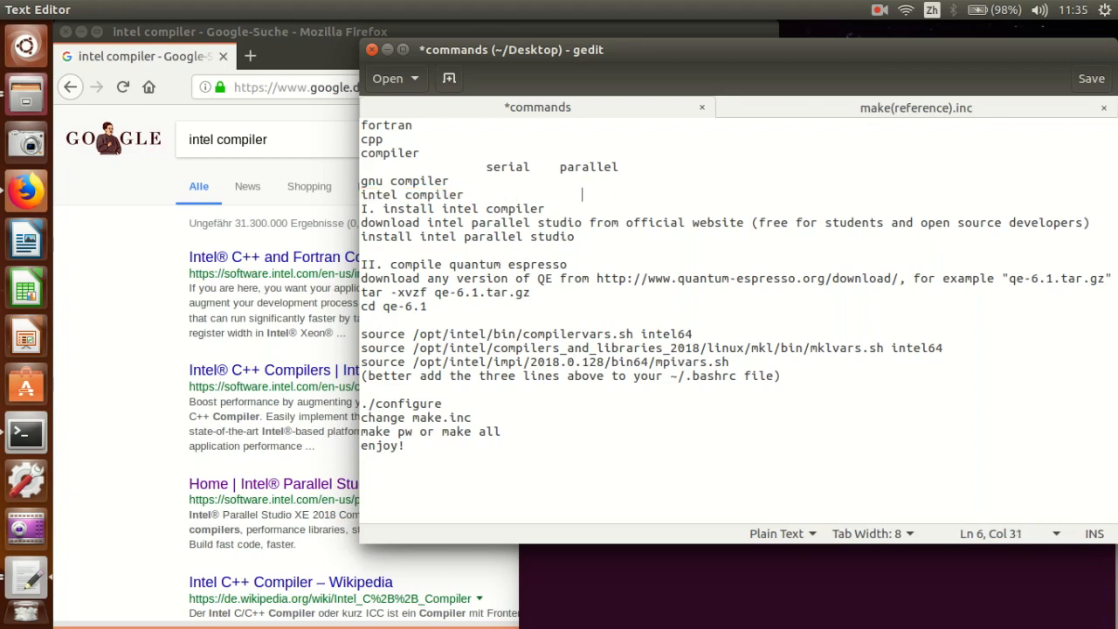
pyautogui.write('reco')
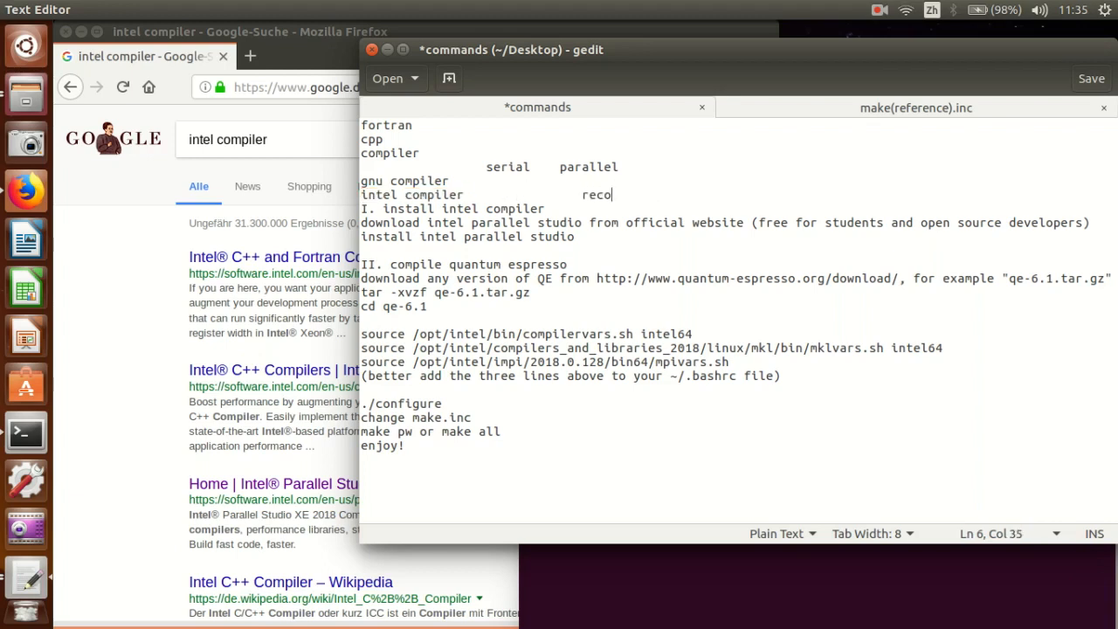
pyautogui.write('mm')
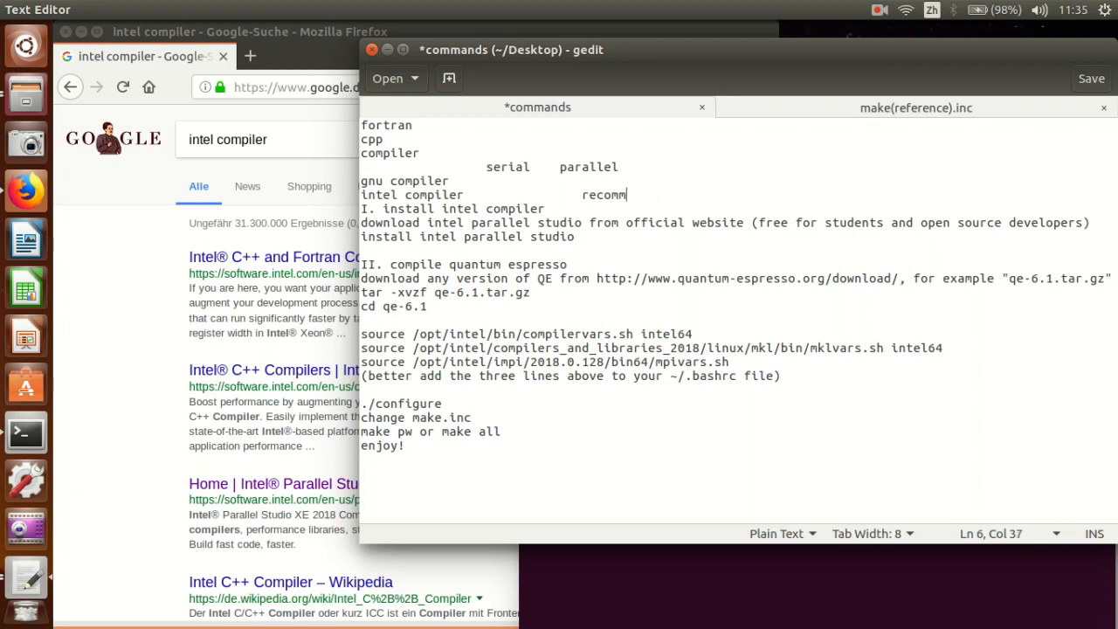
pyautogui.write('ended')
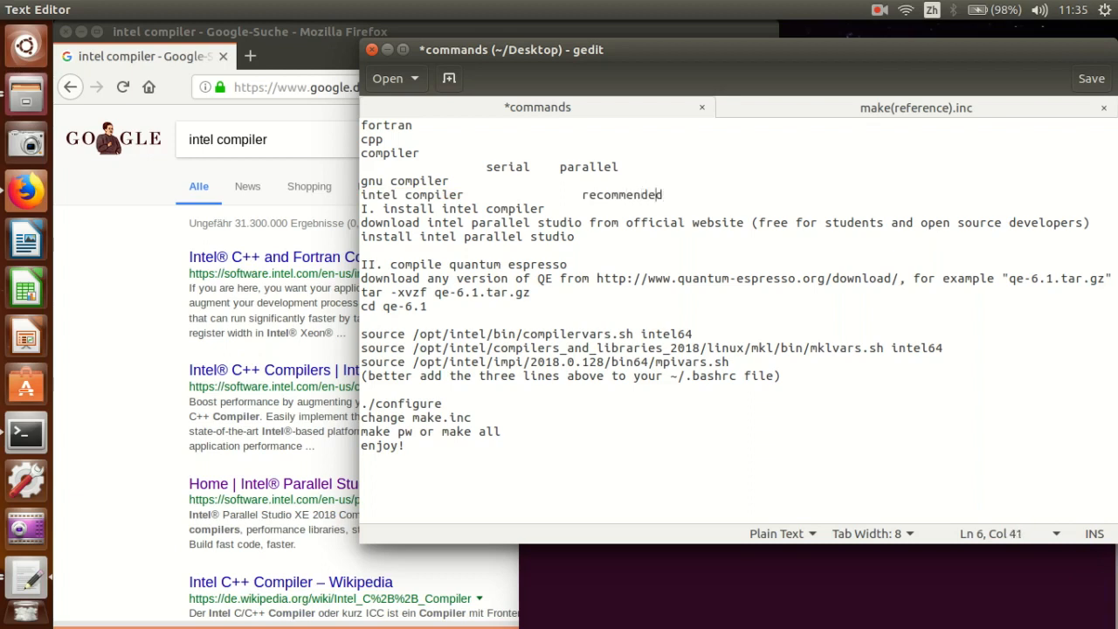
pyautogui.click(582, 194)
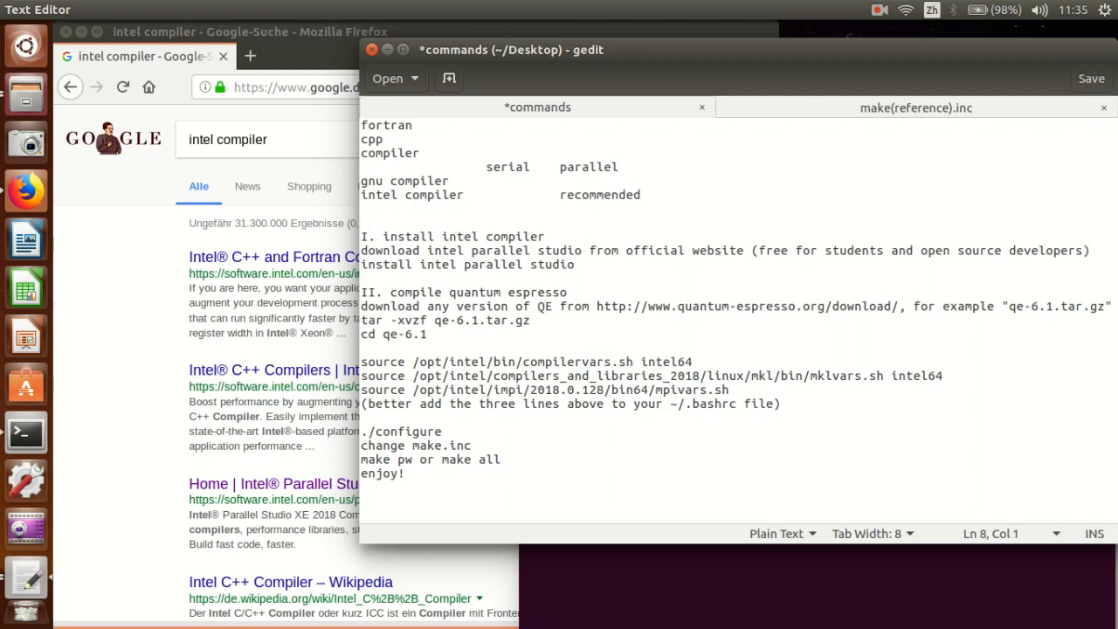
# Add the lines 'intel compiler and intel mpi' and 'intel mkl' to the notes.
pyautogui.write('intel')
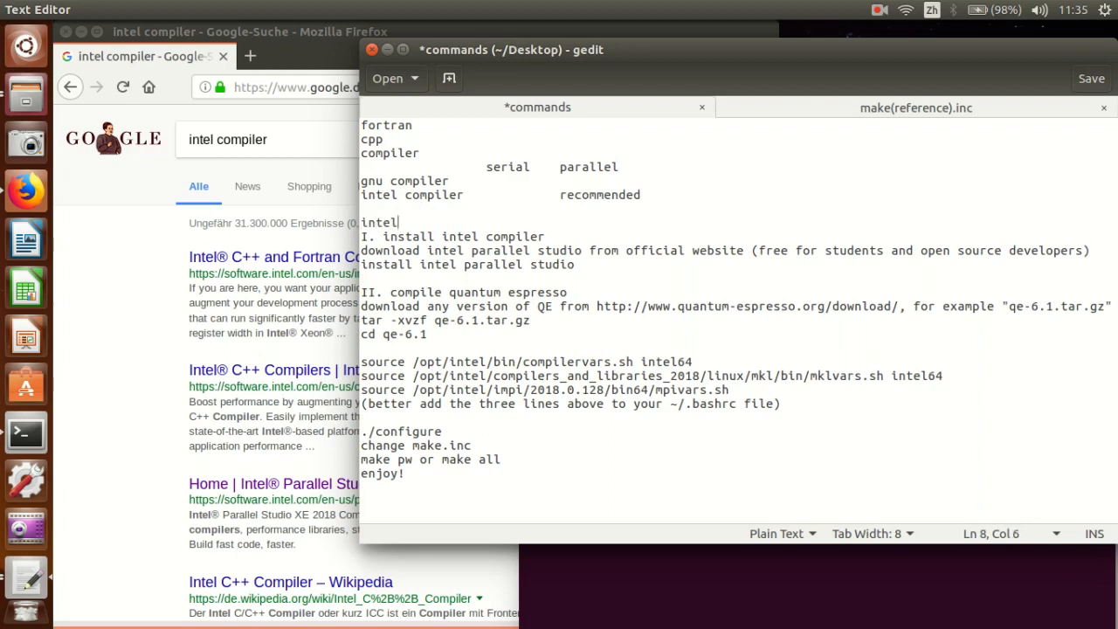
pyautogui.write('compiler')
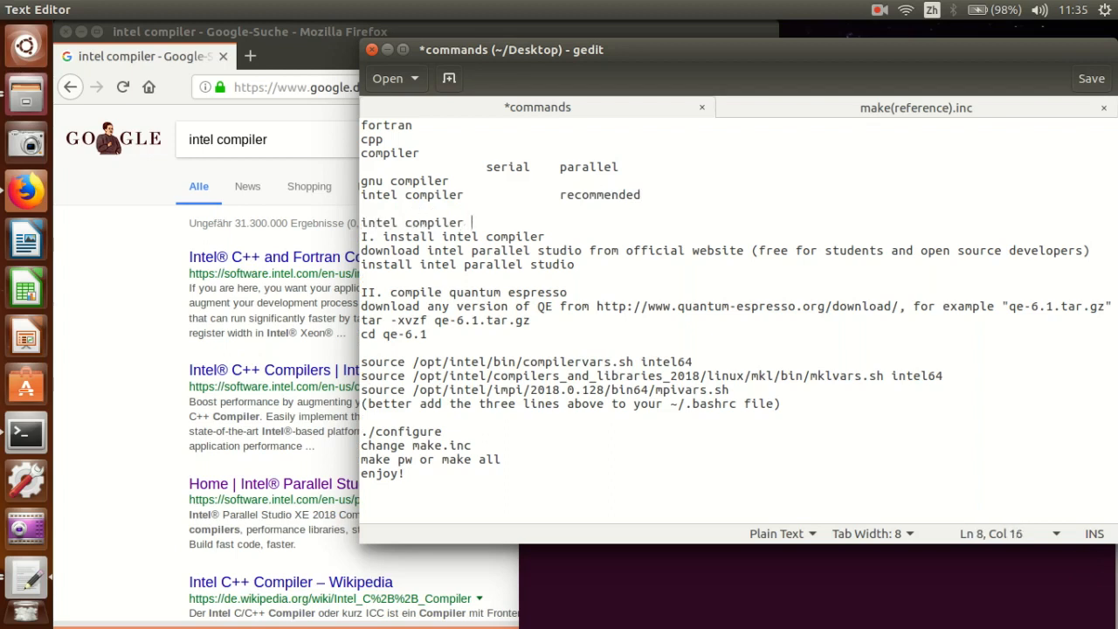
pyautogui.write('and')
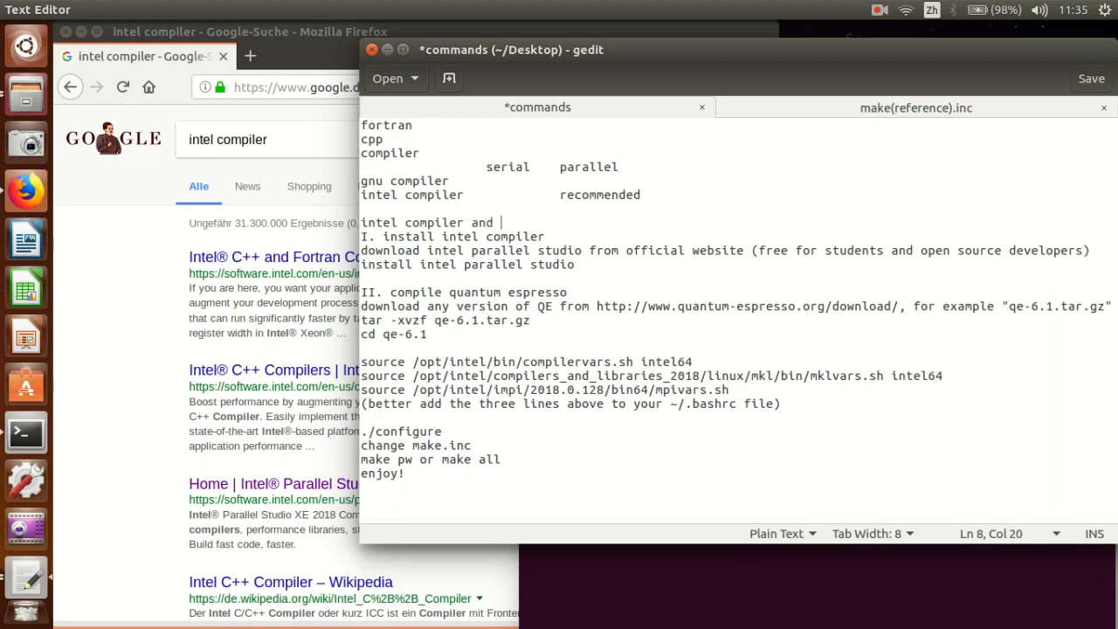
pyautogui.write('intel mpi')
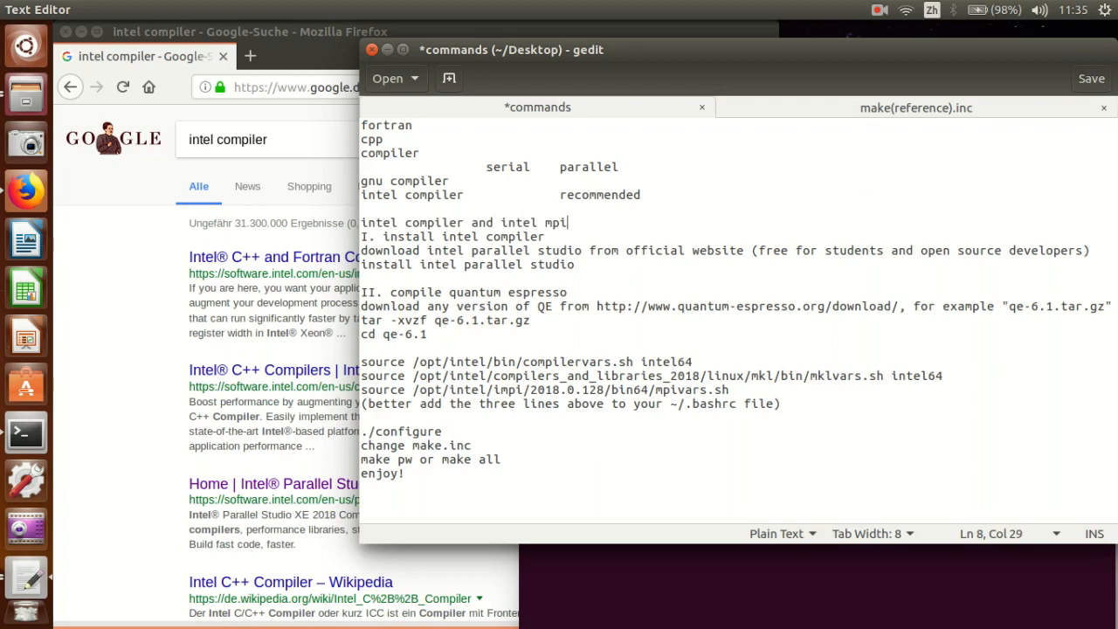
pyautogui.moveTo(559, 166)
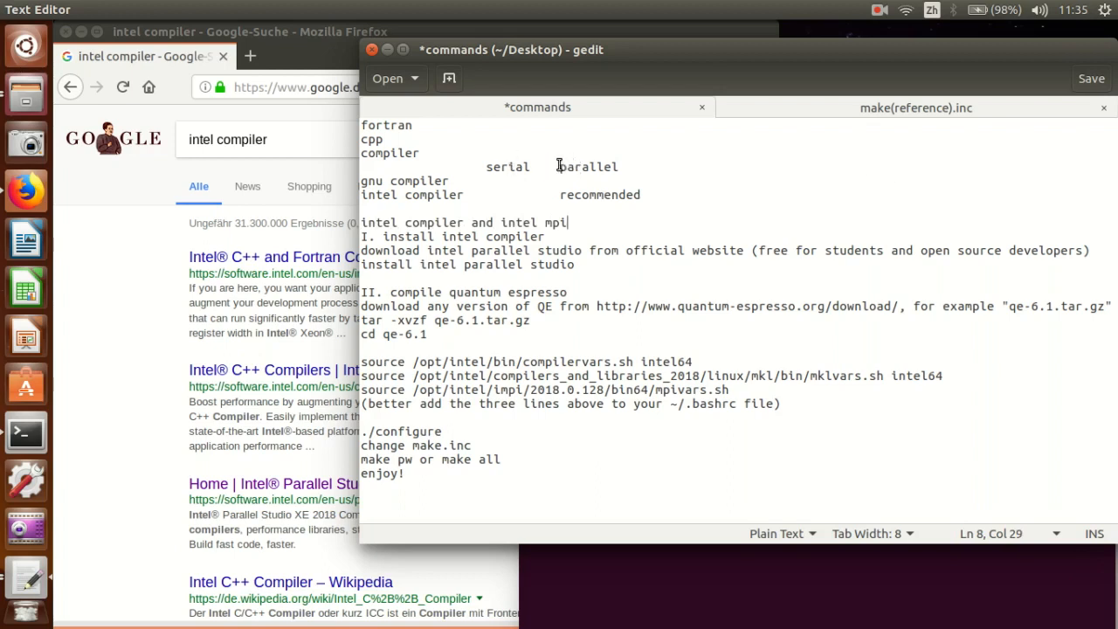
pyautogui.doubleClick(587, 168)
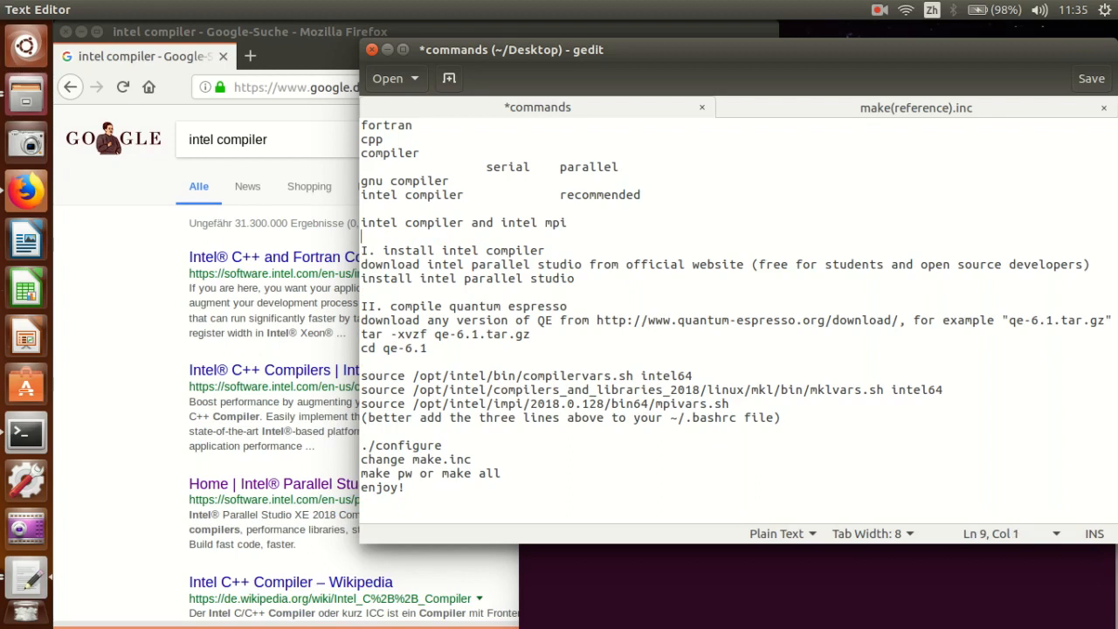
pyautogui.write('intel')
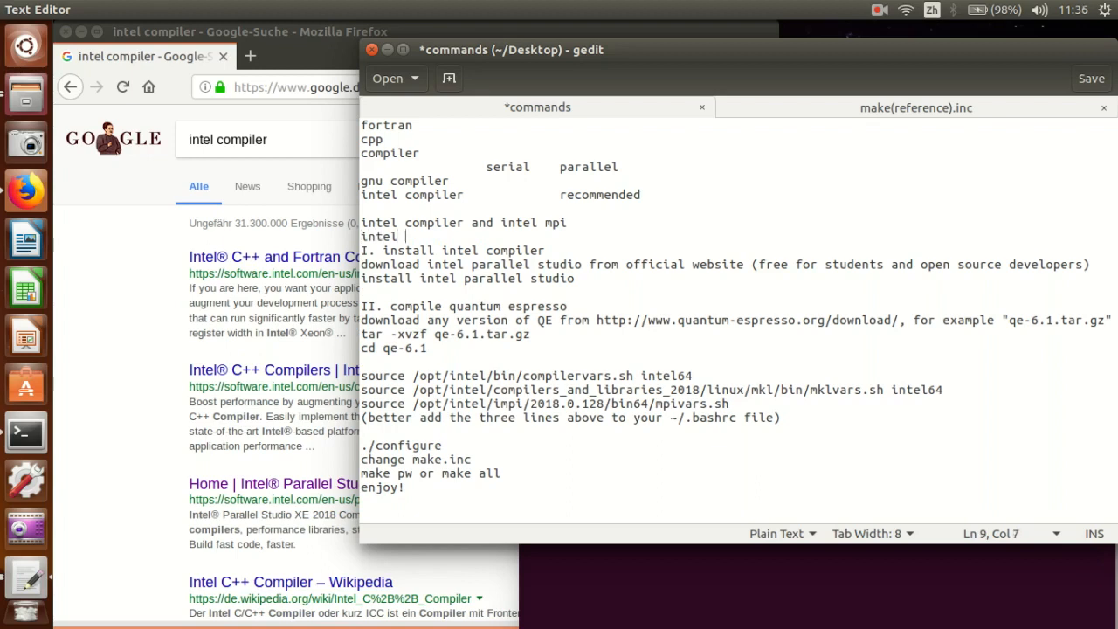
pyautogui.write('mkl')
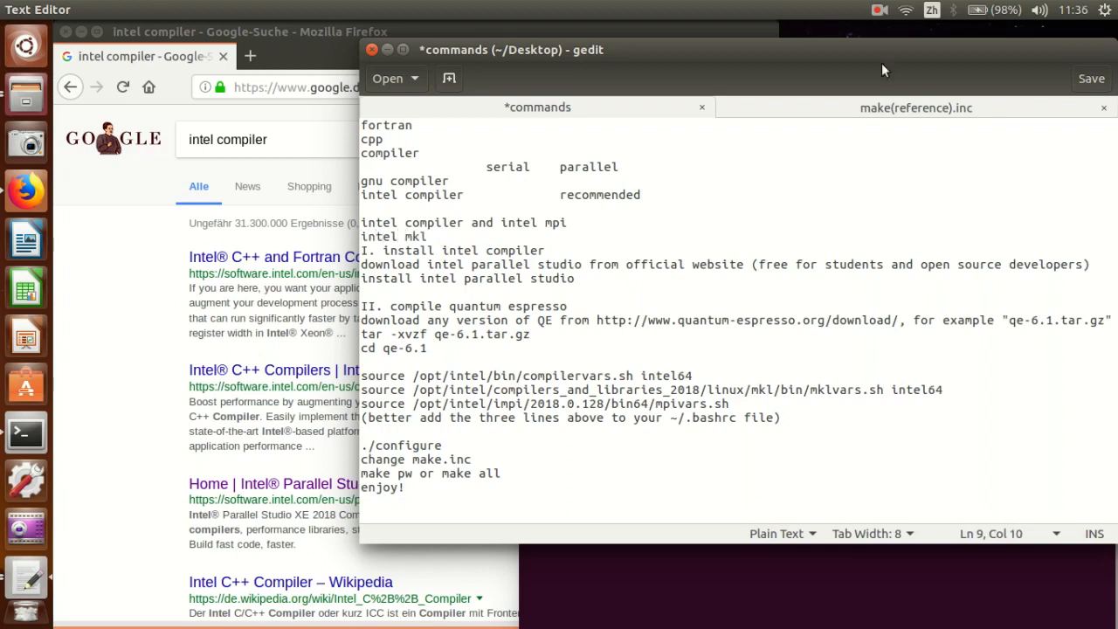
# Move the gedit window aside to reveal the Intel compiler search results.
pyautogui.moveTo(360, 222); pyautogui.dragTo(428, 237)
pyautogui.write('->')
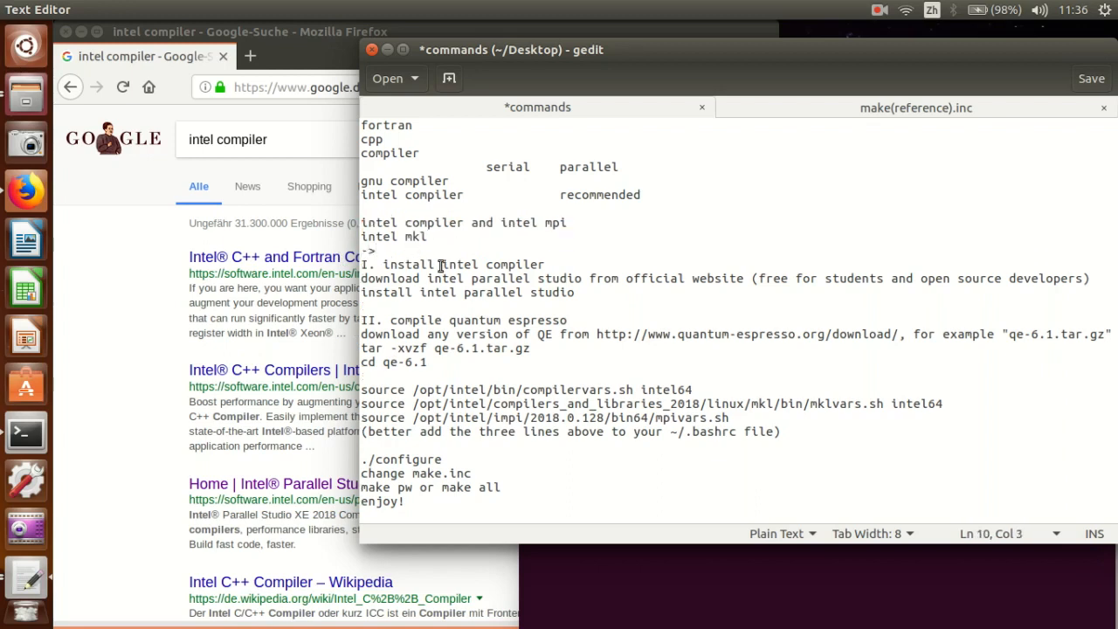
pyautogui.moveTo(426, 278); pyautogui.dragTo(578, 278)
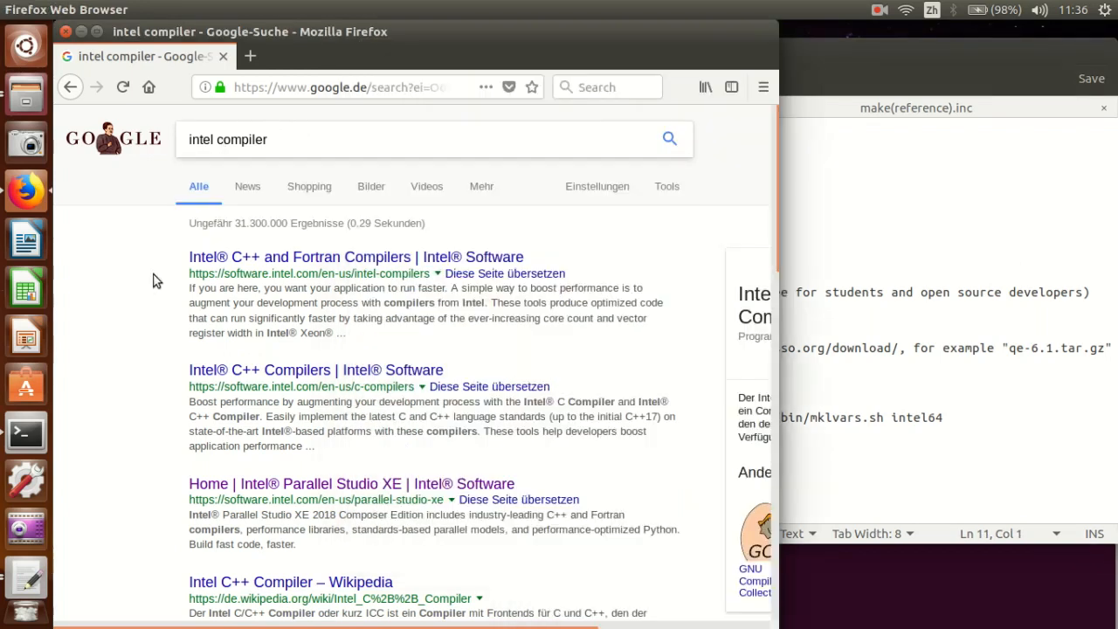
pyautogui.moveTo(294, 486)
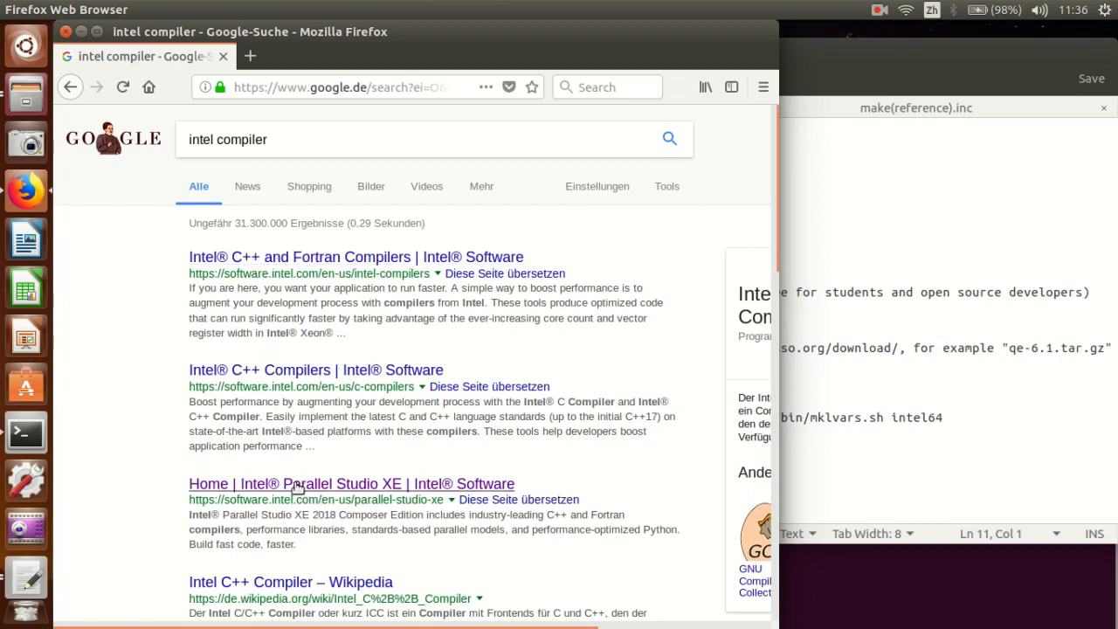
pyautogui.moveTo(311, 489)
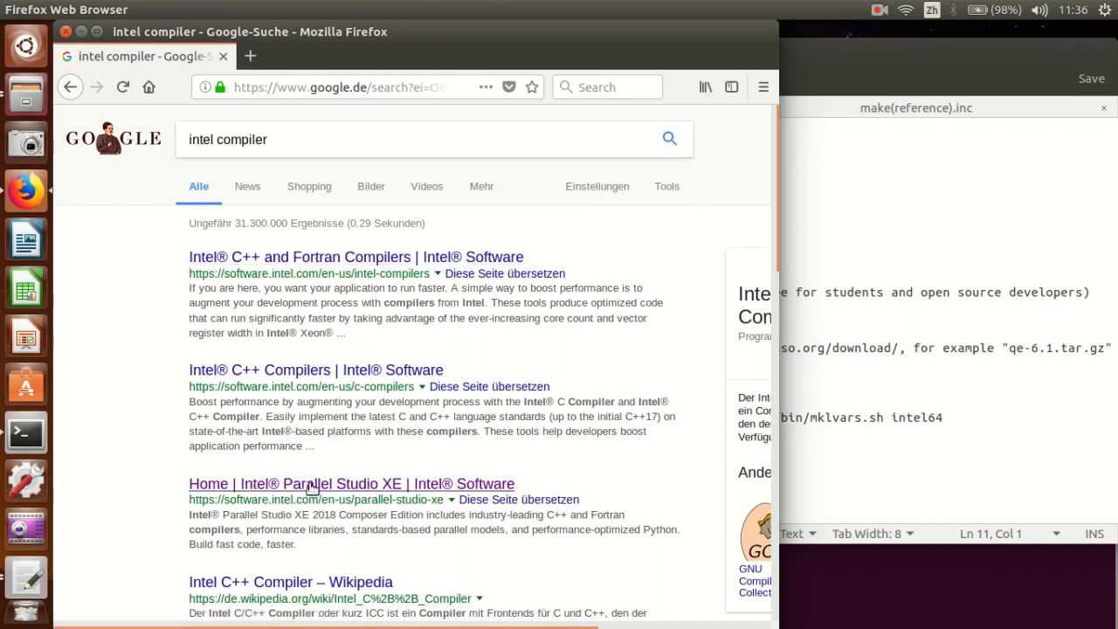
pyautogui.moveTo(316, 489)
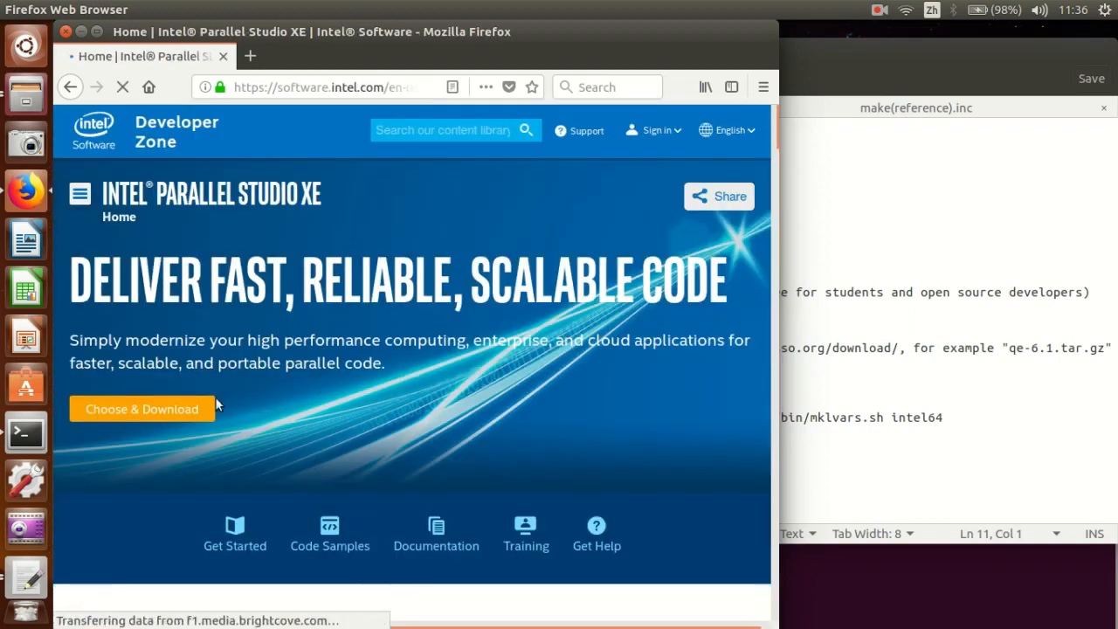
# Reach the free student Linux download page for Intel Parallel Studio XE.
pyautogui.click(140, 409)
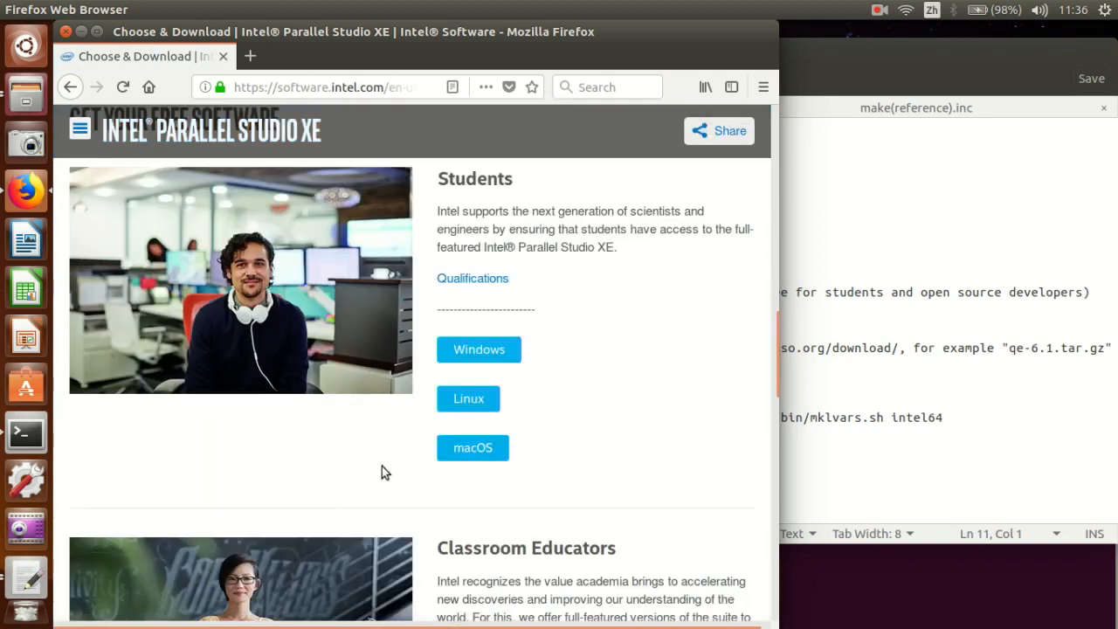
pyautogui.click(468, 398)
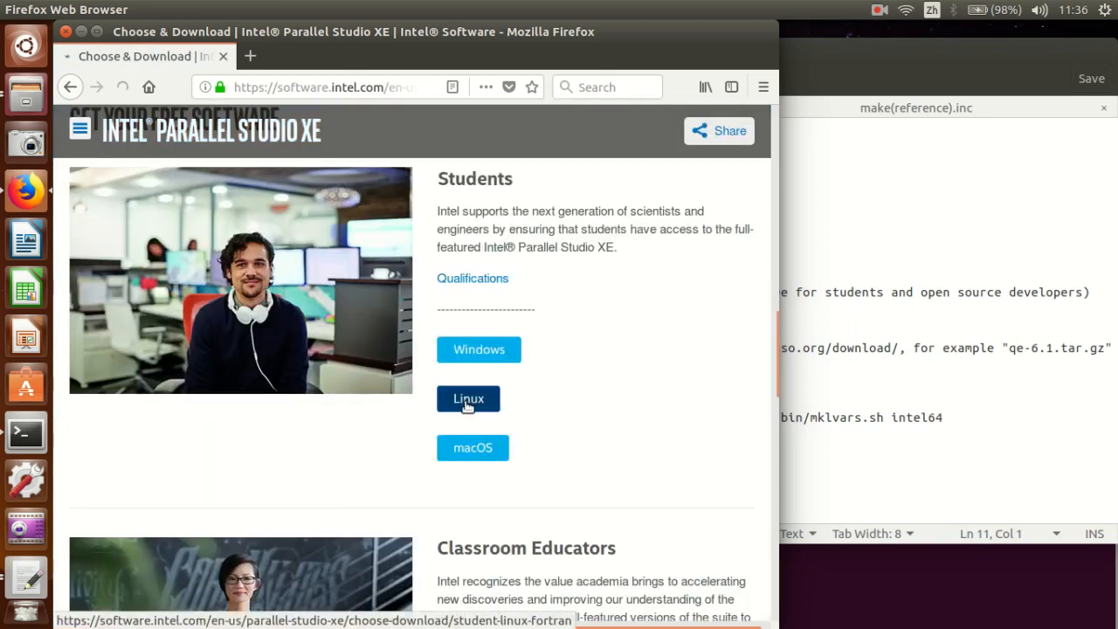
pyautogui.click(468, 398)
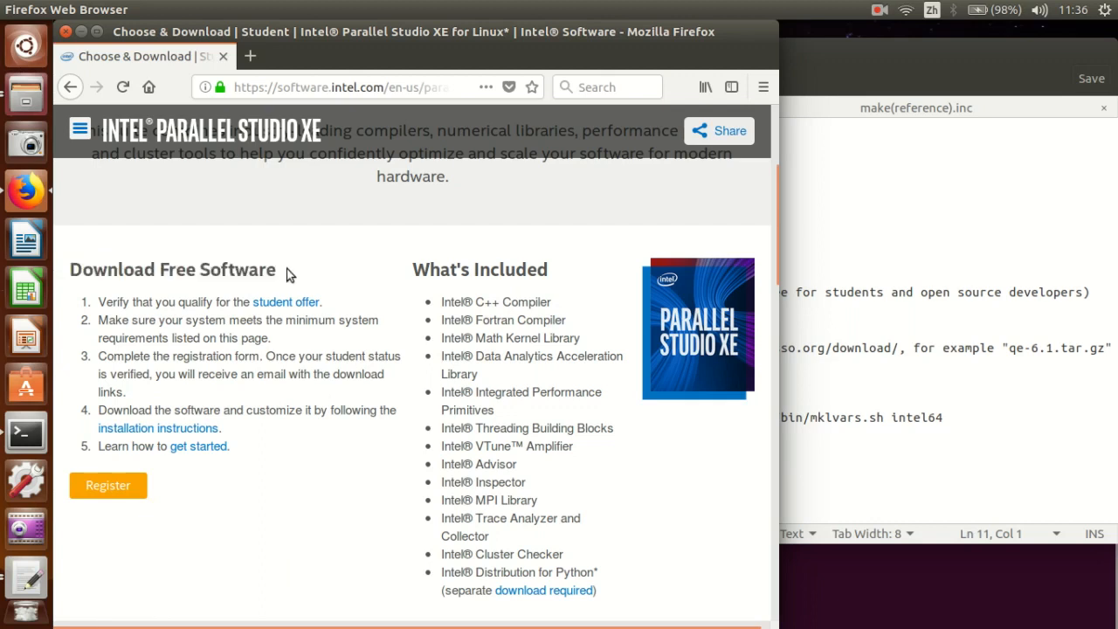
pyautogui.moveTo(417, 295)
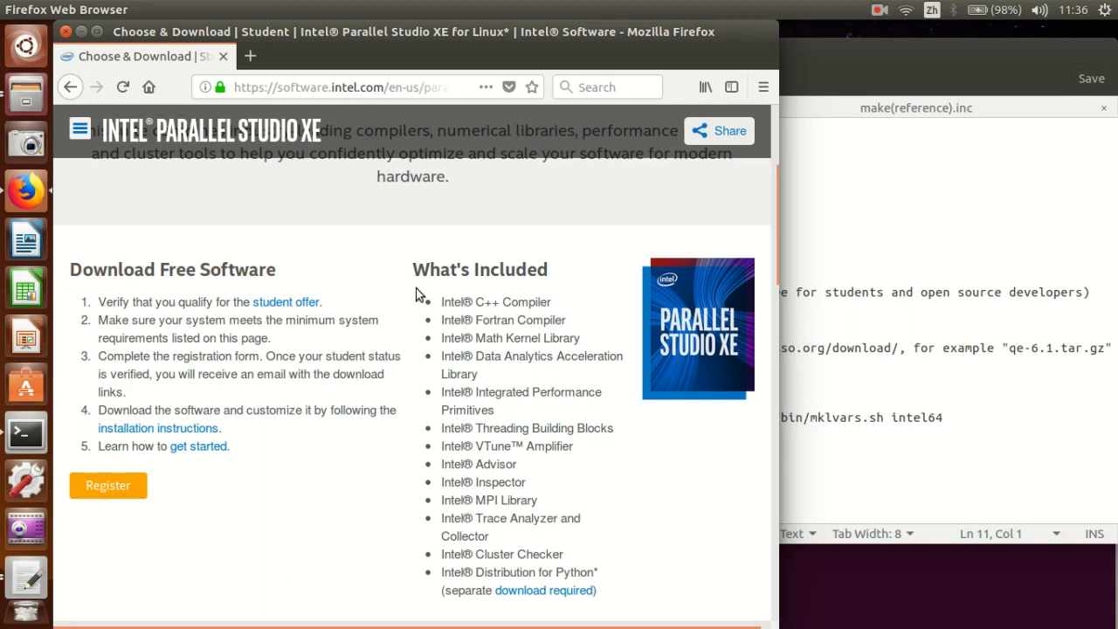
pyautogui.moveTo(429, 304)
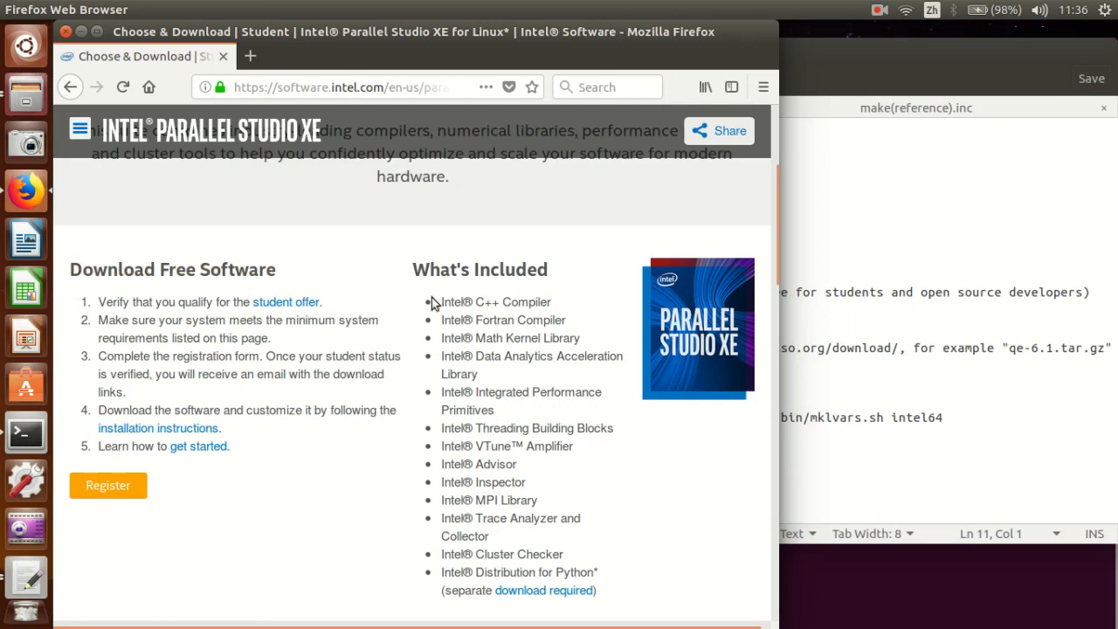
pyautogui.scroll(-3)
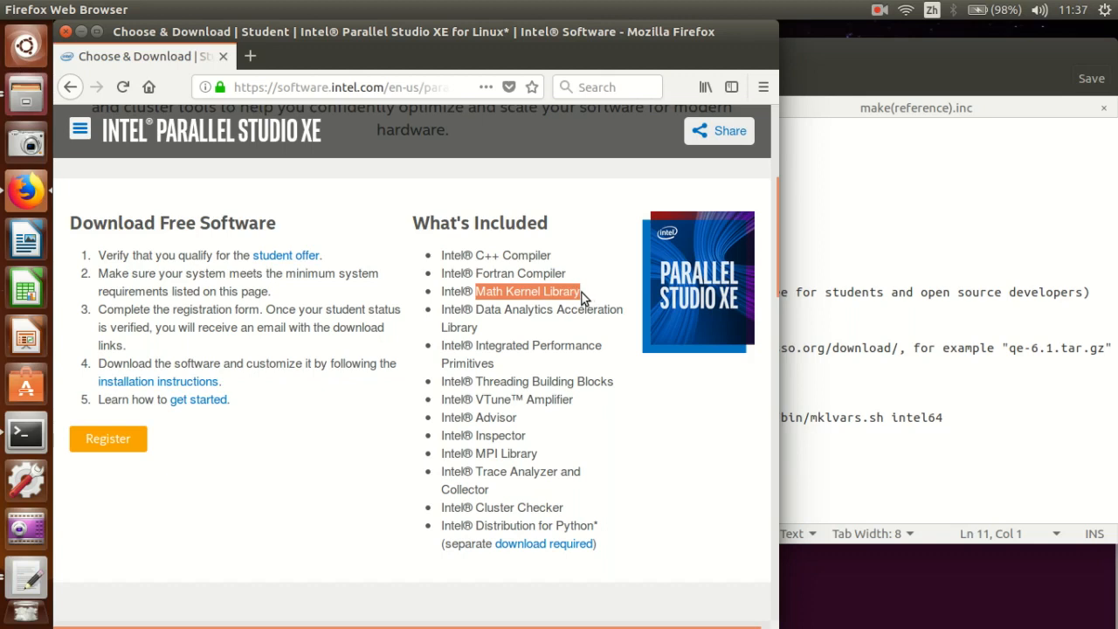
pyautogui.moveTo(517, 461)
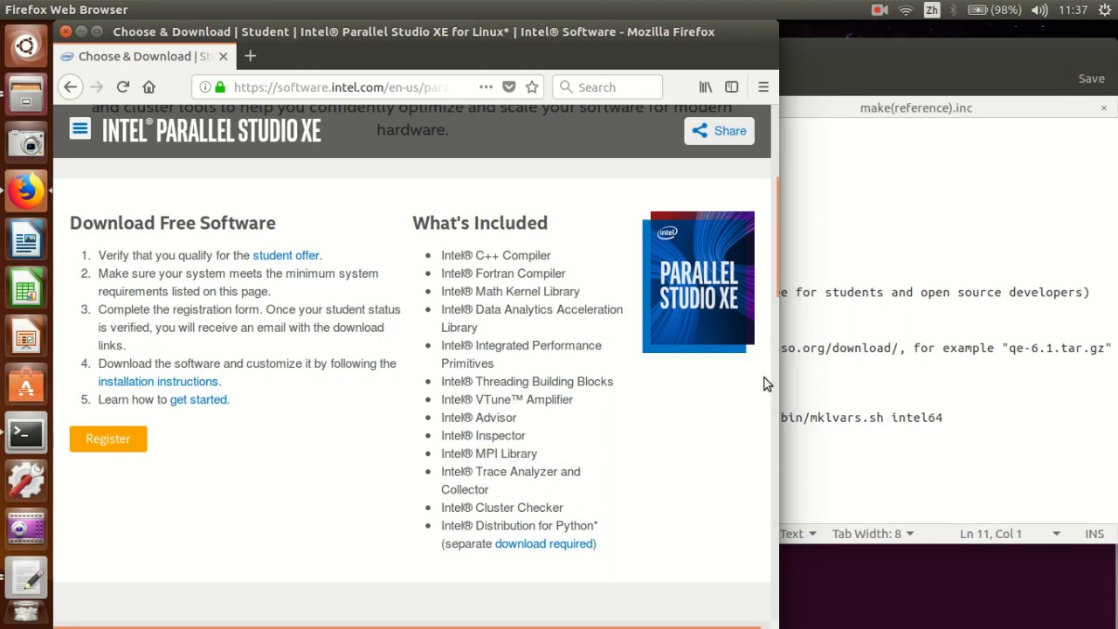
pyautogui.moveTo(905, 252)
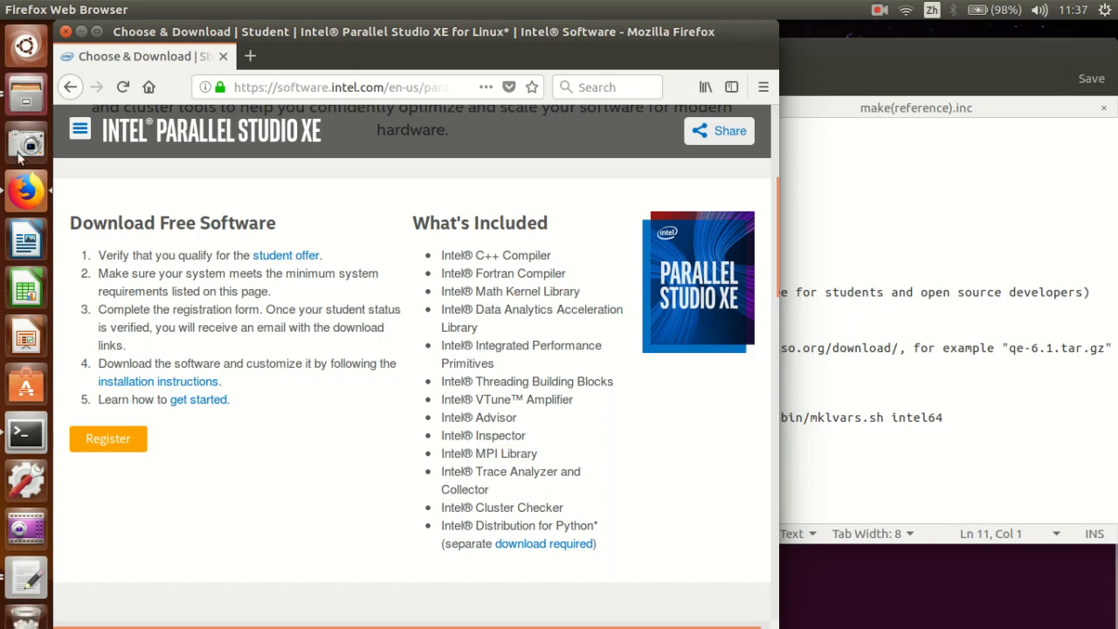
# Start a terminal in the QETutorial folder and list its files.
pyautogui.click(25, 429)
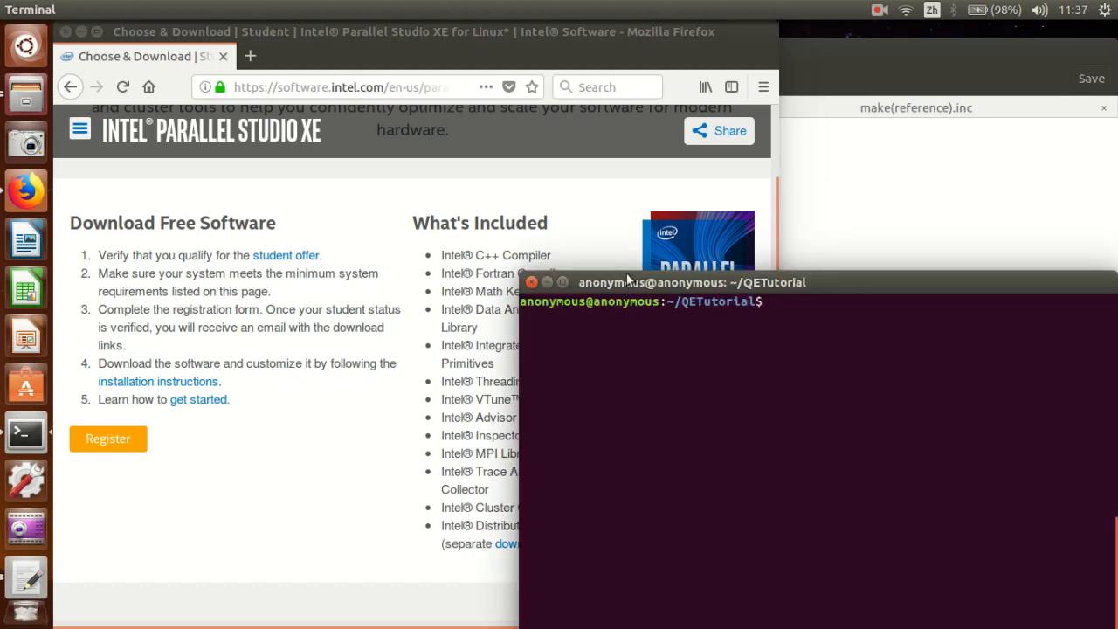
pyautogui.moveTo(650, 282); pyautogui.dragTo(224, 38)
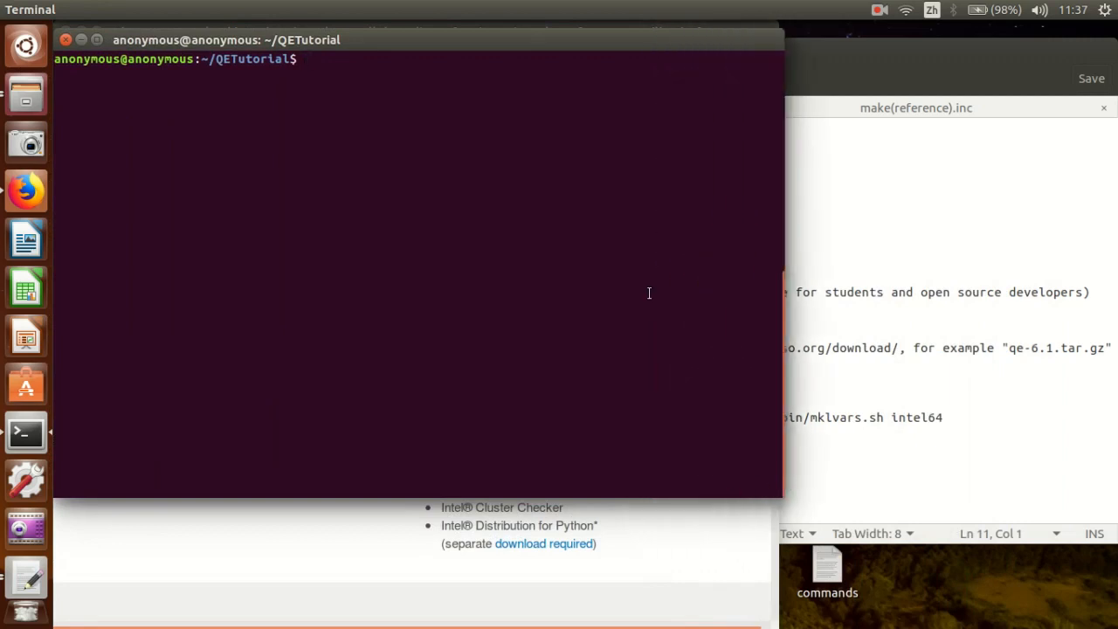
pyautogui.write('ls')
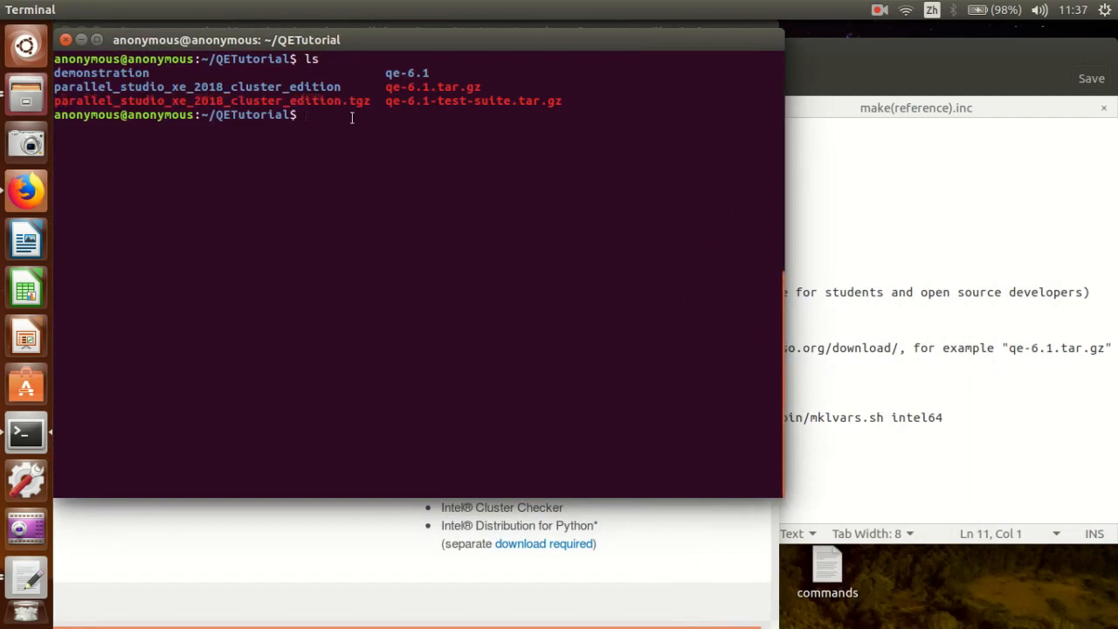
# Begin a tar -zxvf command on the Parallel Studio archive, then abandon it.
pyautogui.write('tar')
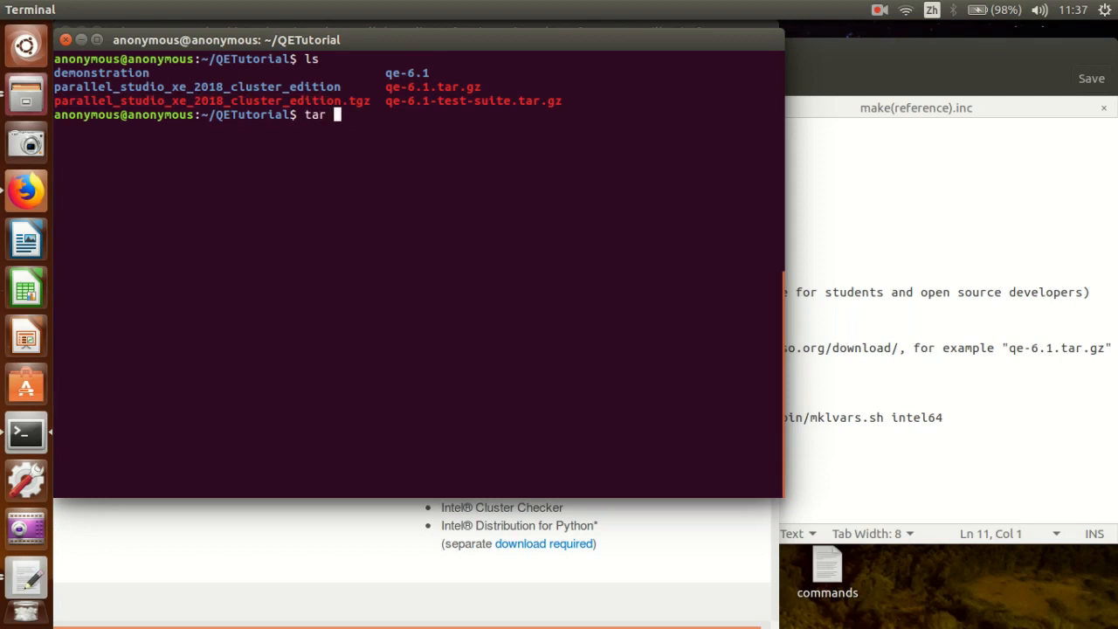
pyautogui.write('-z')
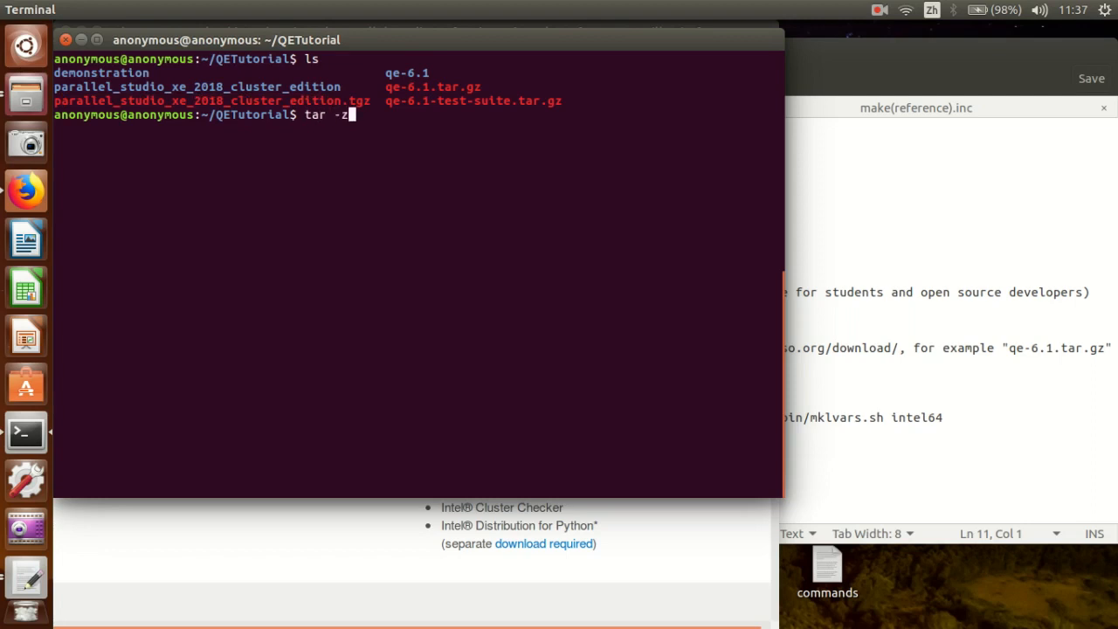
pyautogui.write('xvf')
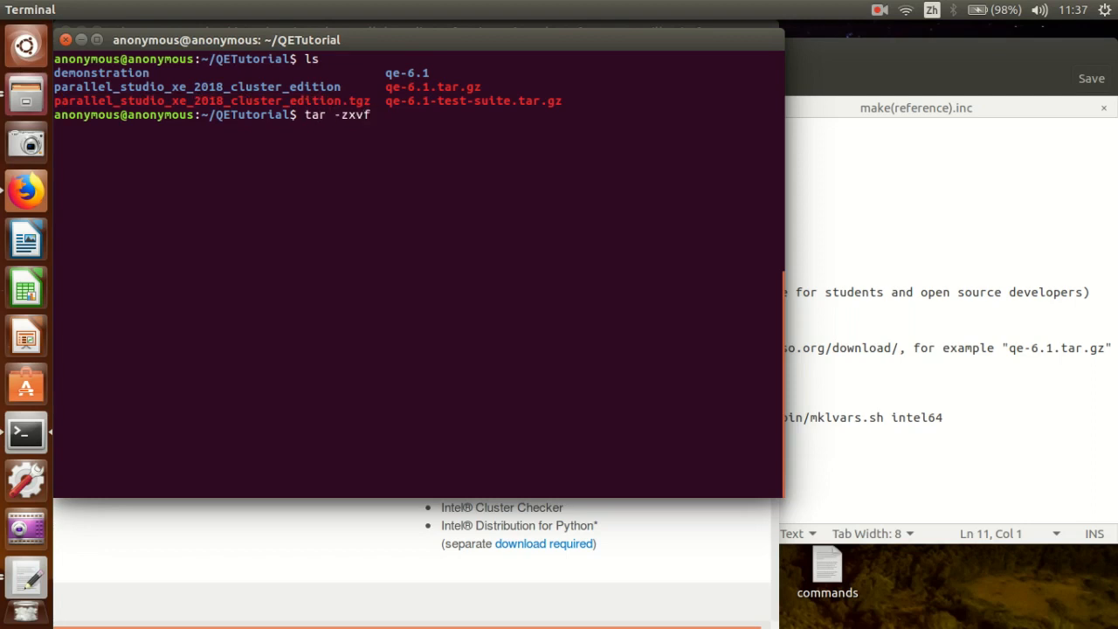
pyautogui.write('parallel_studio_xe_2018_cluster_edition')
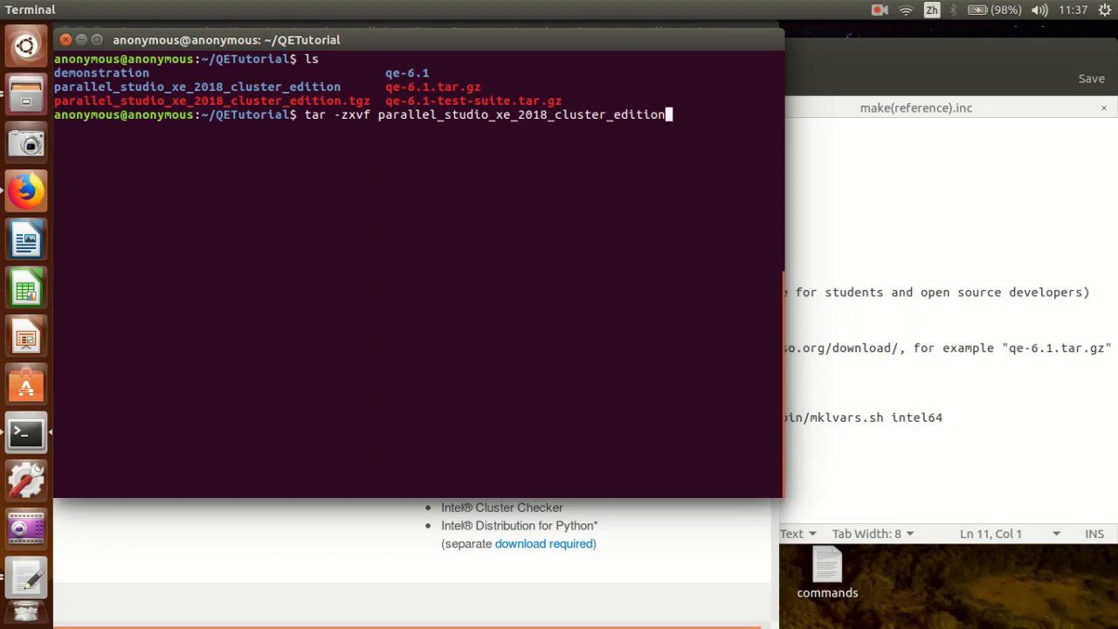
pyautogui.press('BackSpace')
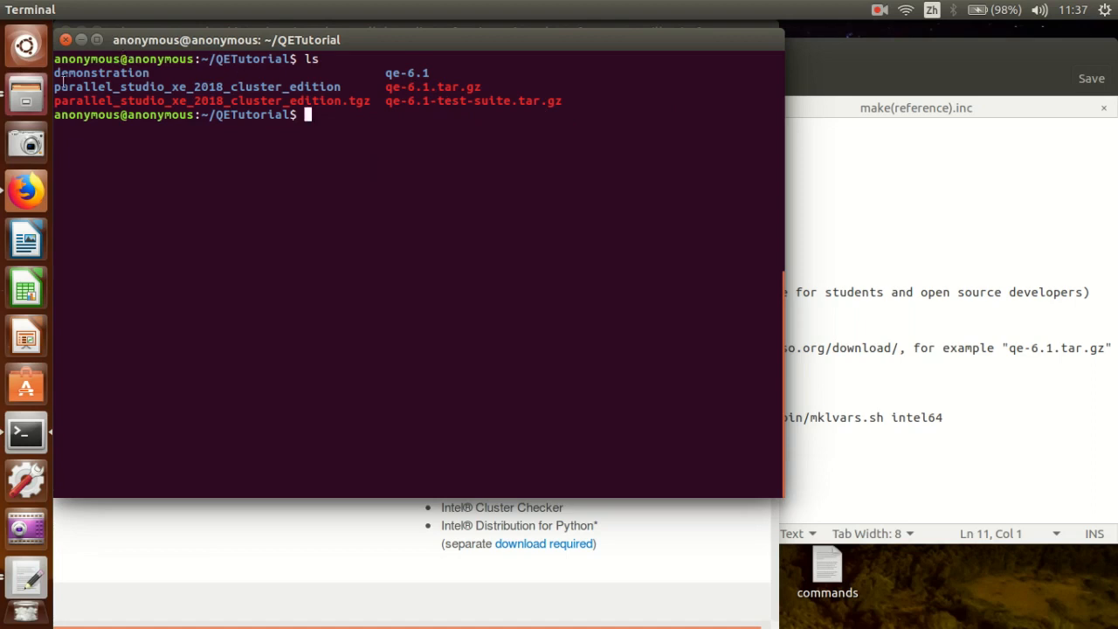
# Enter the parallel_studio_xe_2018_cluster_edition folder and start ./install_GUI.sh.
pyautogui.doubleClick(175, 87)
pyautogui.write('c')
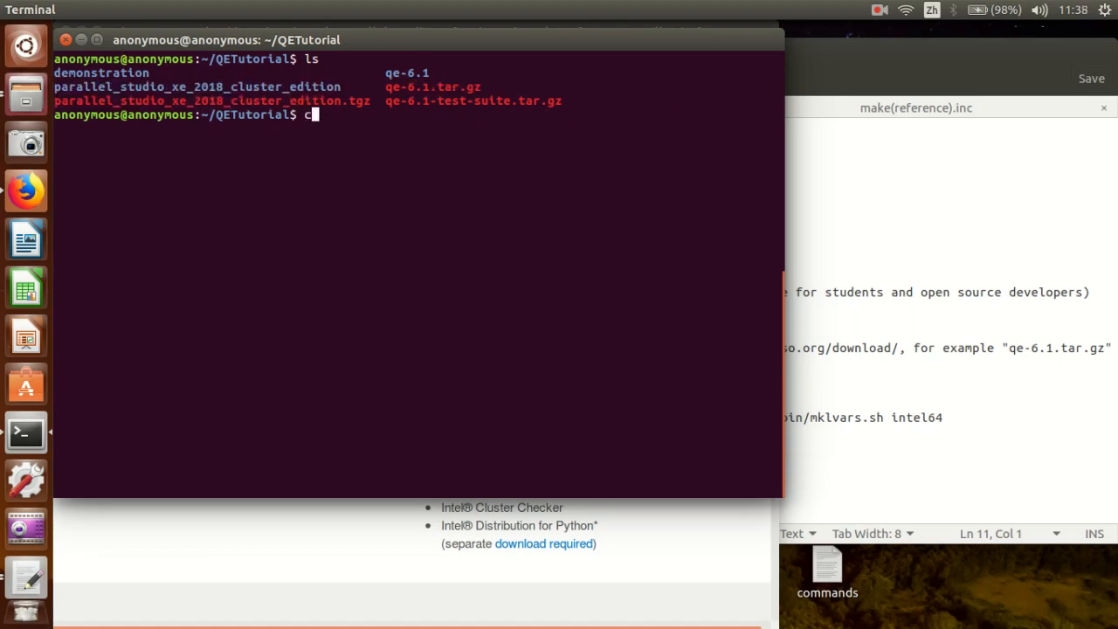
pyautogui.write('d parallel_studio_xe_2018_cluster_edition/')
pyautogui.write('ls')
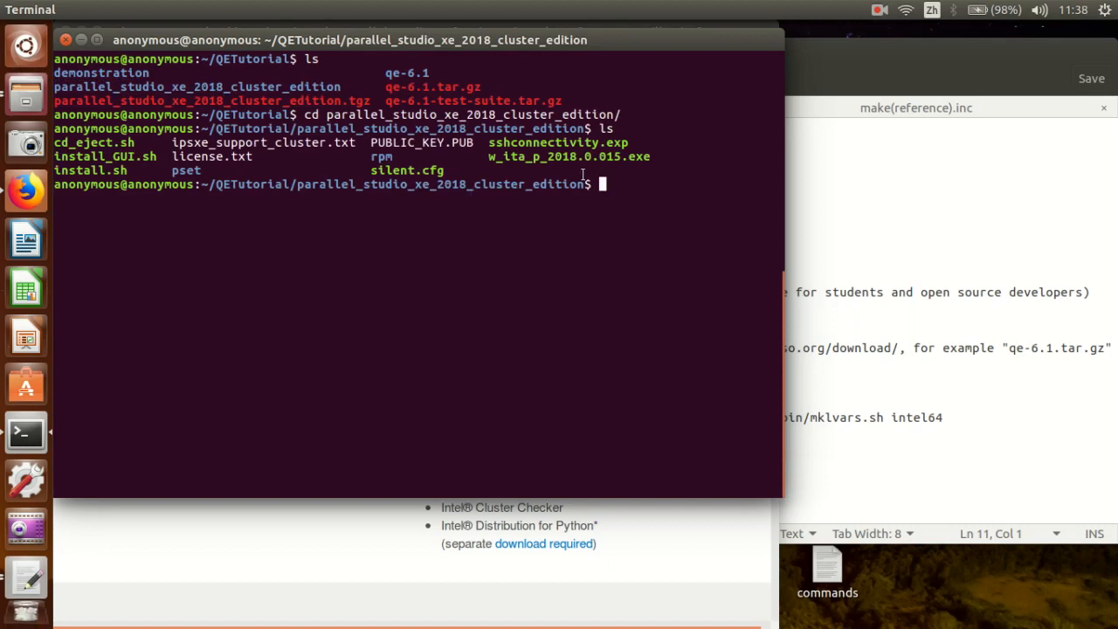
pyautogui.write('./install_GUI.sh')
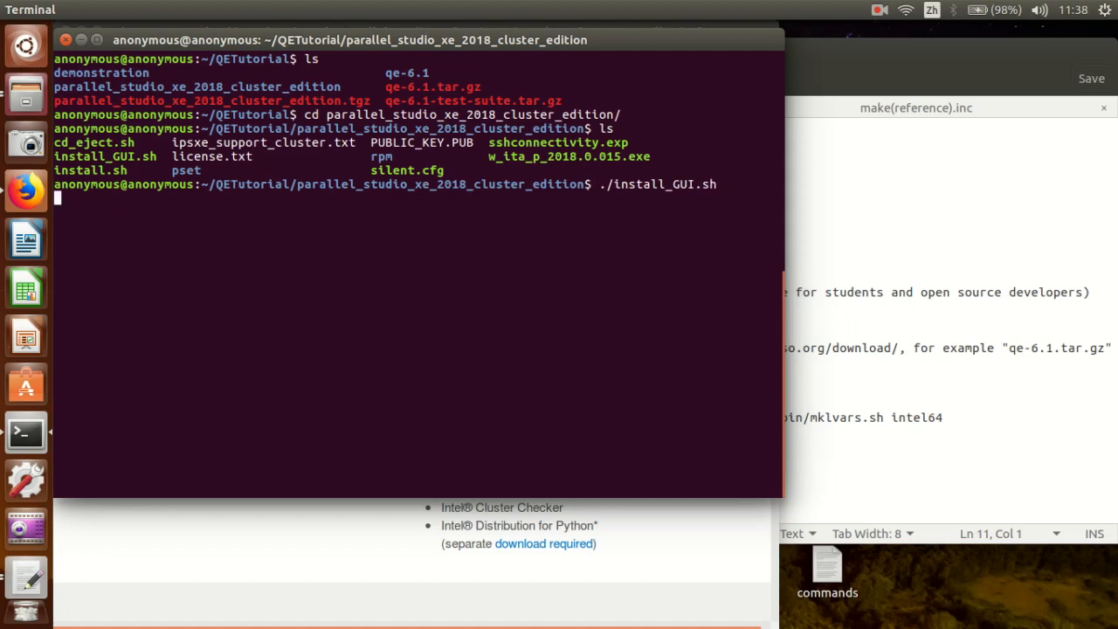
# Launch the graphical installer, then cancel and confirm aborting the setup.
pyautogui.press('Return')
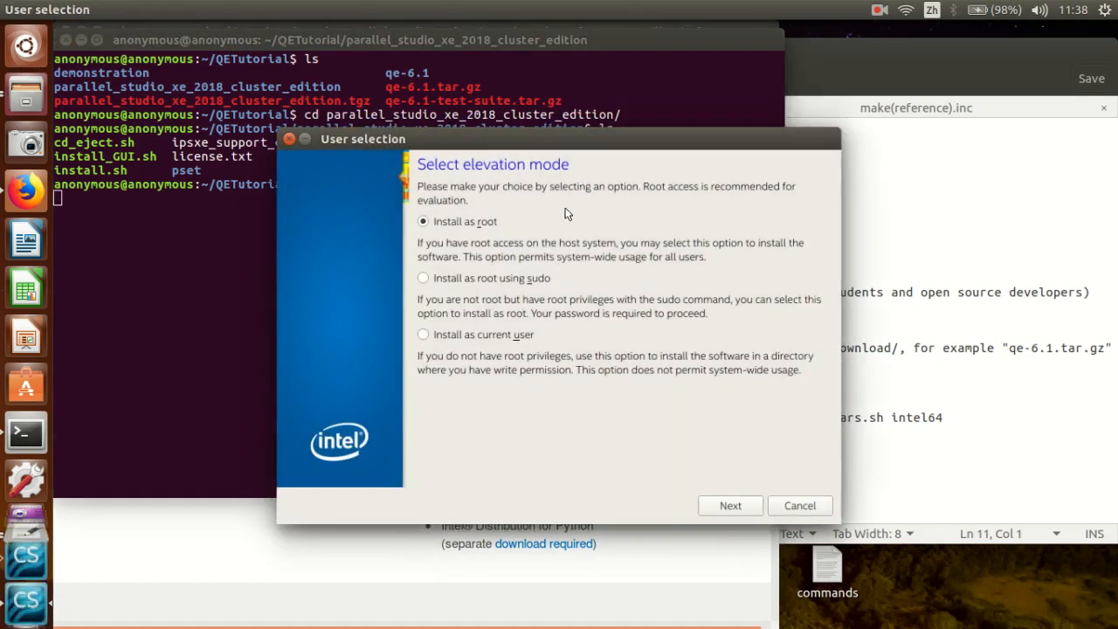
pyautogui.moveTo(543, 216)
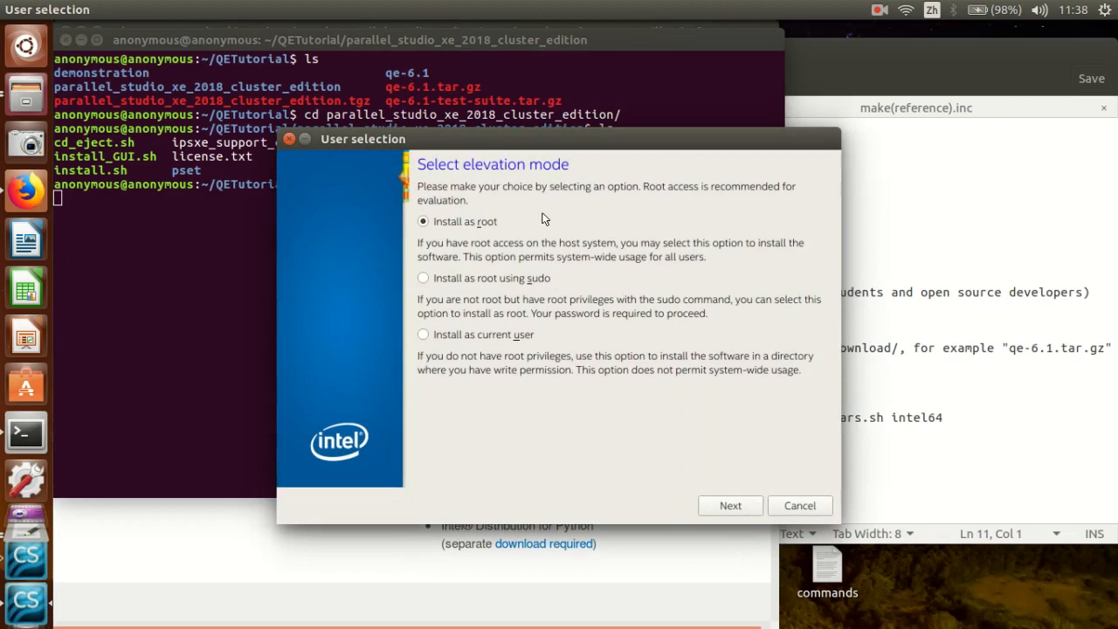
pyautogui.moveTo(510, 251)
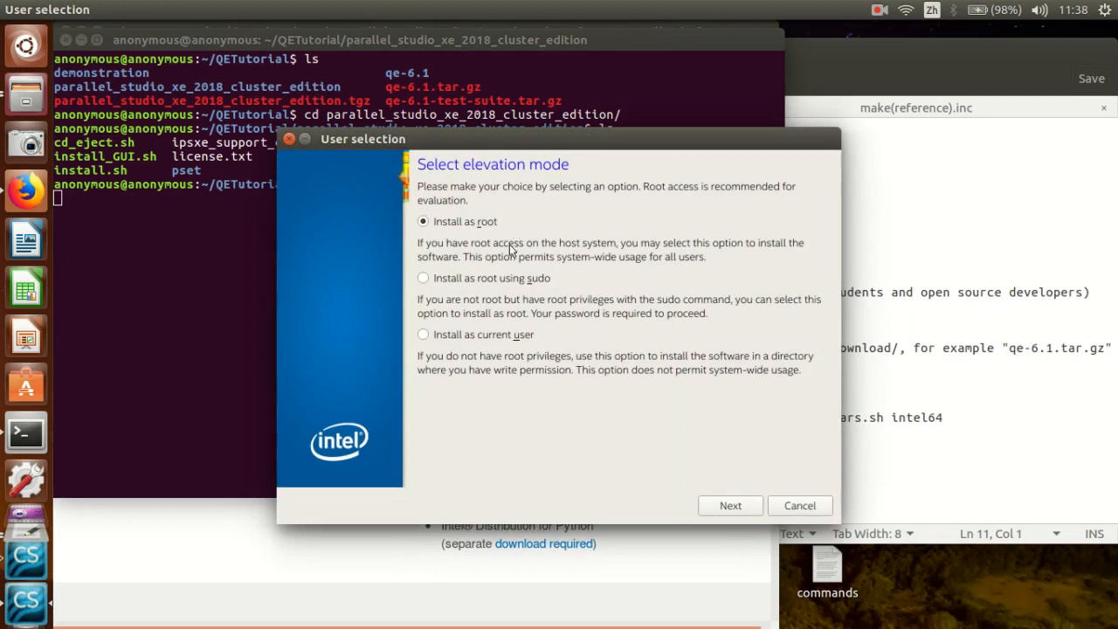
pyautogui.moveTo(664, 411)
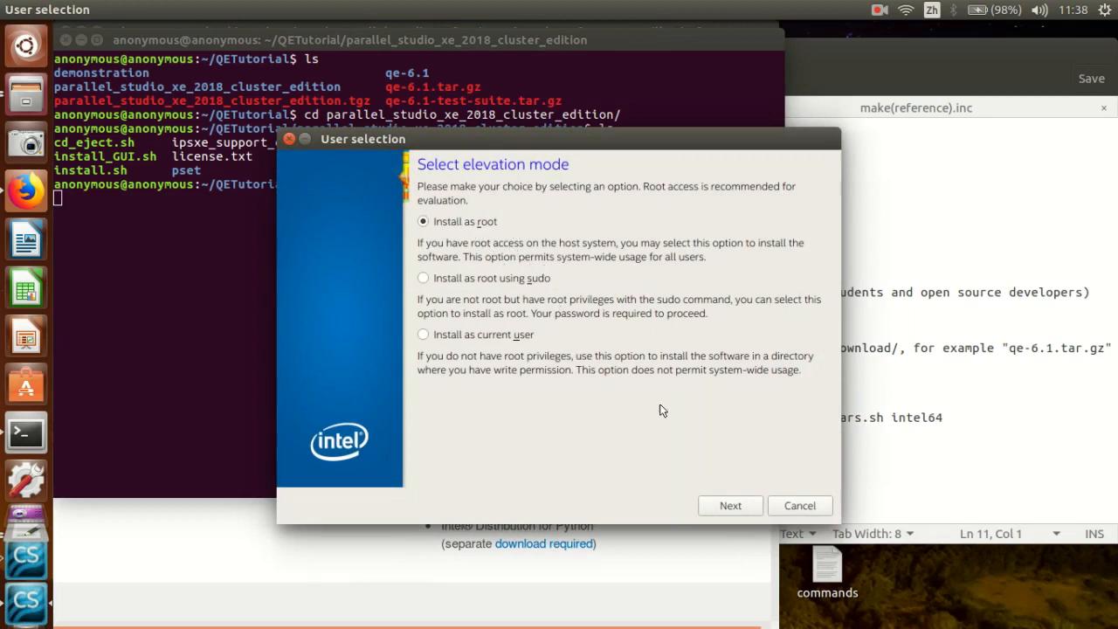
pyautogui.moveTo(517, 237)
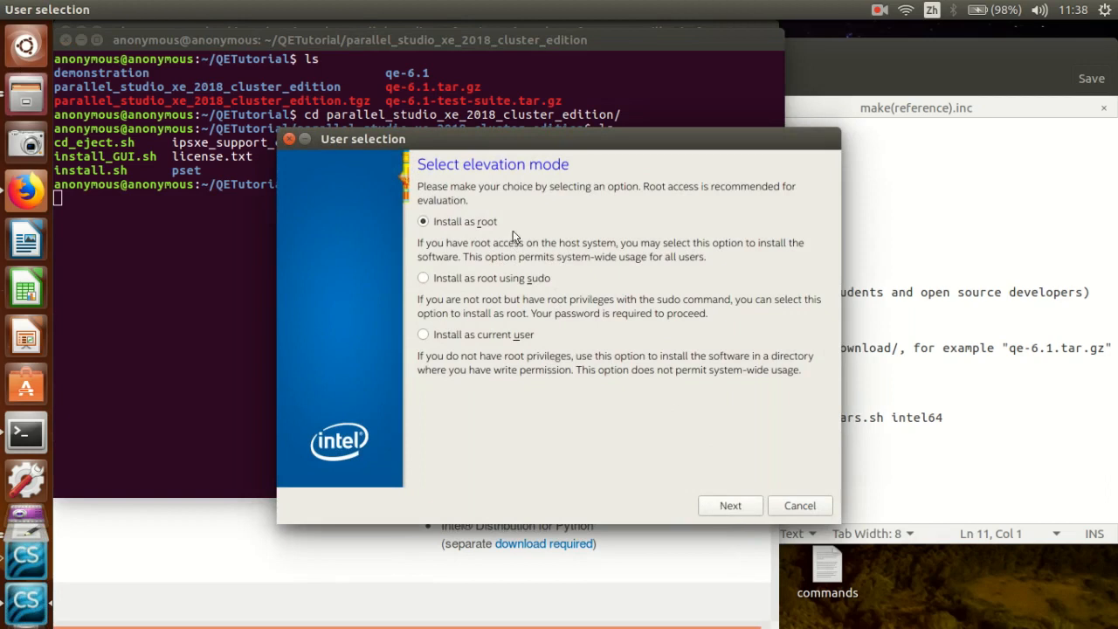
pyautogui.moveTo(688, 372)
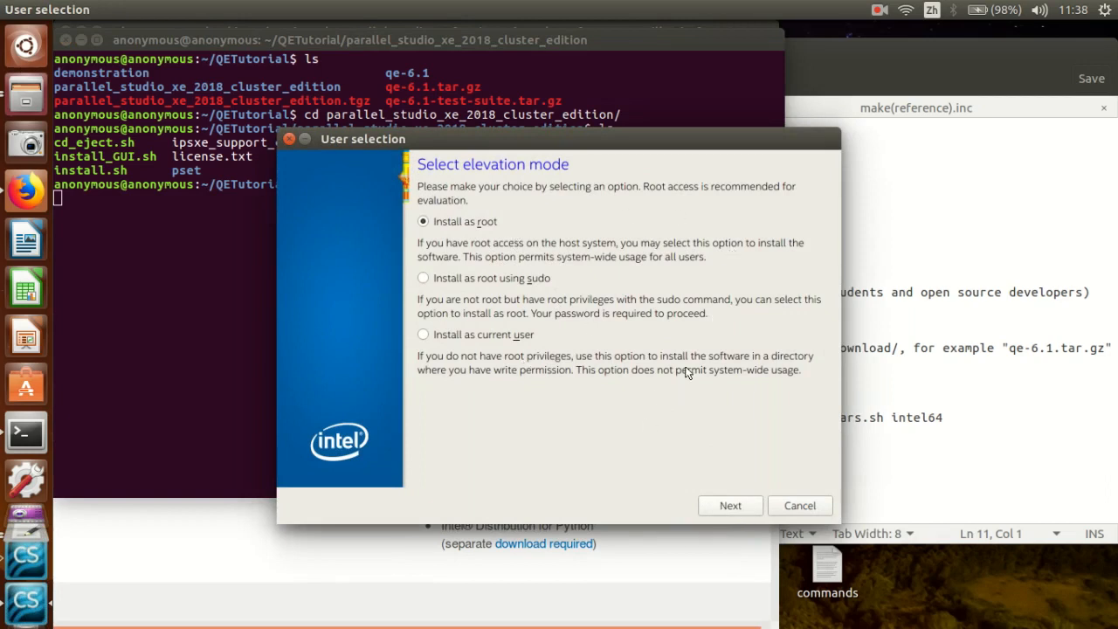
pyautogui.moveTo(674, 358)
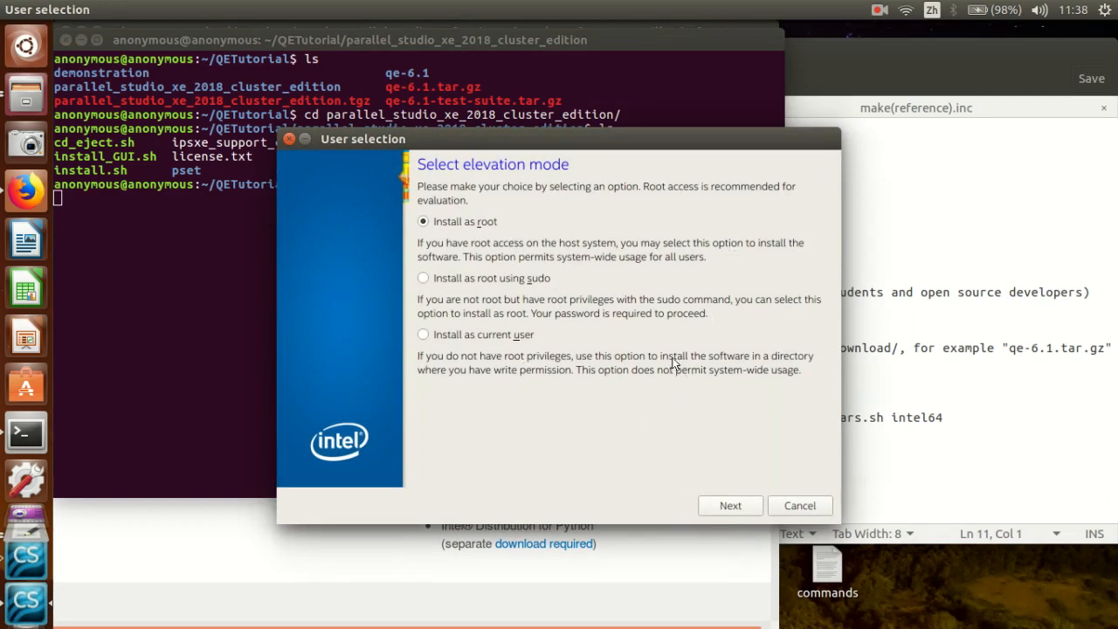
pyautogui.moveTo(793, 510)
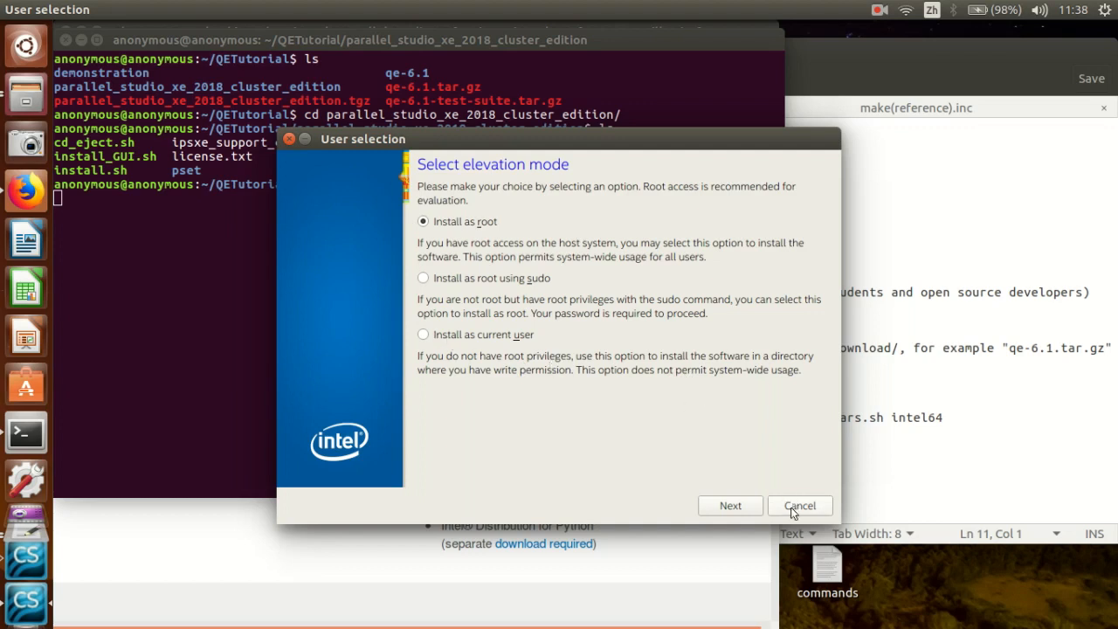
pyautogui.click(800, 504)
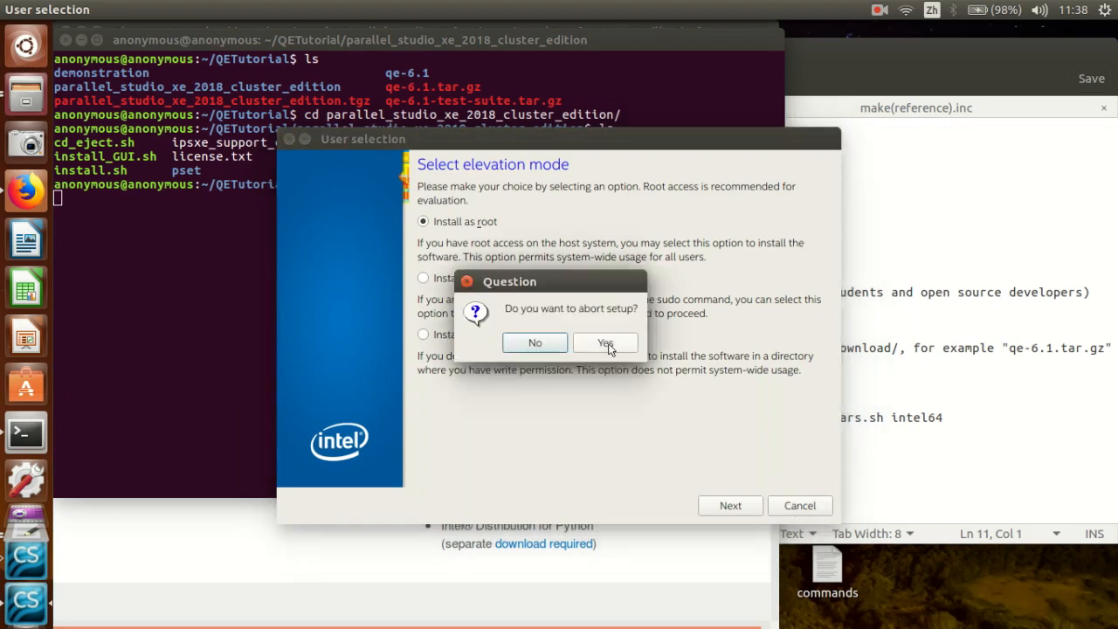
pyautogui.click(604, 342)
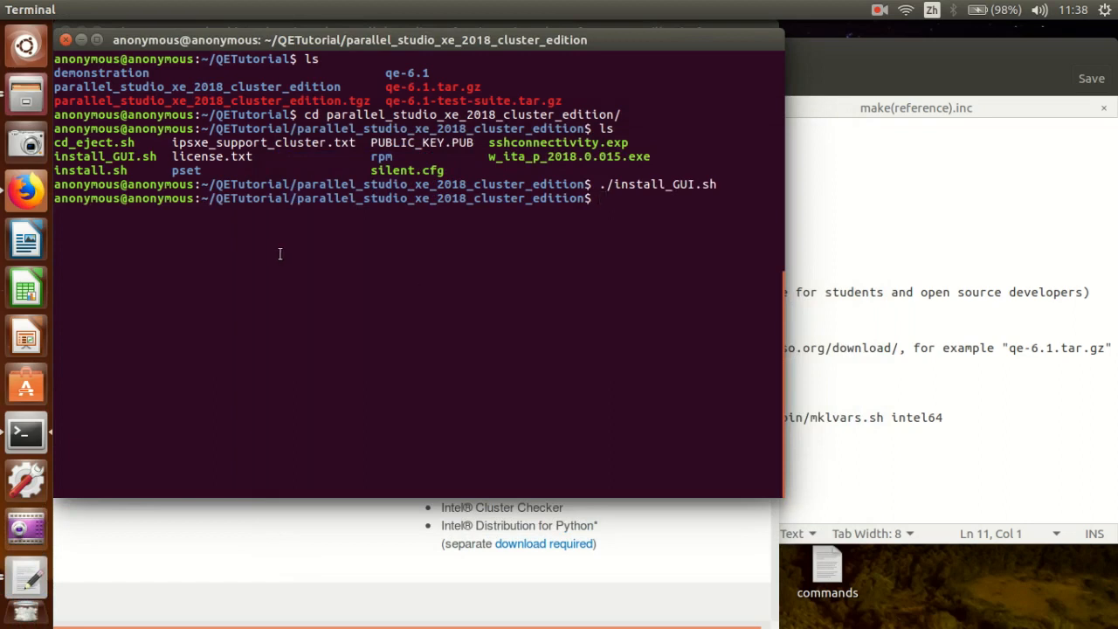
pyautogui.moveTo(293, 215)
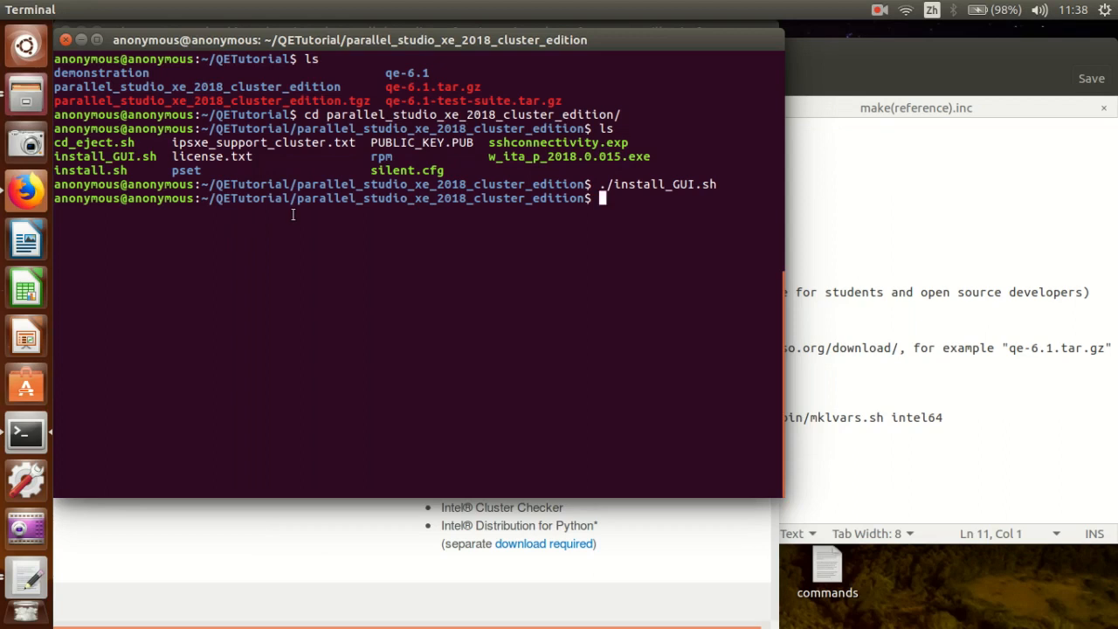
pyautogui.moveTo(26, 96)
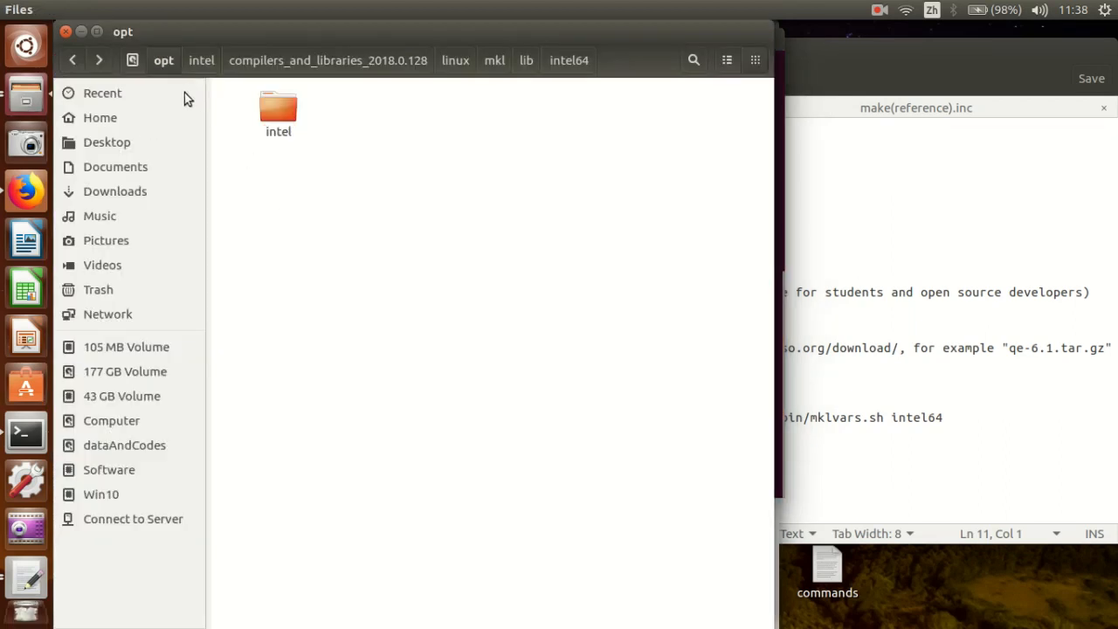
pyautogui.moveTo(164, 63)
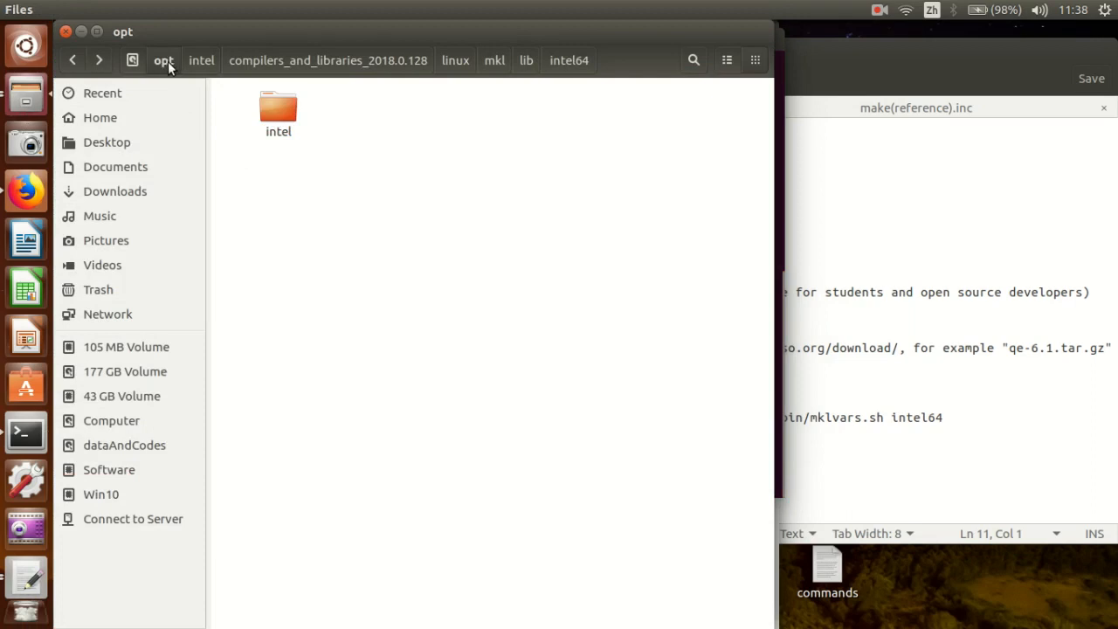
pyautogui.moveTo(185, 78)
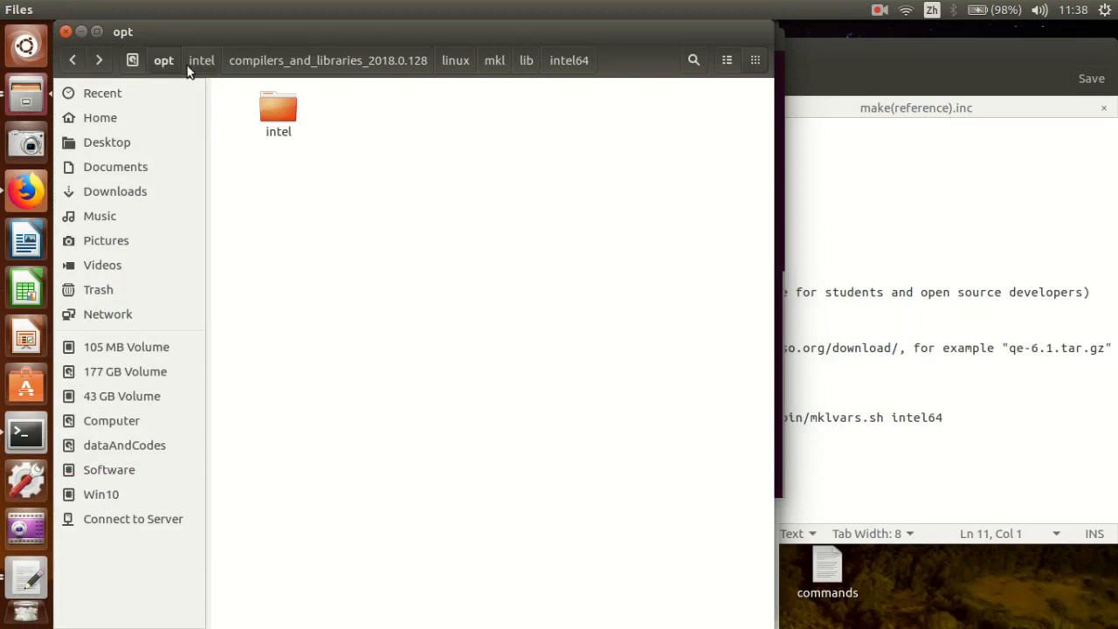
pyautogui.moveTo(220, 70)
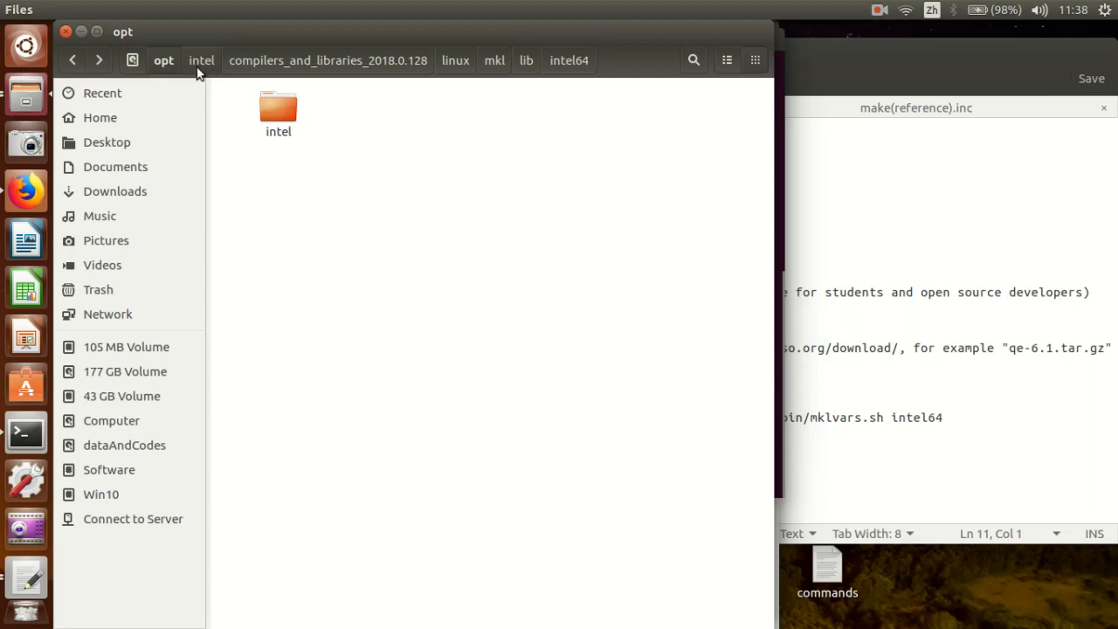
# Browse to /opt/intel/compilers_and_libraries_2018.0.128/linux and point out the compiler and mkl folders.
pyautogui.click(203, 59)
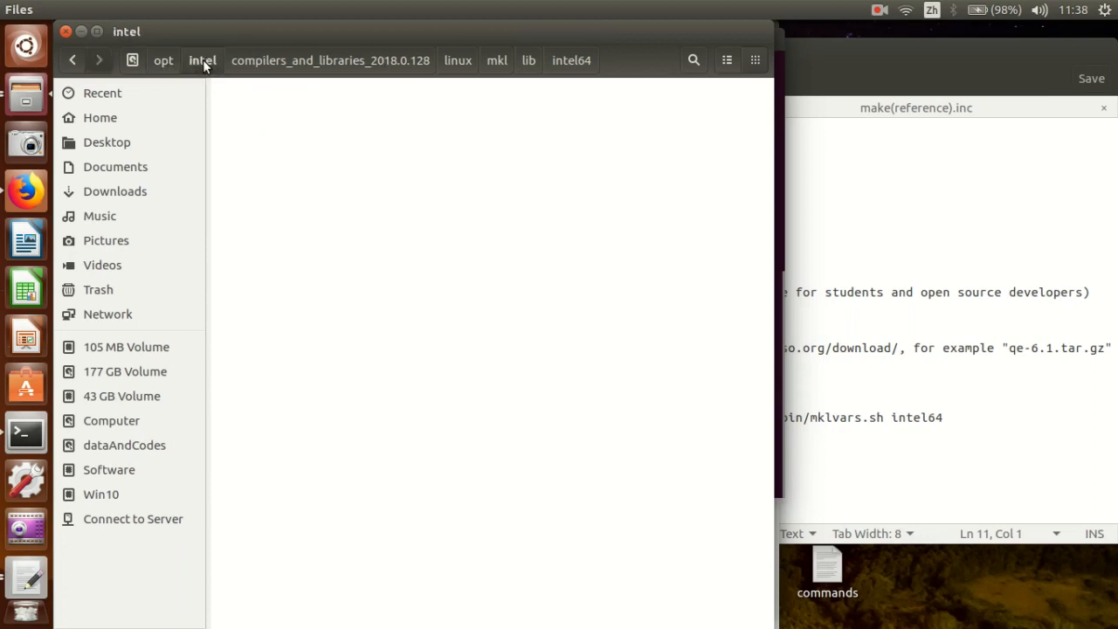
pyautogui.click(203, 60)
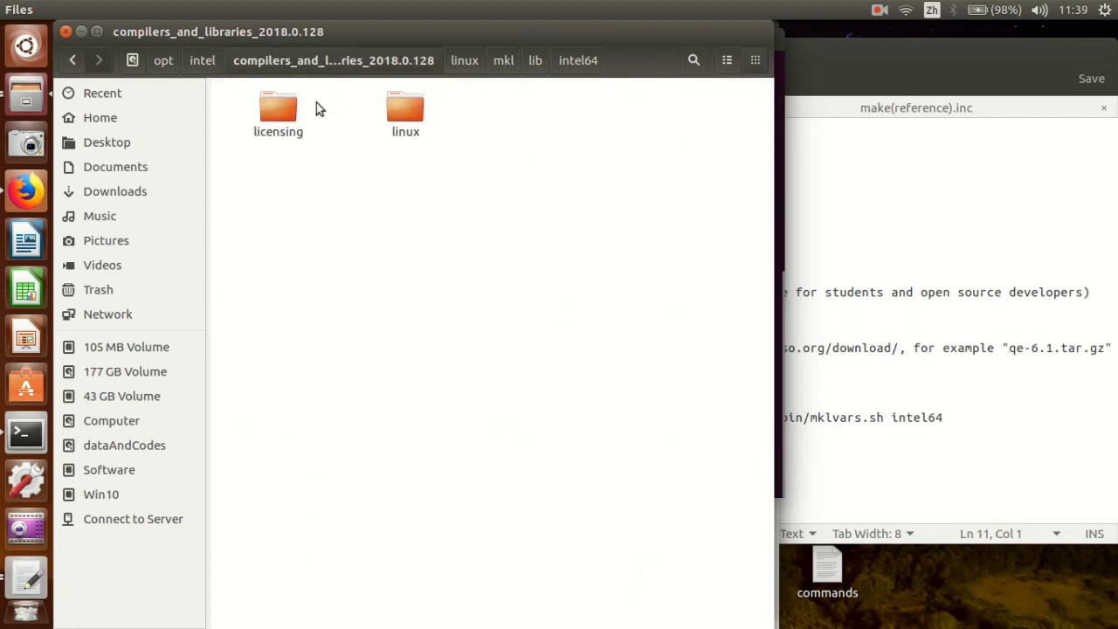
pyautogui.doubleClick(405, 104)
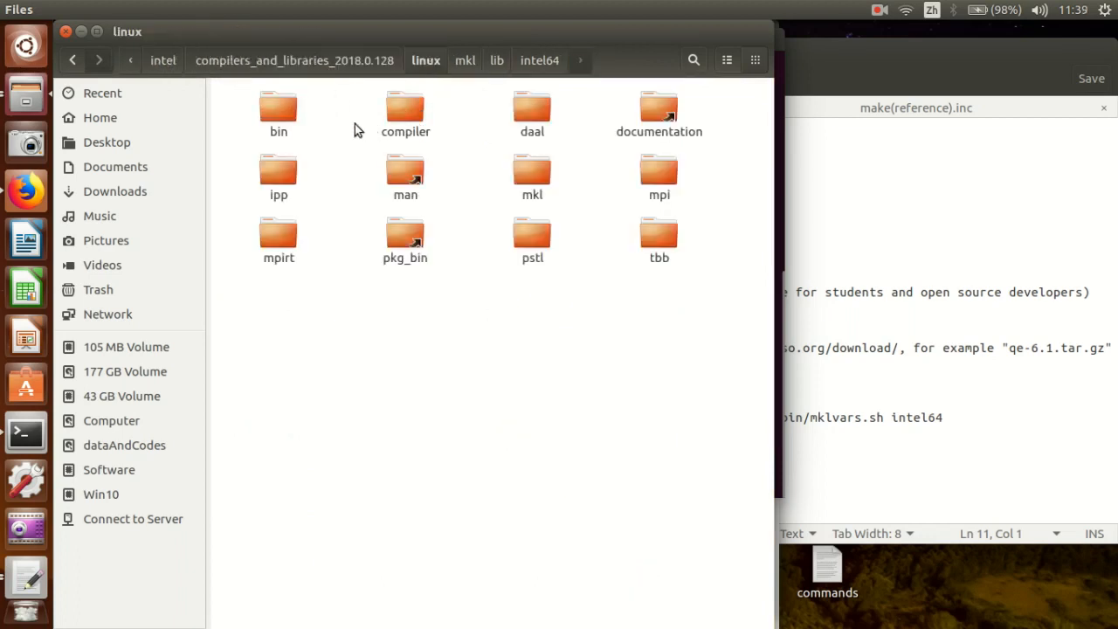
pyautogui.click(405, 109)
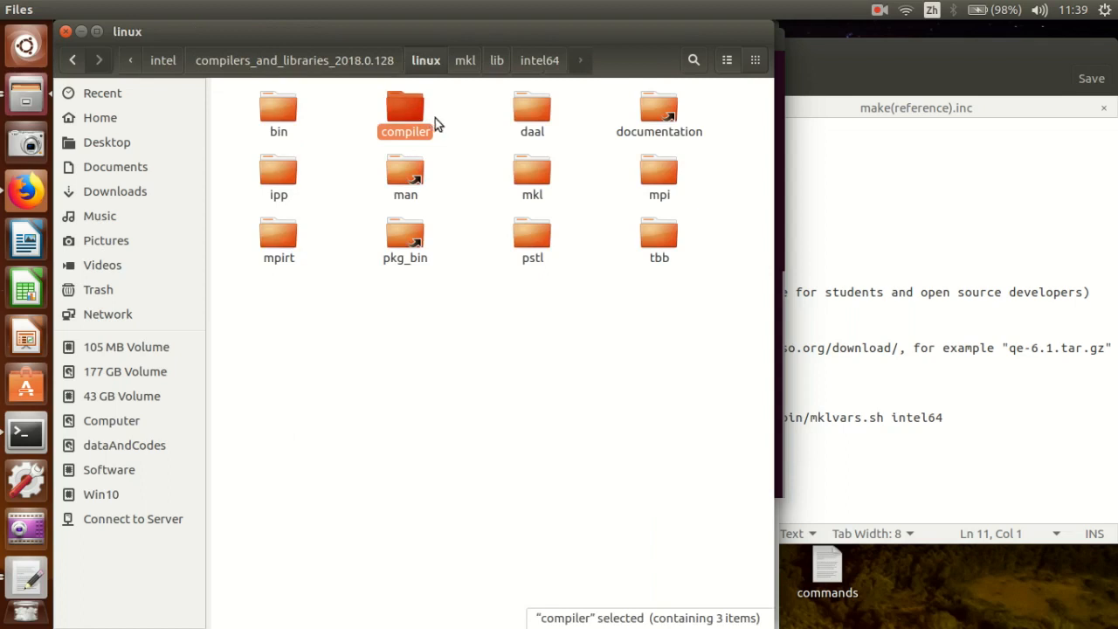
pyautogui.moveTo(516, 171)
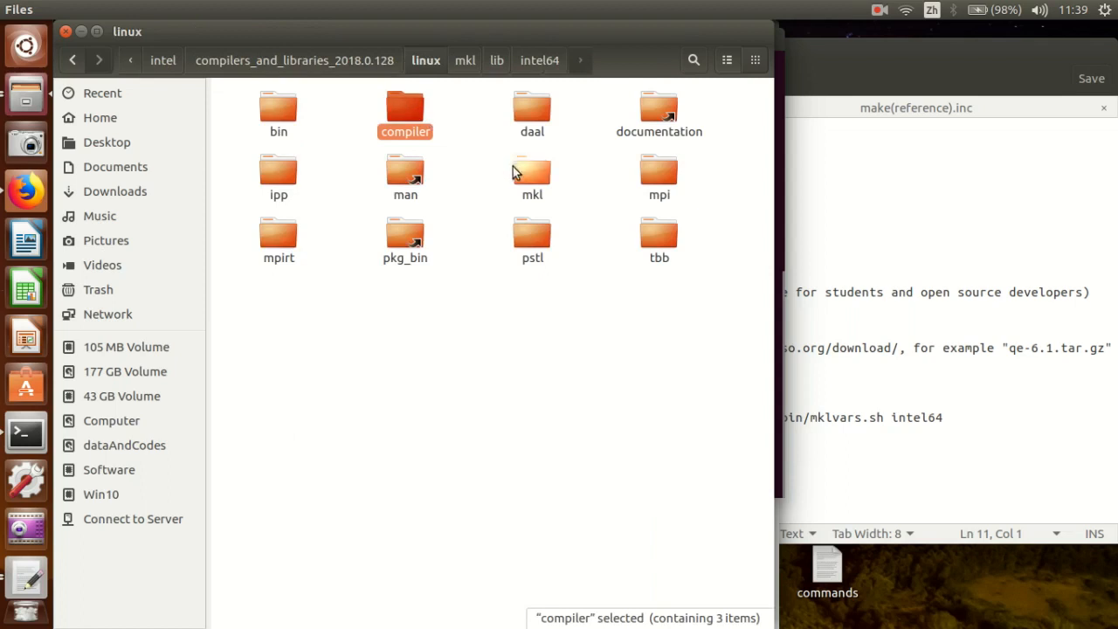
pyautogui.click(531, 171)
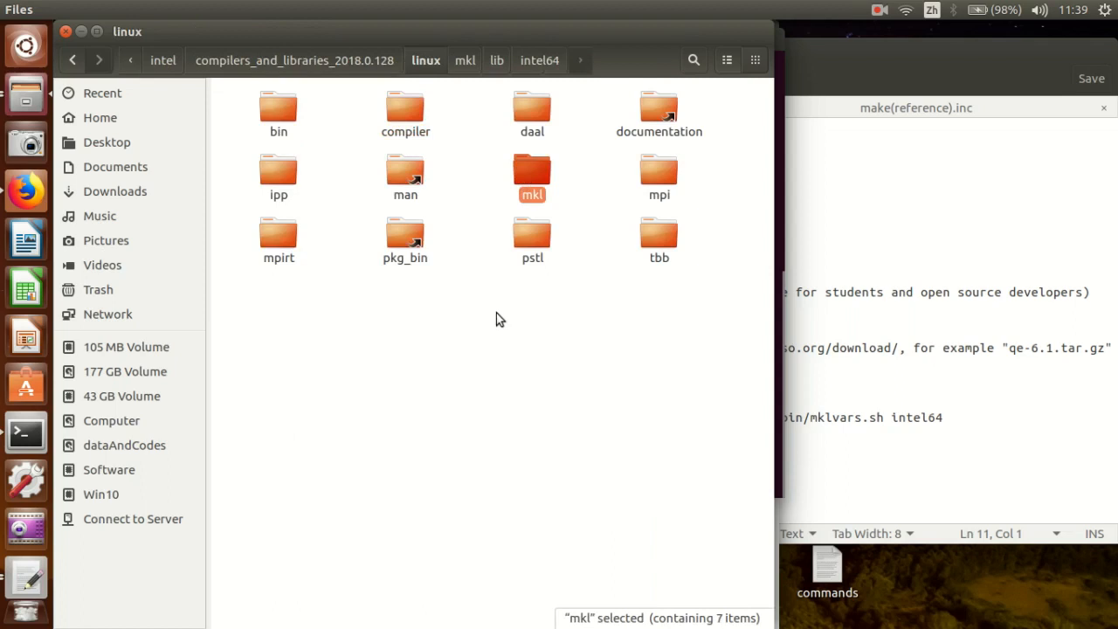
pyautogui.click(733, 225)
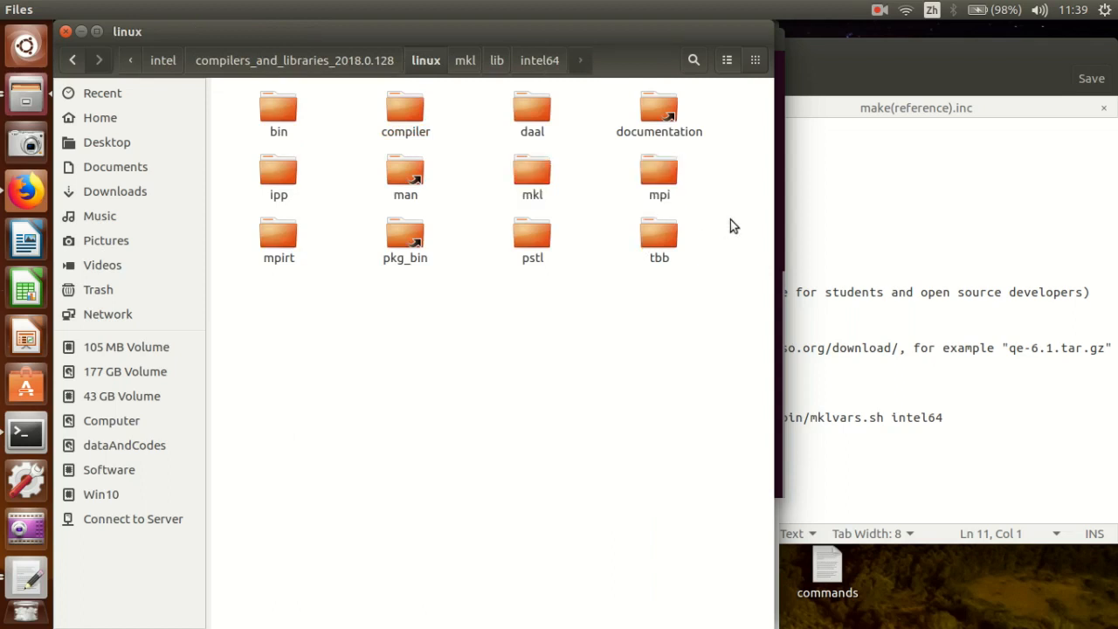
pyautogui.moveTo(695, 237)
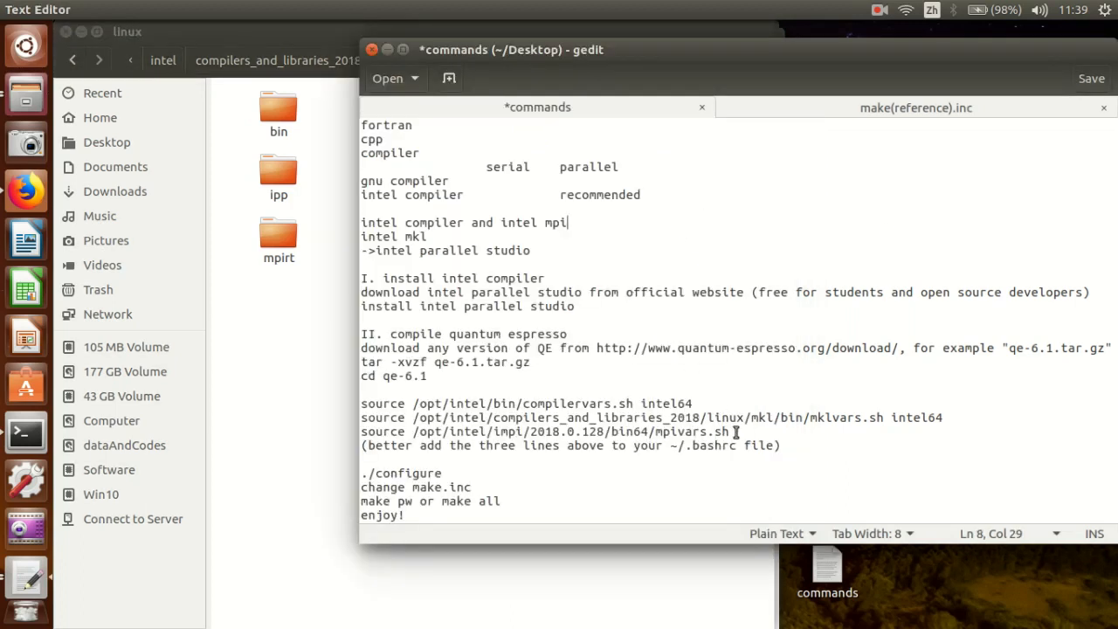
# Select the three source lines for compilervars, mklvars and mpivars in the notes.
pyautogui.moveTo(412, 429); pyautogui.dragTo(728, 430)
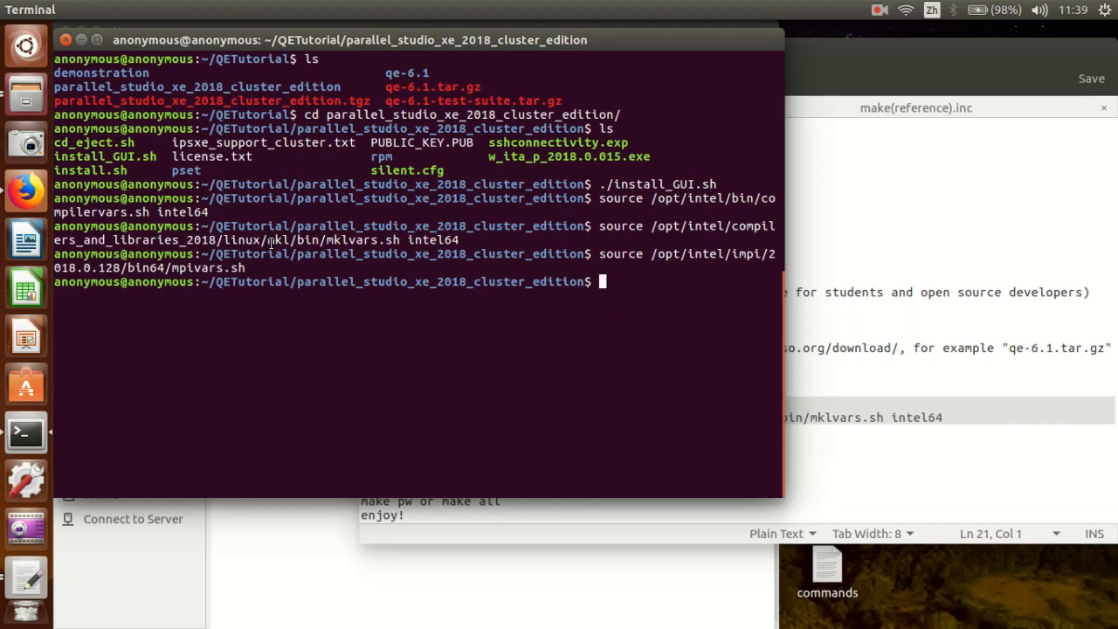
# Run which ifort, which icc and ifort -v to confirm the Intel 2018 compilers are active.
pyautogui.doubleClick(276, 239)
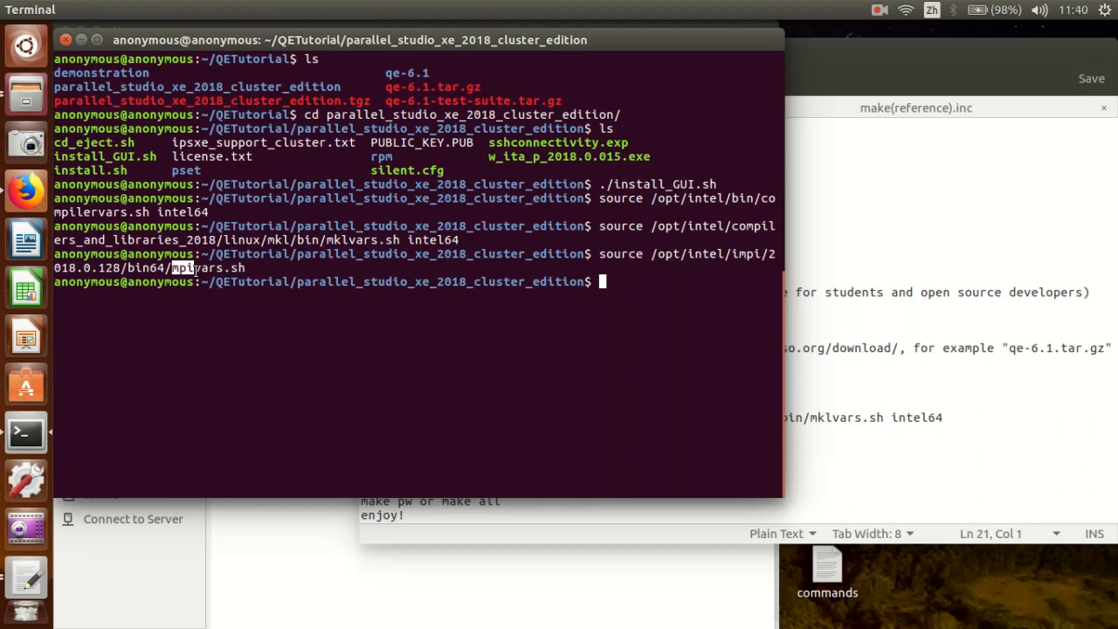
pyautogui.write('which')
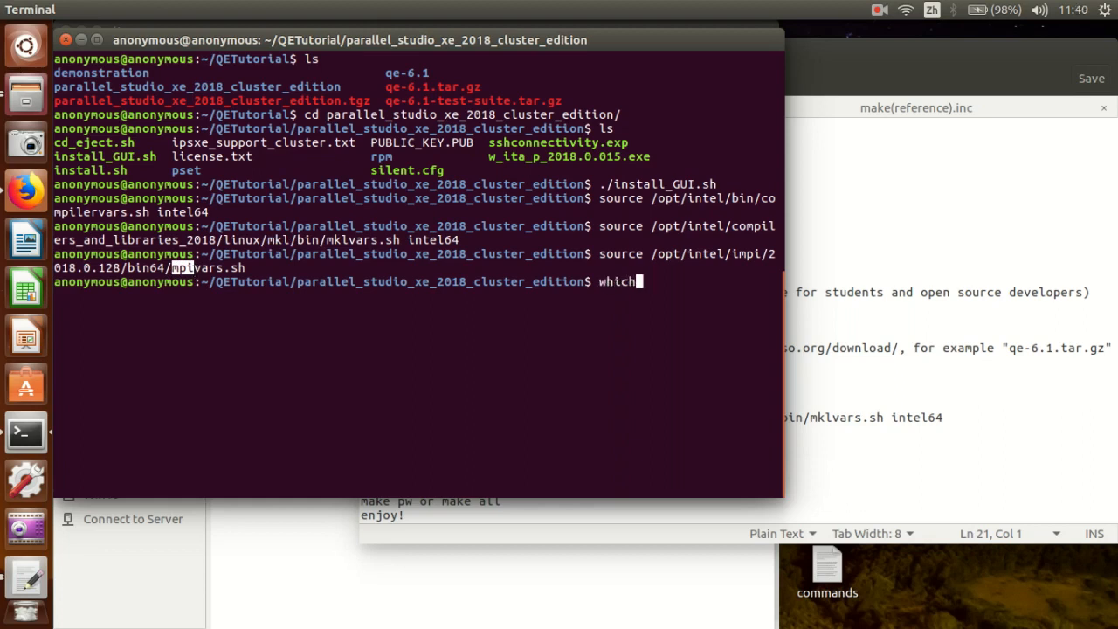
pyautogui.write('ifo')
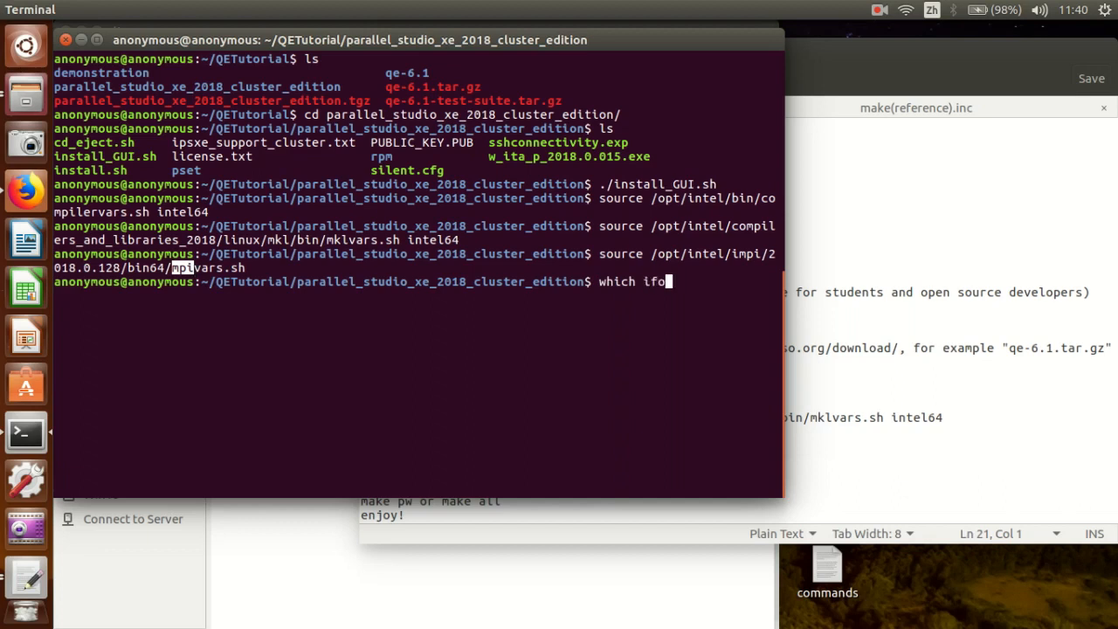
pyautogui.write('rt')
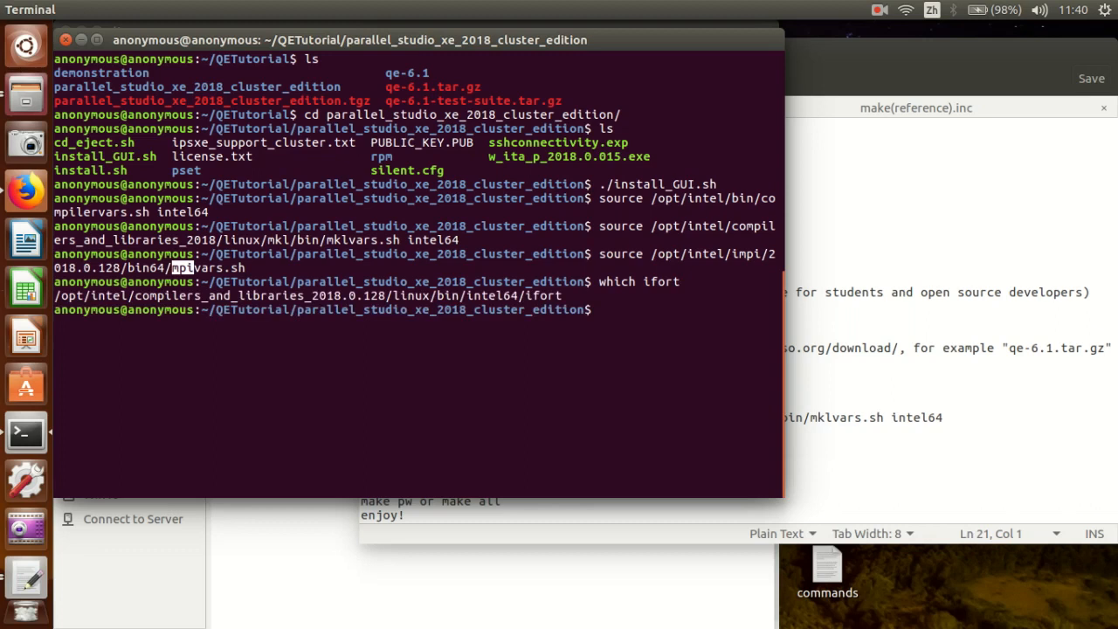
pyautogui.write('which')
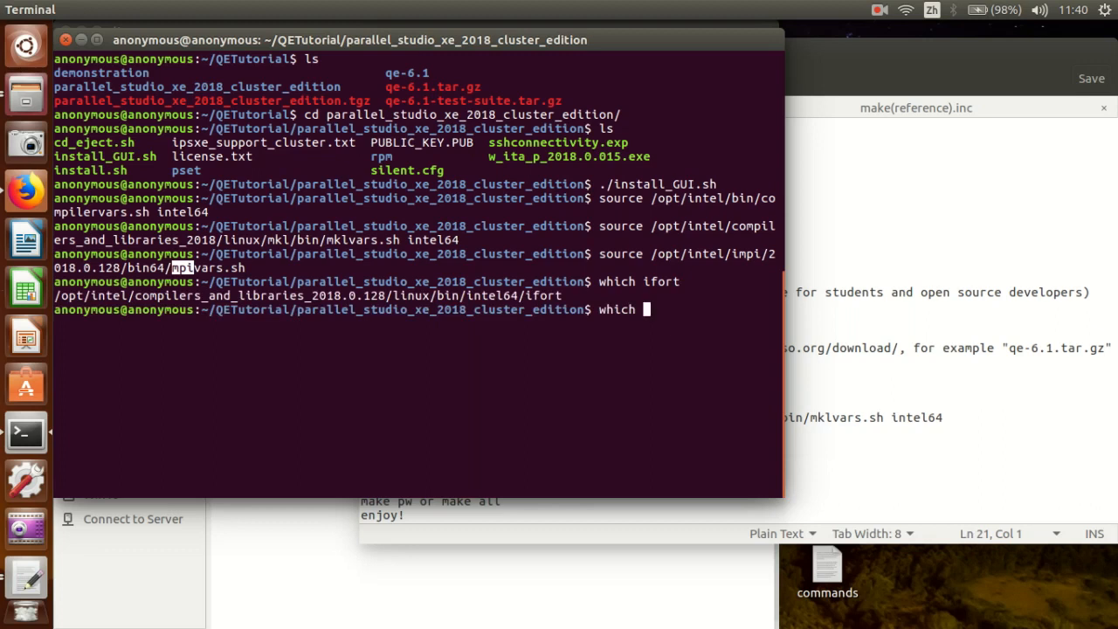
pyautogui.write('icc')
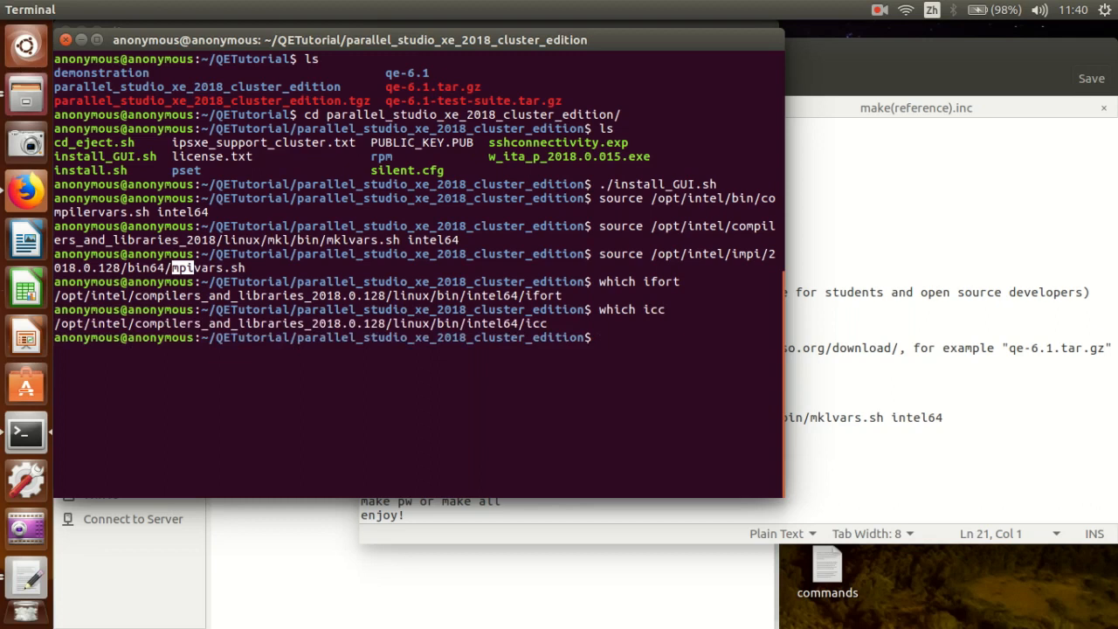
pyautogui.write('ifort')
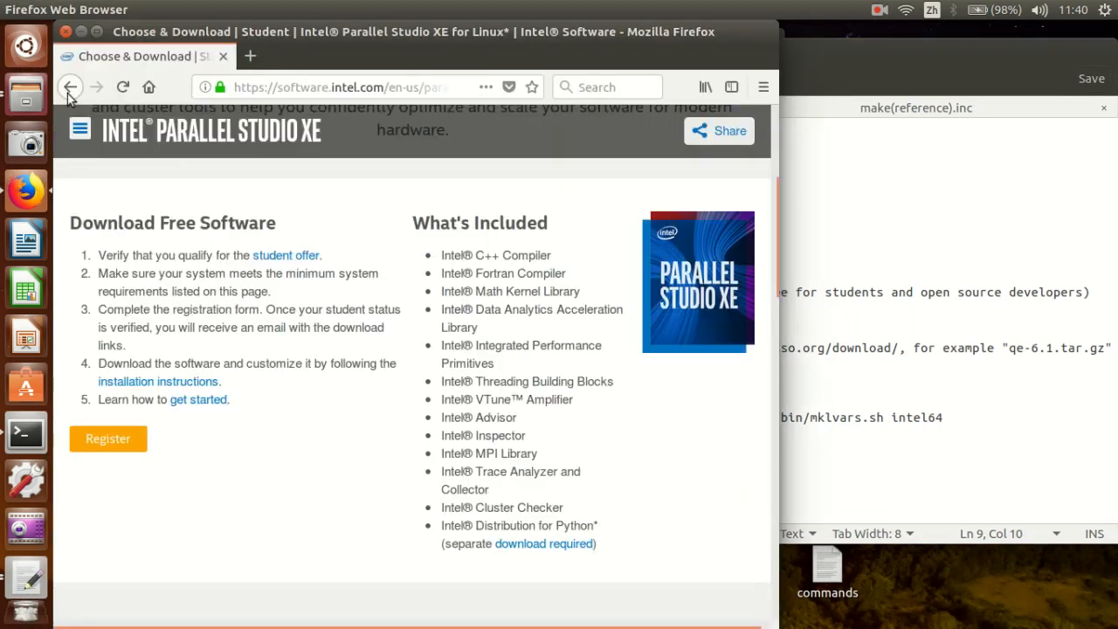
# Search 'quantum espresso' in Firefox and reach the quantum-espresso.org download page.
pyautogui.click(70, 87)
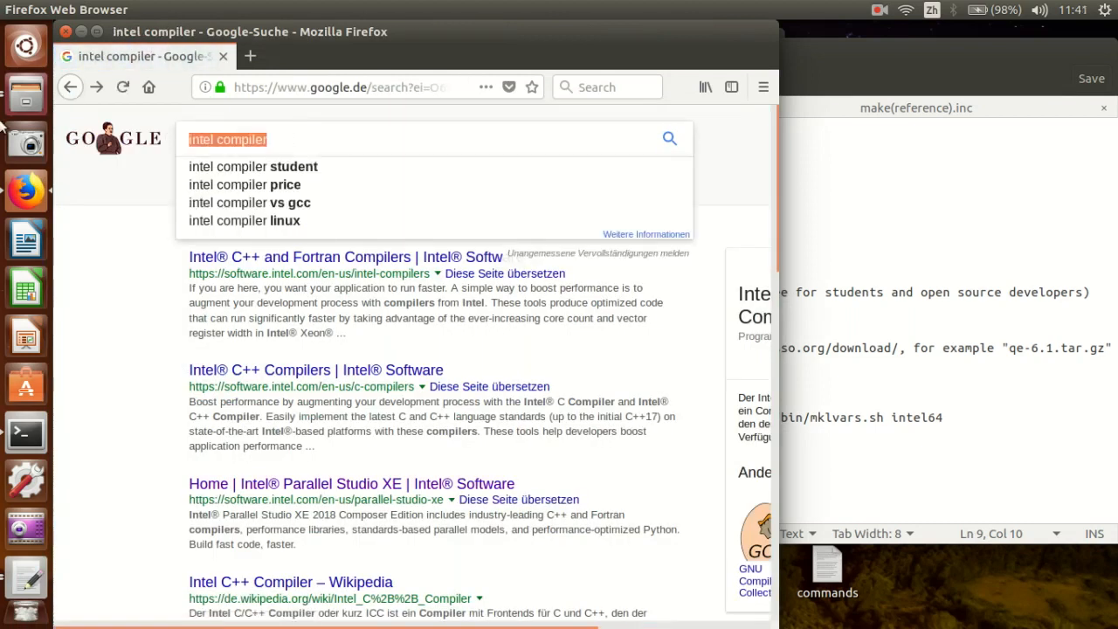
pyautogui.write('quantum espresso')
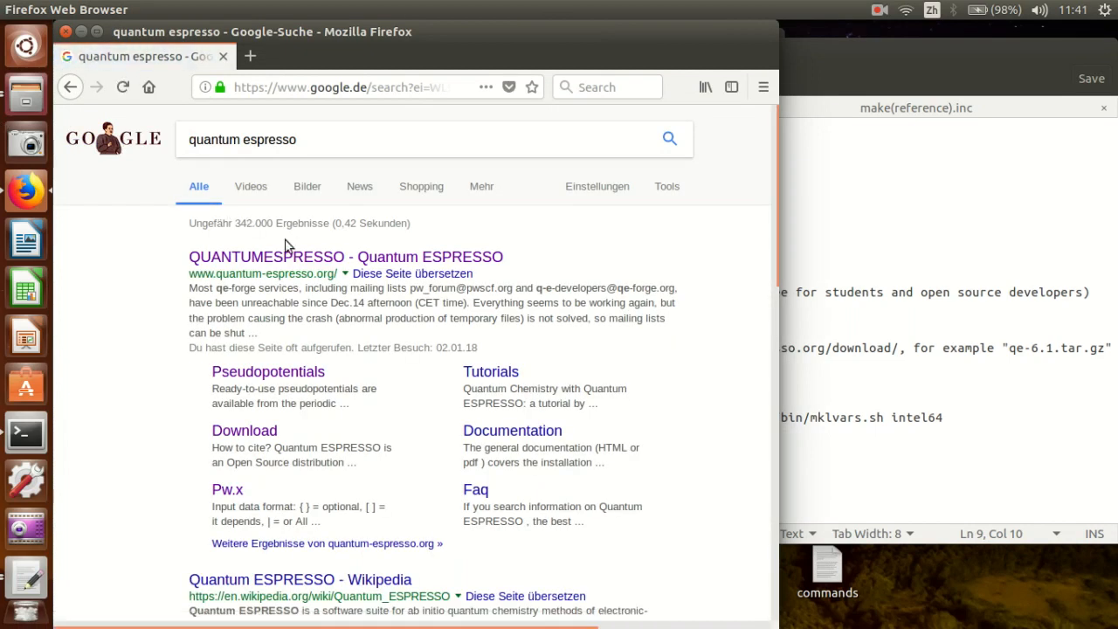
pyautogui.click(345, 255)
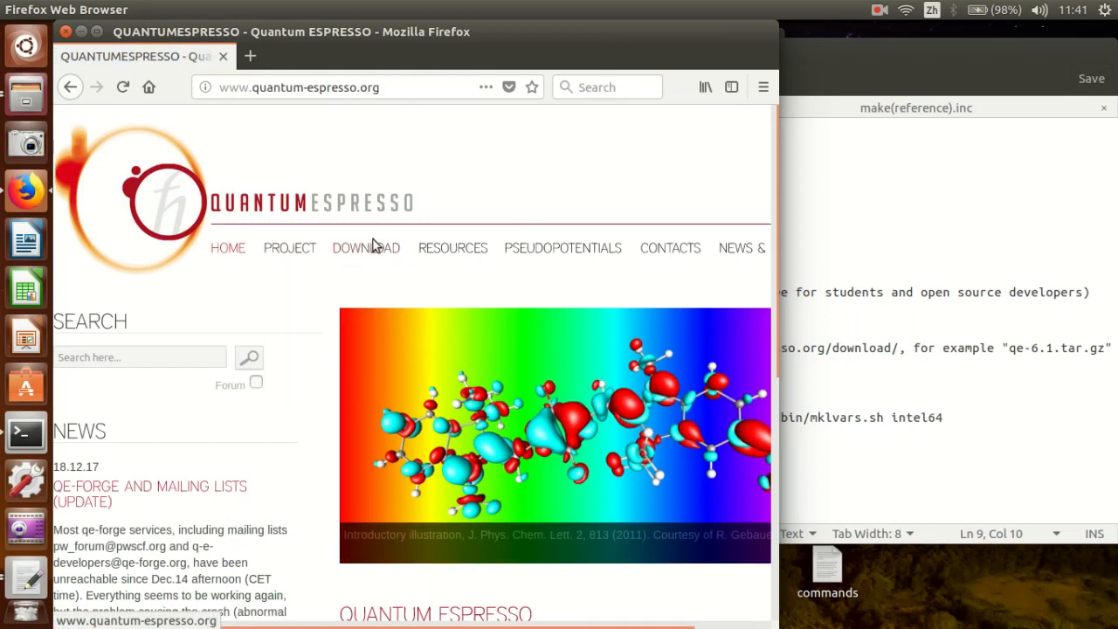
pyautogui.click(367, 248)
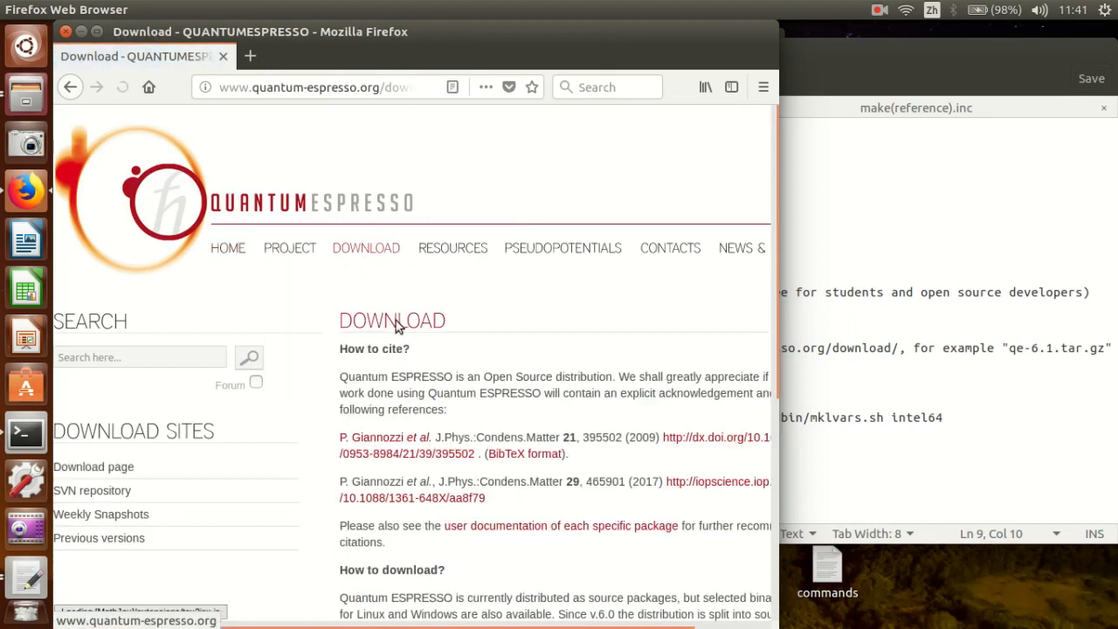
# Follow the QE-Forge release list link and pick the qe-6.1.tar.gz archive.
pyautogui.scroll(-3)
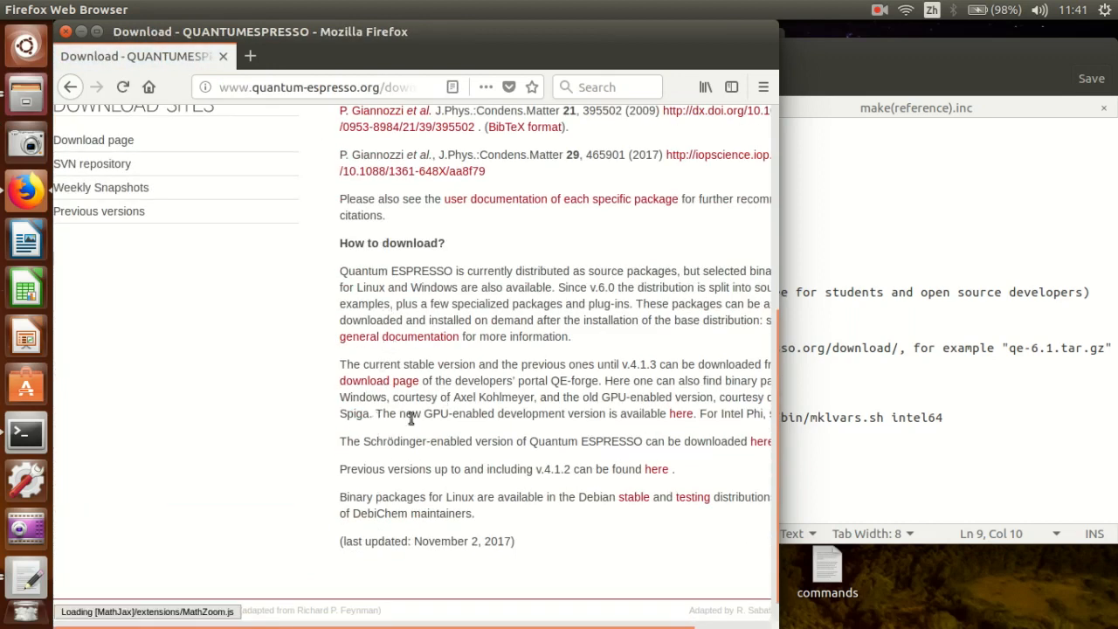
pyautogui.click(379, 381)
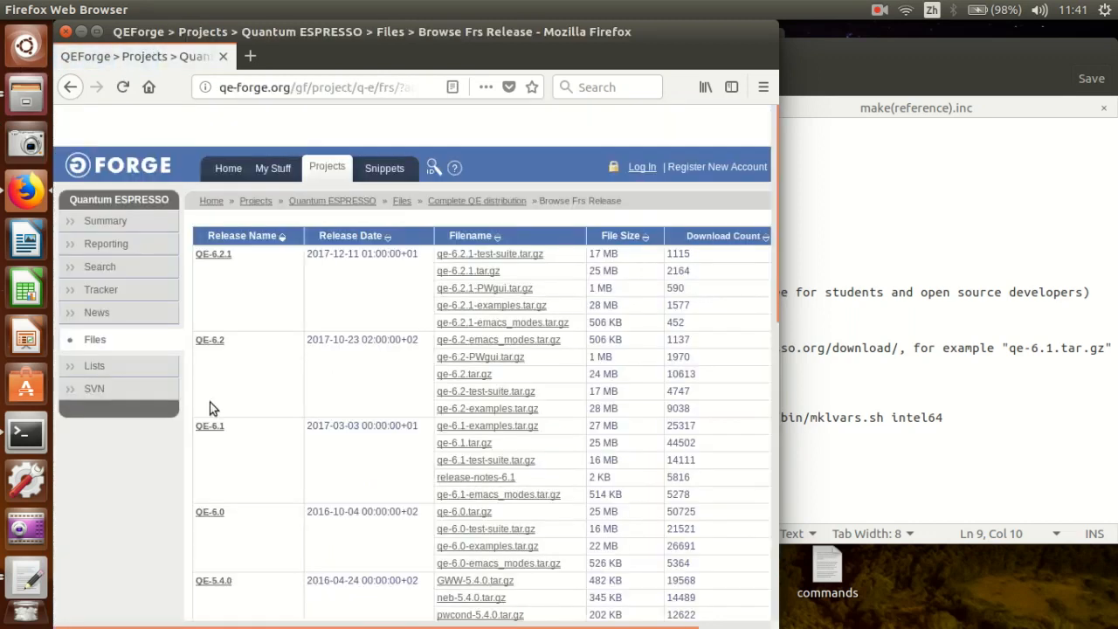
pyautogui.moveTo(464, 445)
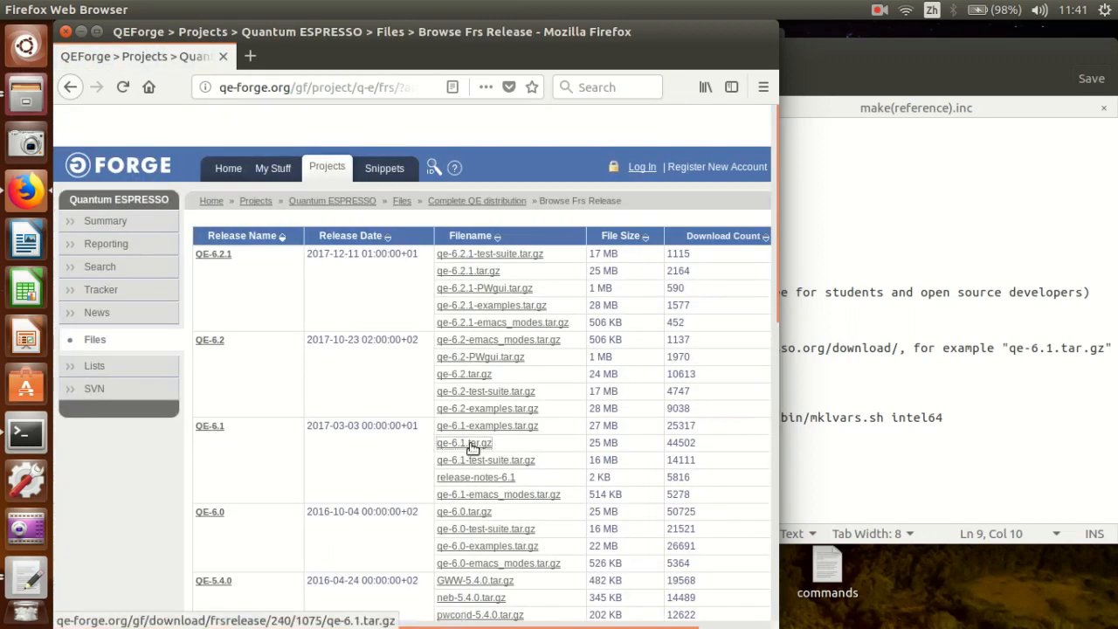
pyautogui.click(458, 443)
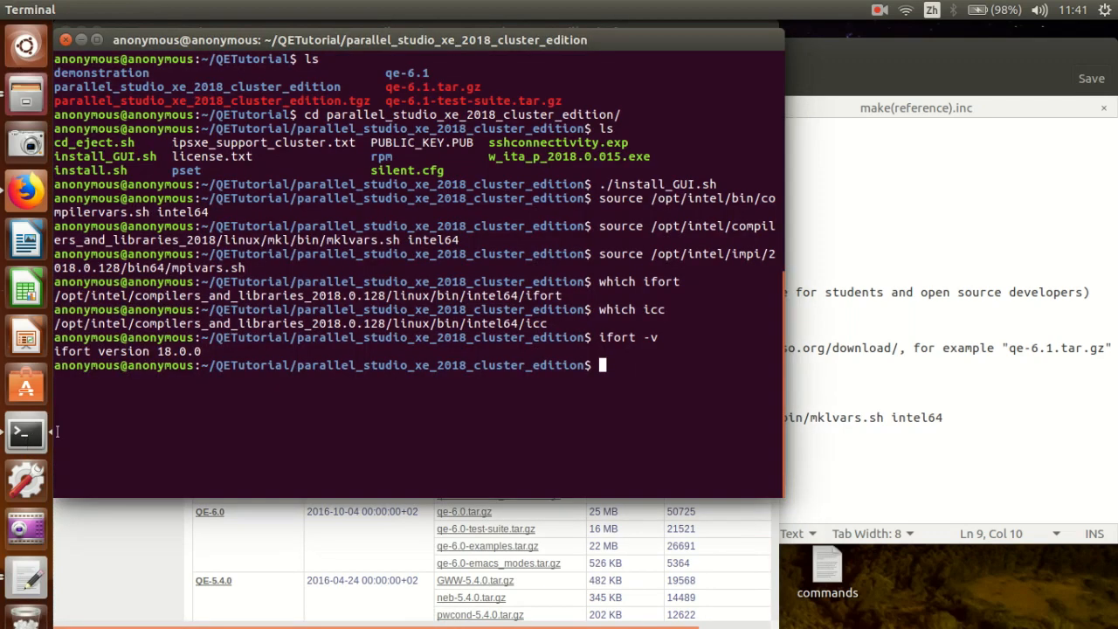
# Unpack qe-6.1.tar.gz and cd into the qe-6.1 source folder.
pyautogui.write('cd ..')
pyautogui.write('ls')
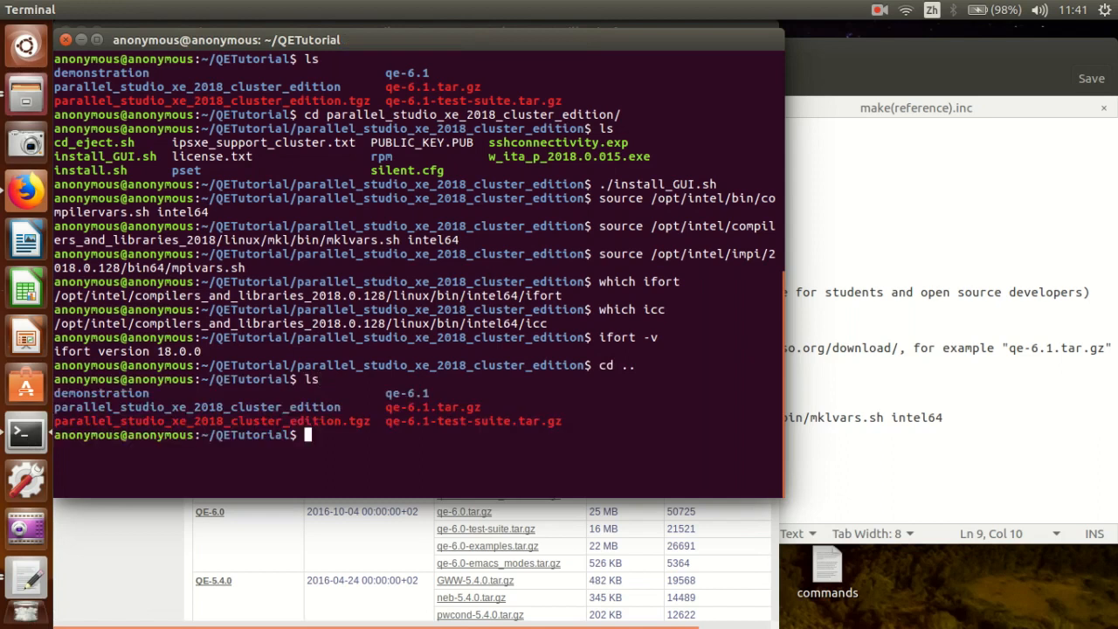
pyautogui.moveTo(392, 395)
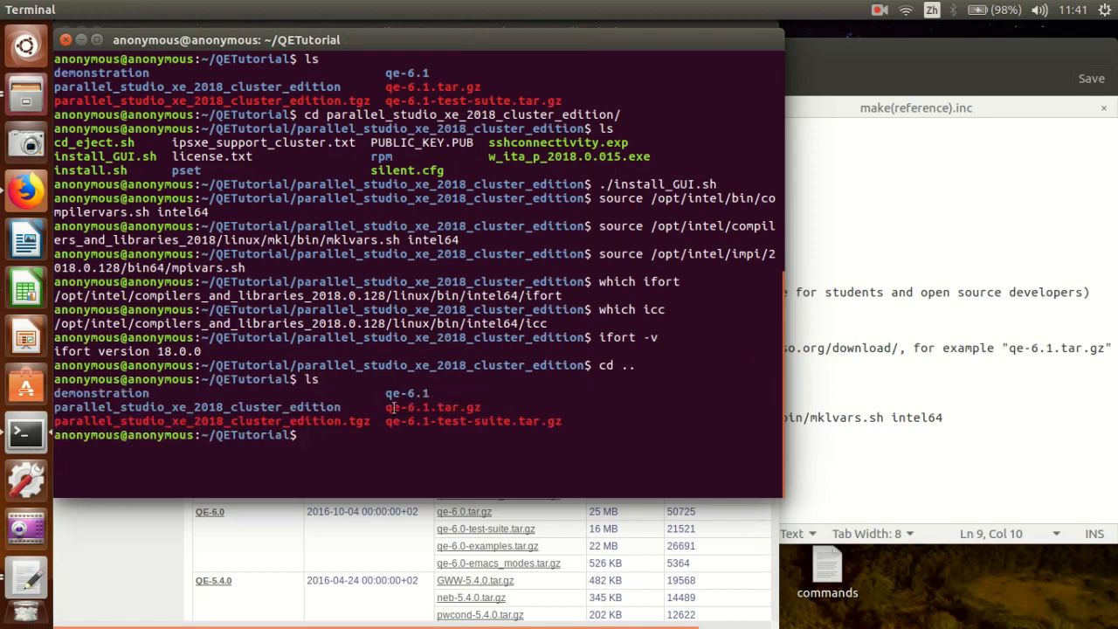
pyautogui.moveTo(936, 381)
pyautogui.write('ls')
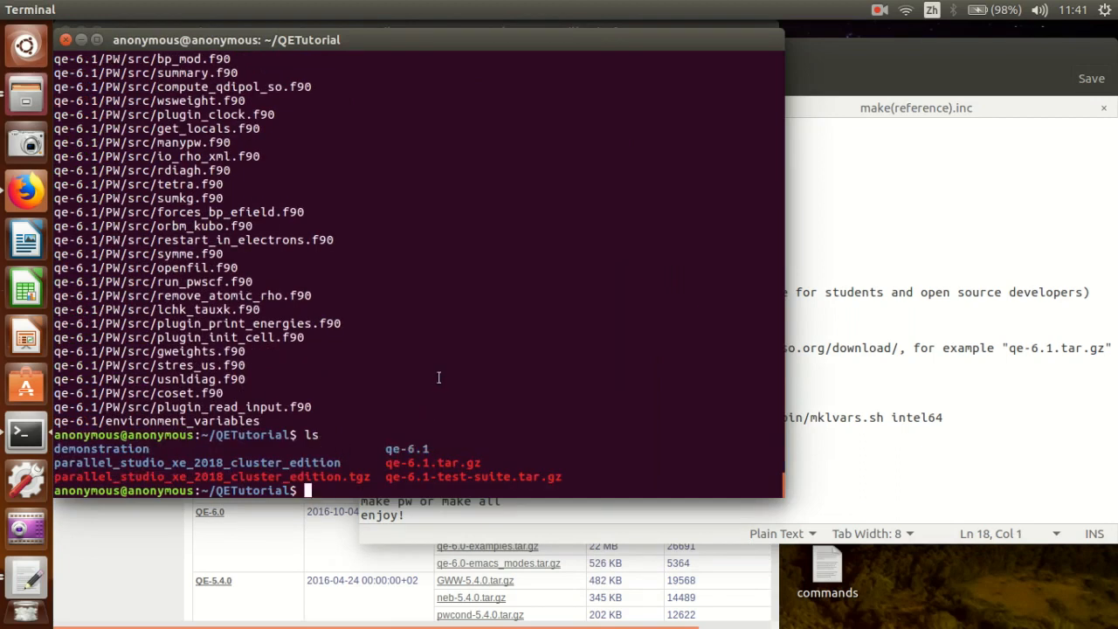
pyautogui.write('cd qe-6.1/')
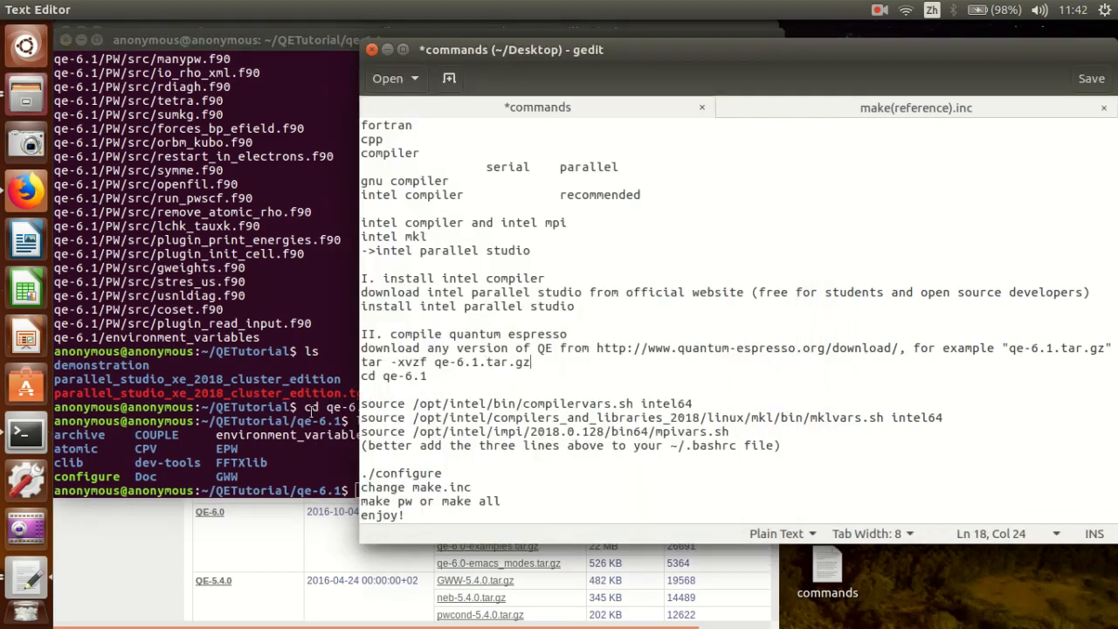
# Select the three environment source commands in the commands notes file.
pyautogui.doubleClick(691, 431)
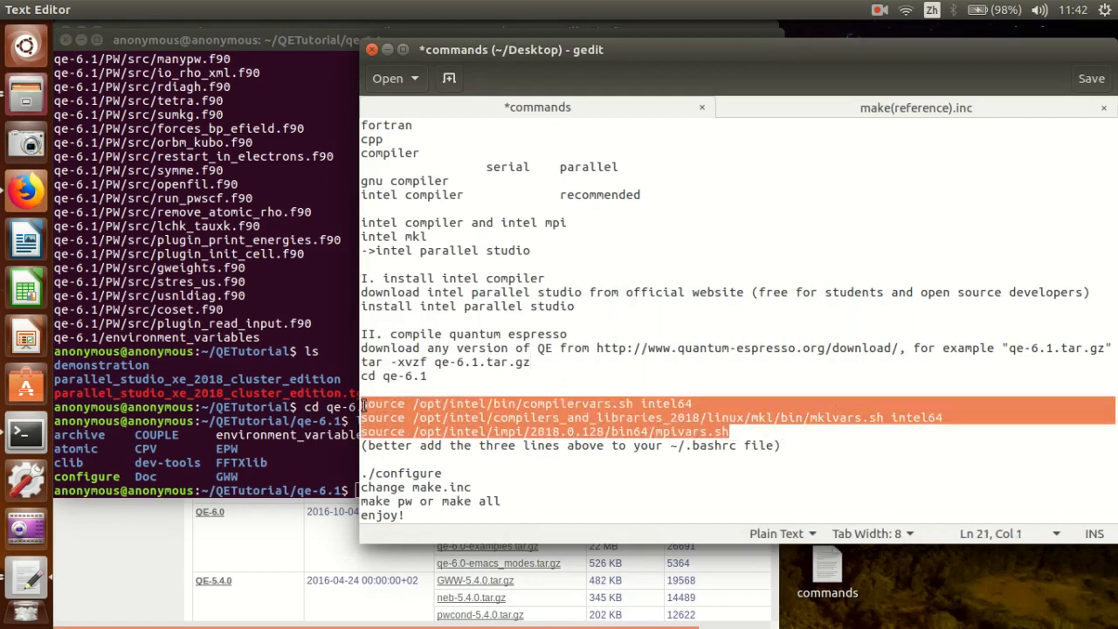
pyautogui.moveTo(784, 293)
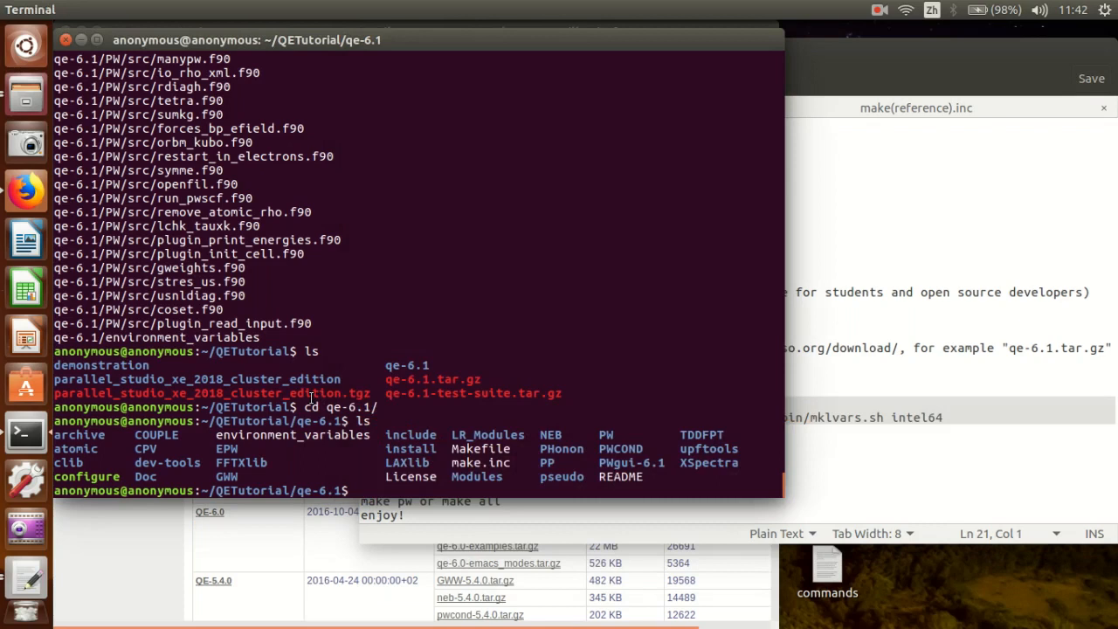
# Run ./configure in qe-6.1 until it reports configure: success.
pyautogui.write('./co')
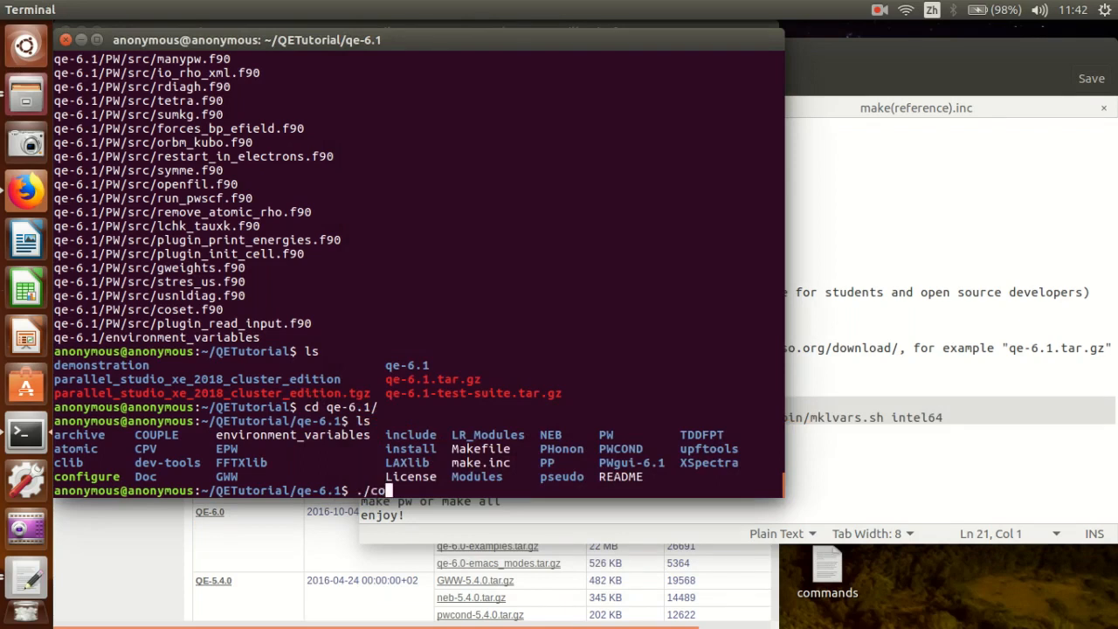
pyautogui.write('nfigure')
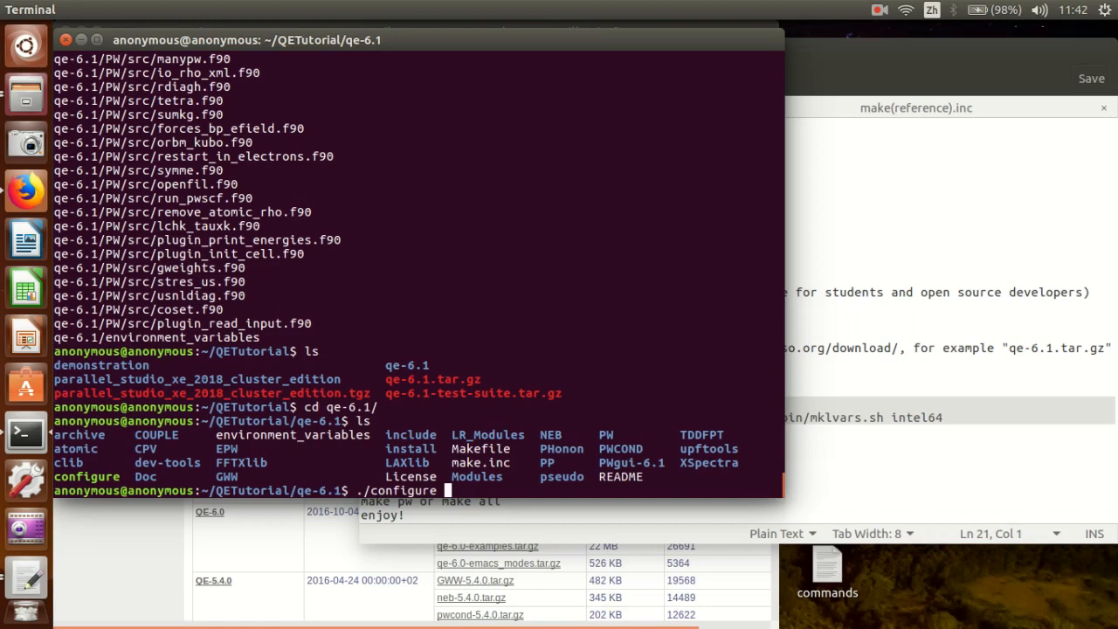
pyautogui.press('Return')
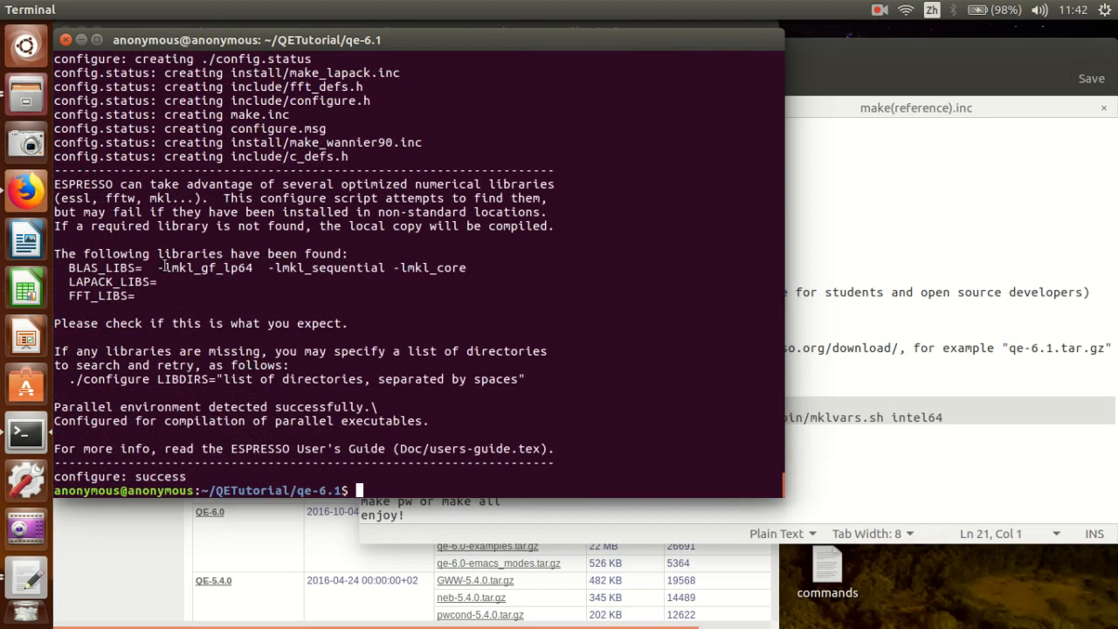
# Inspect the detected ifort compiler and MKL libraries in the configure output.
pyautogui.doubleClick(201, 267)
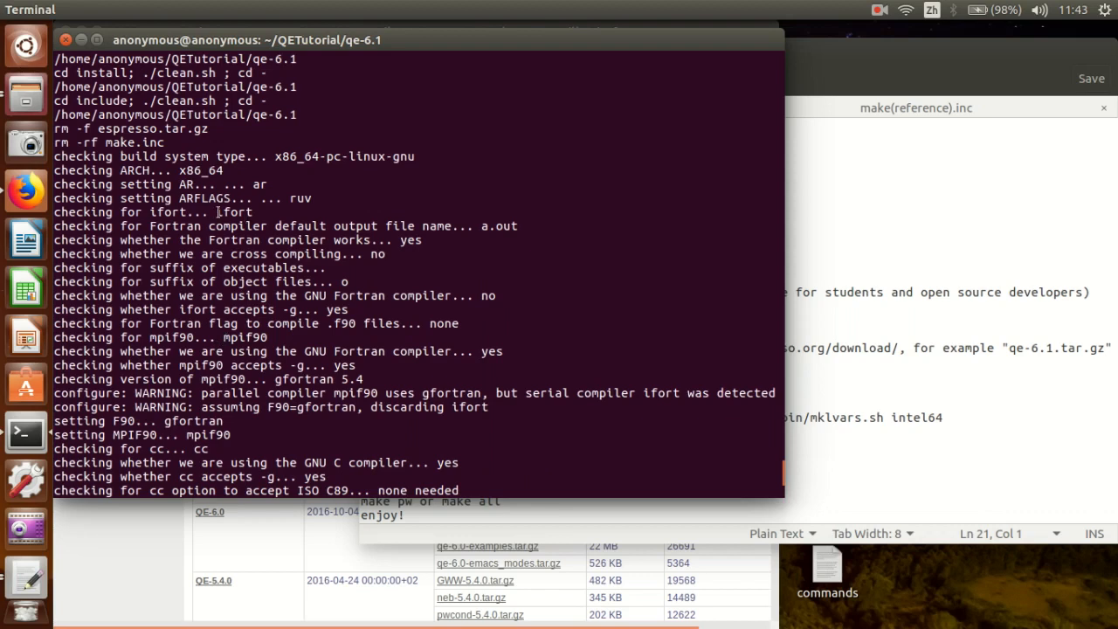
pyautogui.doubleClick(232, 213)
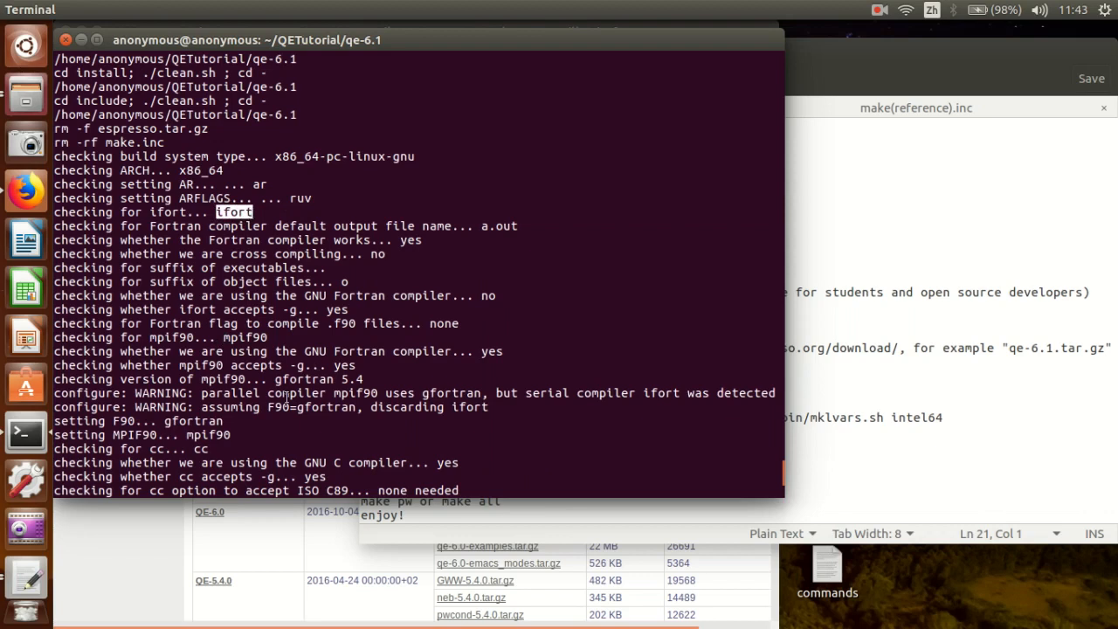
pyautogui.moveTo(234, 433)
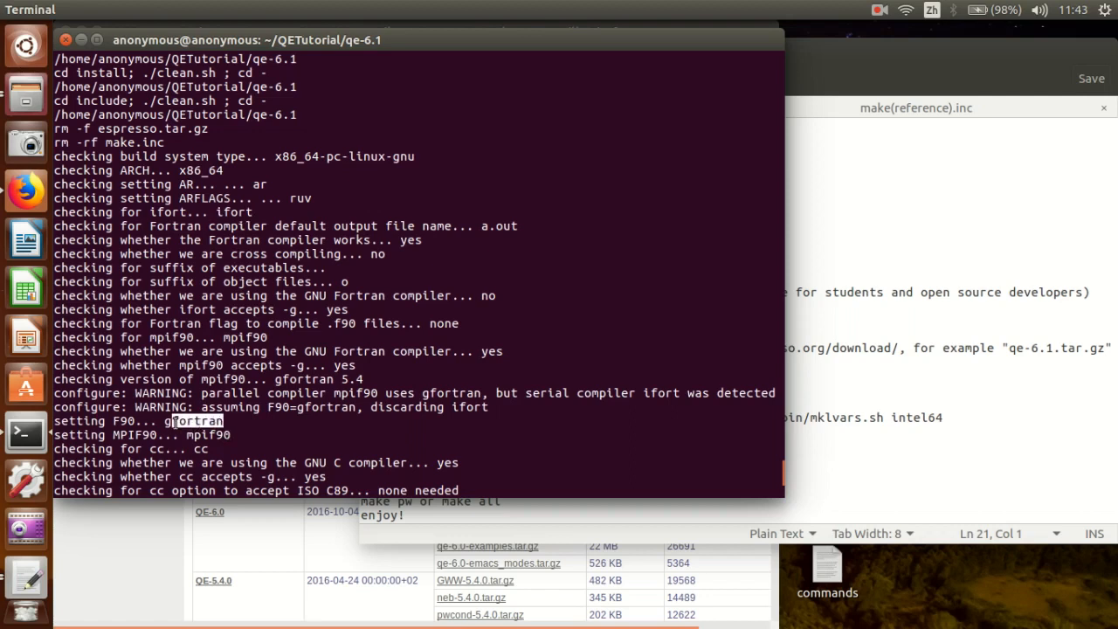
pyautogui.scroll(-3)
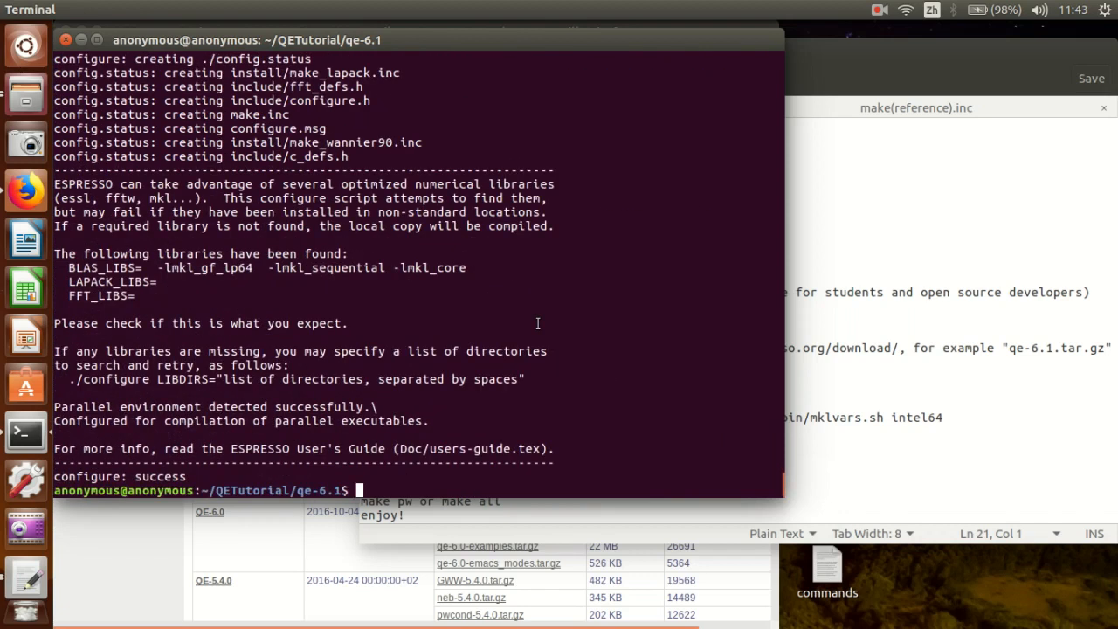
pyautogui.write('make')
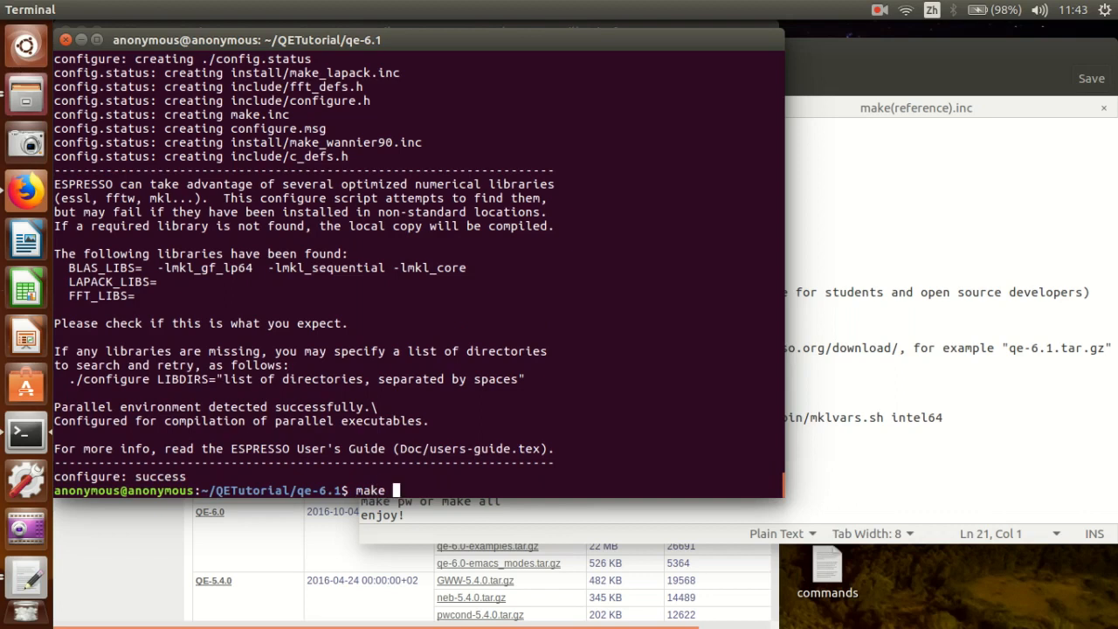
# Run make pw, interrupt the build with Ctrl+C, then clear the terminal.
pyautogui.write('pw')
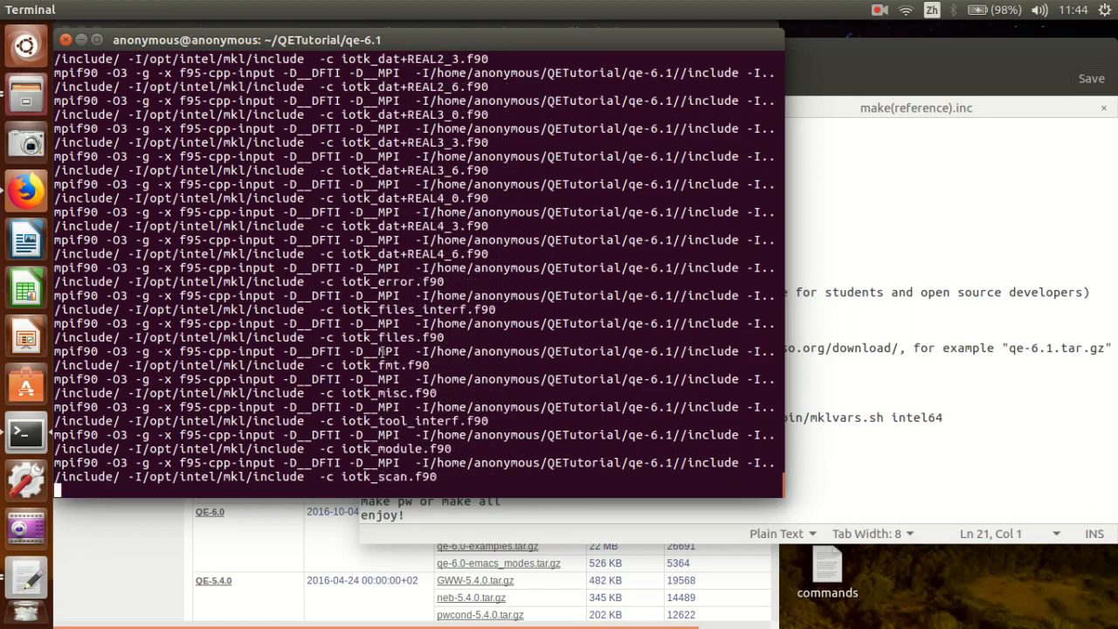
pyautogui.press('ctrl+c')
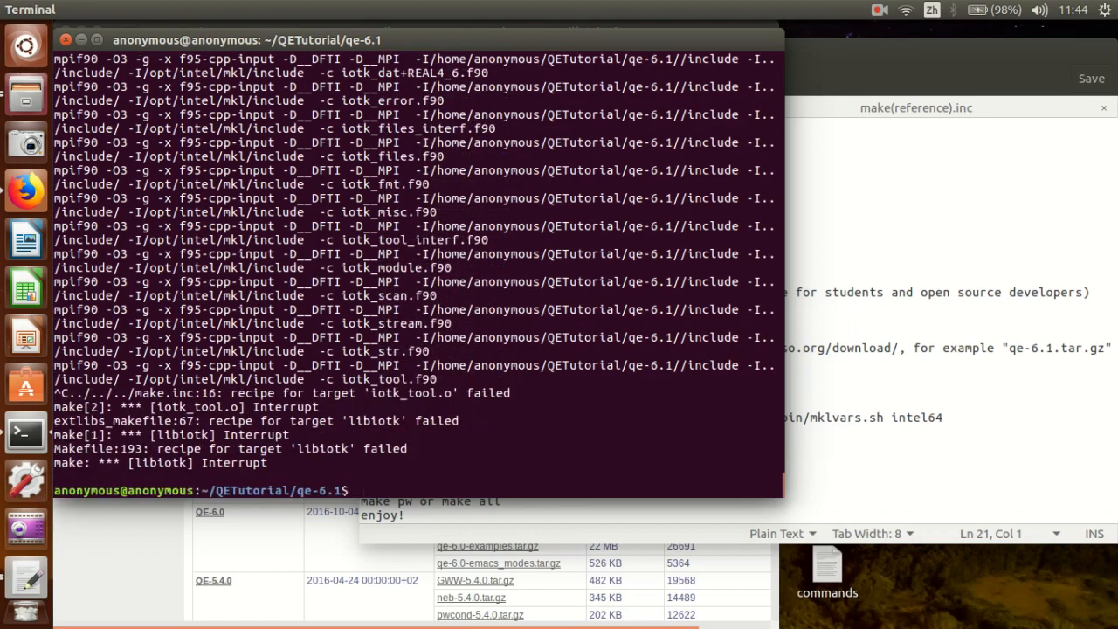
pyautogui.write('cl')
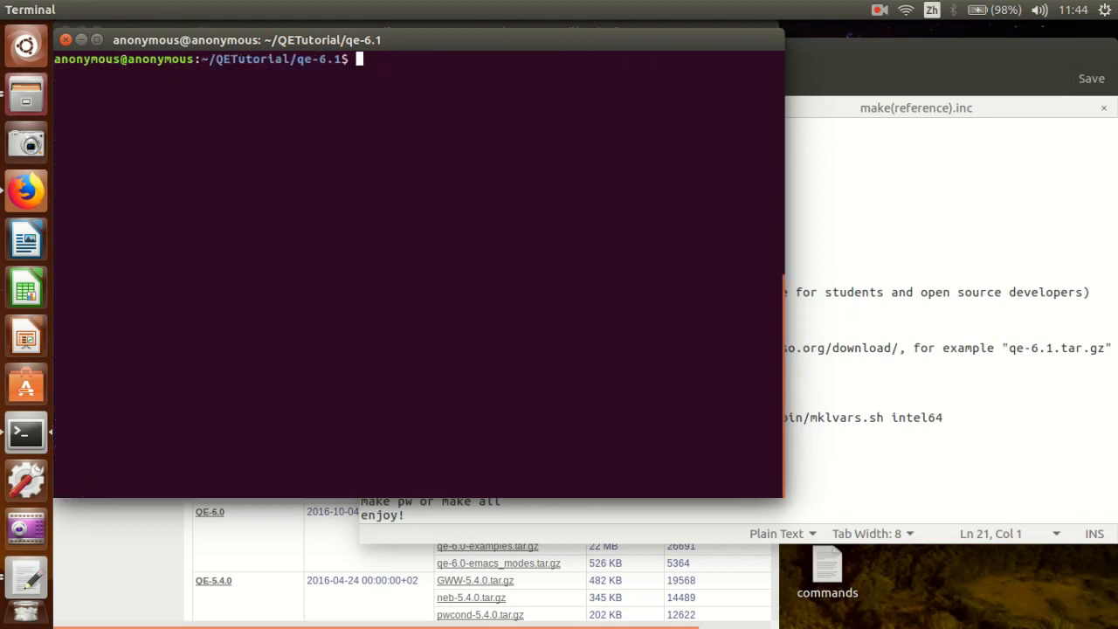
pyautogui.moveTo(500, 272)
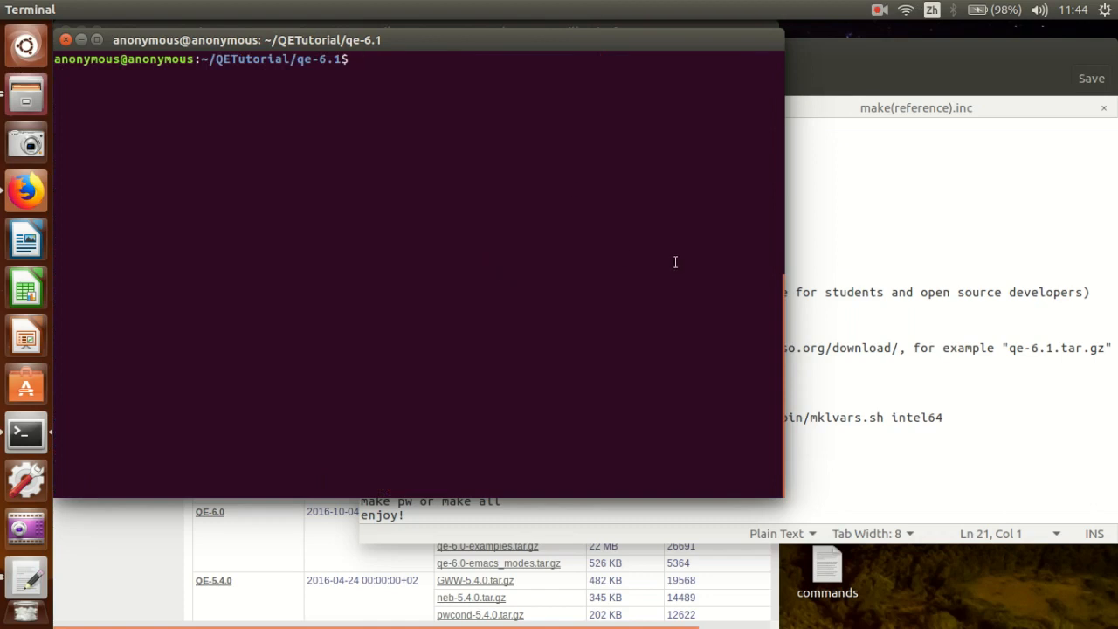
# Rerun ./configure to success and bring up the qe-6.1 folder in Files.
pyautogui.write('./configure')
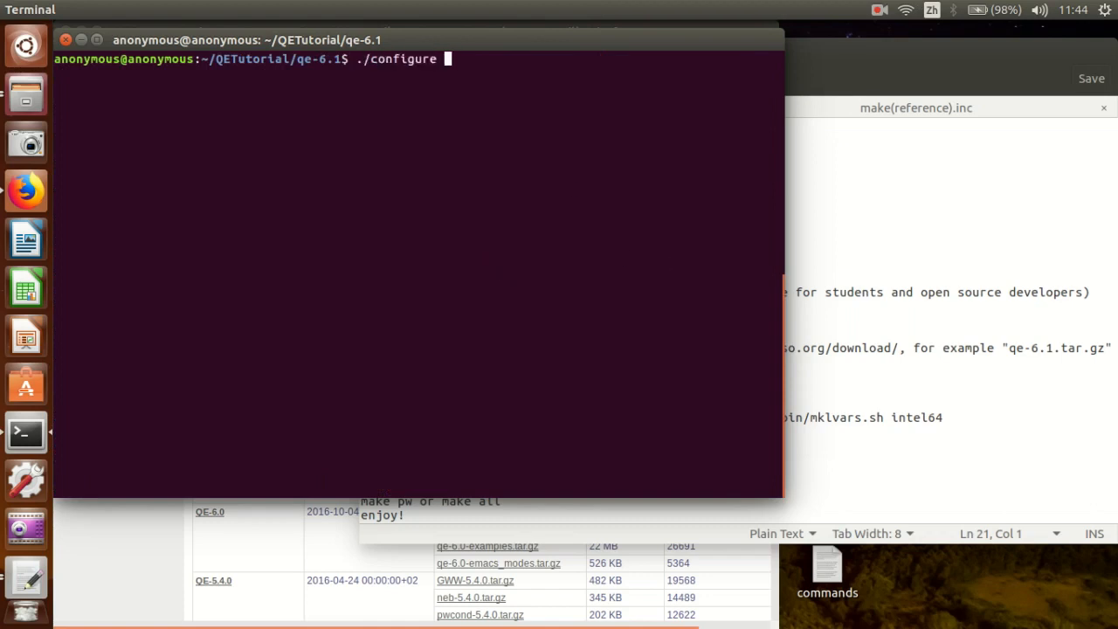
pyautogui.press('Return')
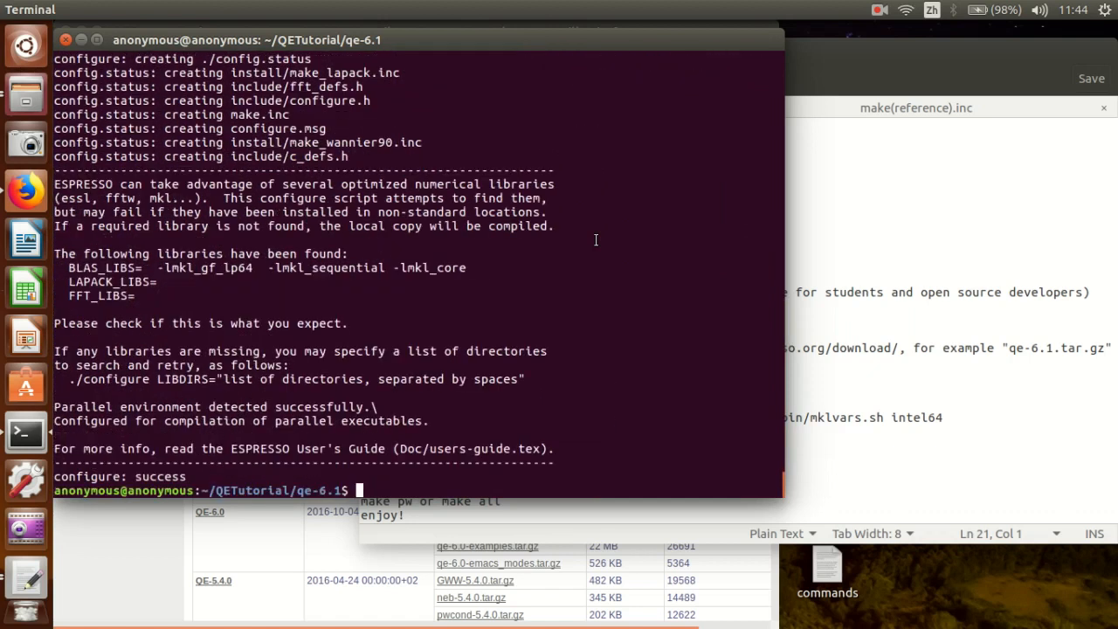
pyautogui.moveTo(170, 275)
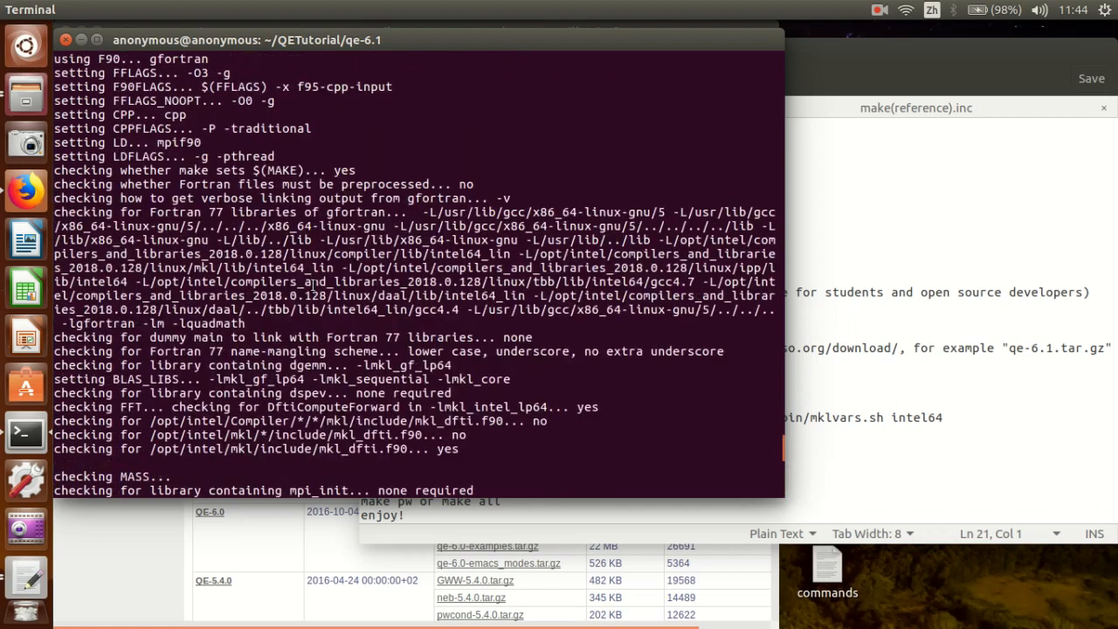
pyautogui.doubleClick(178, 142)
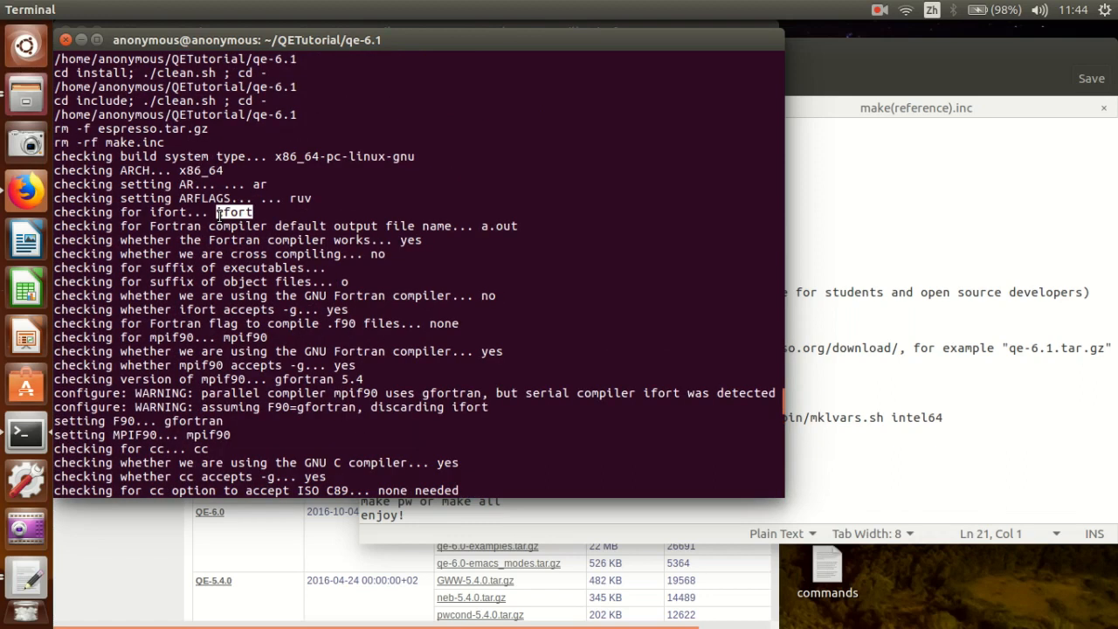
pyautogui.scroll(-3)
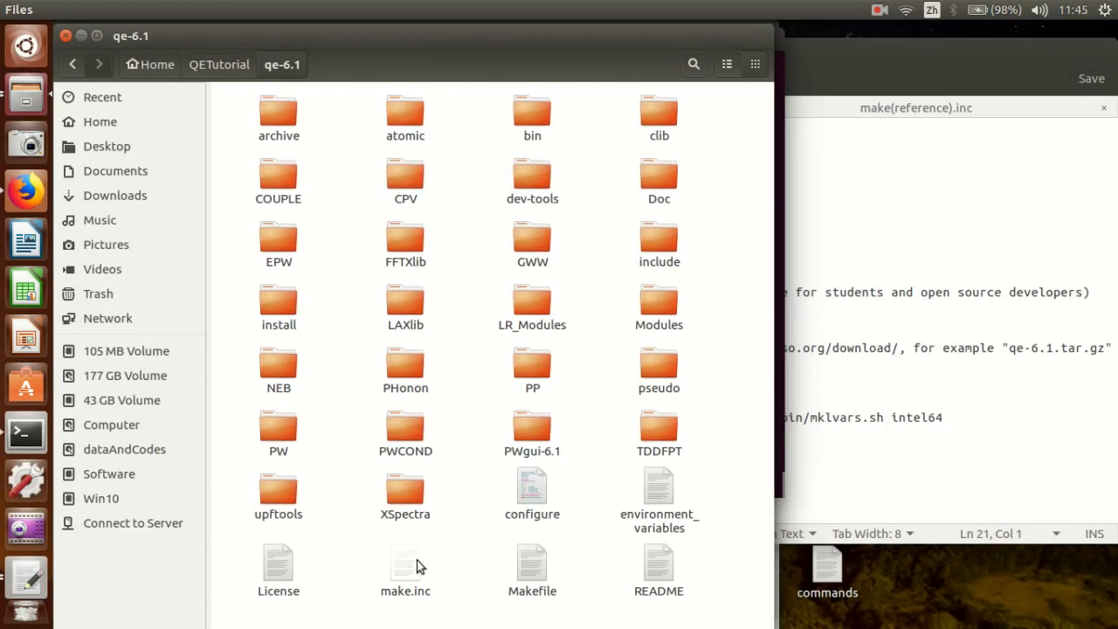
# Open the generated make.inc from the qe-6.1 folder in gedit.
pyautogui.click(406, 566)
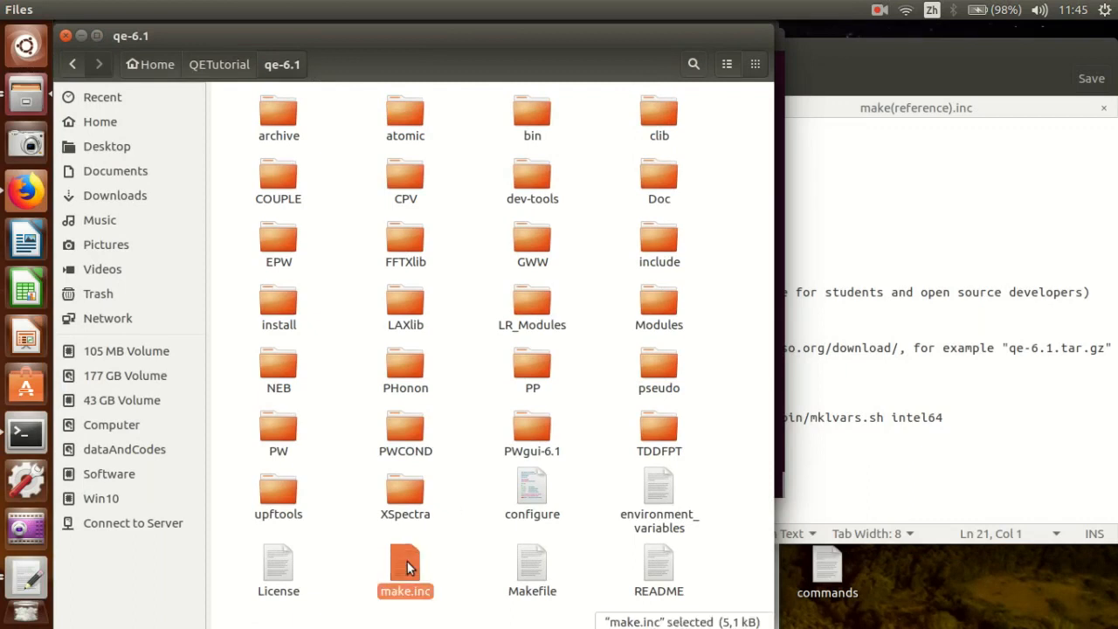
pyautogui.doubleClick(405, 566)
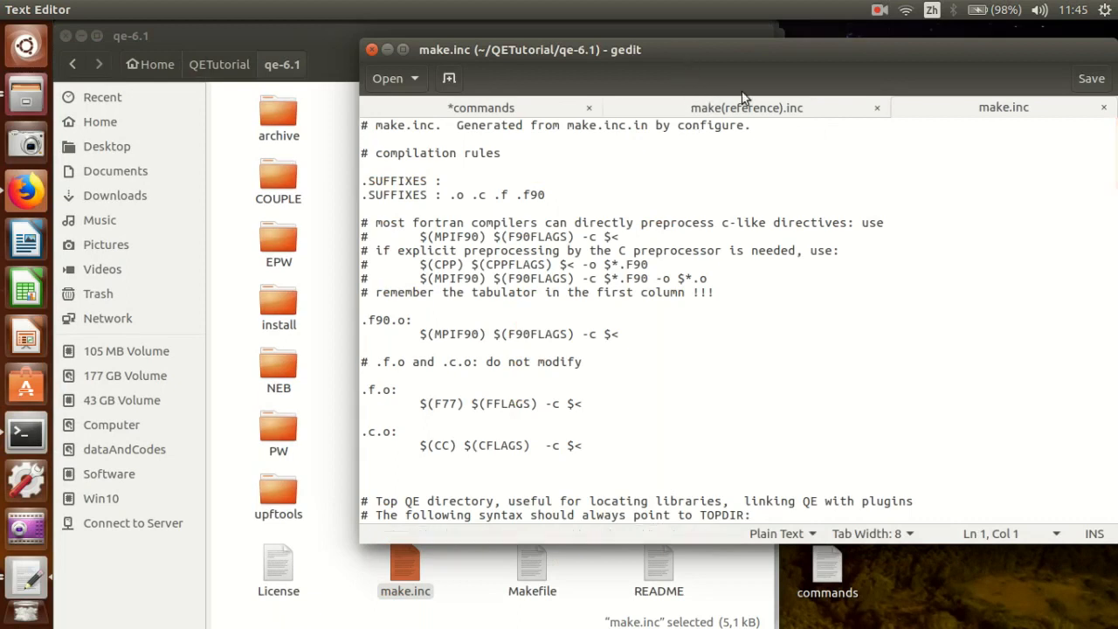
pyautogui.moveTo(720, 113)
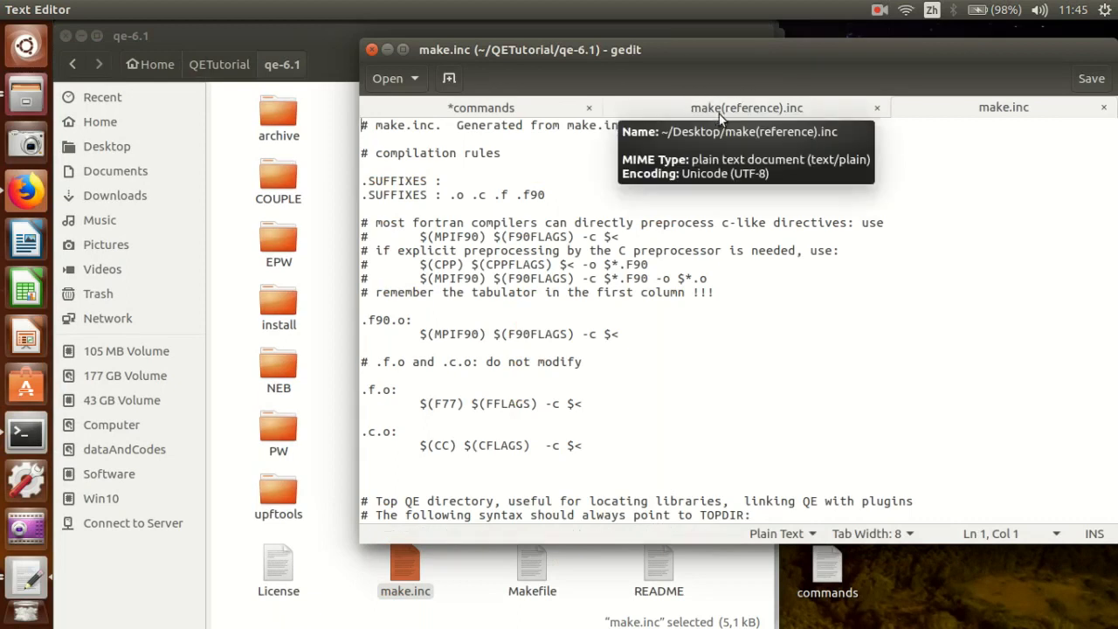
pyautogui.moveTo(737, 108)
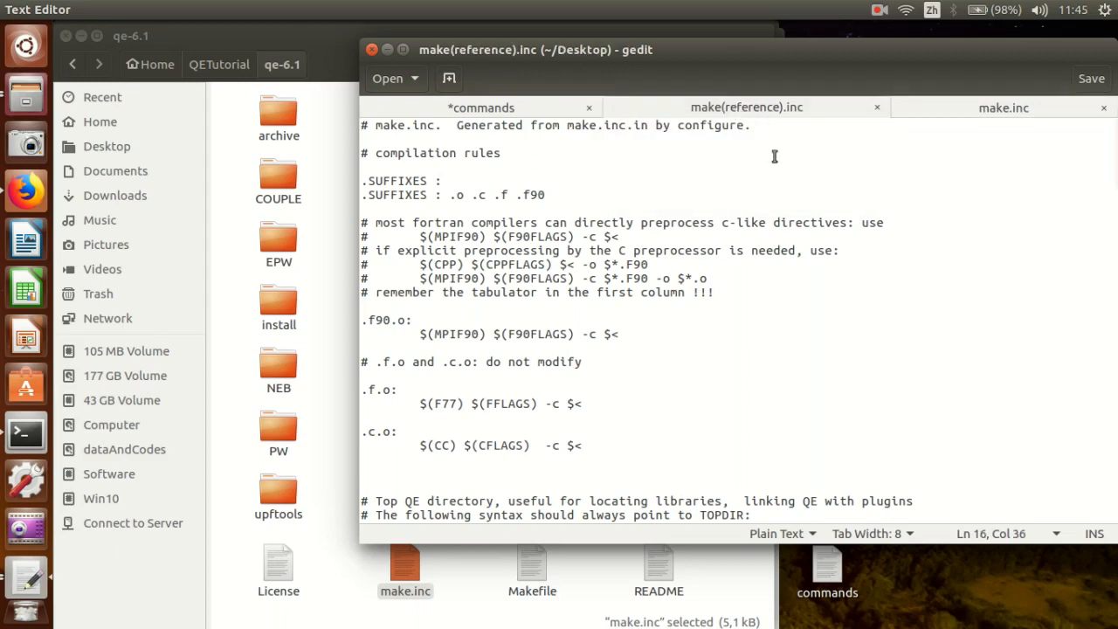
pyautogui.scroll(-3)
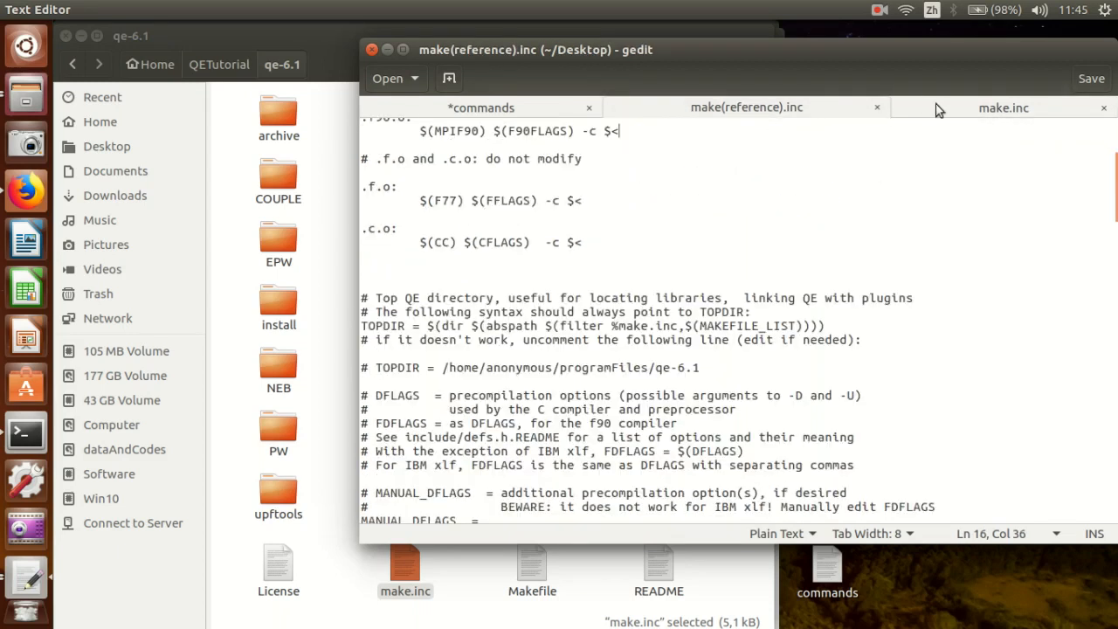
# Select the -D__SCALAPACK -D__DFTI flags on the reference file's DFLAGS line for comparison.
pyautogui.click(1001, 106)
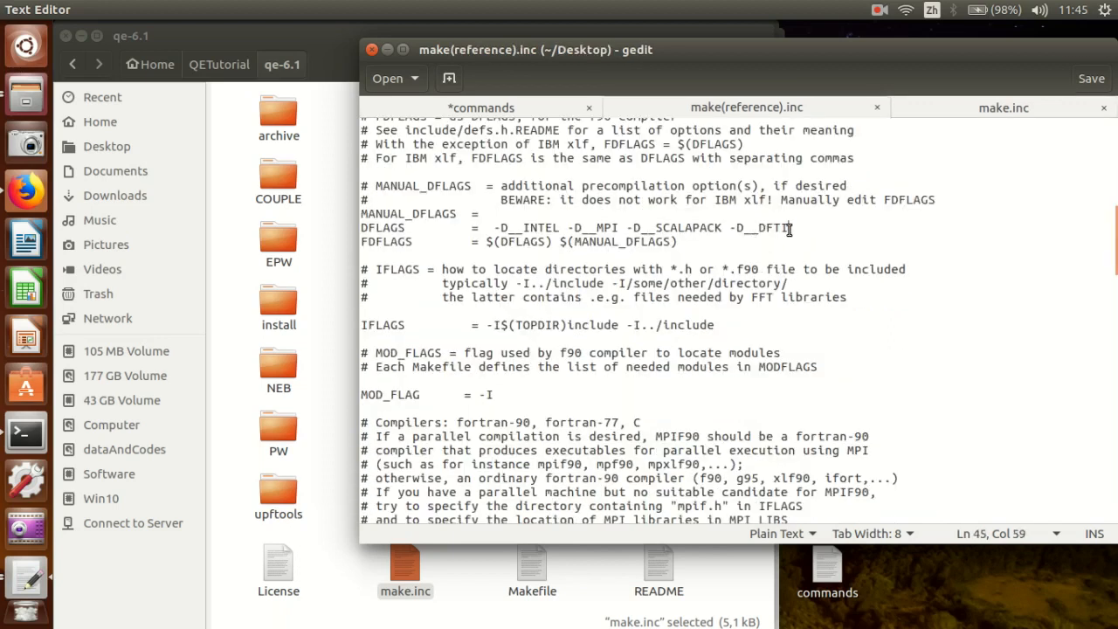
pyautogui.moveTo(793, 227); pyautogui.dragTo(625, 227)
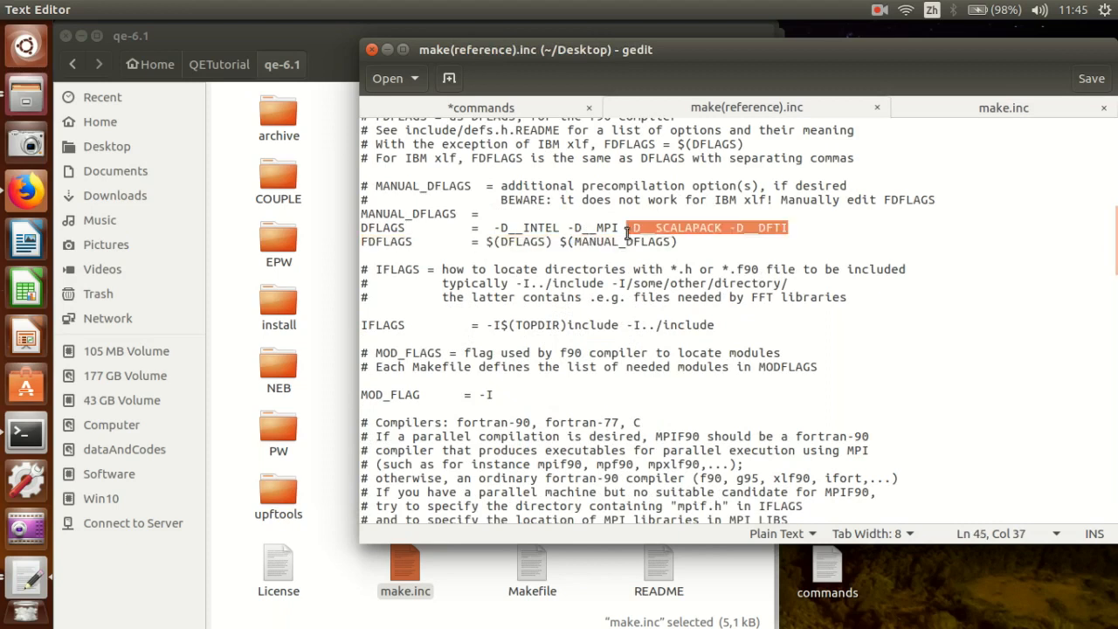
pyautogui.click(1003, 107)
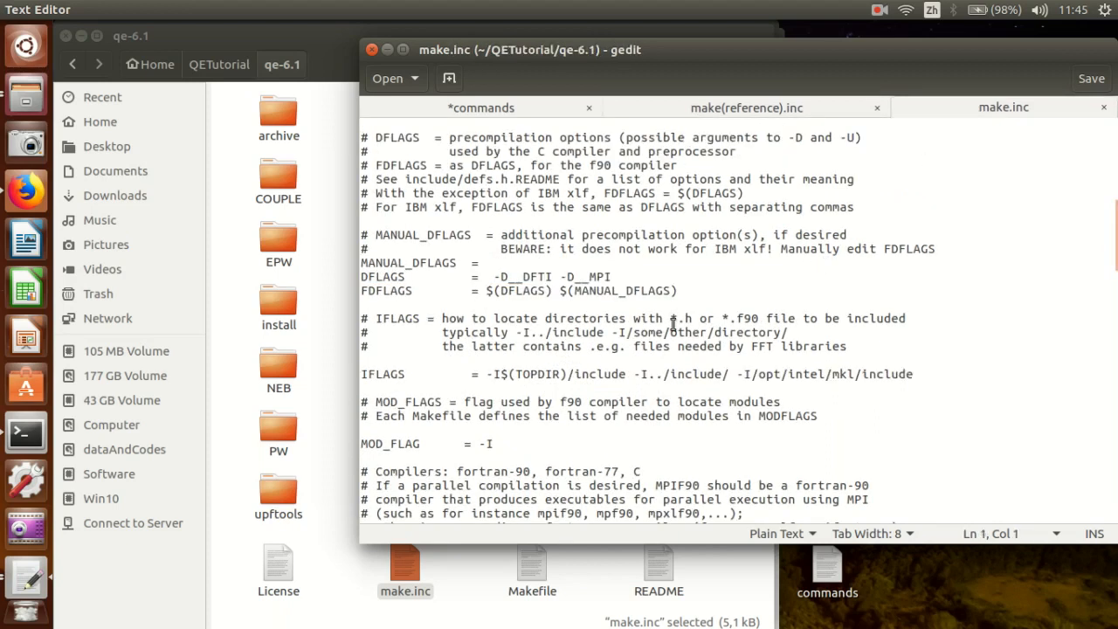
# Add -D__SCALAPACK -D__DFTI to DFLAGS in make.inc and compare with the reference file.
pyautogui.write('-D__SCALAPACK -D__DFTI')
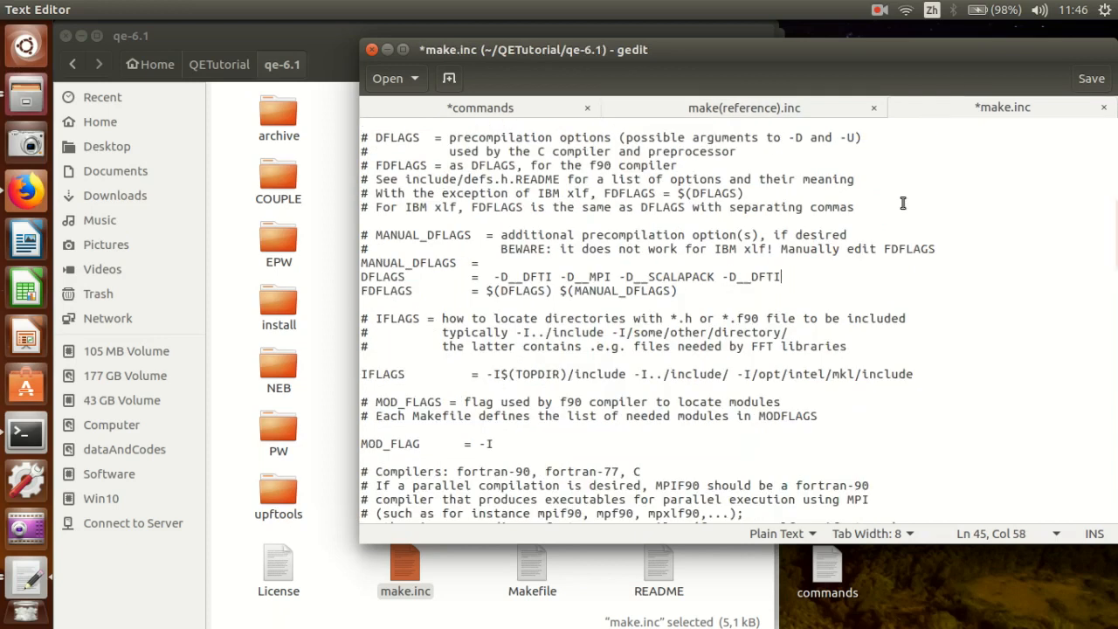
pyautogui.click(744, 108)
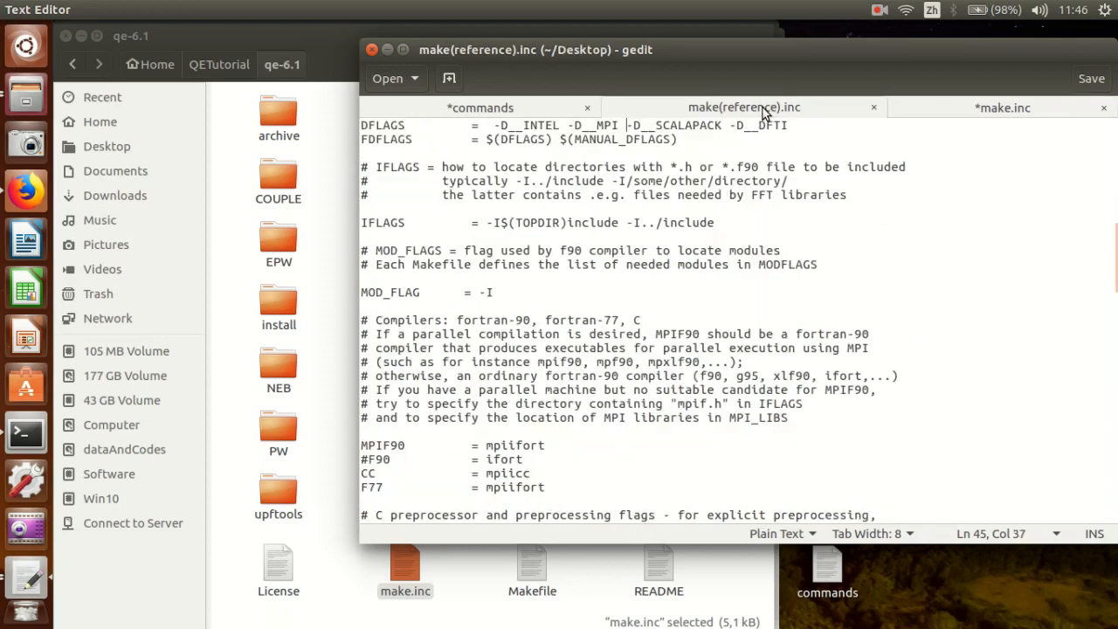
pyautogui.click(1002, 107)
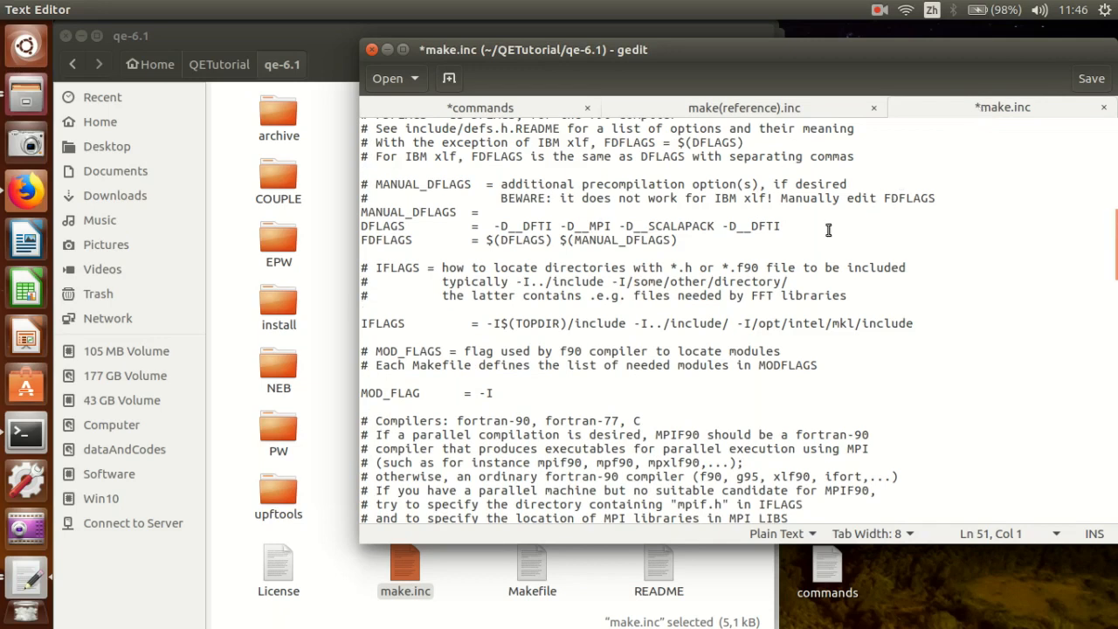
pyautogui.click(744, 106)
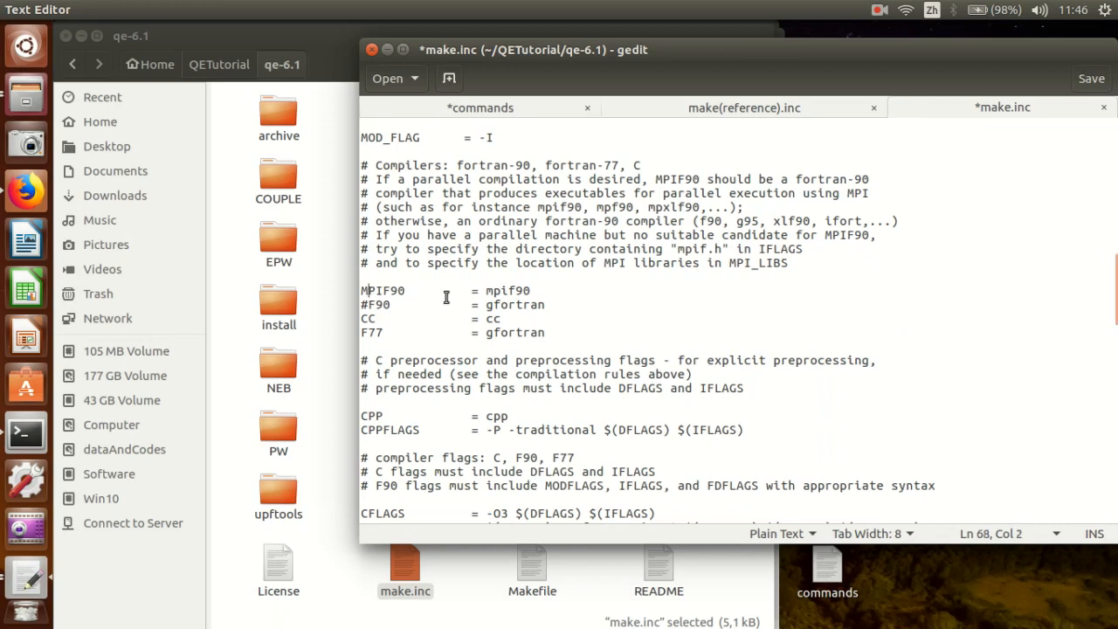
# Replace the MPIF90, F90 and next compiler names in make.inc with the Intel ifort-based compilers.
pyautogui.click(740, 108)
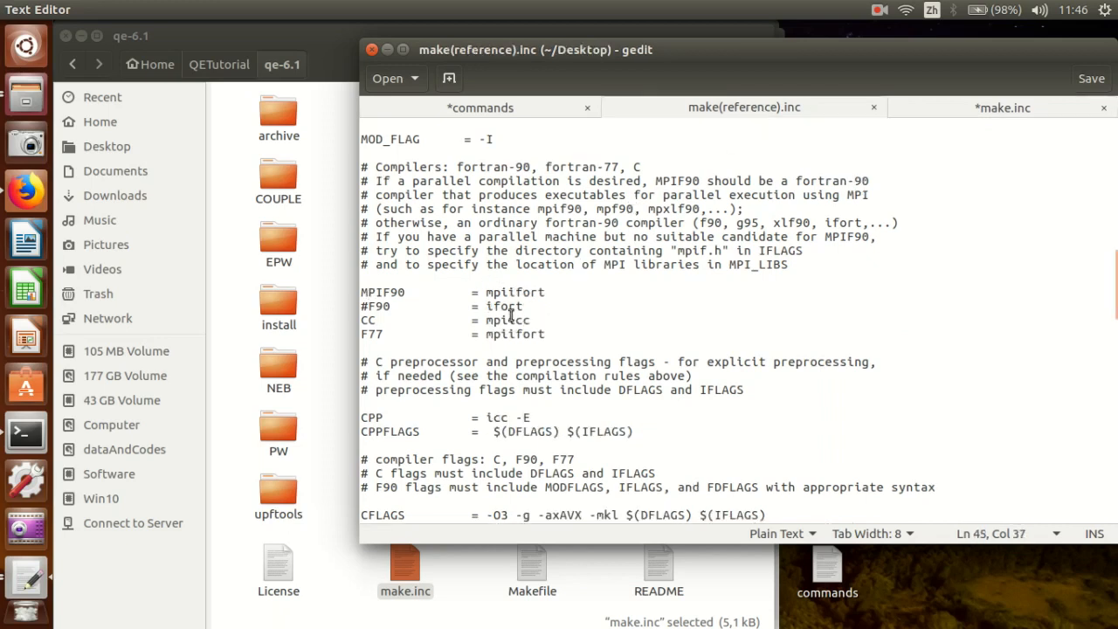
pyautogui.doubleClick(515, 292)
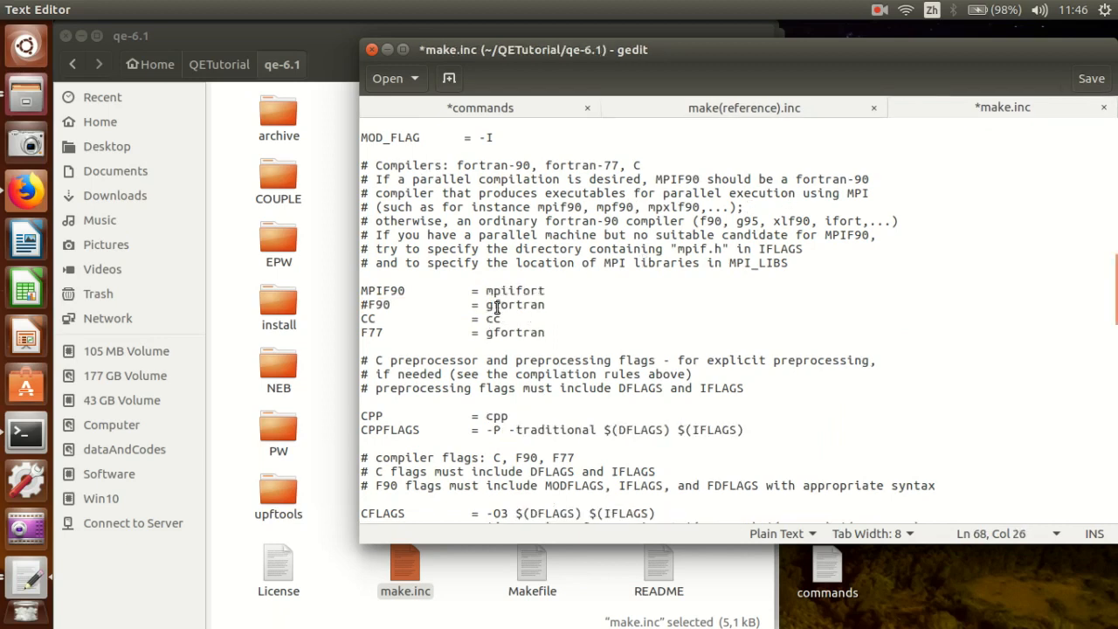
pyautogui.doubleClick(512, 304)
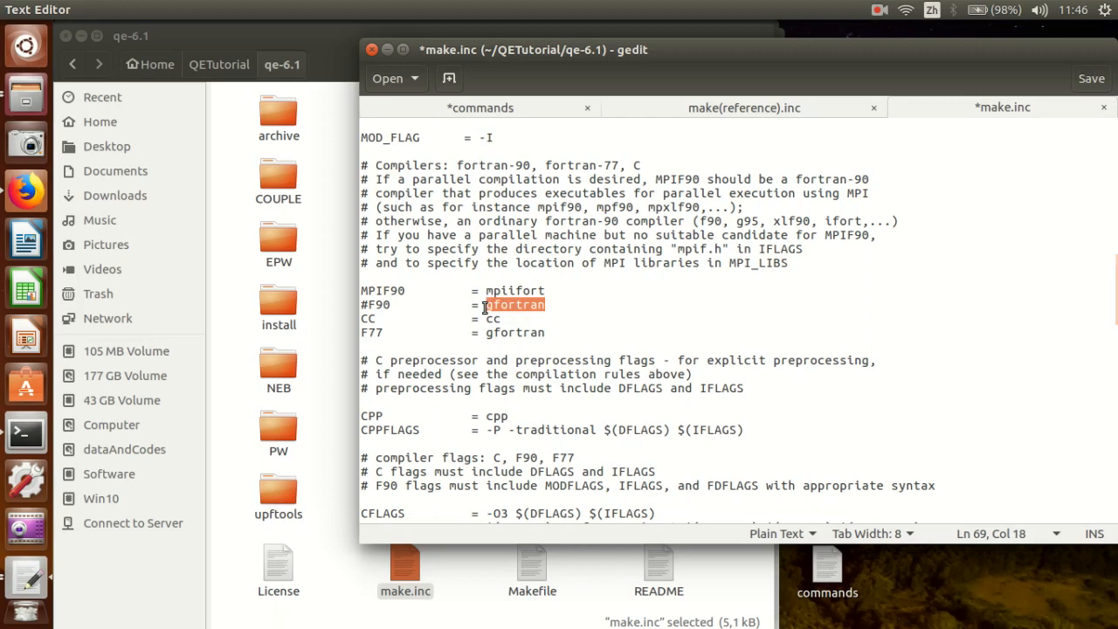
pyautogui.write('i')
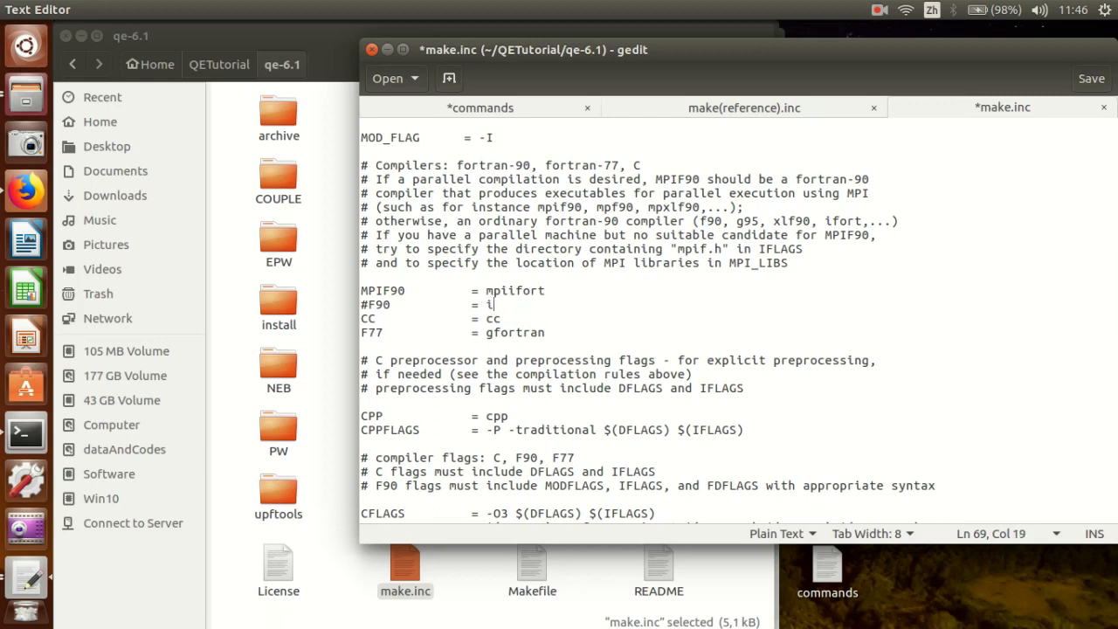
pyautogui.write('fort')
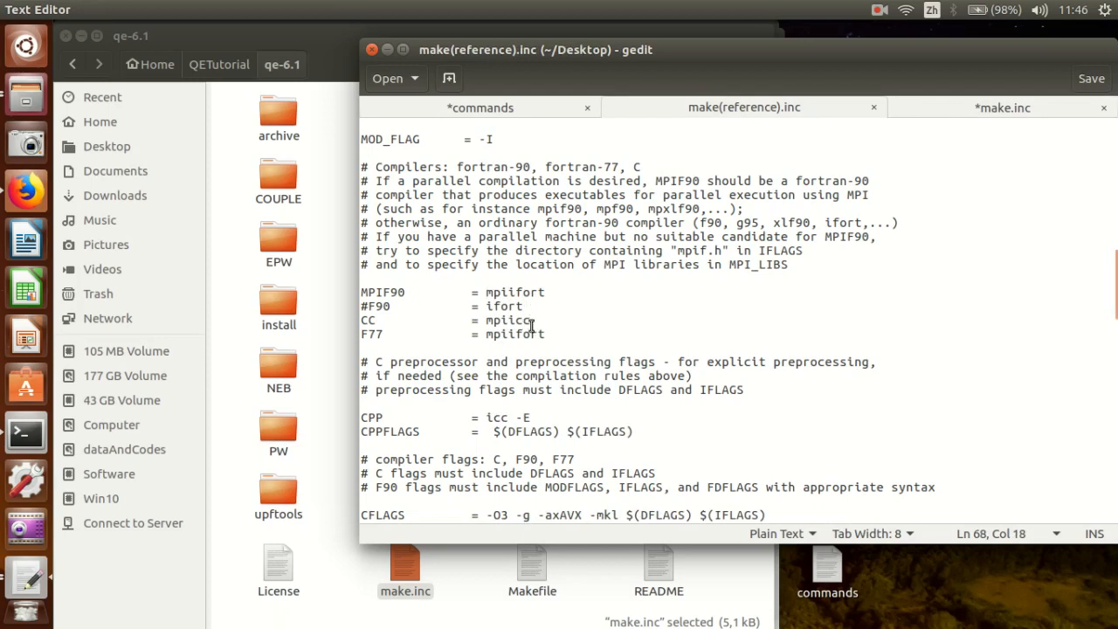
pyautogui.doubleClick(508, 320)
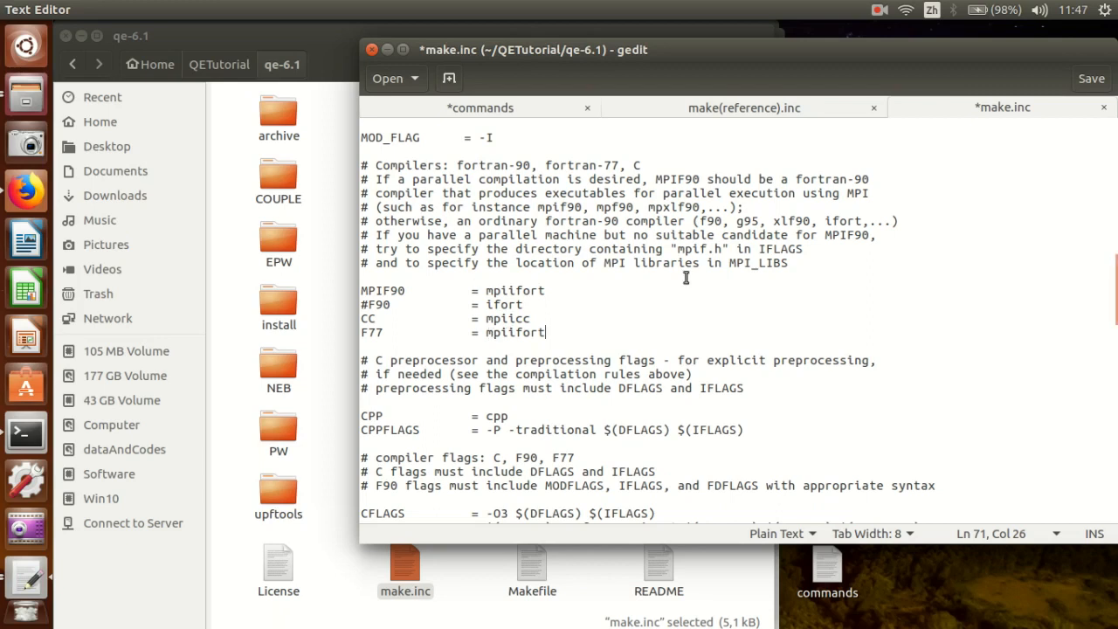
pyautogui.moveTo(691, 318)
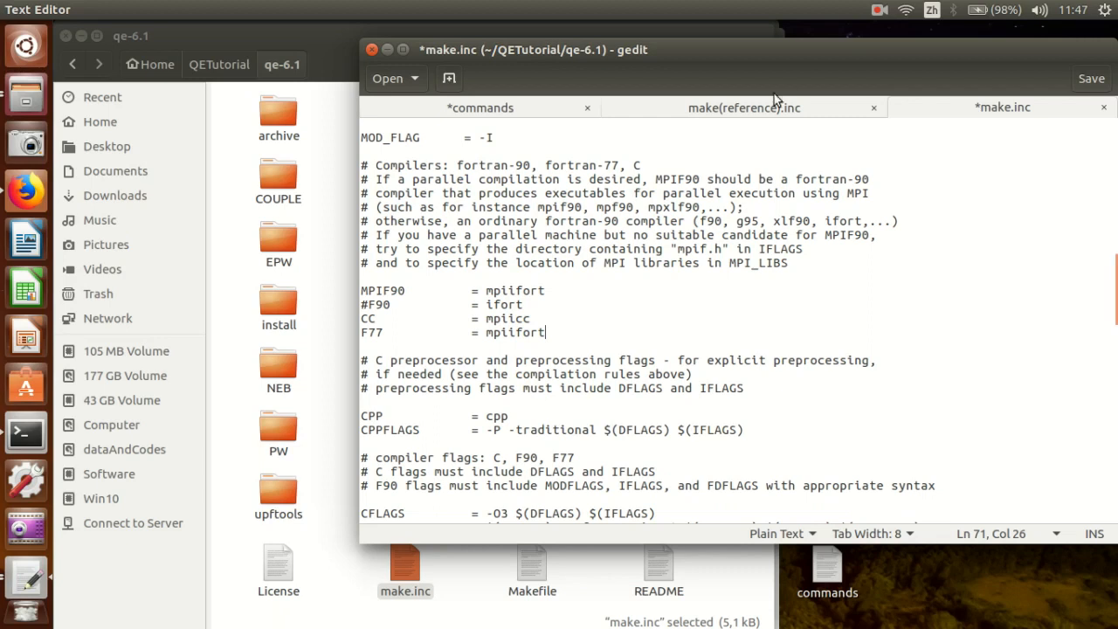
# Set CPP to icc -E in make.inc, matching the reference file's preprocessor.
pyautogui.click(744, 108)
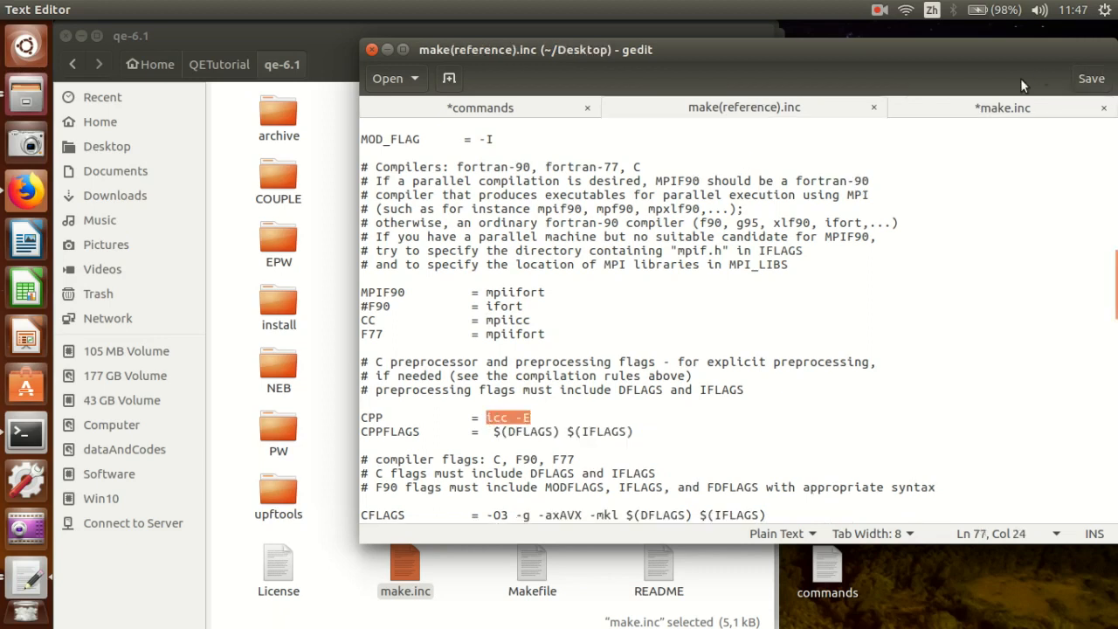
pyautogui.click(999, 106)
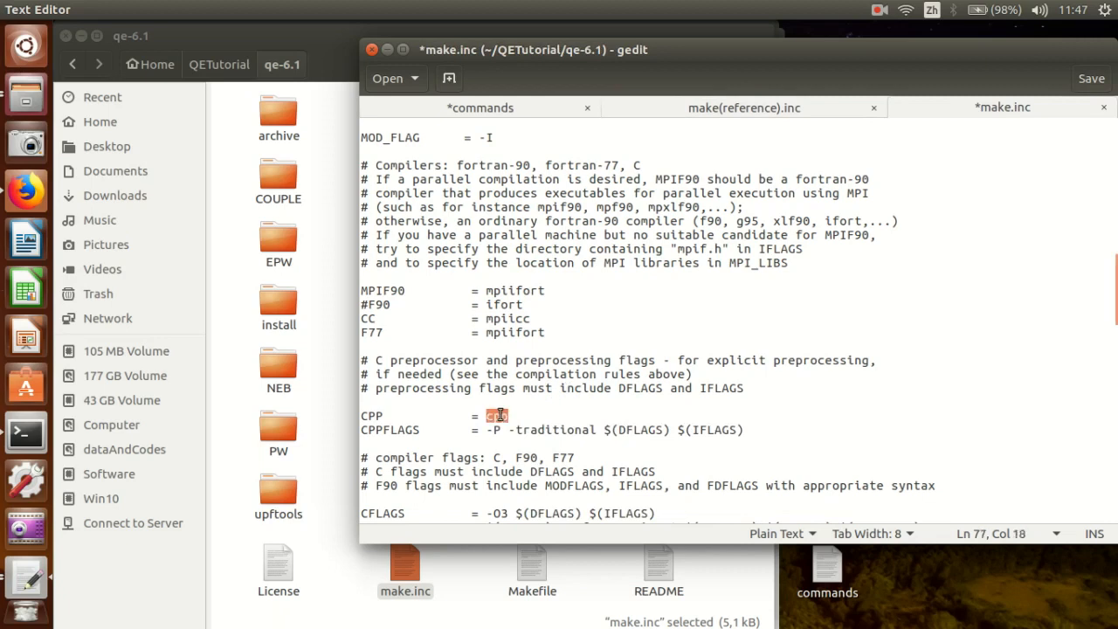
pyautogui.click(744, 108)
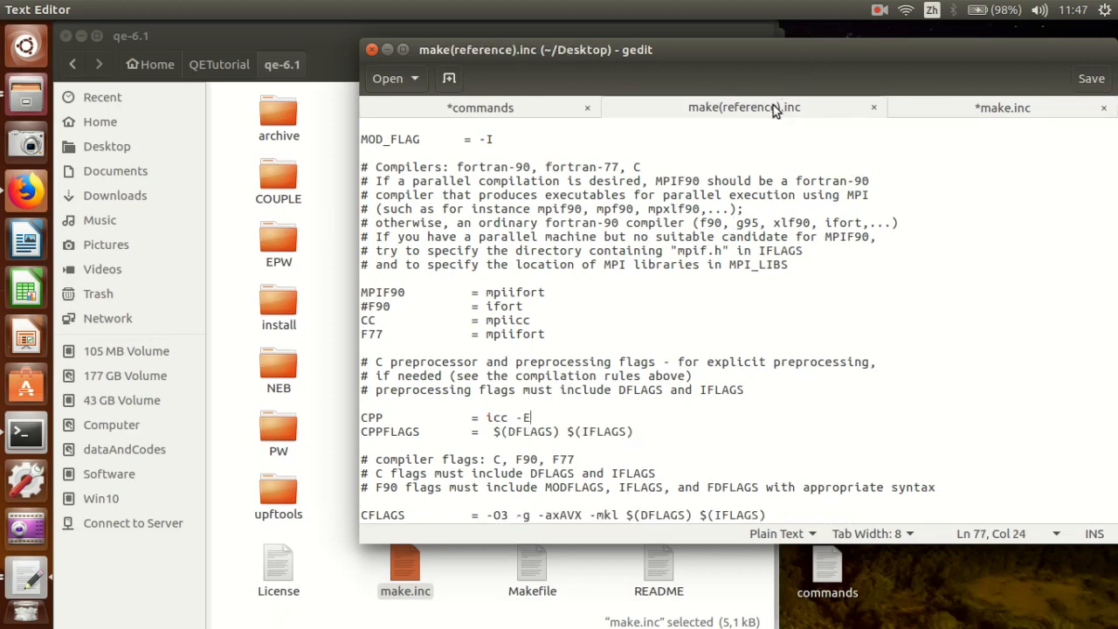
pyautogui.click(999, 108)
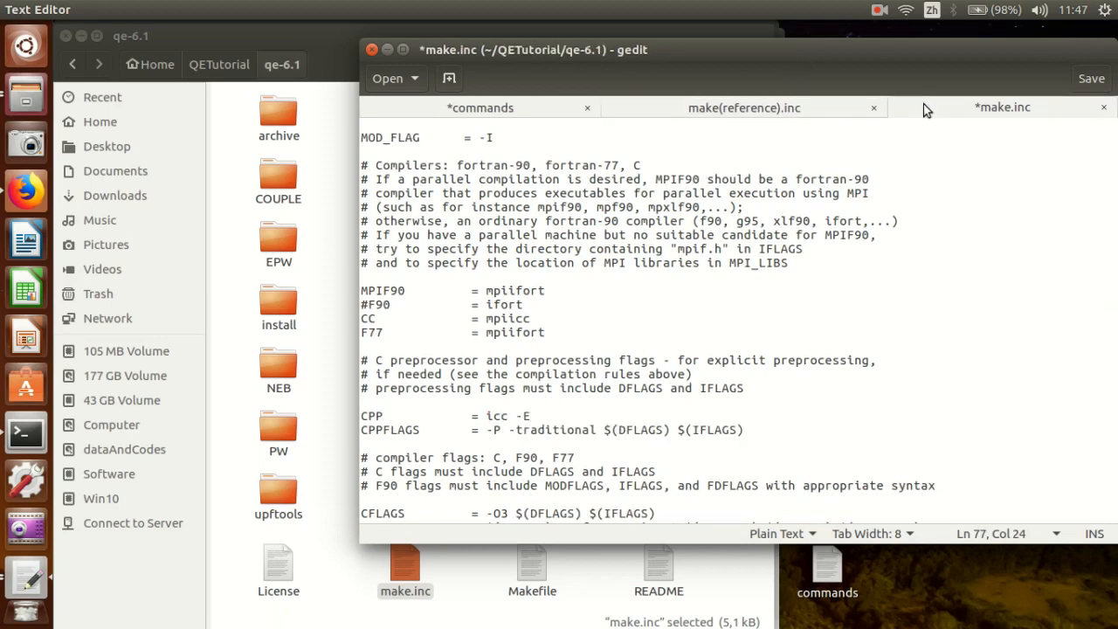
pyautogui.scroll(-3)
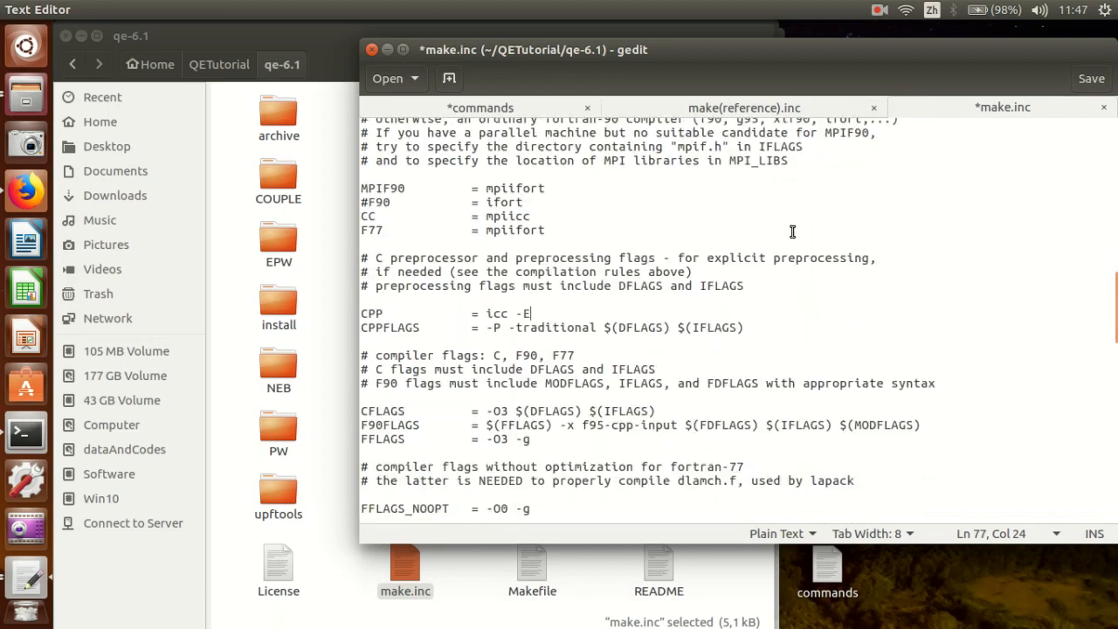
pyautogui.click(743, 107)
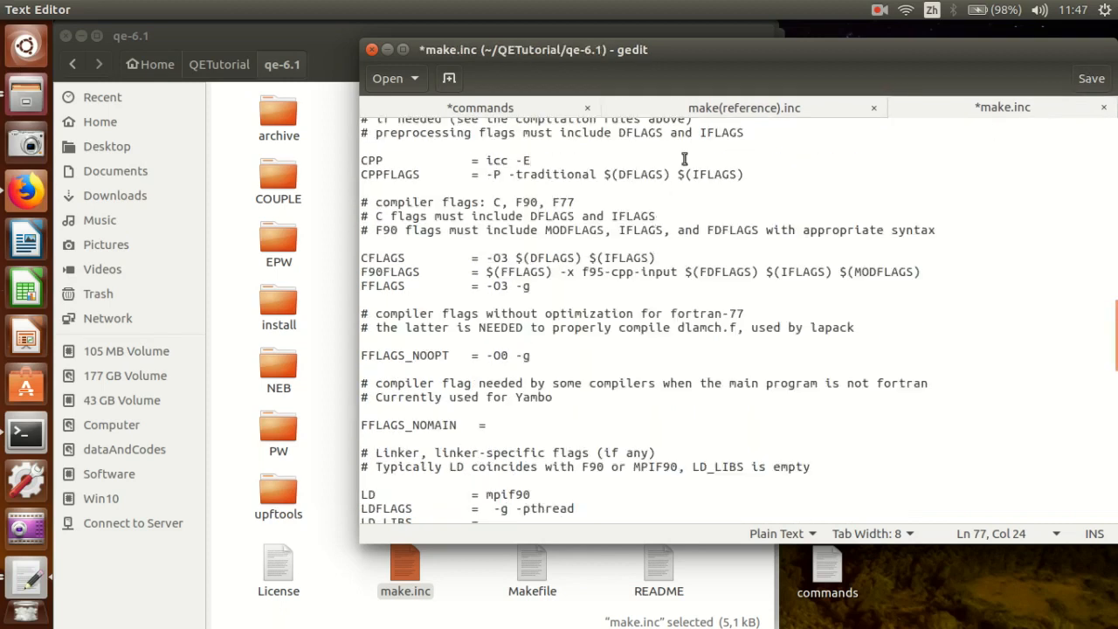
# Extend CFLAGS in make.inc to -O3 -g -axAVX -mkl and check it against the reference.
pyautogui.click(745, 108)
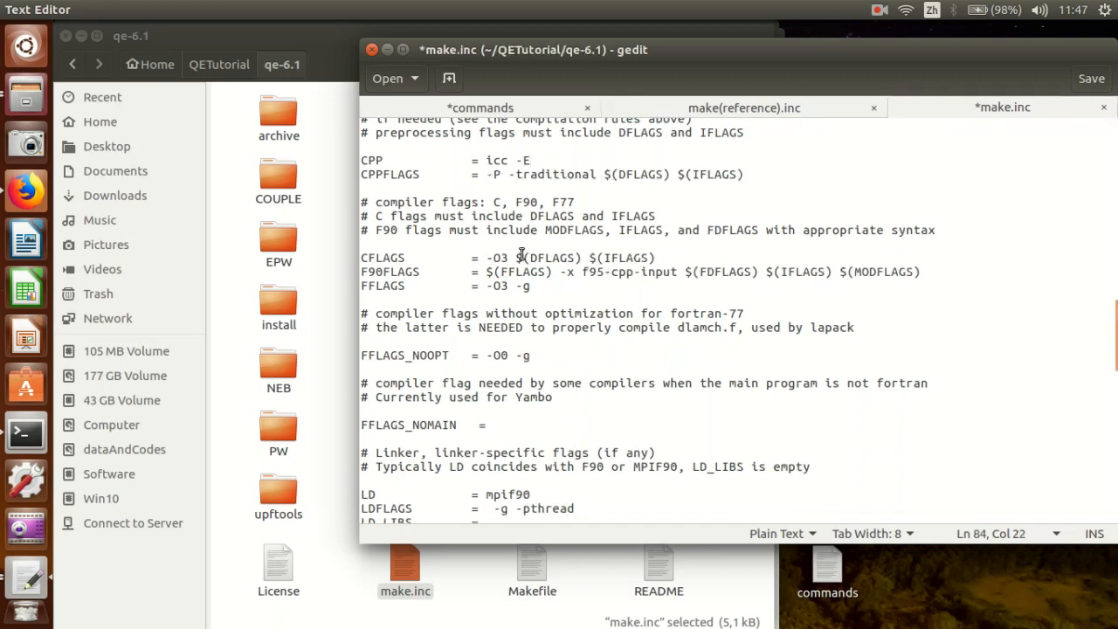
pyautogui.write('-xAVX -mkl')
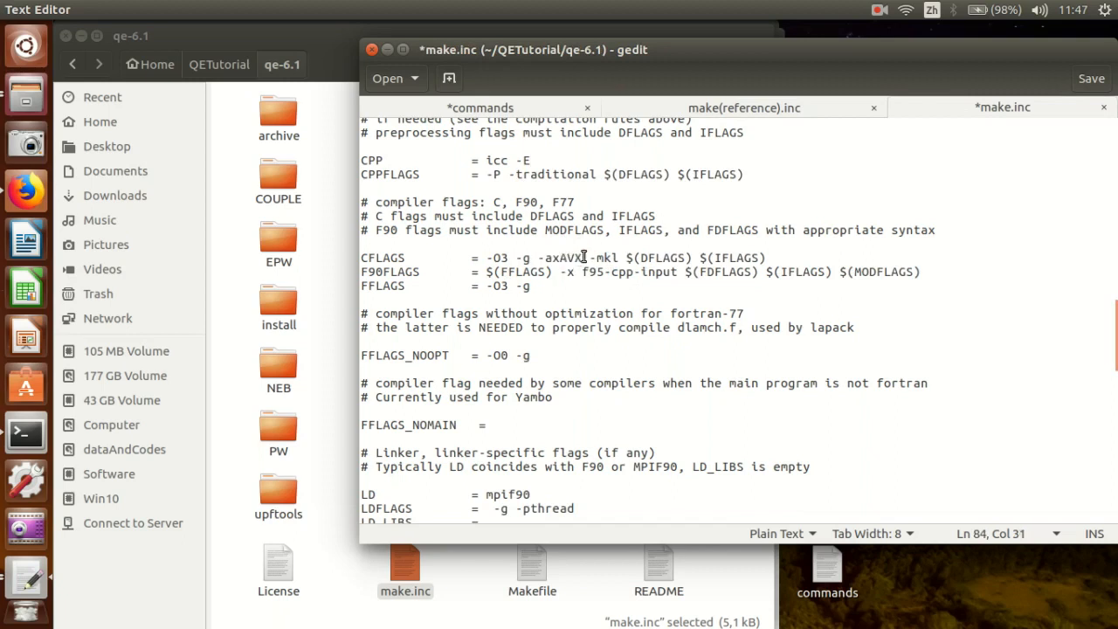
pyautogui.doubleClick(559, 257)
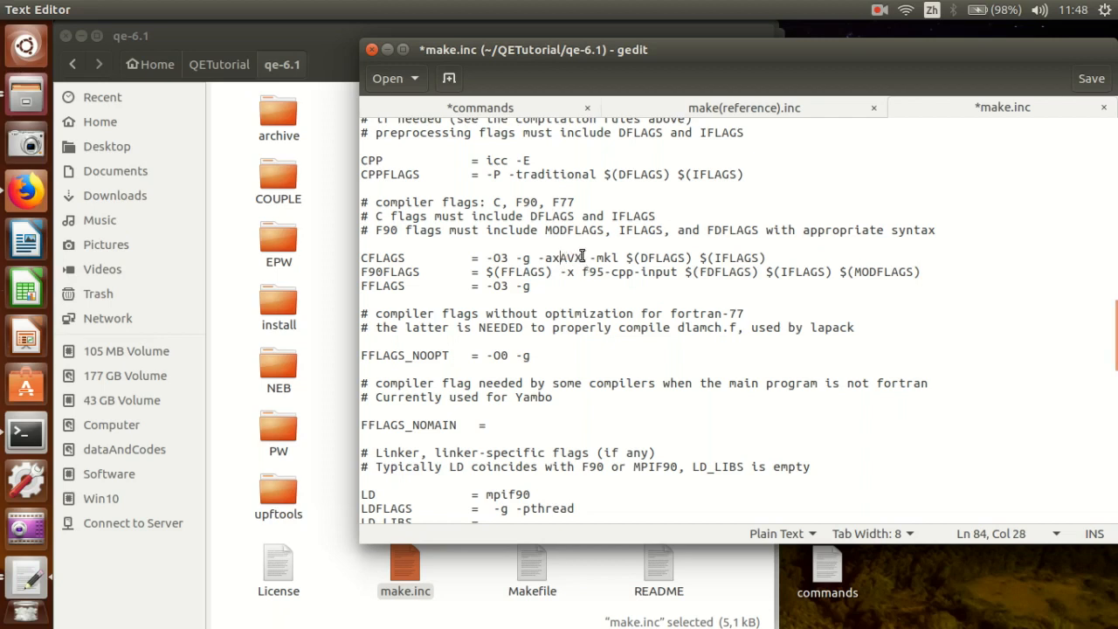
pyautogui.doubleClick(564, 258)
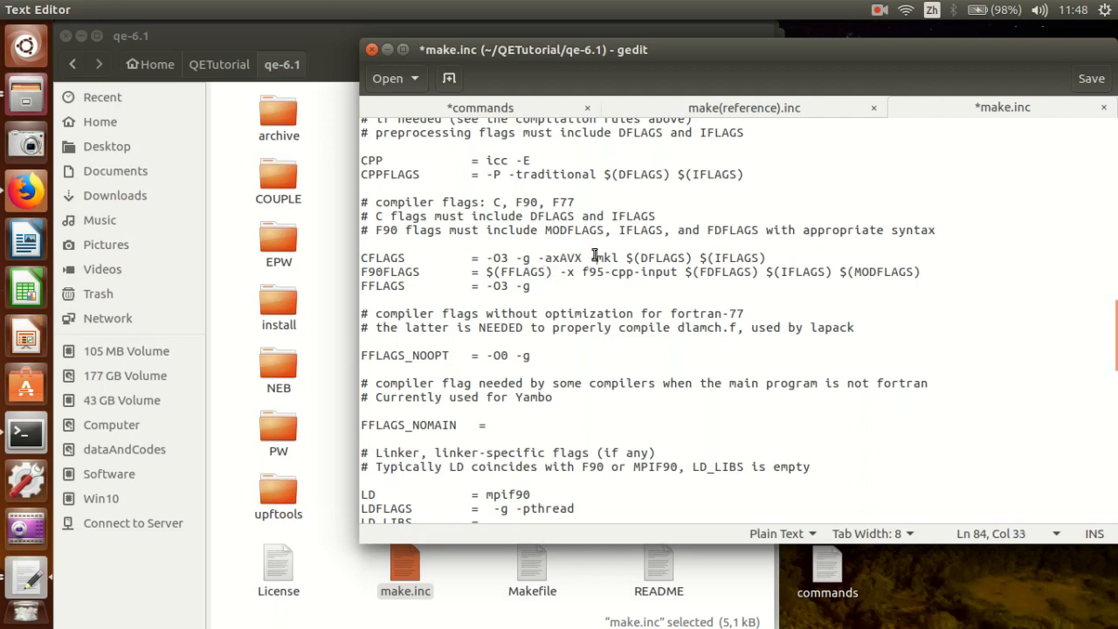
pyautogui.doubleClick(606, 258)
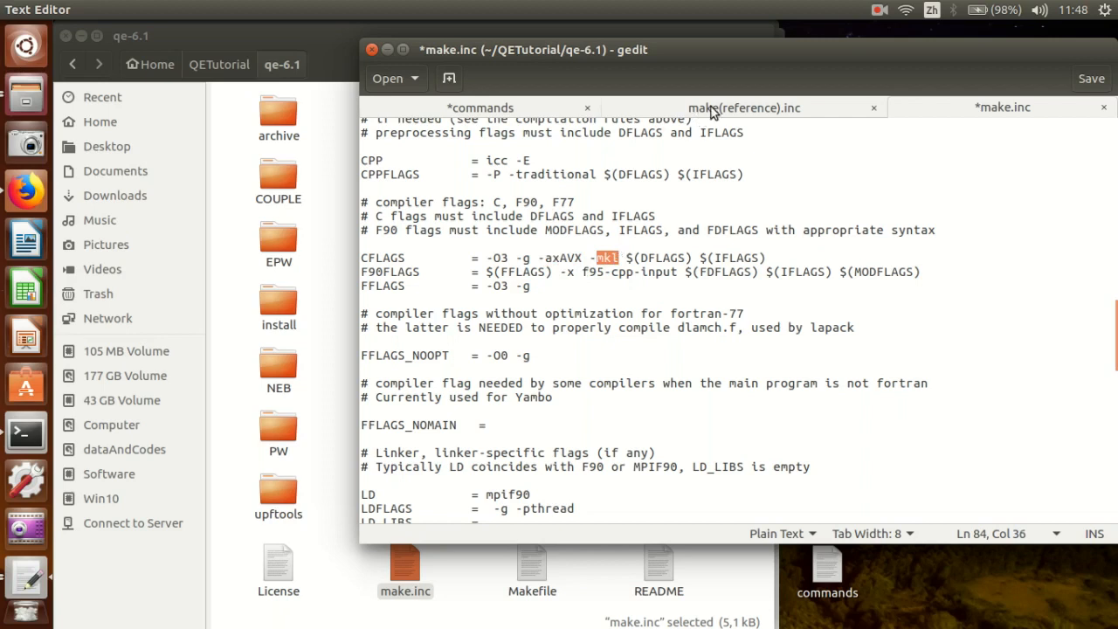
pyautogui.click(744, 106)
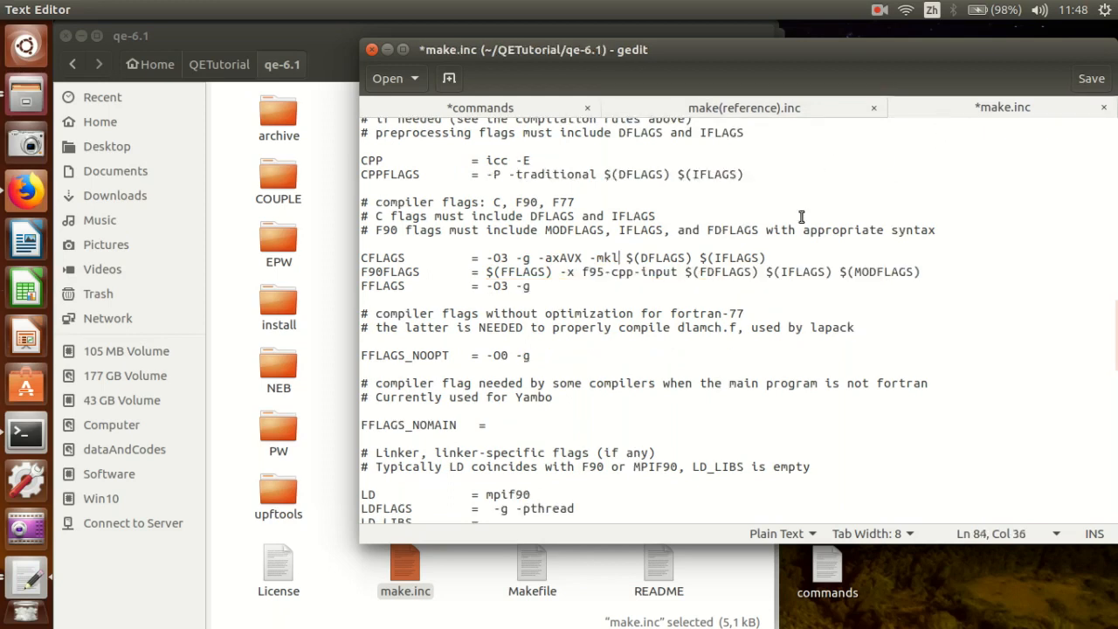
pyautogui.doubleClick(496, 287)
pyautogui.write(' -axAVX -mkl -I/opt/intel/mkl/include/fftw')
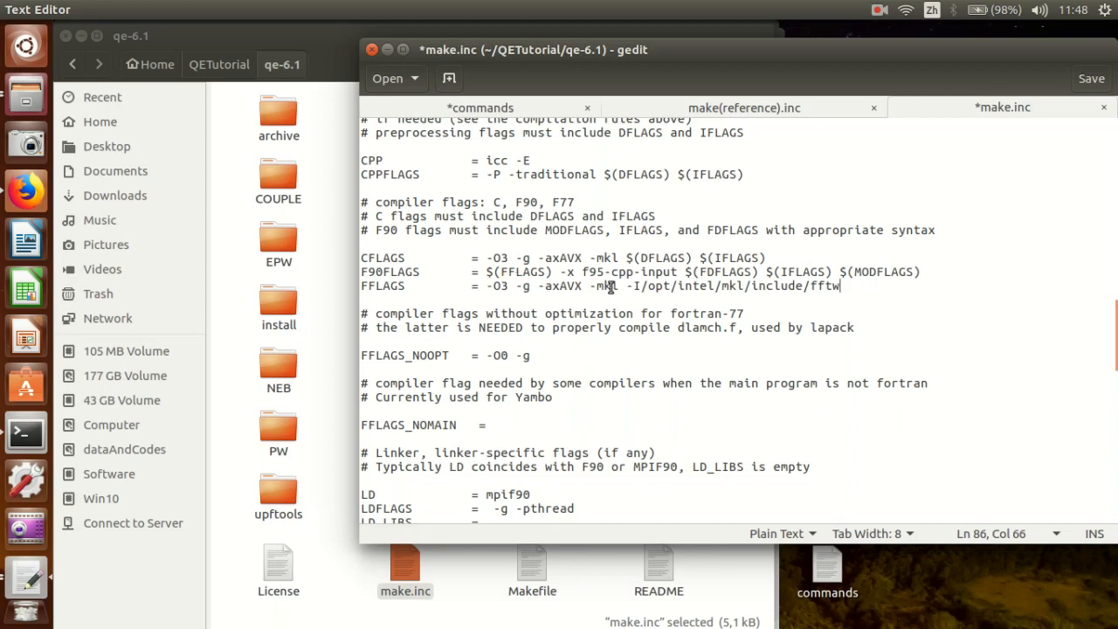
# Review the -mkl flag and the MKL FFTW include path on the FFLAGS line.
pyautogui.doubleClick(609, 286)
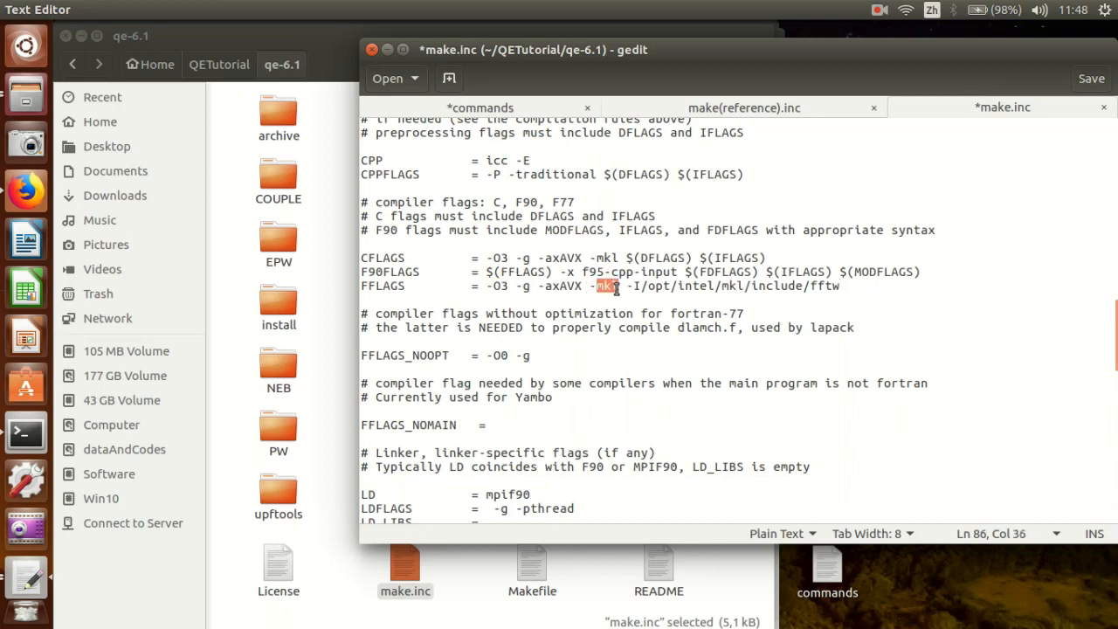
pyautogui.doubleClick(566, 287)
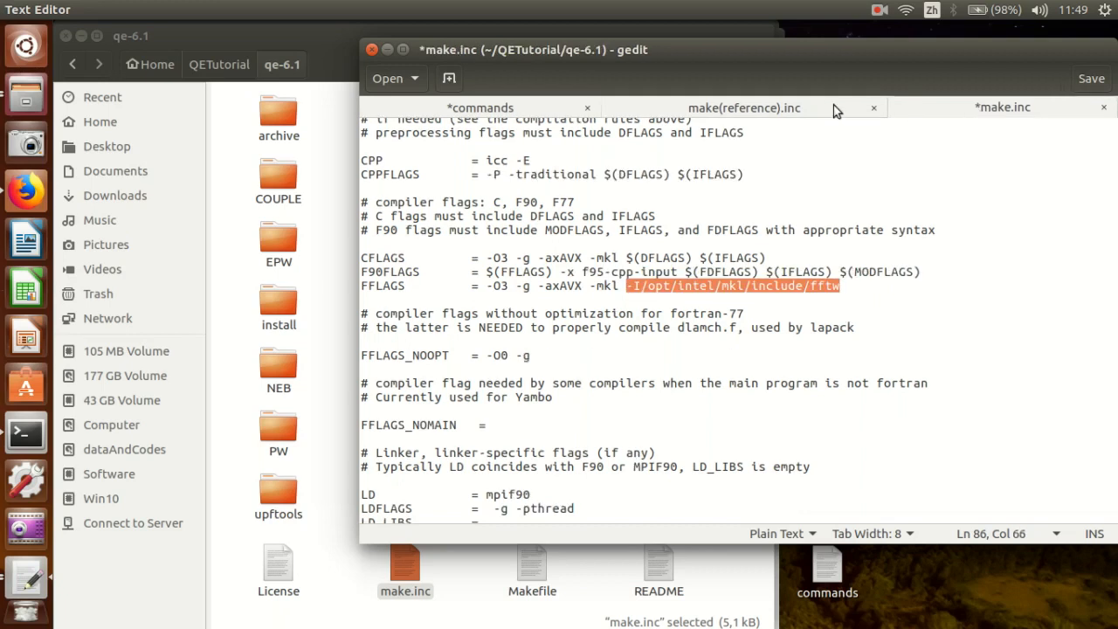
pyautogui.moveTo(961, 117)
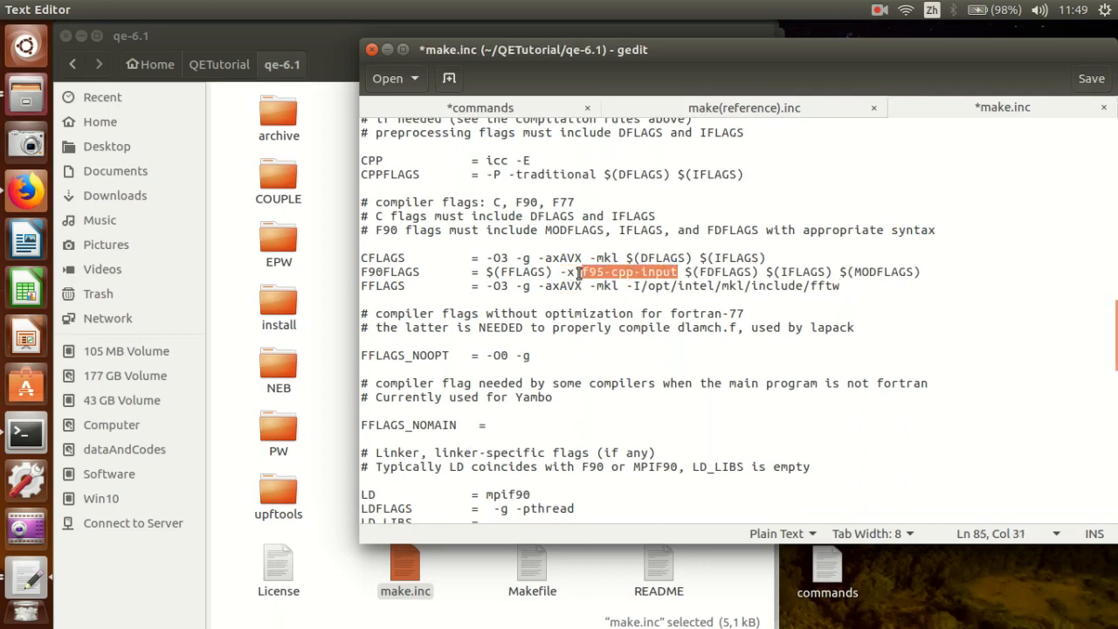
# Add -nomodule -fpp to the flags and remove -P -traditional from CPPFLAGS.
pyautogui.write('-nomodule -fpp')
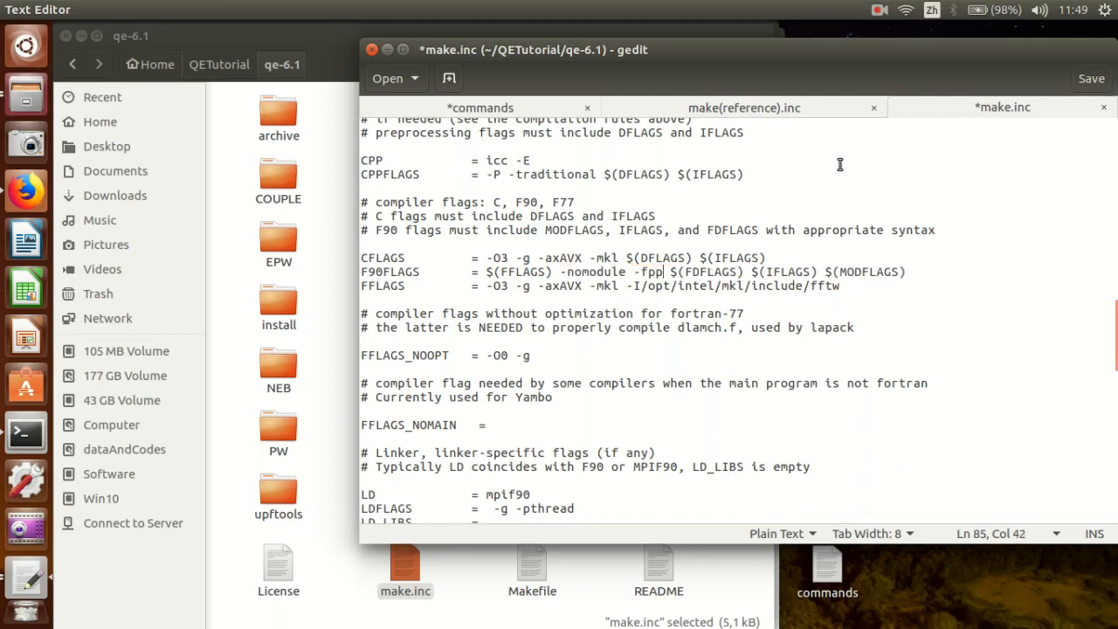
pyautogui.moveTo(698, 217)
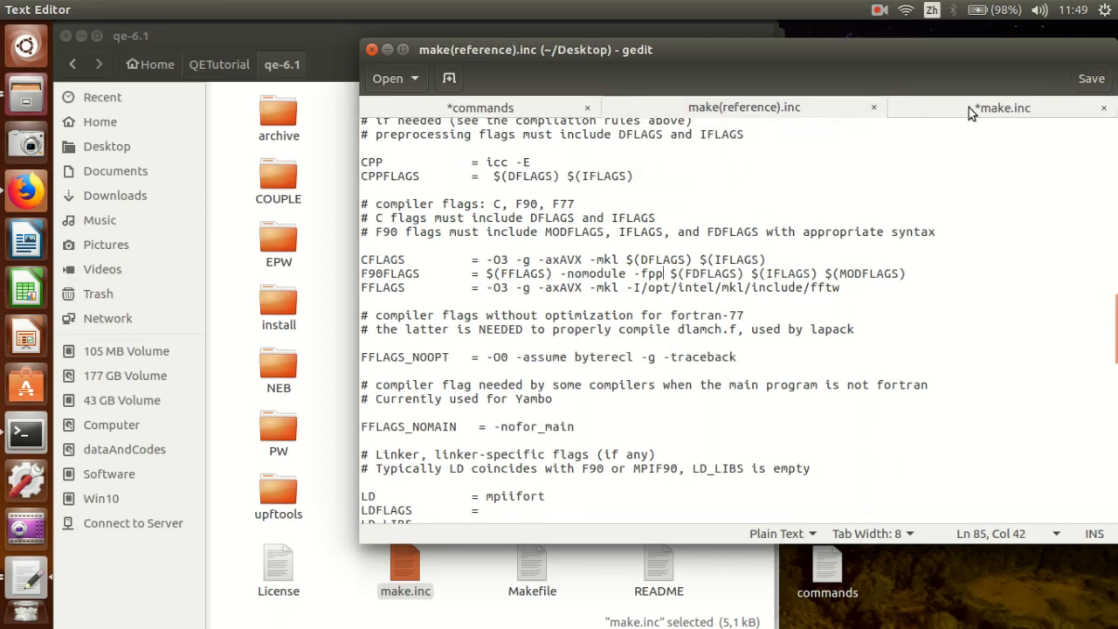
pyautogui.click(1003, 107)
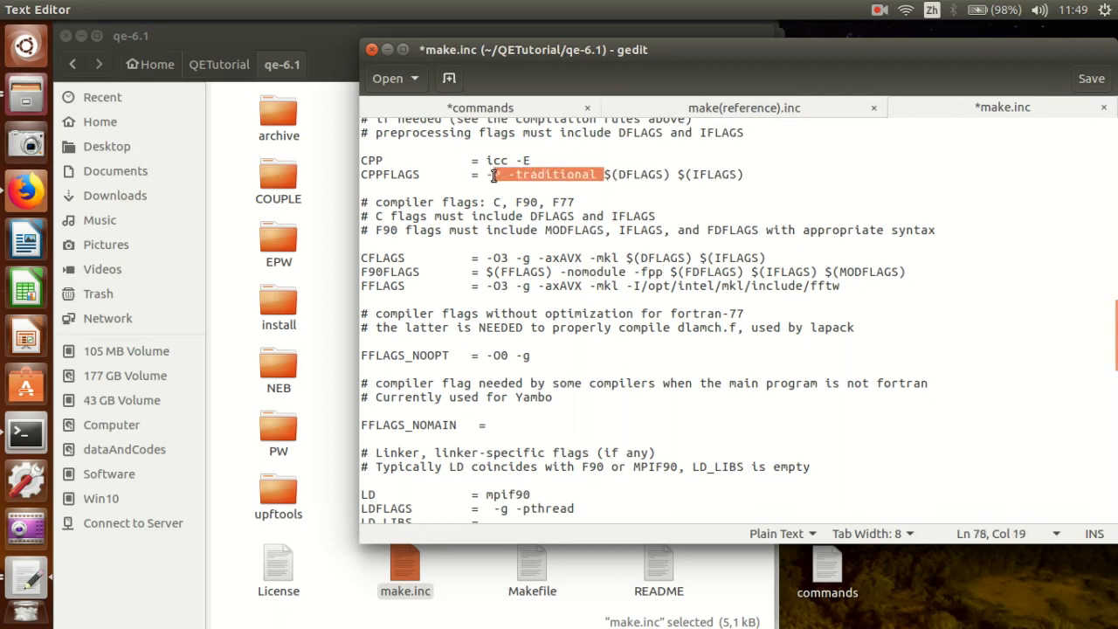
pyautogui.press('Delete')
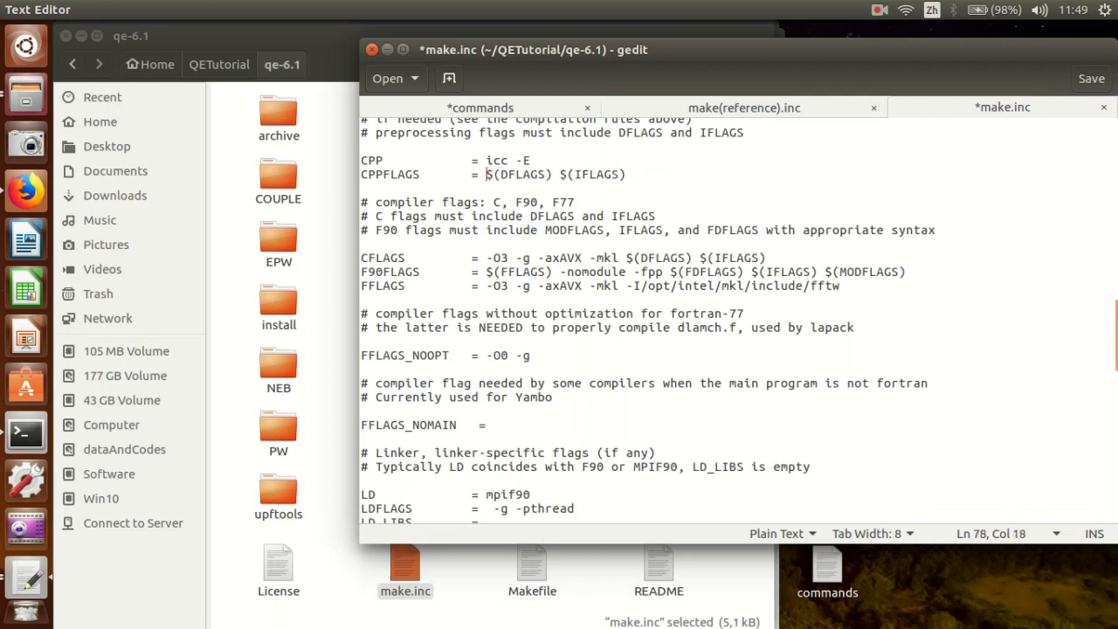
pyautogui.moveTo(876, 147)
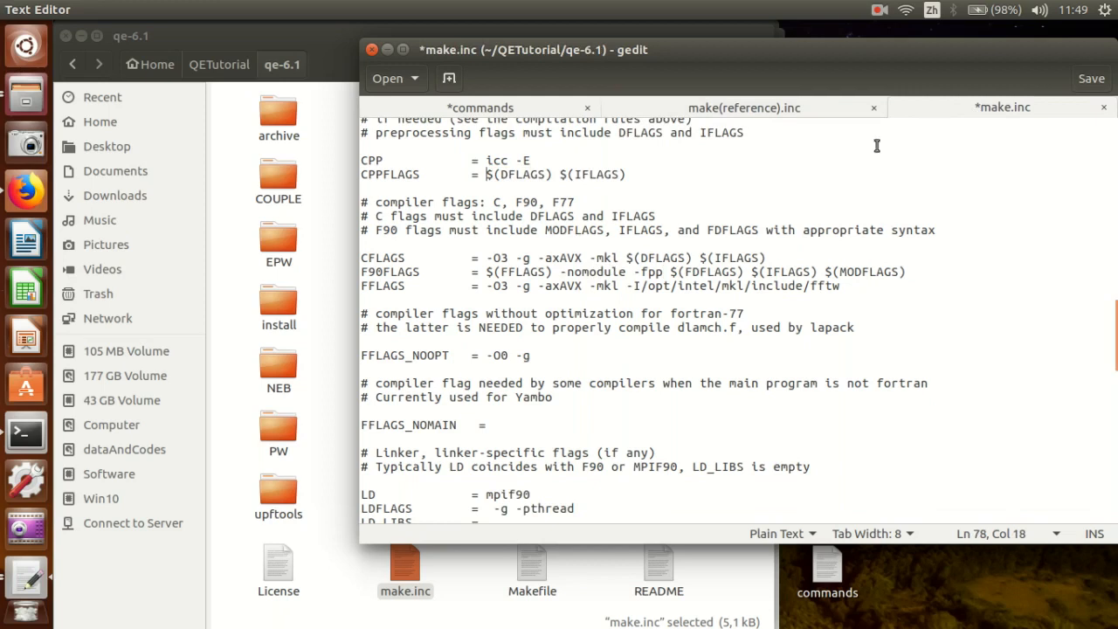
# Copy the -assume byterecl -g -traceback options into FFLAGS_NOOPT from the reference.
pyautogui.click(744, 108)
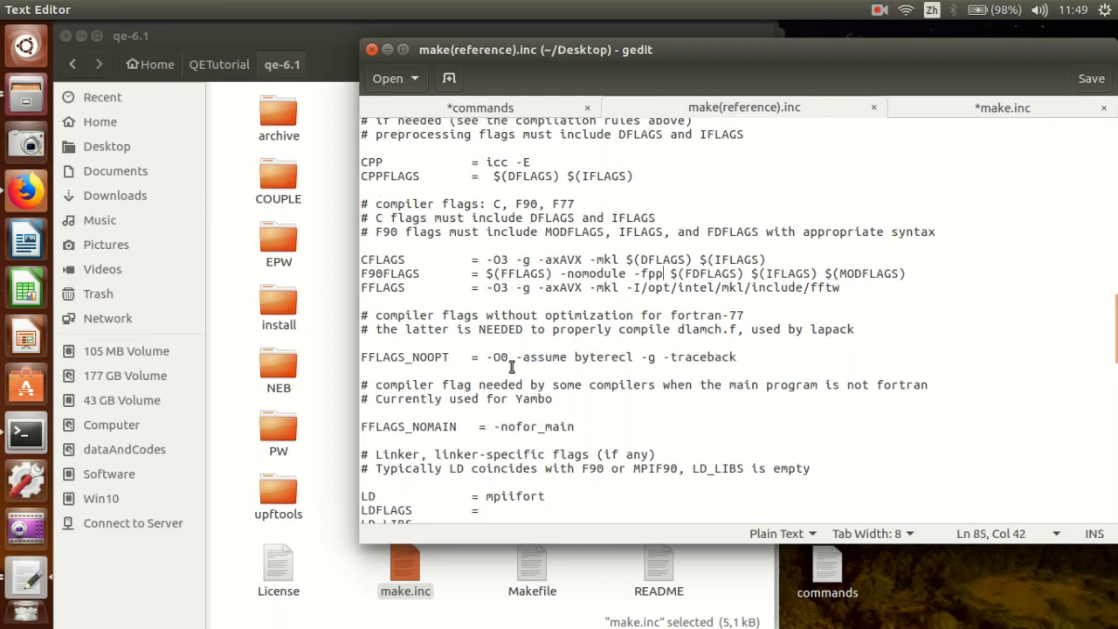
pyautogui.doubleClick(541, 356)
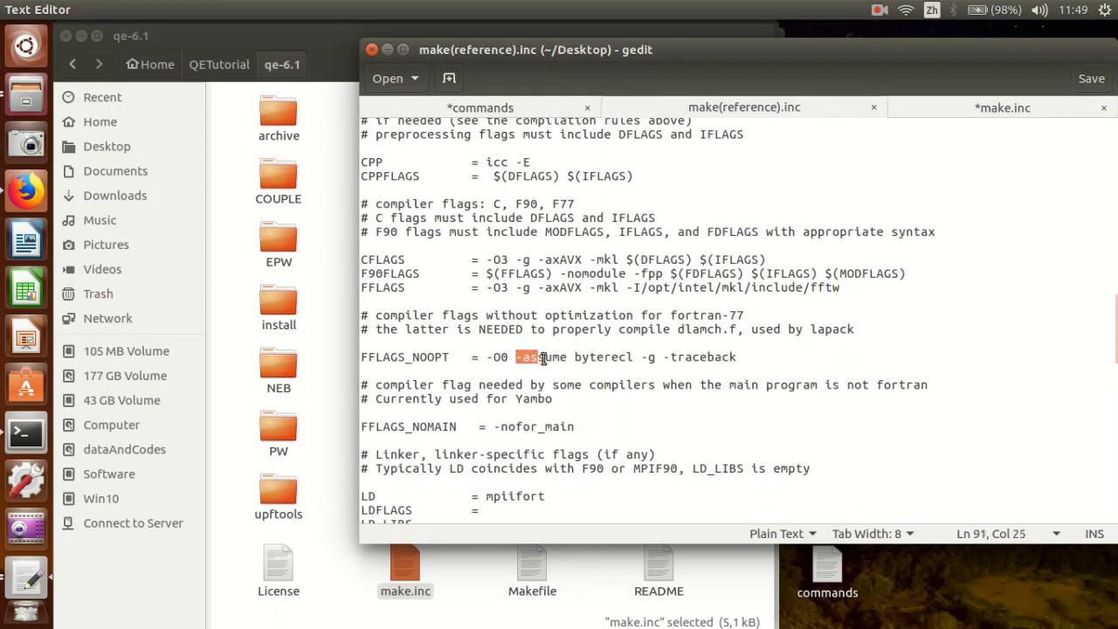
pyautogui.moveTo(515, 357); pyautogui.dragTo(735, 356)
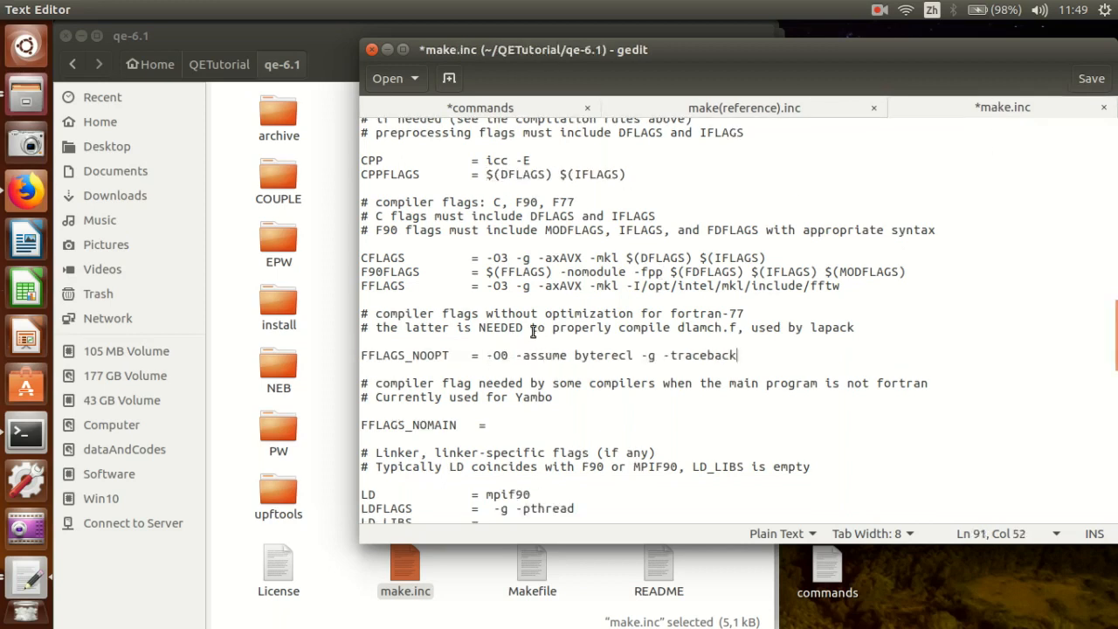
pyautogui.scroll(-3)
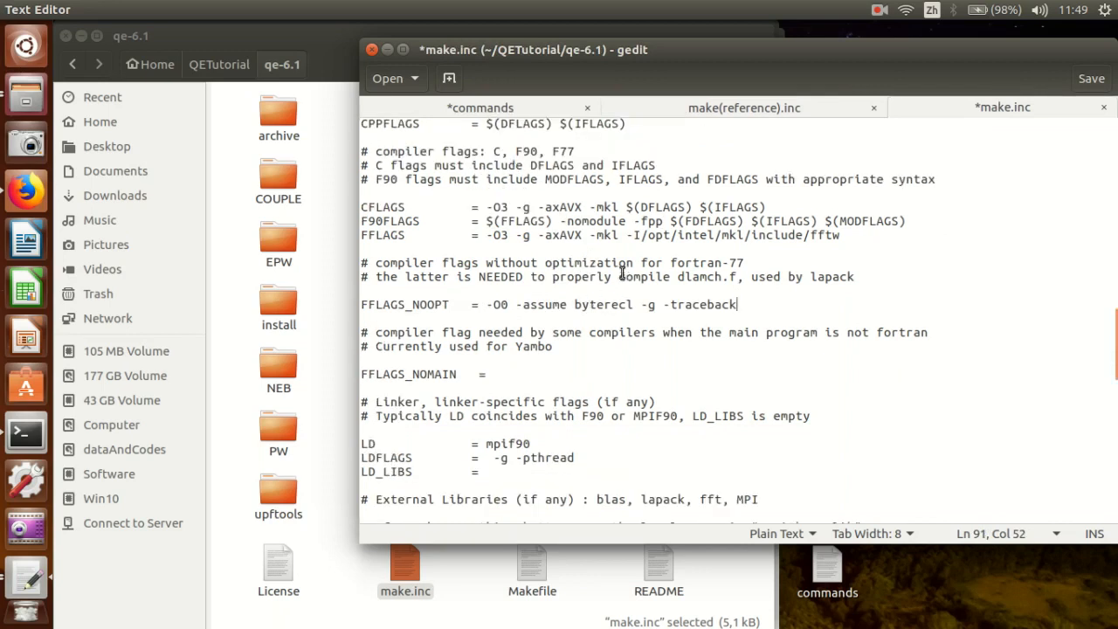
pyautogui.click(741, 107)
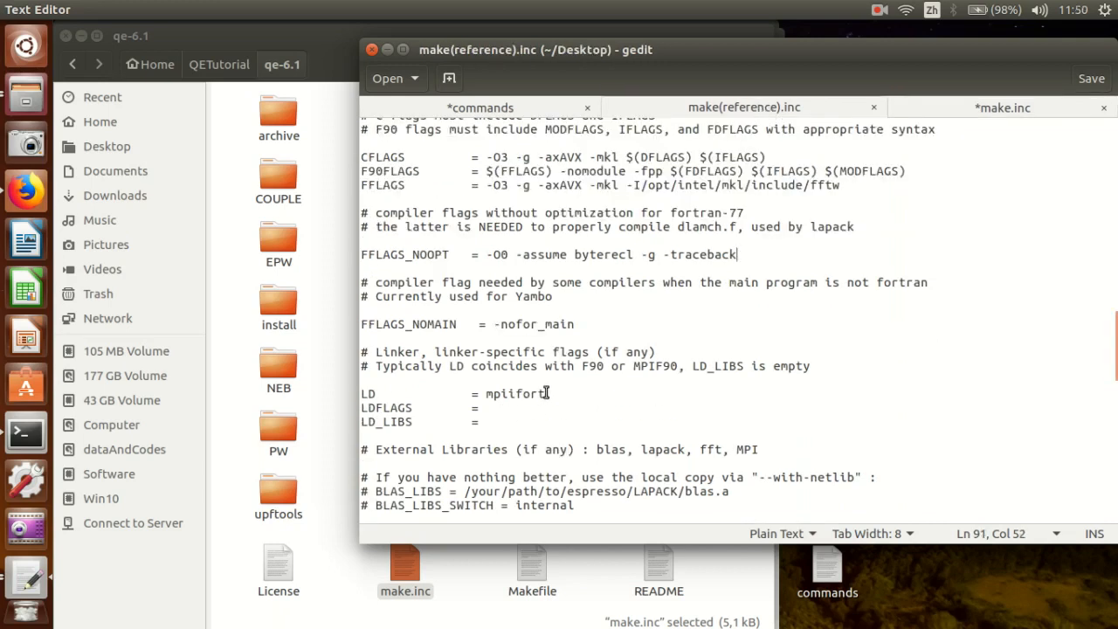
# Set LD to mpiifort from the reference and clear the LDFLAGS value.
pyautogui.doubleClick(510, 392)
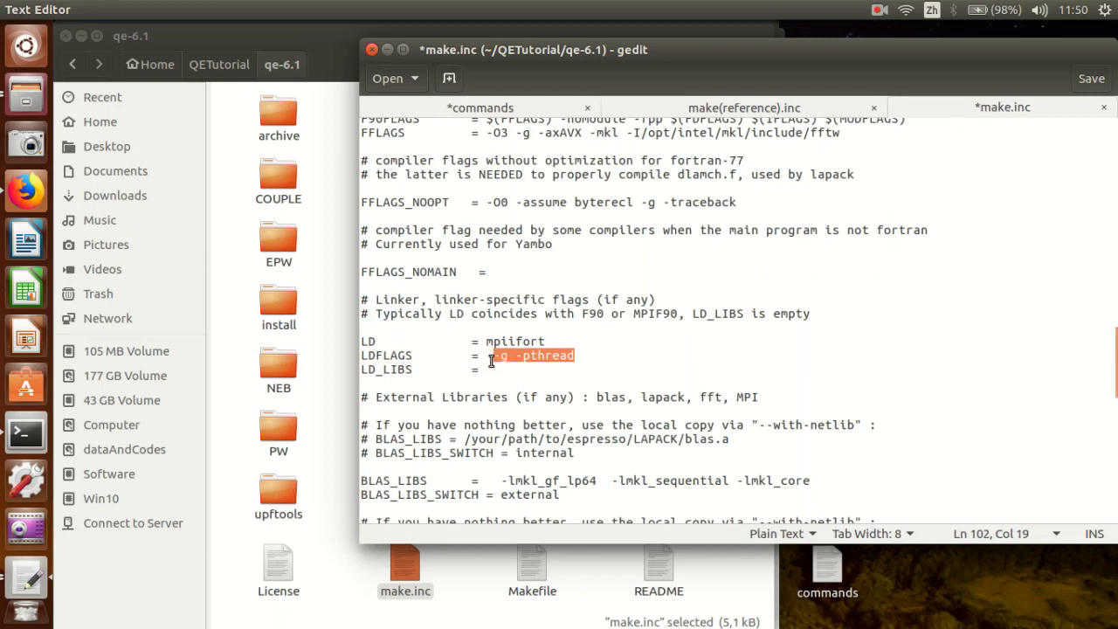
pyautogui.press('Delete')
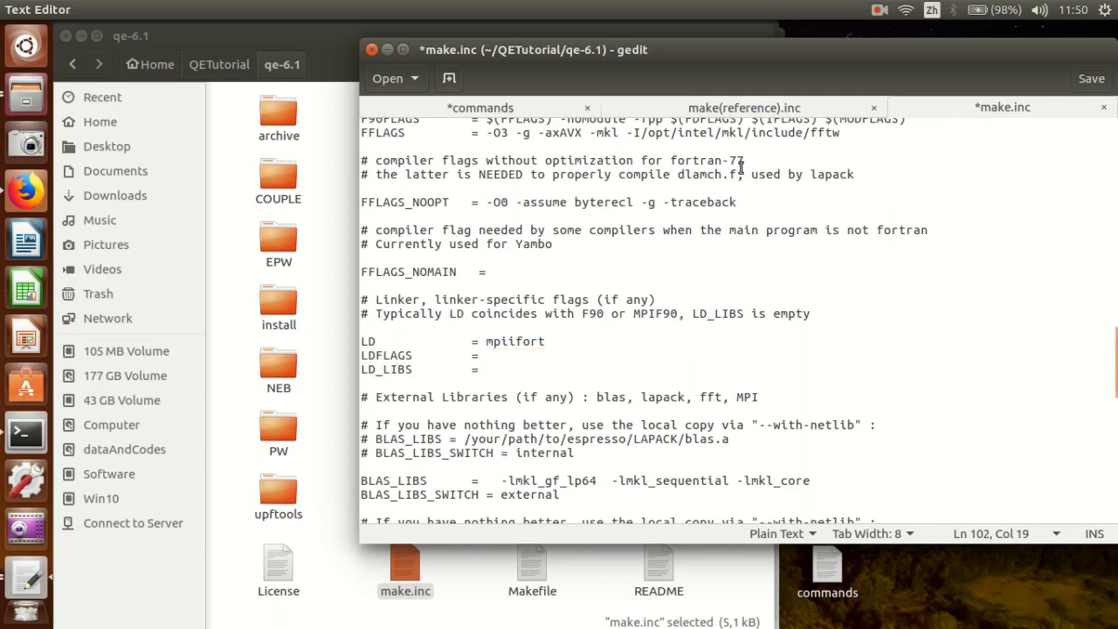
pyautogui.click(744, 106)
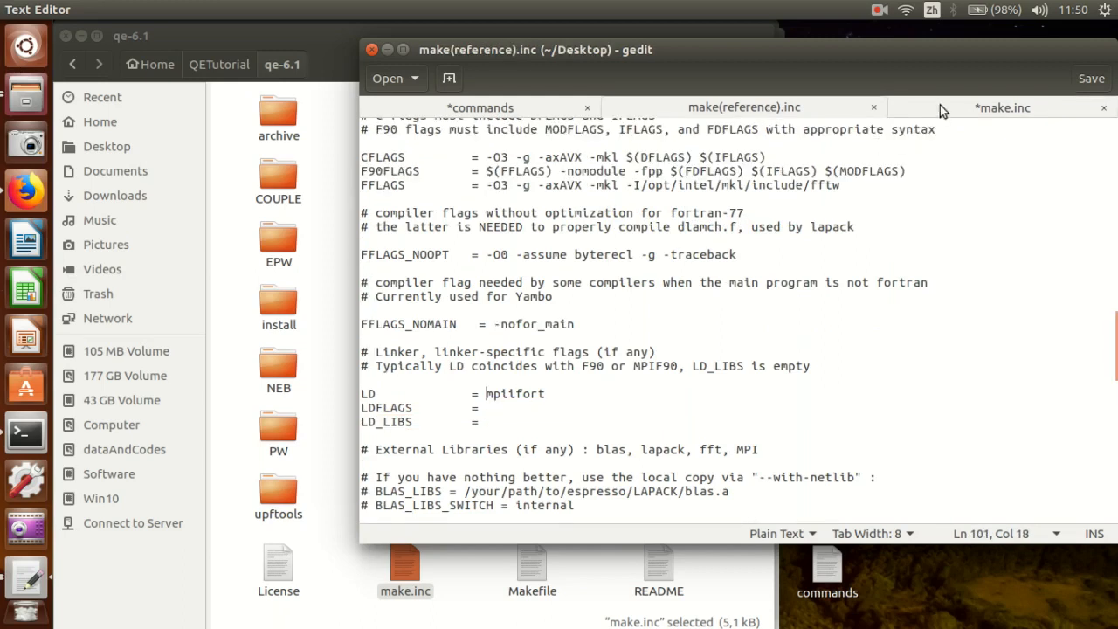
pyautogui.moveTo(598, 204)
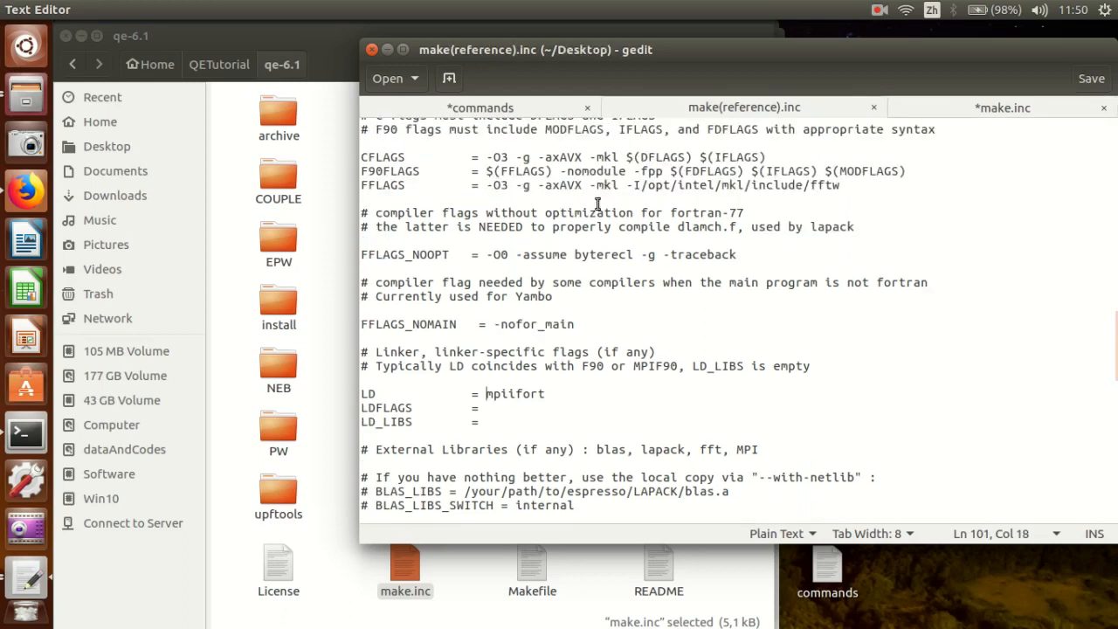
# Give FFLAGS_NOMAIN the value -nofor_main, checking it against the reference.
pyautogui.doubleClick(531, 323)
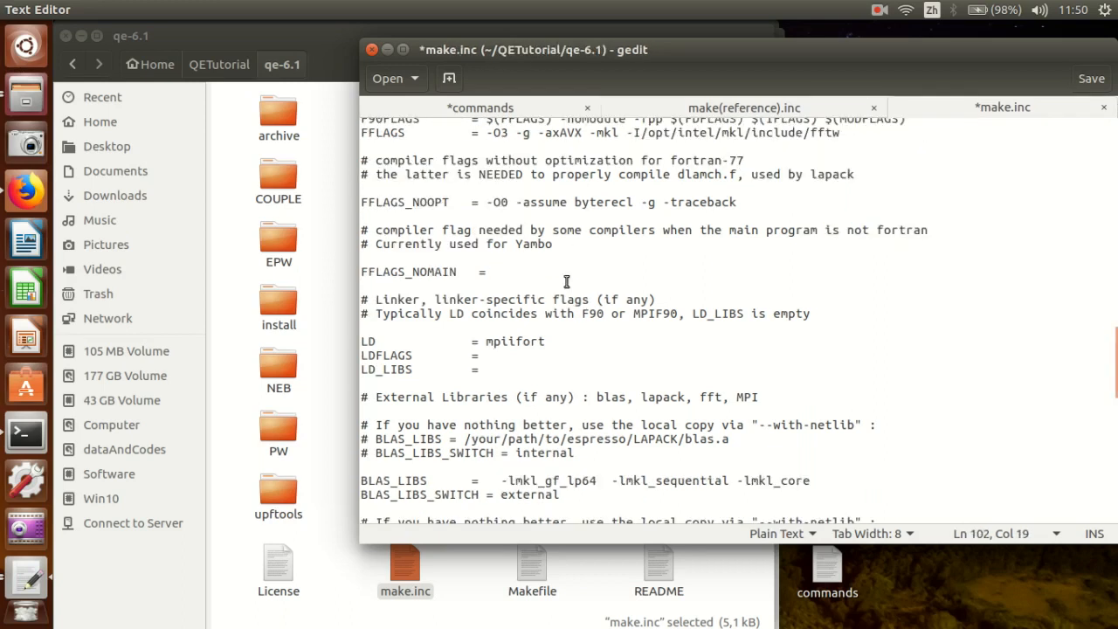
pyautogui.write('-nofor_main')
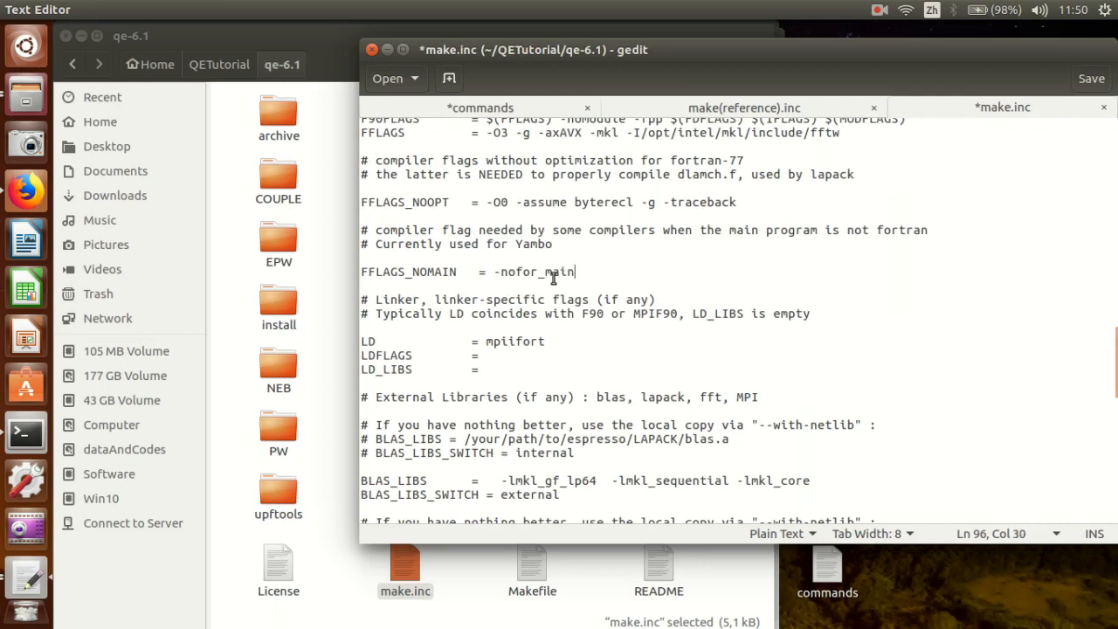
pyautogui.moveTo(604, 242)
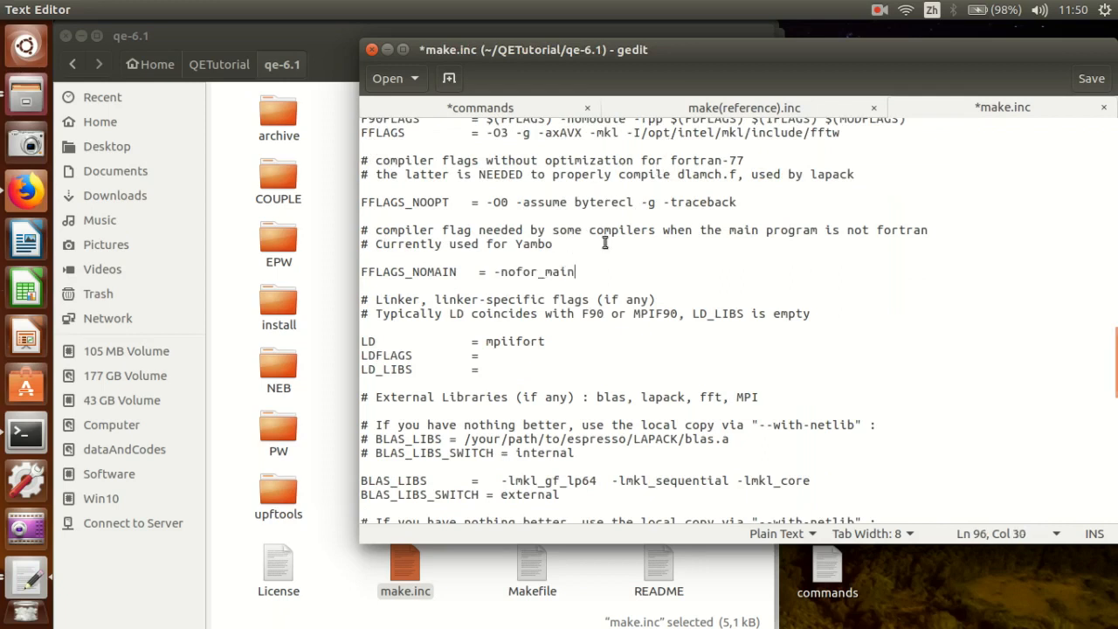
pyautogui.doubleClick(534, 272)
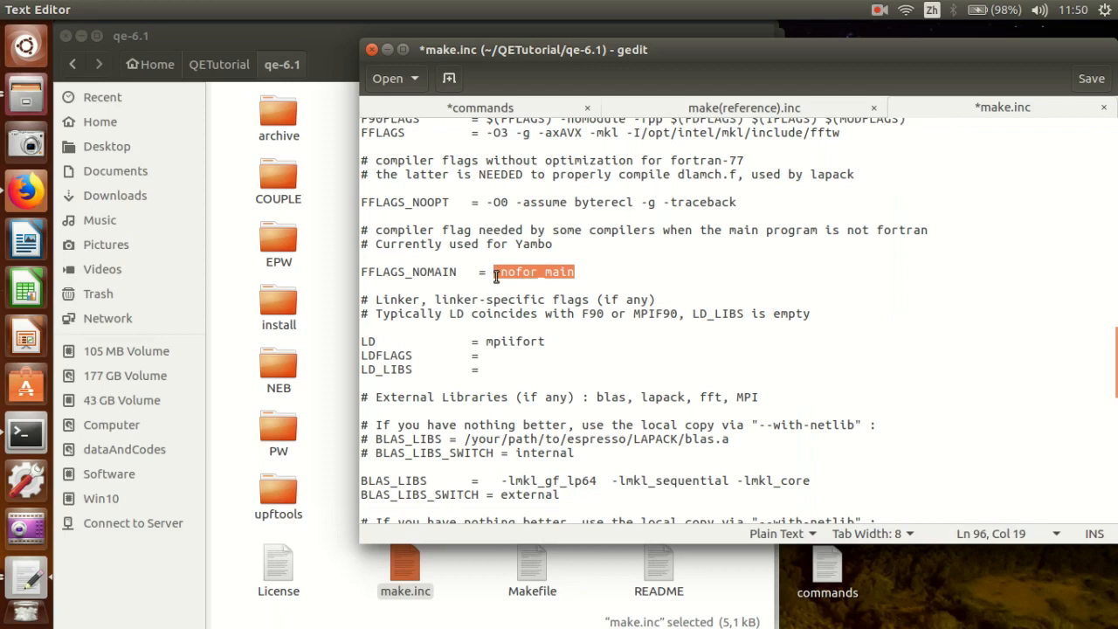
pyautogui.press('Delete')
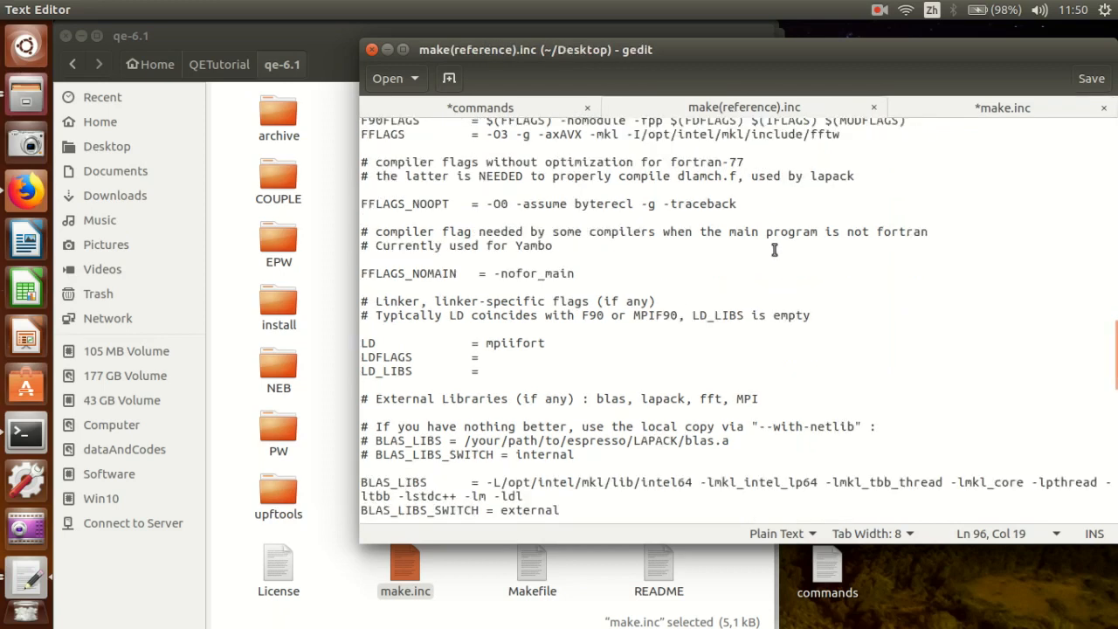
# Fill BLAS_LIBS with -L/opt/intel/mkl/lib/intel64 -lmkl_intel_lp64 -lmkl_tbb_thread -lmkl_core -lpthread from the reference.
pyautogui.scroll(-3)
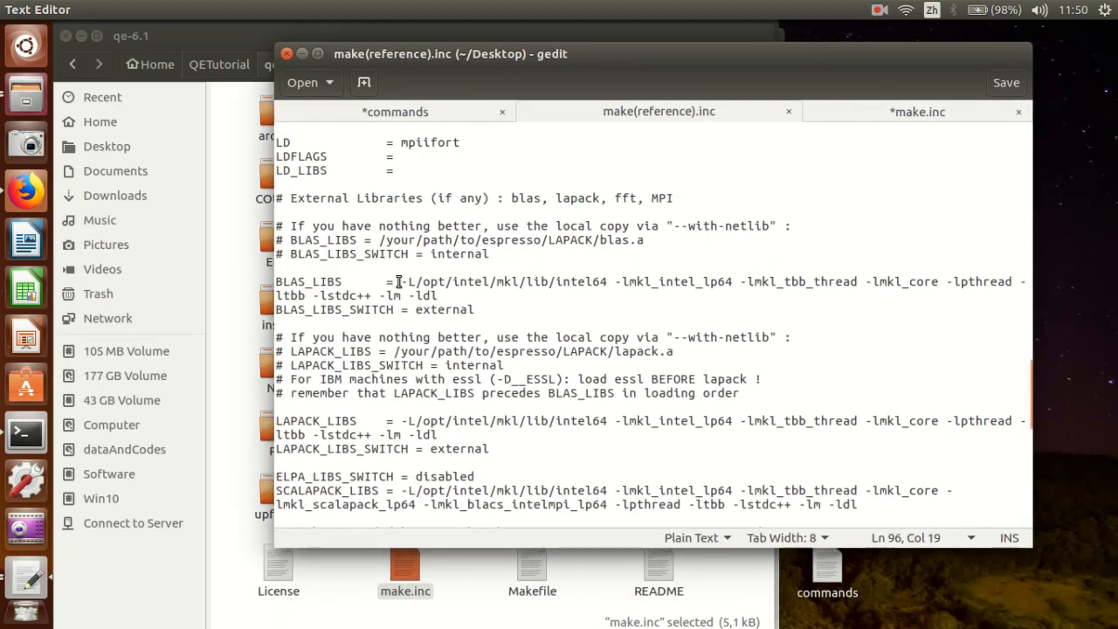
pyautogui.click(917, 112)
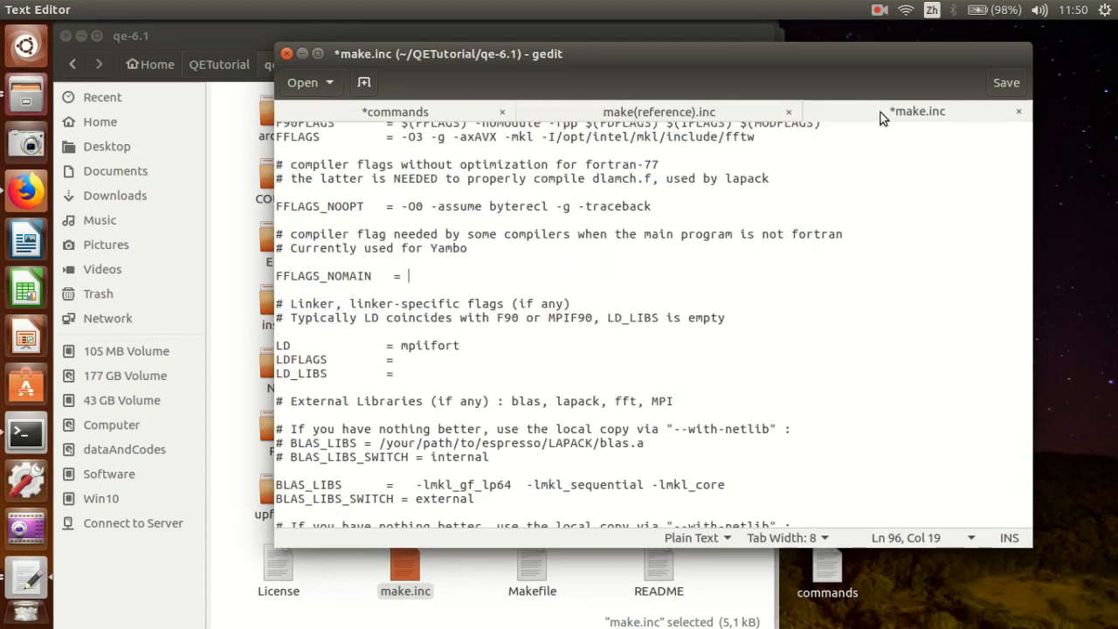
pyautogui.scroll(-3)
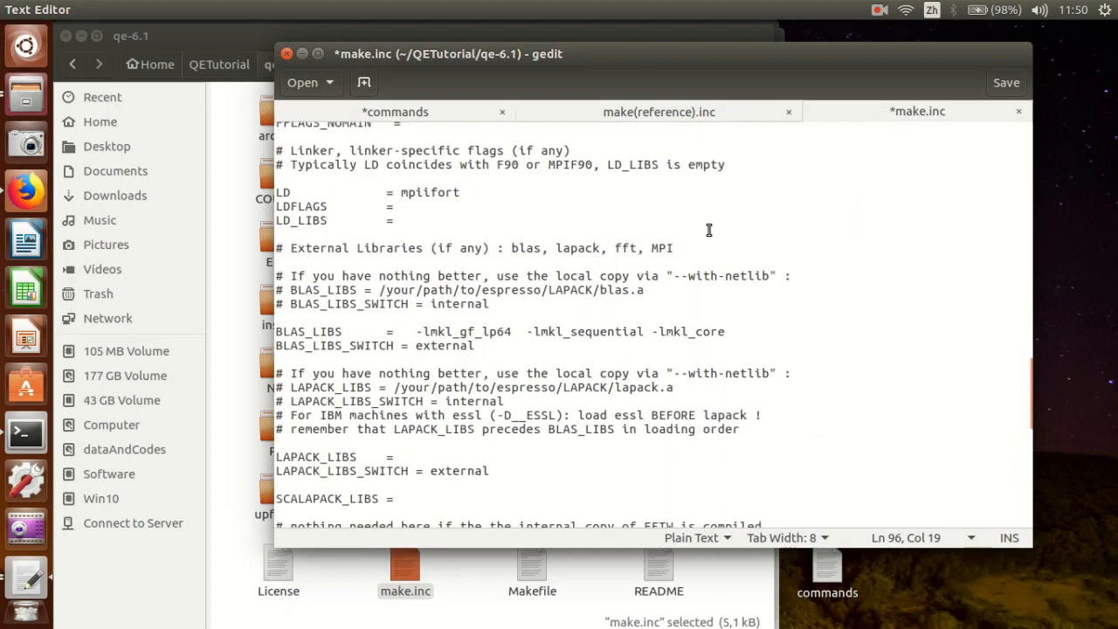
pyautogui.click(659, 112)
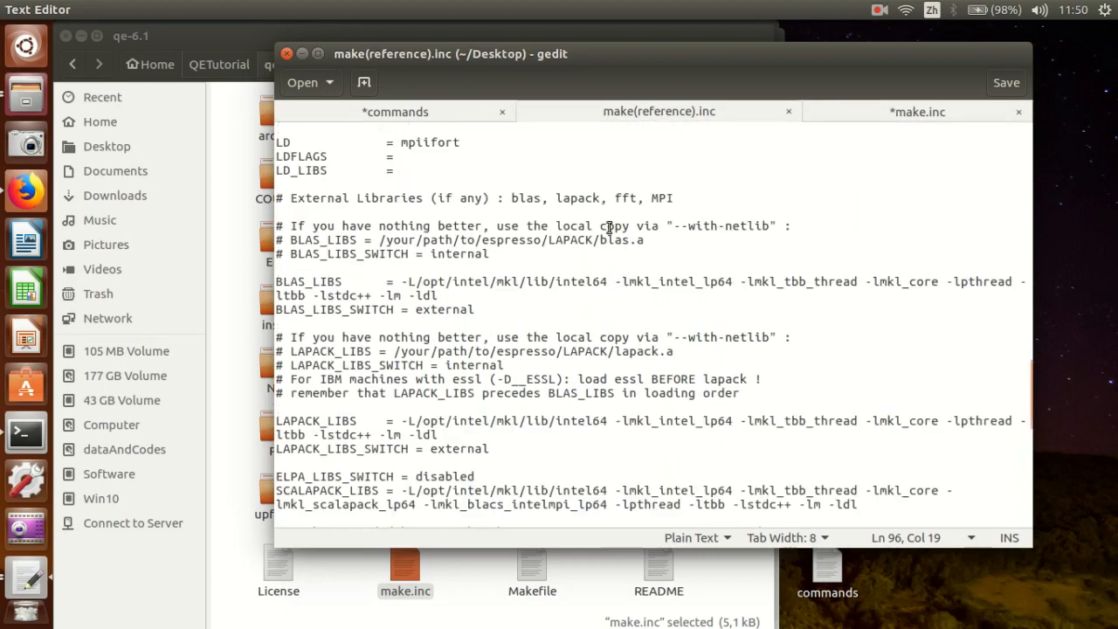
pyautogui.moveTo(402, 282); pyautogui.dragTo(436, 295)
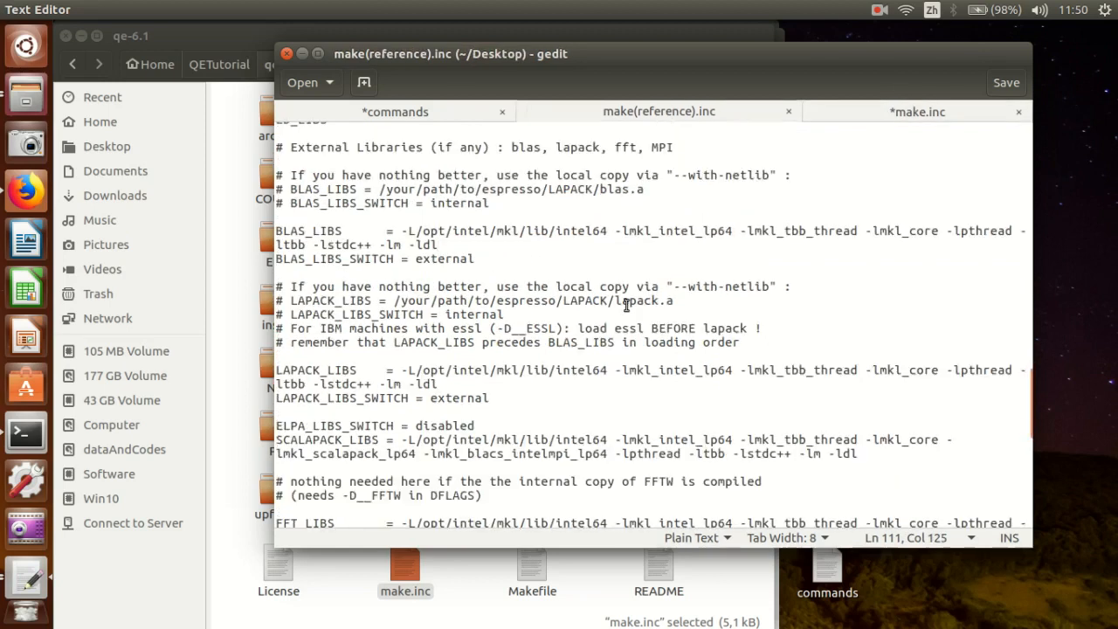
pyautogui.scroll(-3)
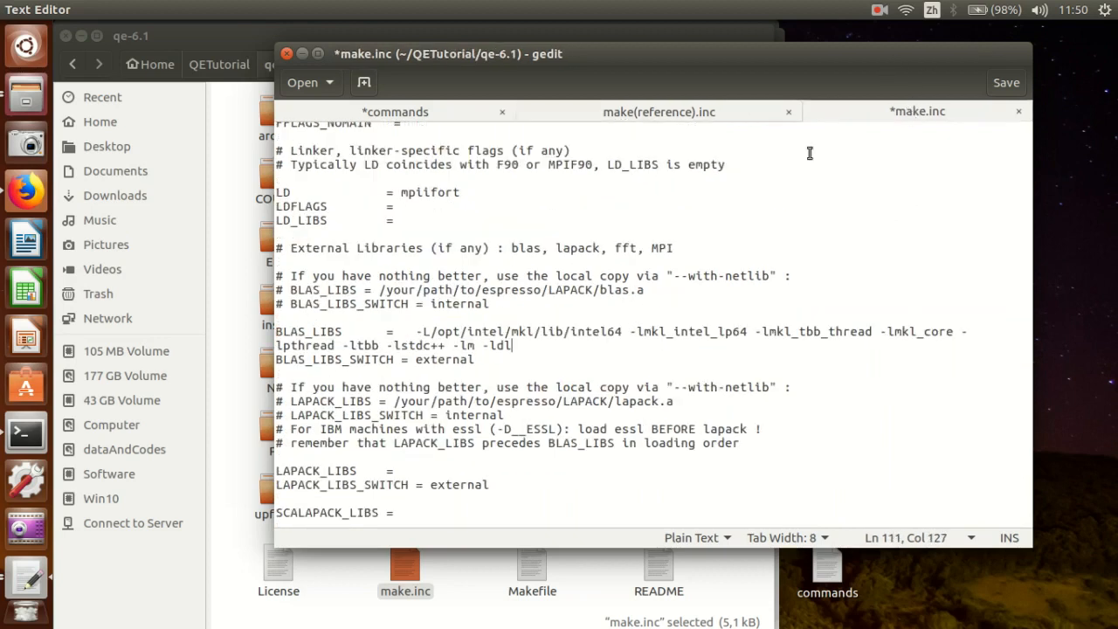
pyautogui.scroll(-3)
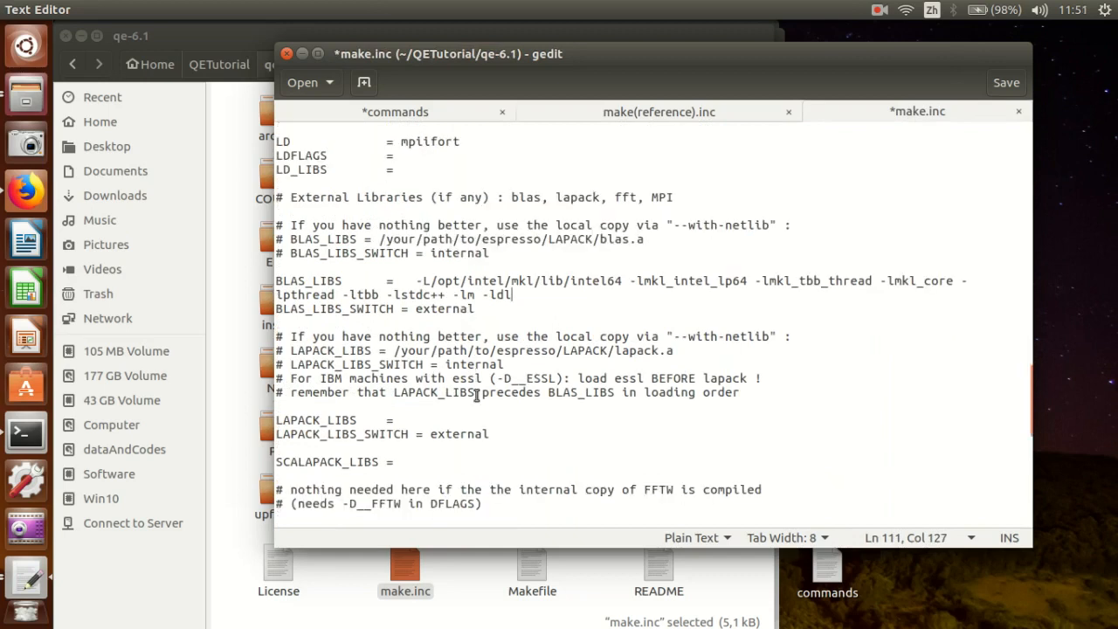
pyautogui.write('-L/opt/intel/mkl/lib/intel64 -lmkl_intel_lp64 -lmkl_tbb_thread -lmkl_core -lpthread -ltbb -lstdc++ -lm -ldl')
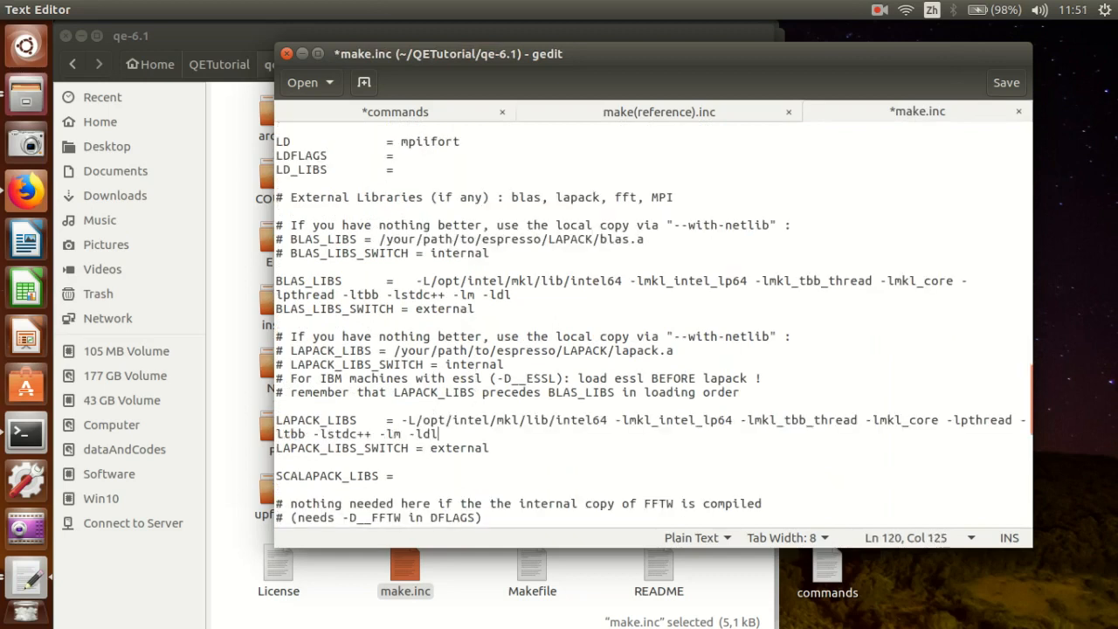
# Copy the SCALAPACK_LIBS, FFT_LIBS and MPI_LIBS link lines from the reference and save make.inc.
pyautogui.click(658, 111)
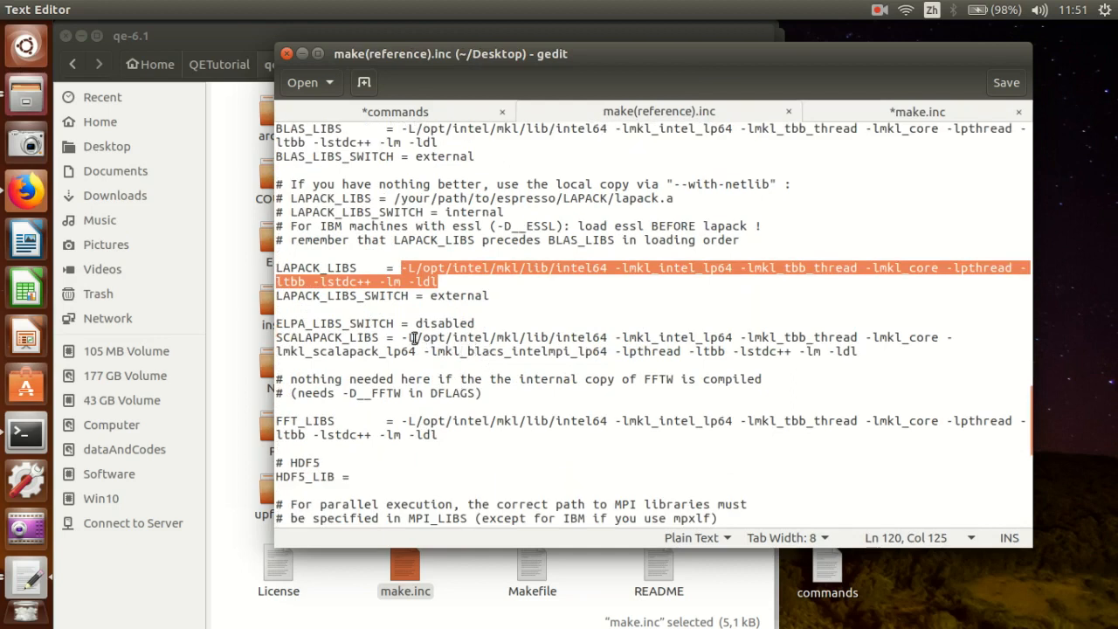
pyautogui.moveTo(402, 337); pyautogui.dragTo(765, 337)
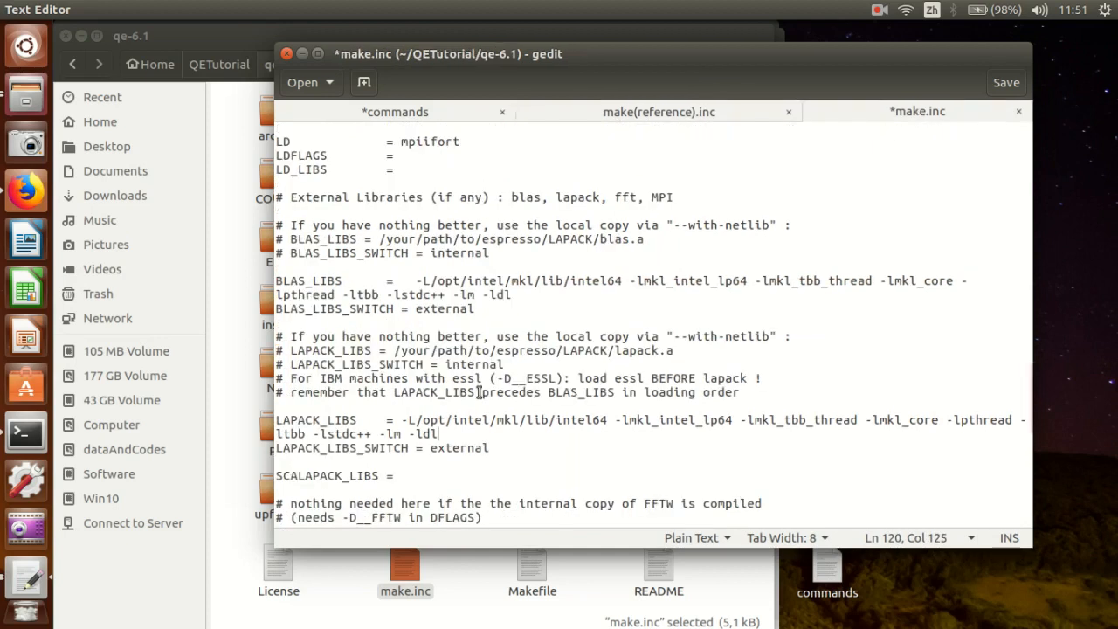
pyautogui.scroll(-3)
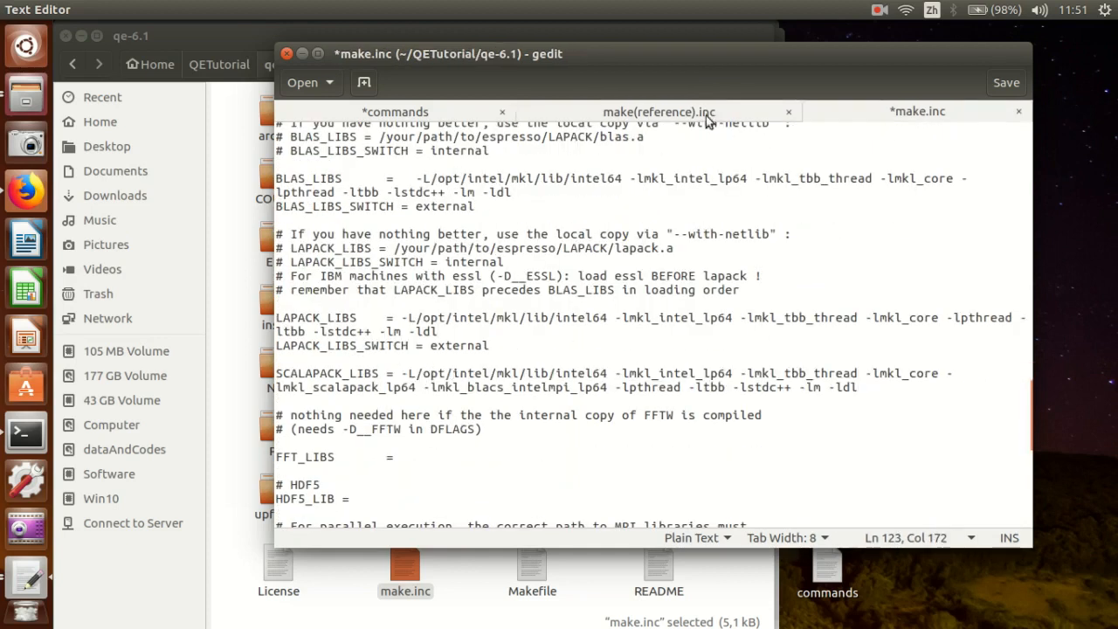
pyautogui.click(658, 112)
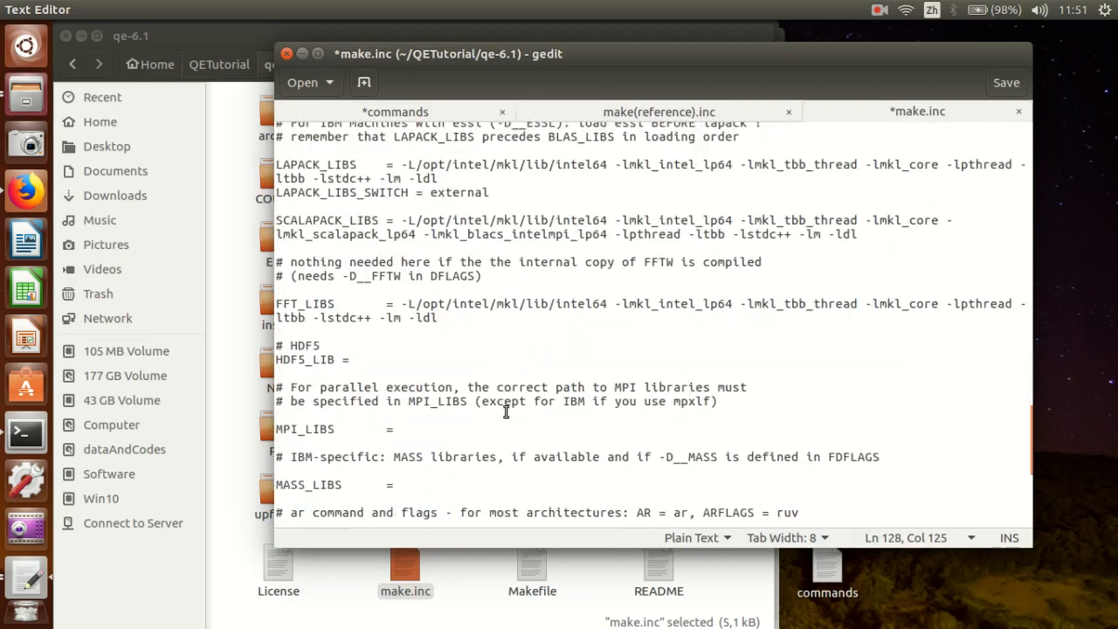
pyautogui.click(658, 111)
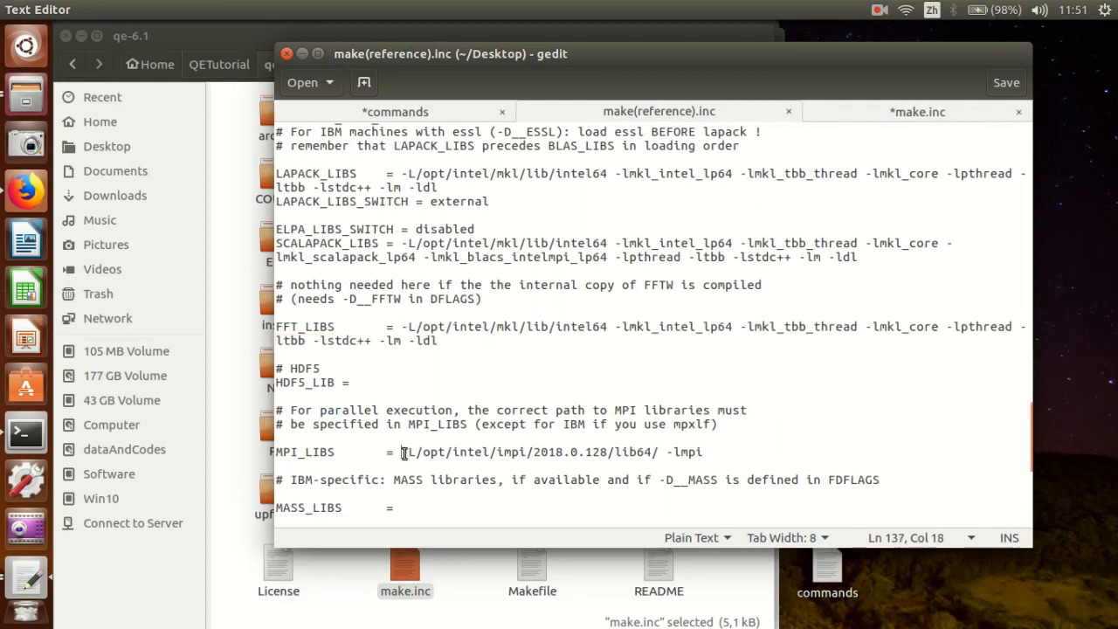
pyautogui.click(917, 112)
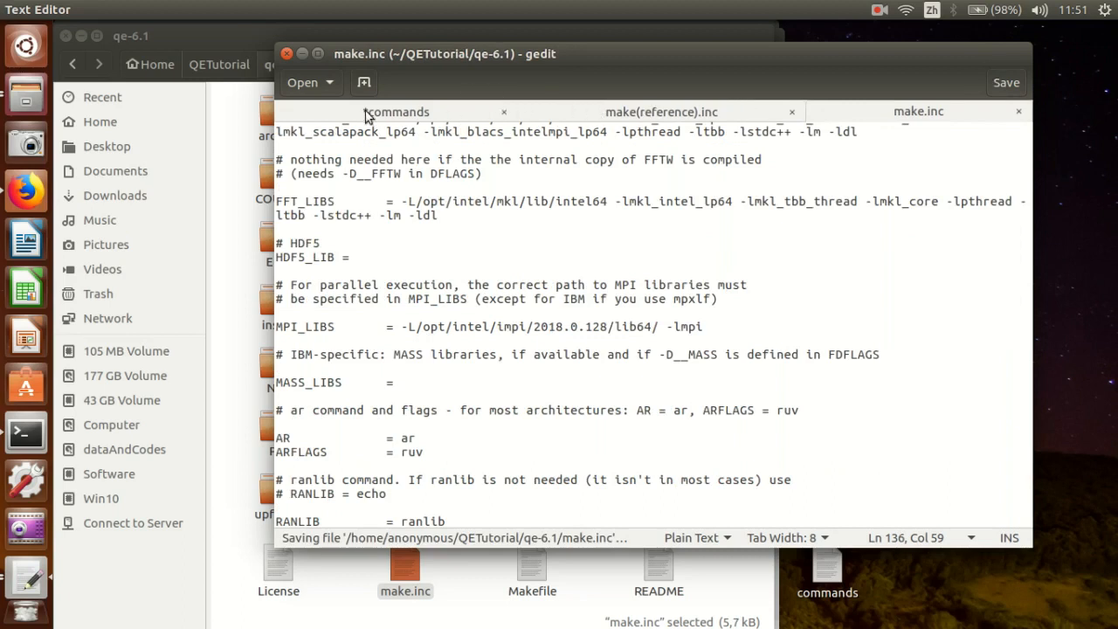
# Run make pw in the qe-6.1 folder to build the pw.x executable.
pyautogui.click(396, 112)
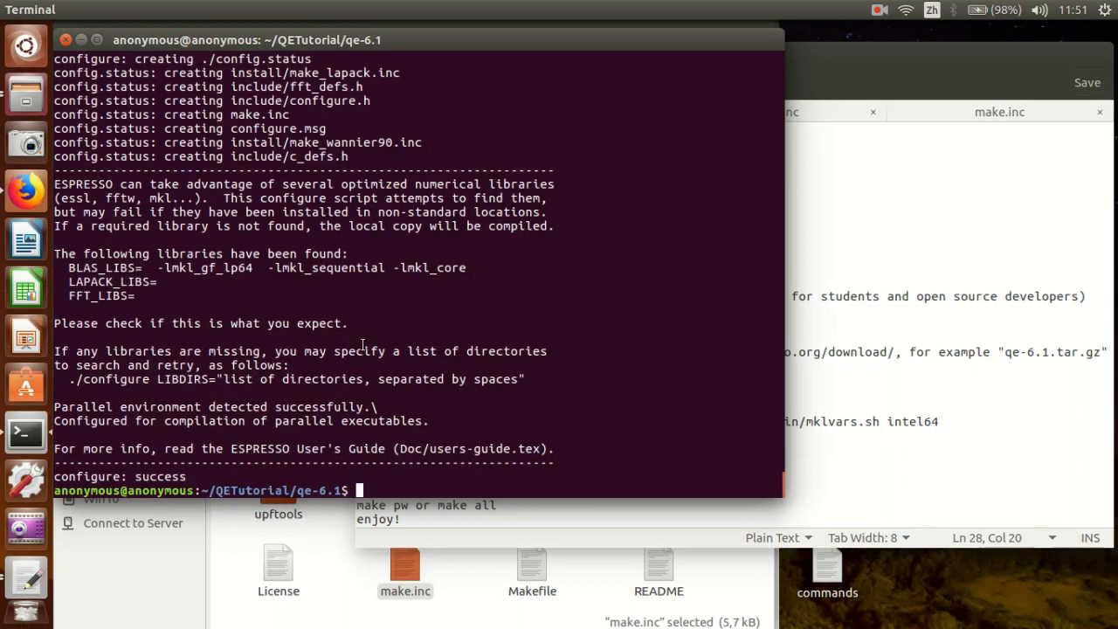
pyautogui.write('make pw')
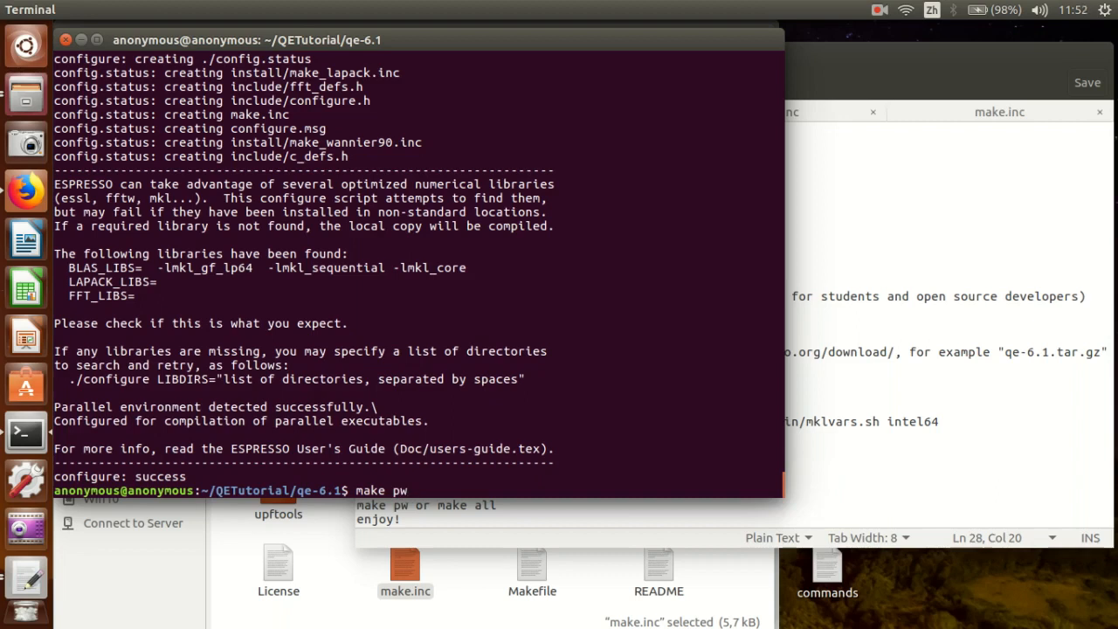
pyautogui.press('BackSpace')
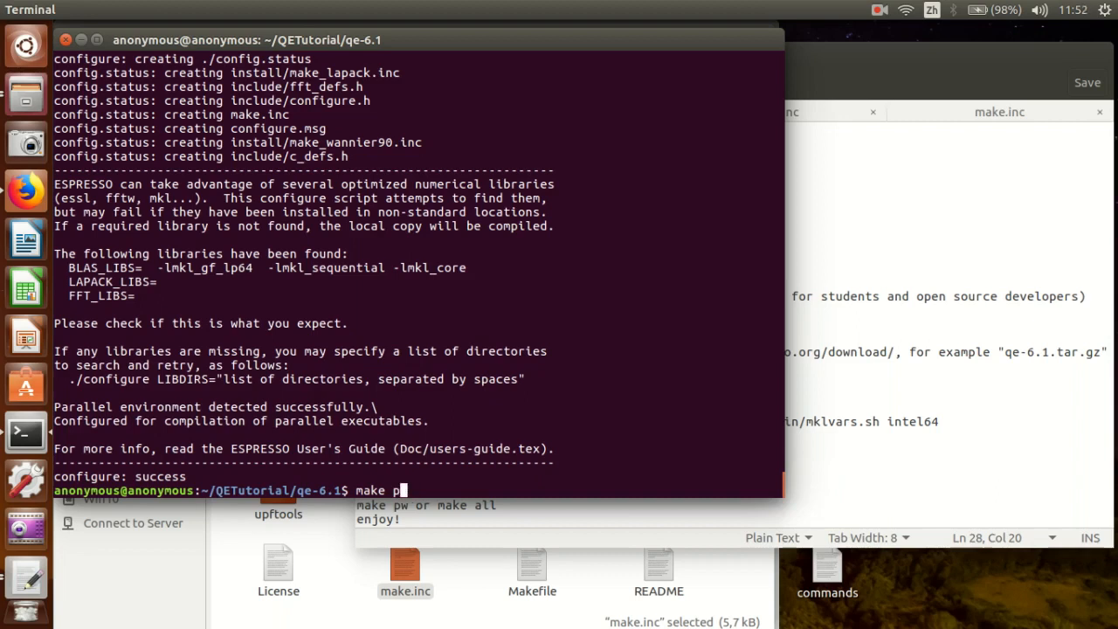
pyautogui.press('BackSpace')
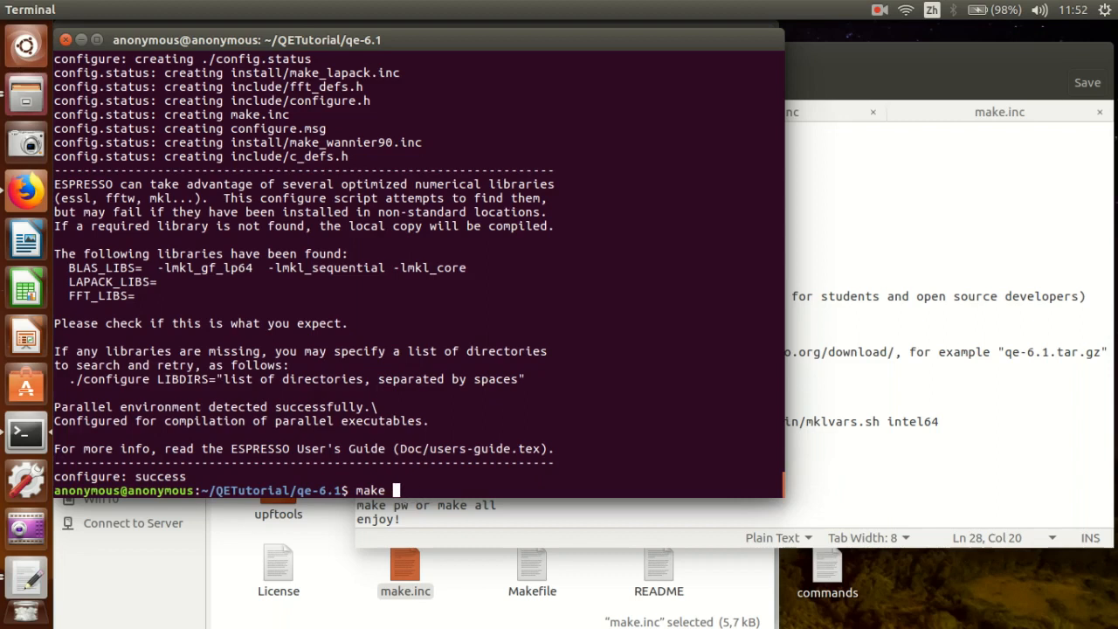
pyautogui.write('pw')
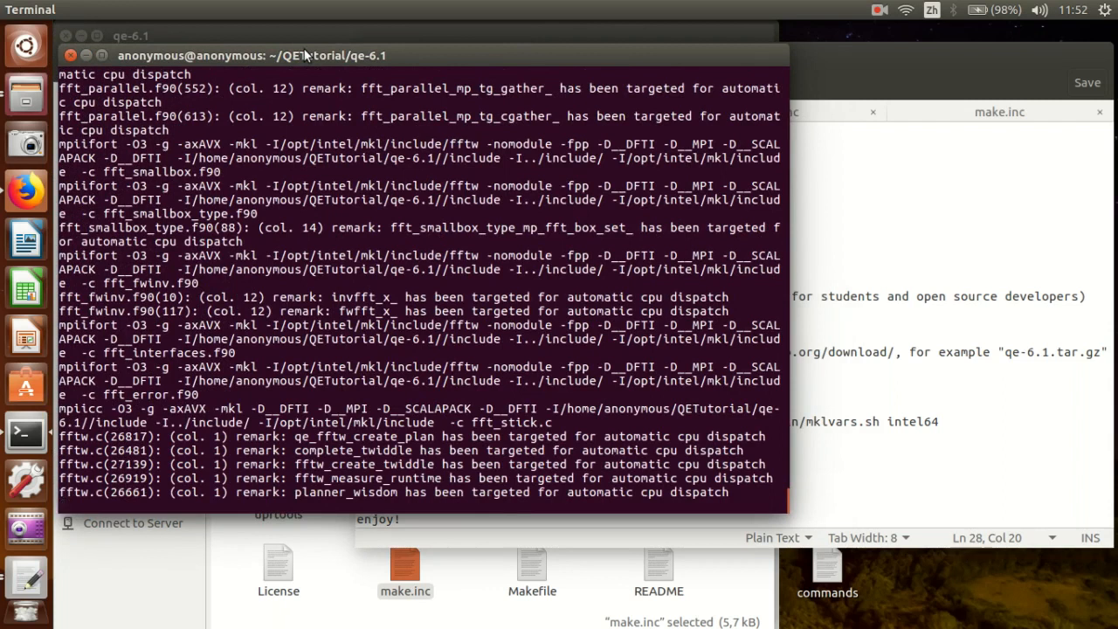
# Revisit the reference LAPACK_LIBS line, then return Firefox to the quantum espresso results.
pyautogui.click(26, 189)
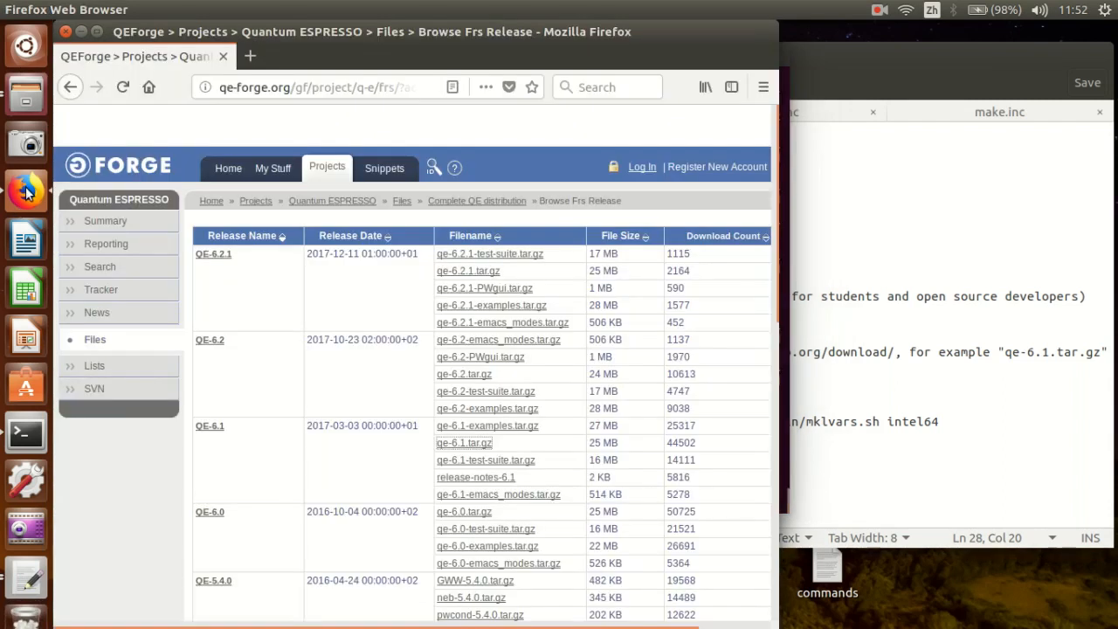
pyautogui.click(70, 86)
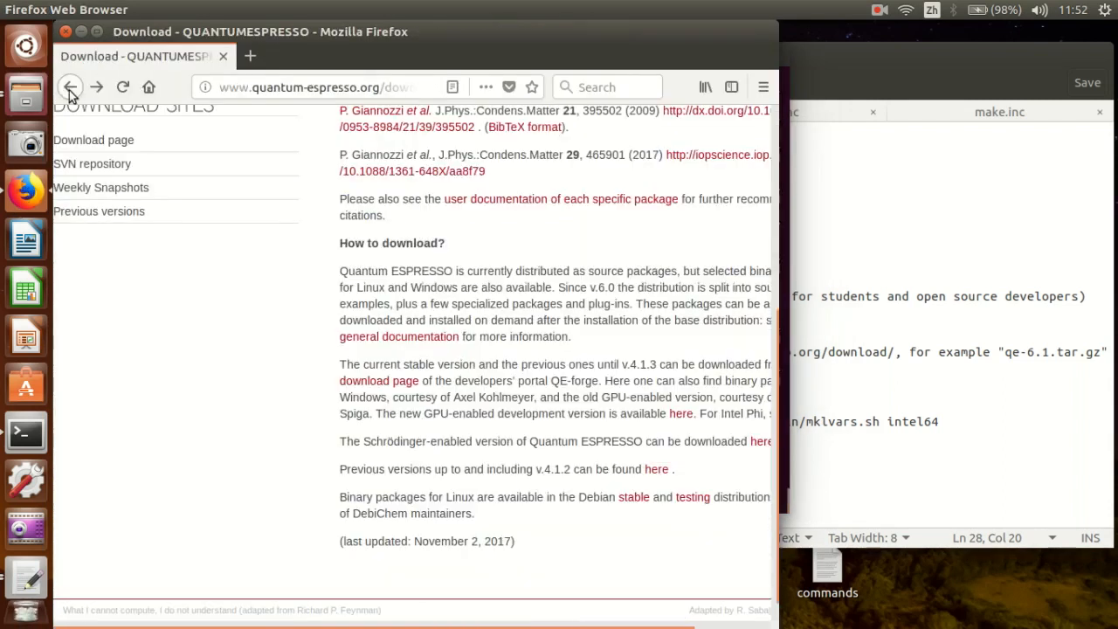
pyautogui.click(70, 87)
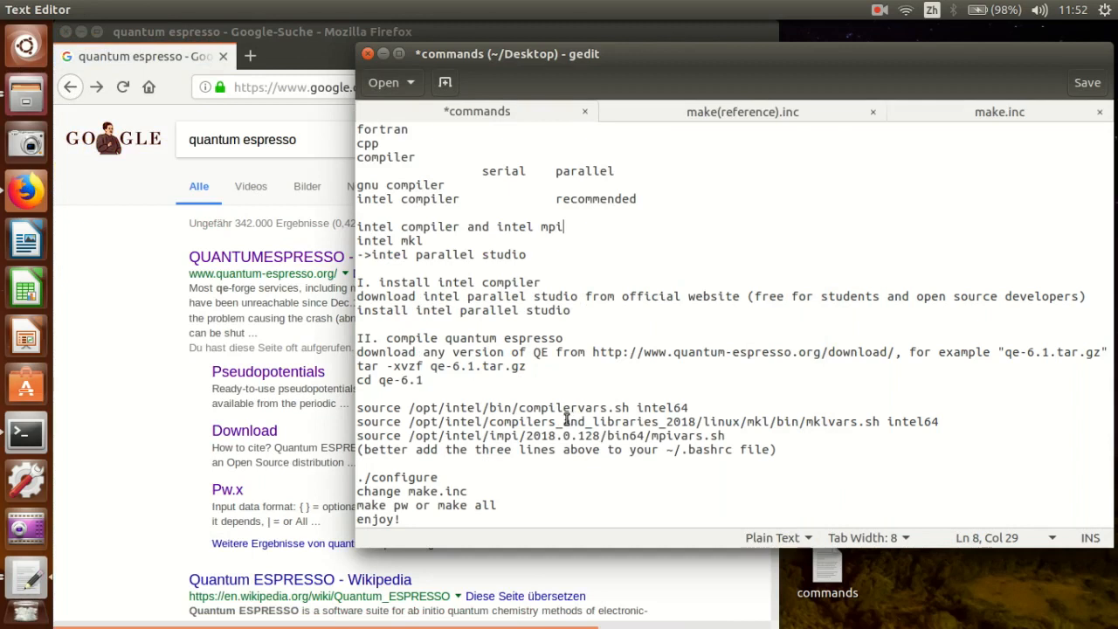
pyautogui.click(742, 112)
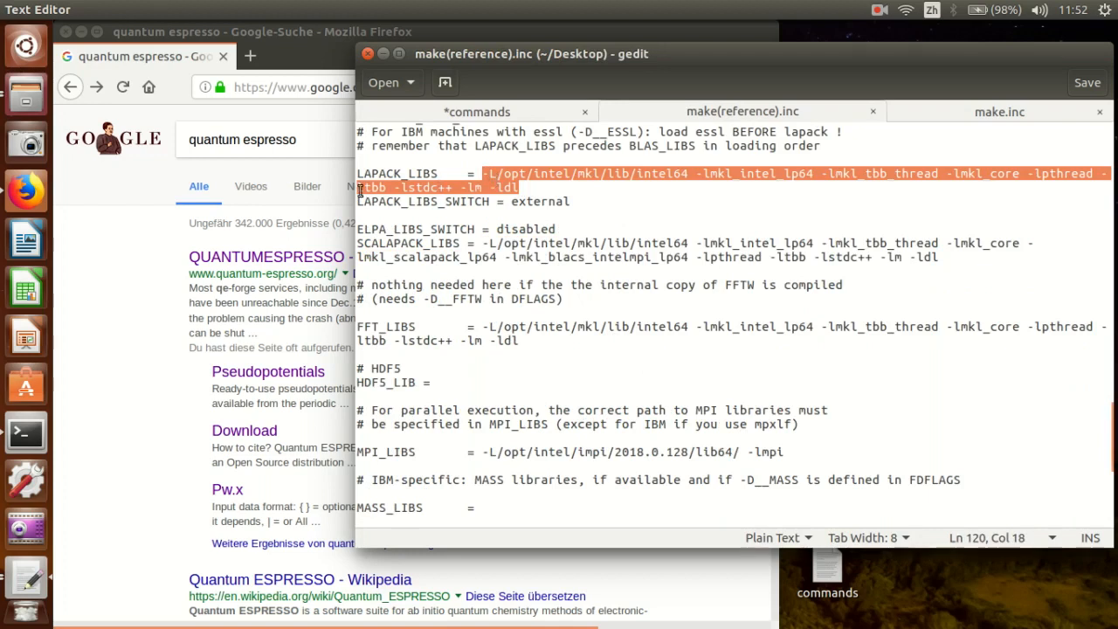
pyautogui.moveTo(318, 180)
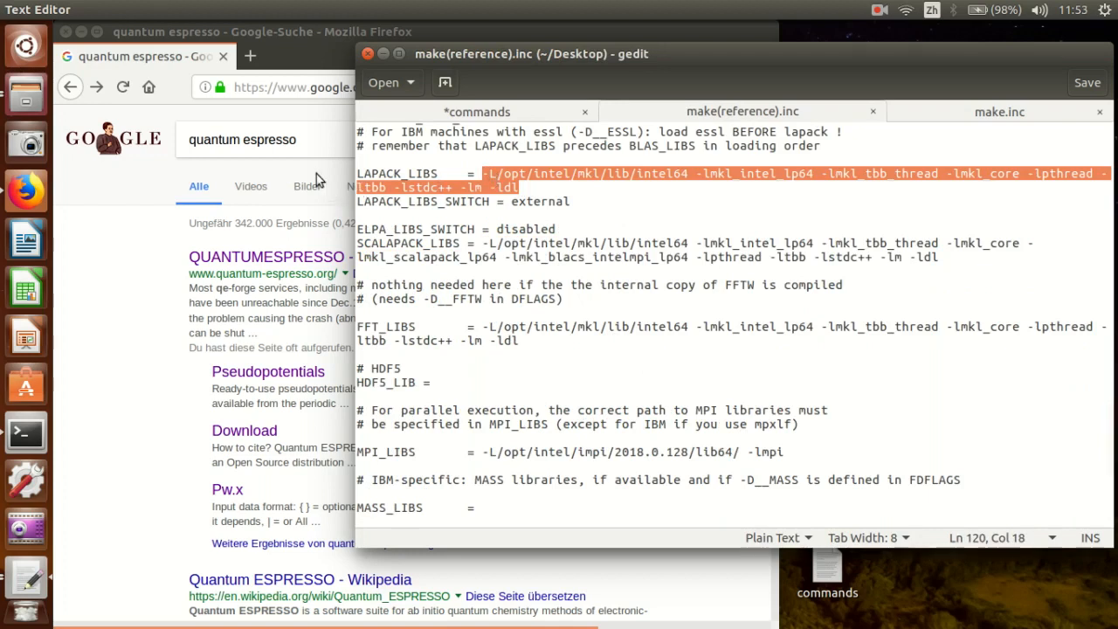
pyautogui.click(241, 140)
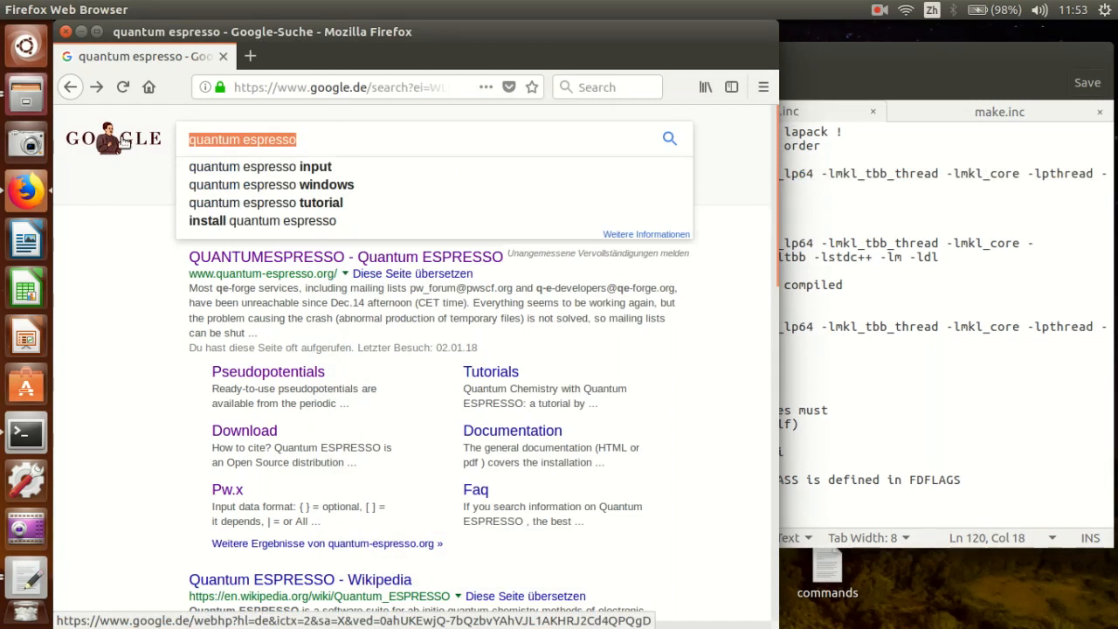
# Search Google for 'intel mkl link advisor' and open Intel's MKL Link Line Advisor page.
pyautogui.write('intel mk')
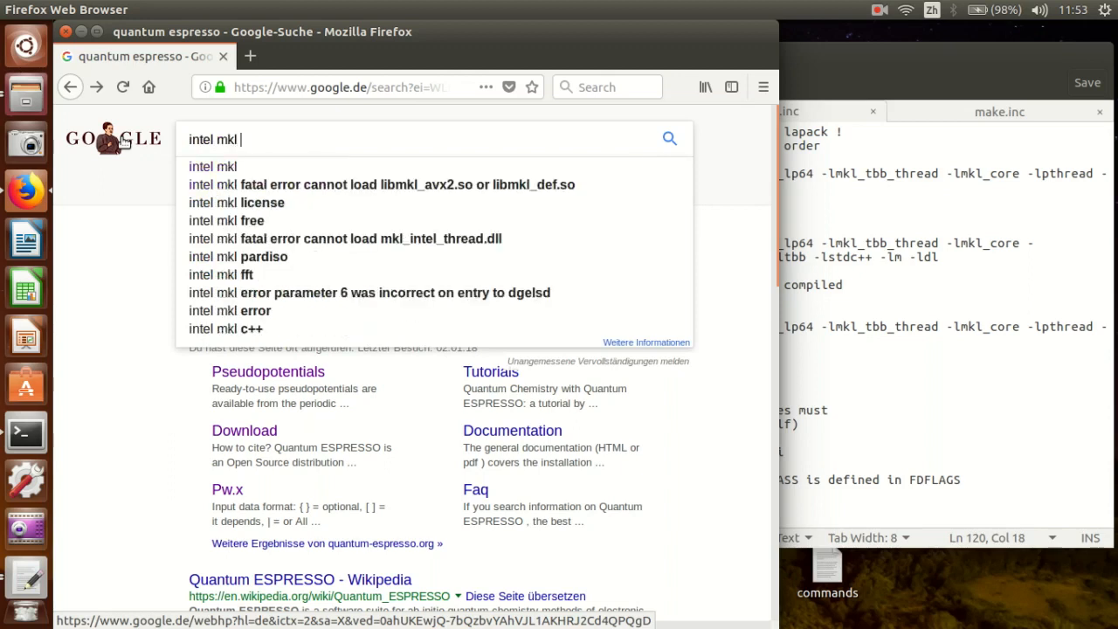
pyautogui.write('link')
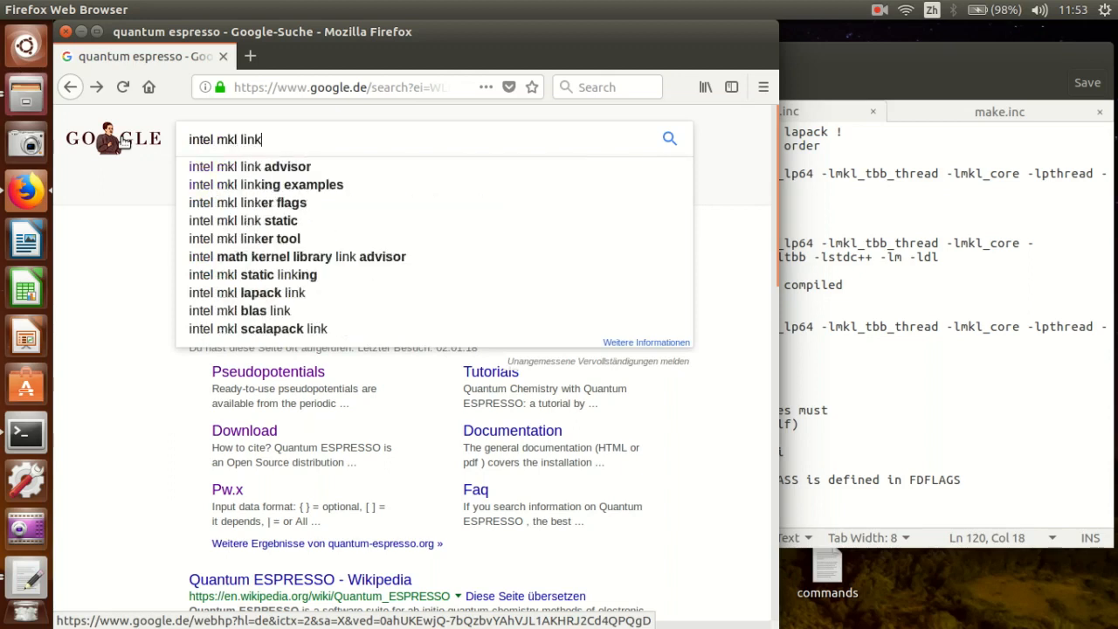
pyautogui.click(250, 165)
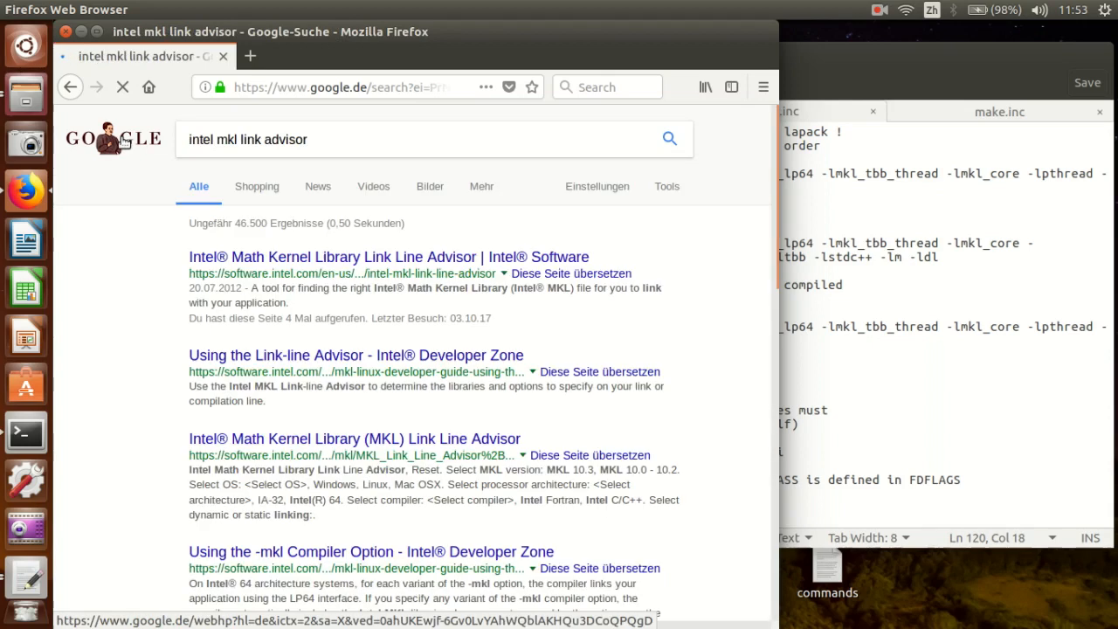
pyautogui.click(375, 257)
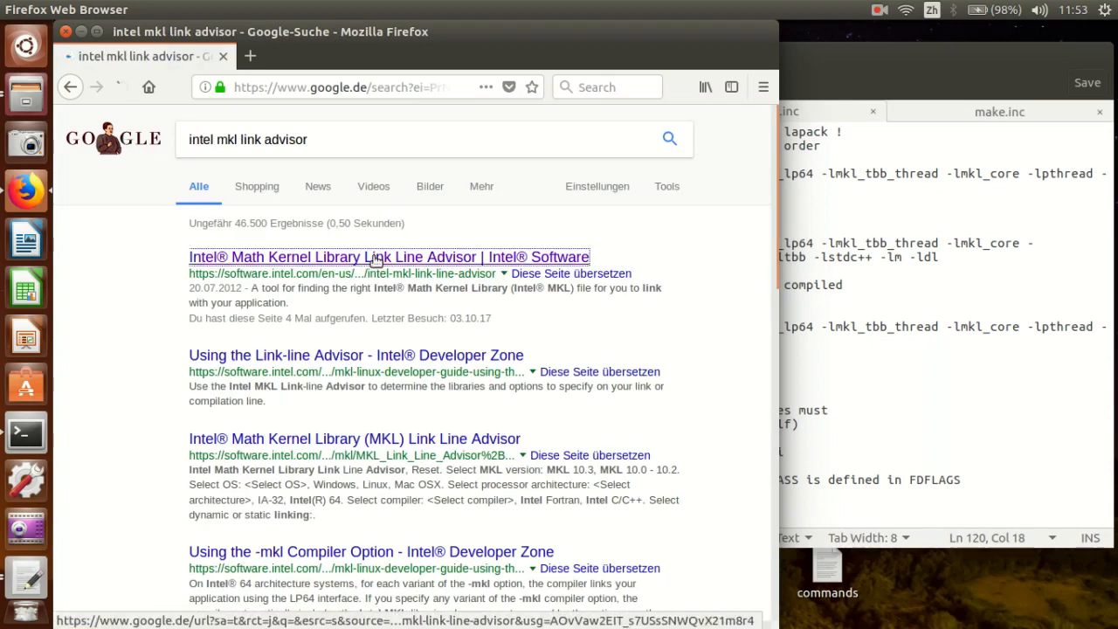
pyautogui.click(376, 257)
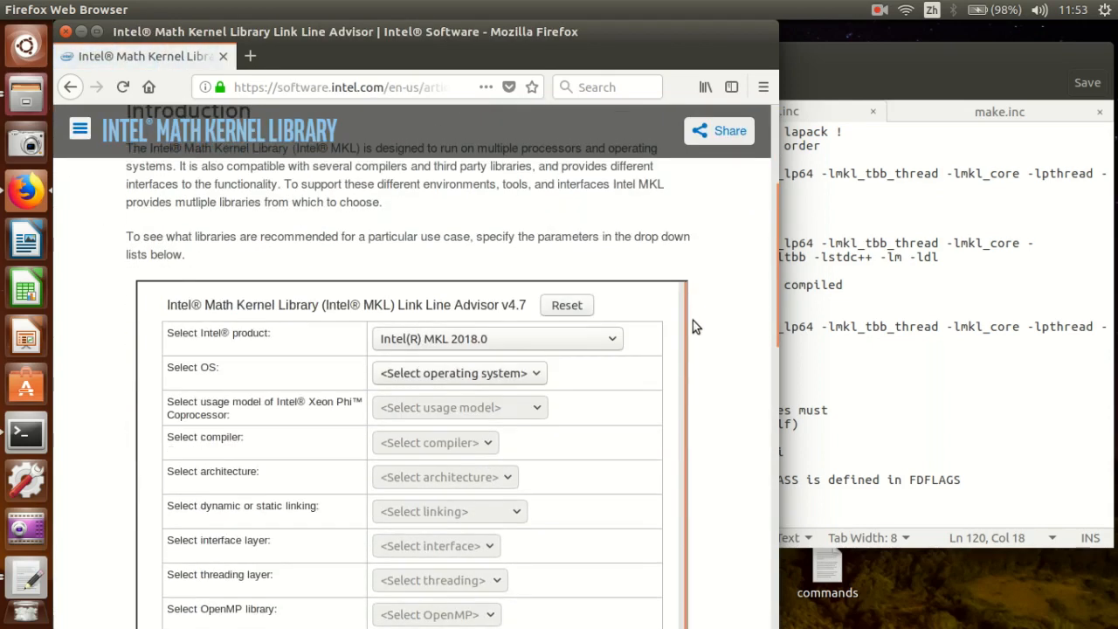
pyautogui.scroll(-3)
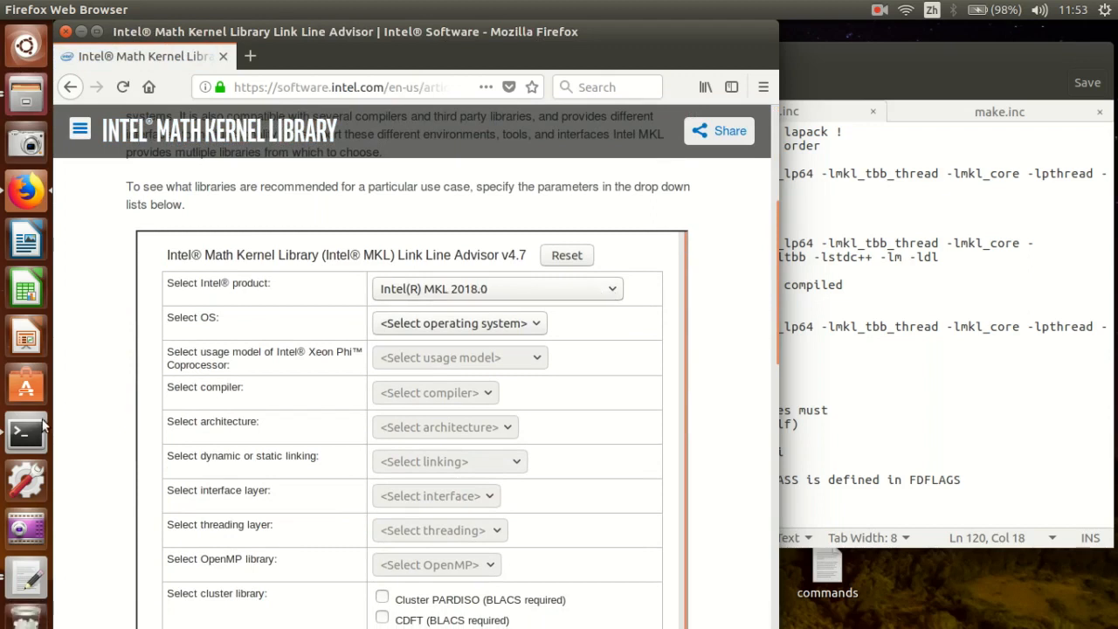
# Set the advisor to Linux, no coprocessor, Intel Fortran compiler and Intel 64 architecture.
pyautogui.click(24, 433)
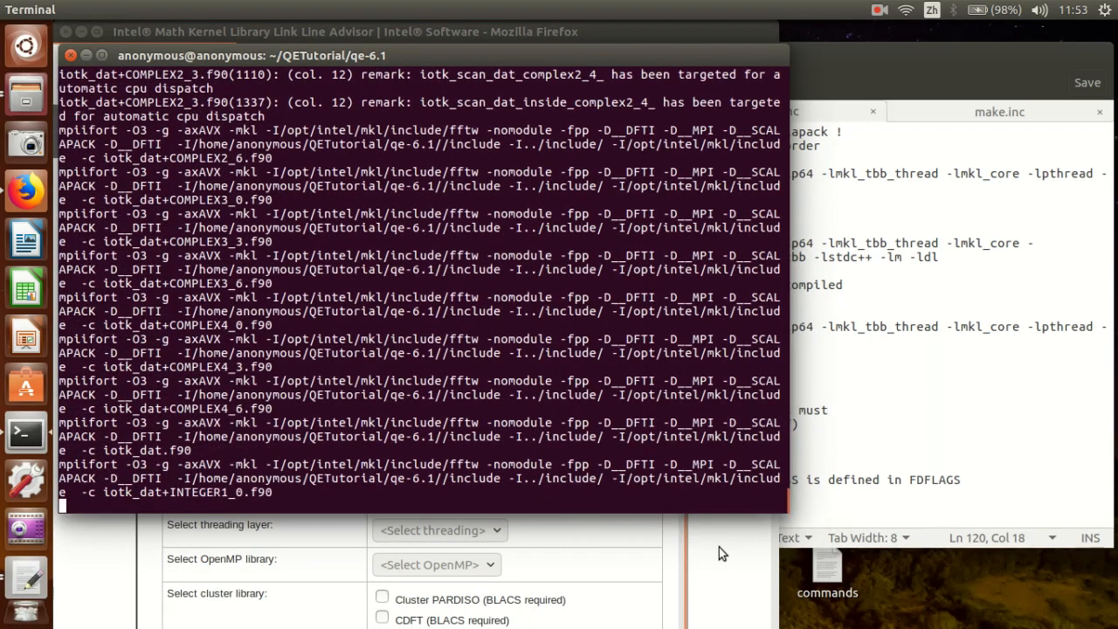
pyautogui.click(457, 322)
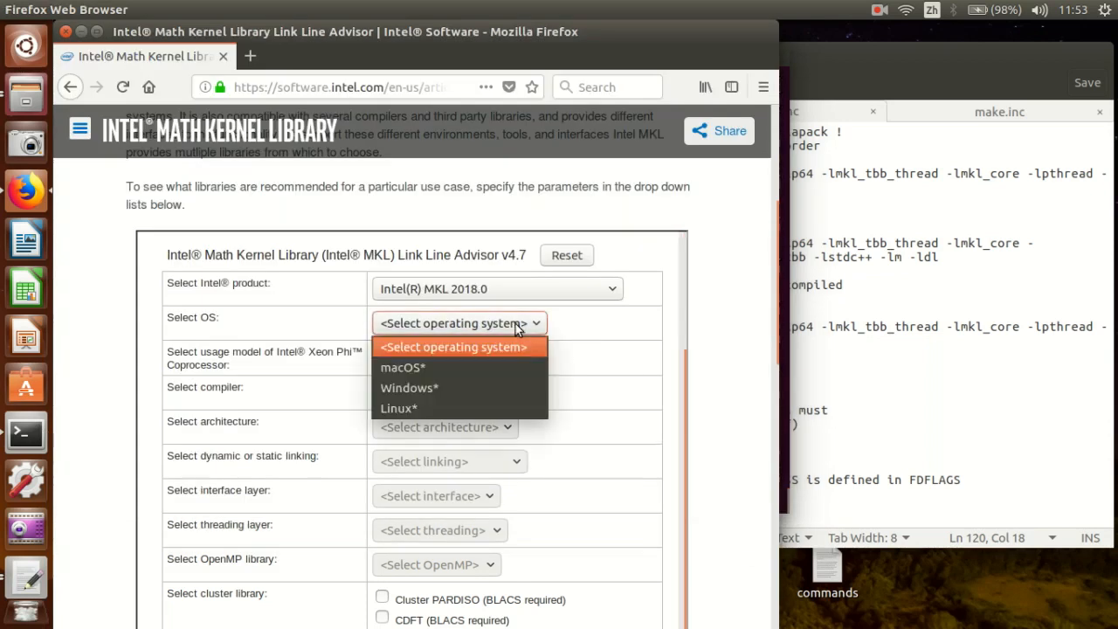
pyautogui.click(398, 409)
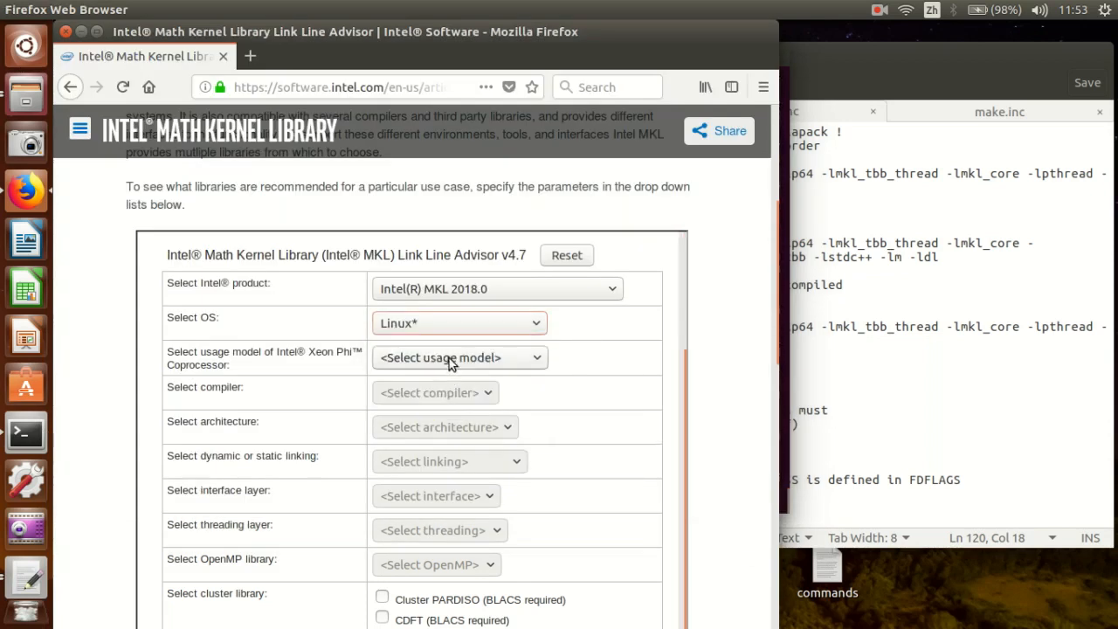
pyautogui.click(459, 358)
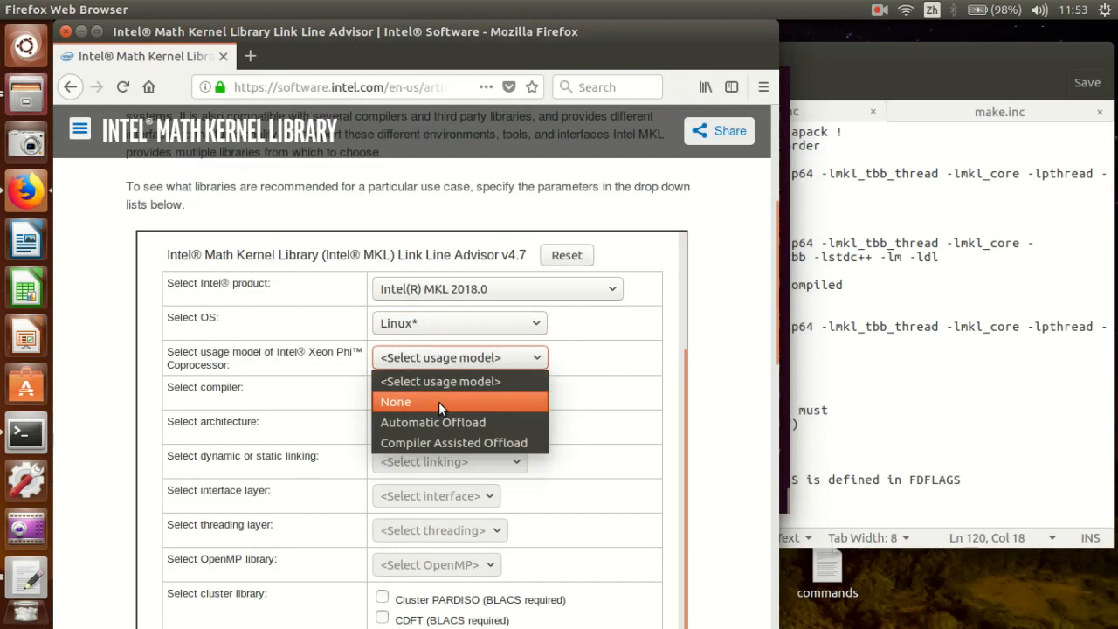
pyautogui.click(395, 402)
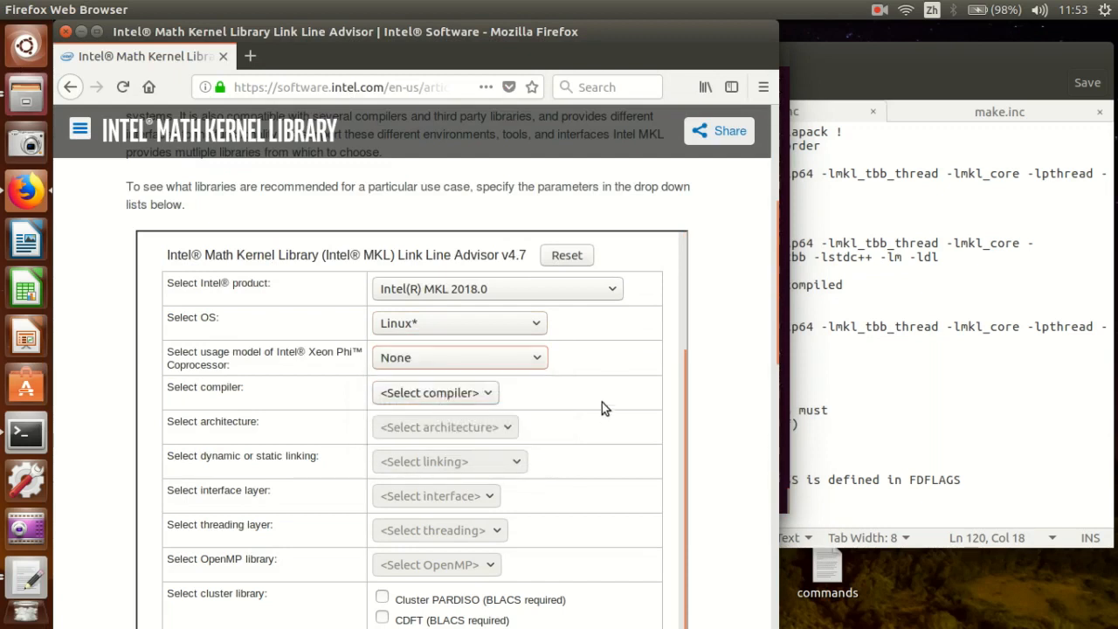
pyautogui.scroll(-3)
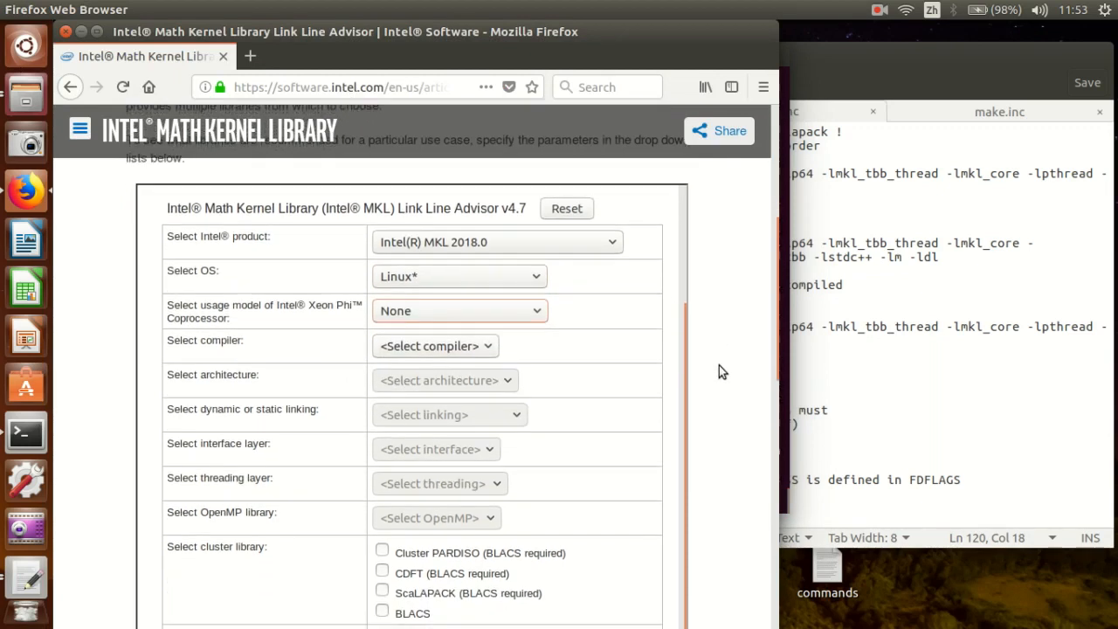
pyautogui.click(433, 345)
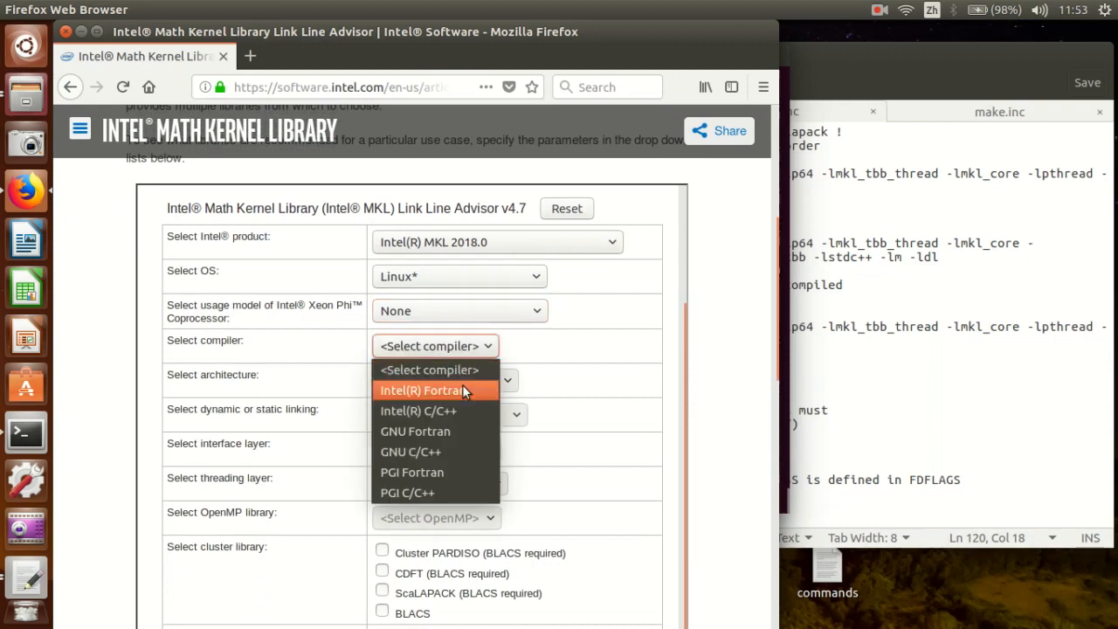
pyautogui.click(431, 390)
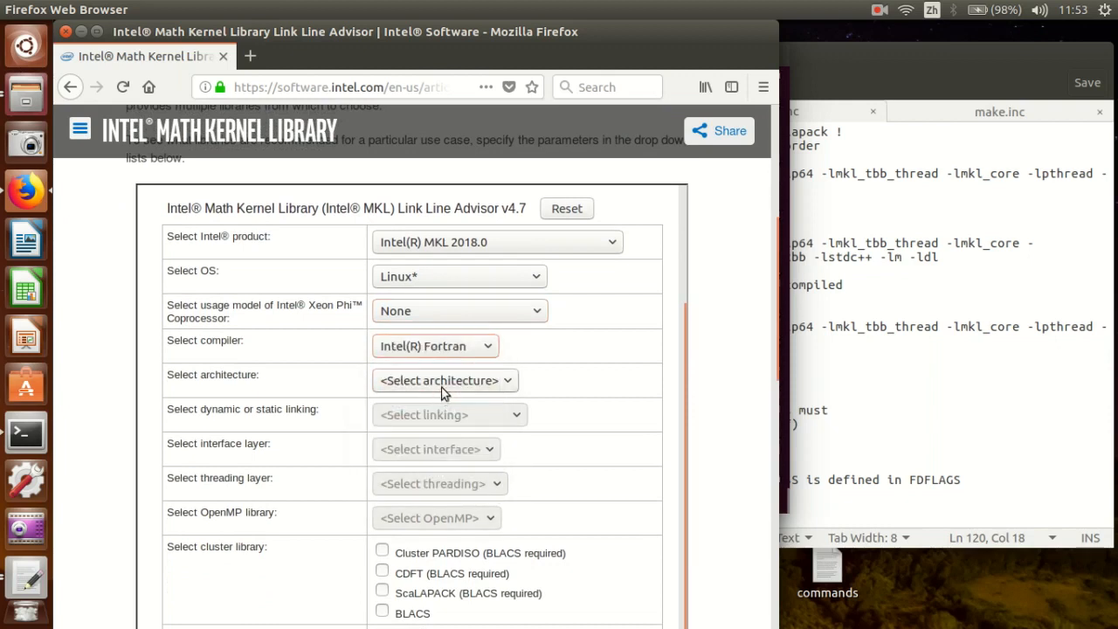
pyautogui.click(443, 380)
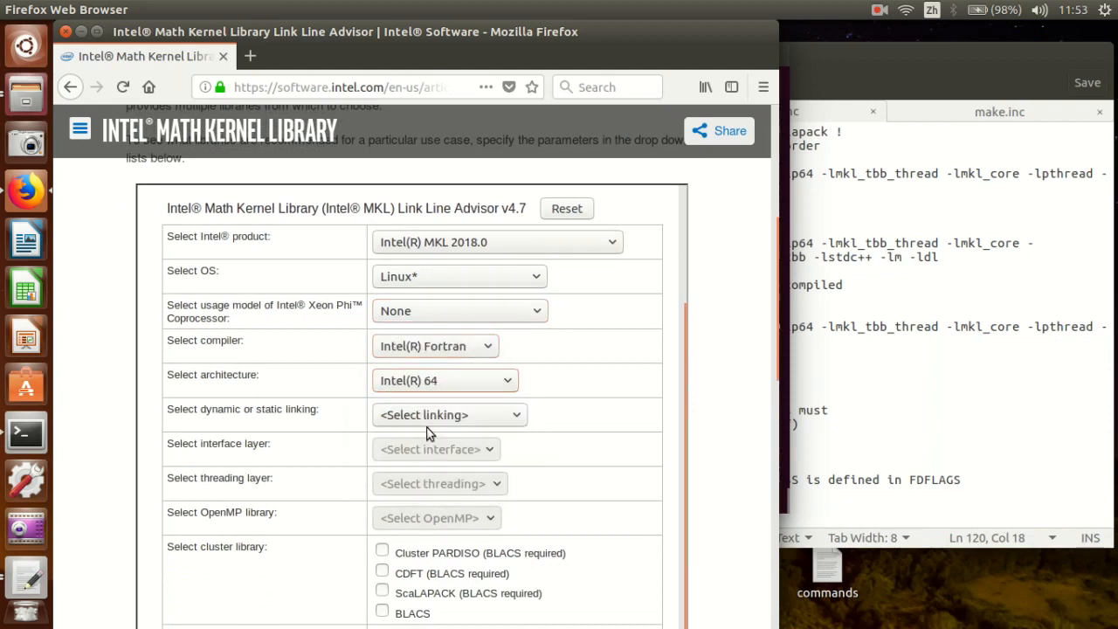
pyautogui.moveTo(485, 426)
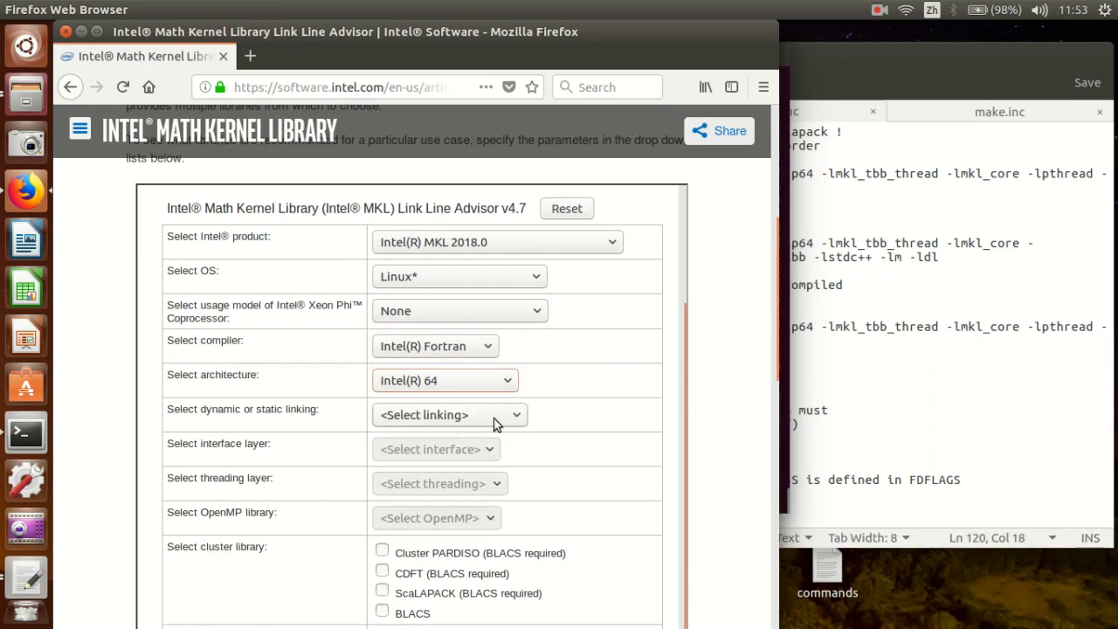
pyautogui.moveTo(702, 389)
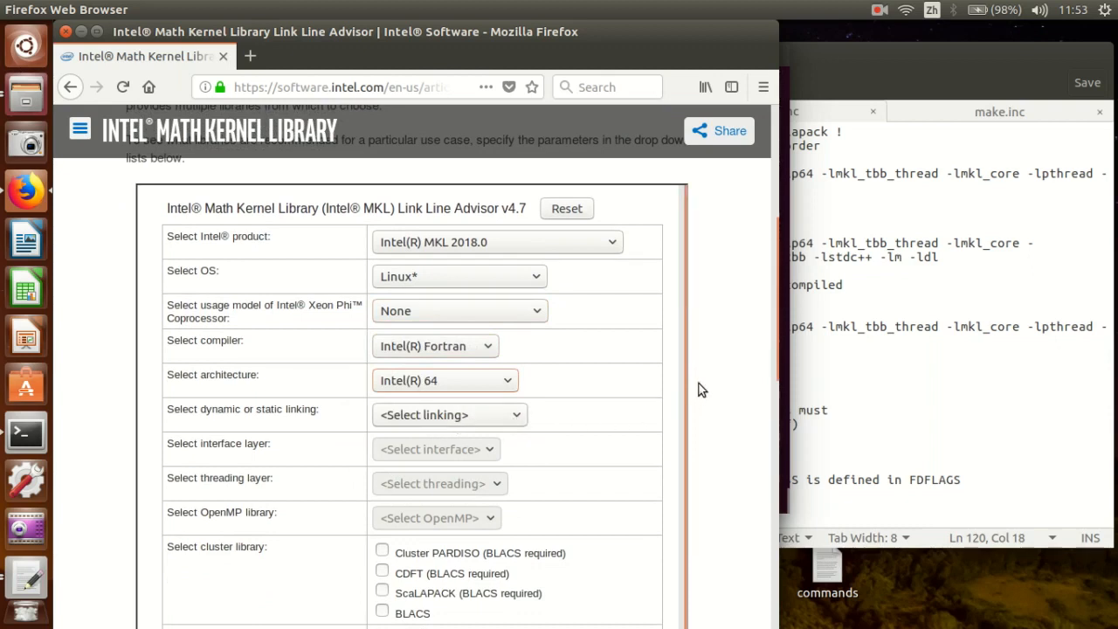
# Choose static linking with the 64-bit integer interface layer.
pyautogui.scroll(-3)
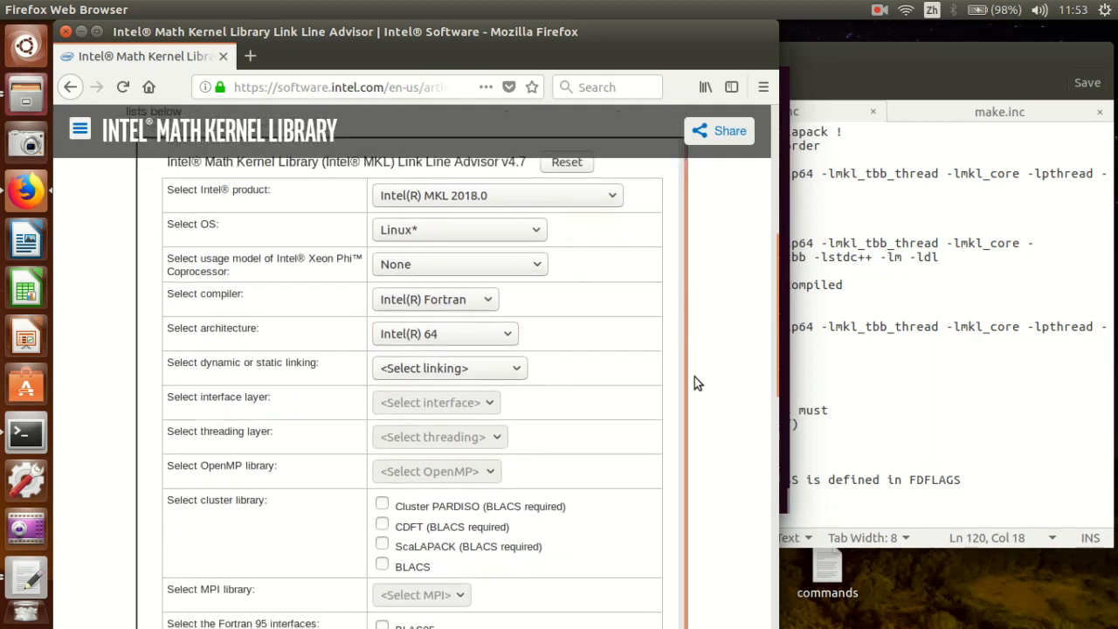
pyautogui.moveTo(482, 373)
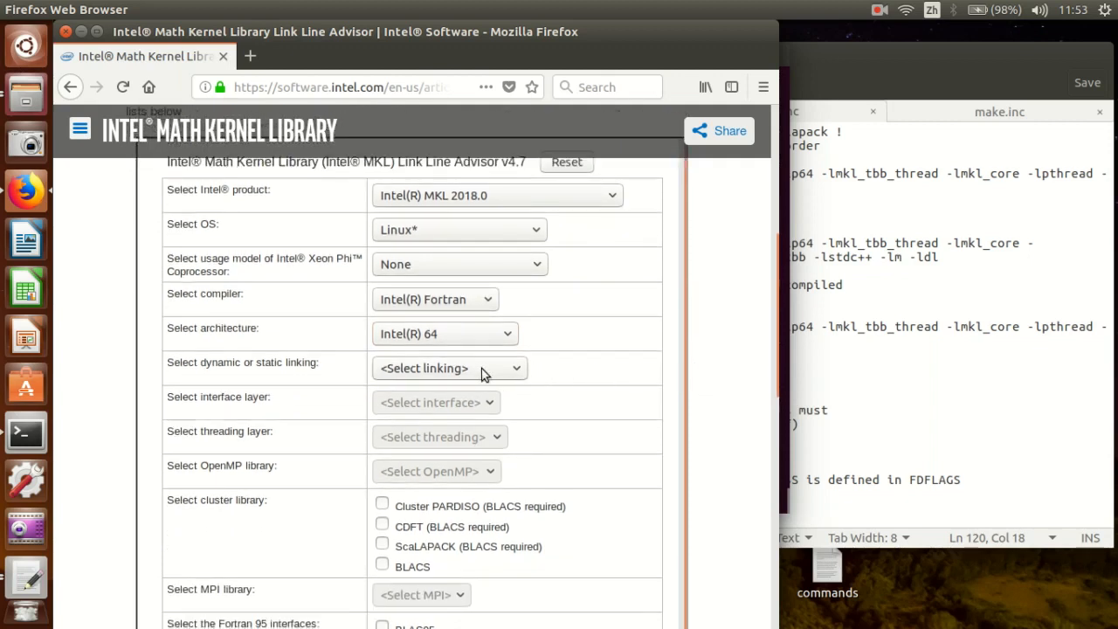
pyautogui.click(448, 366)
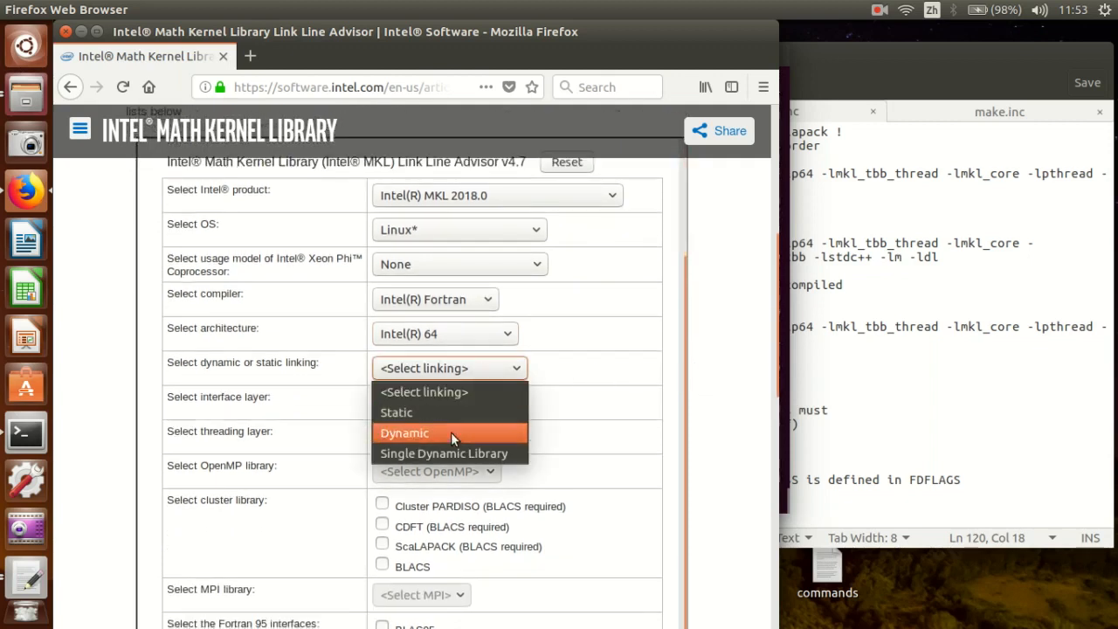
pyautogui.moveTo(446, 412)
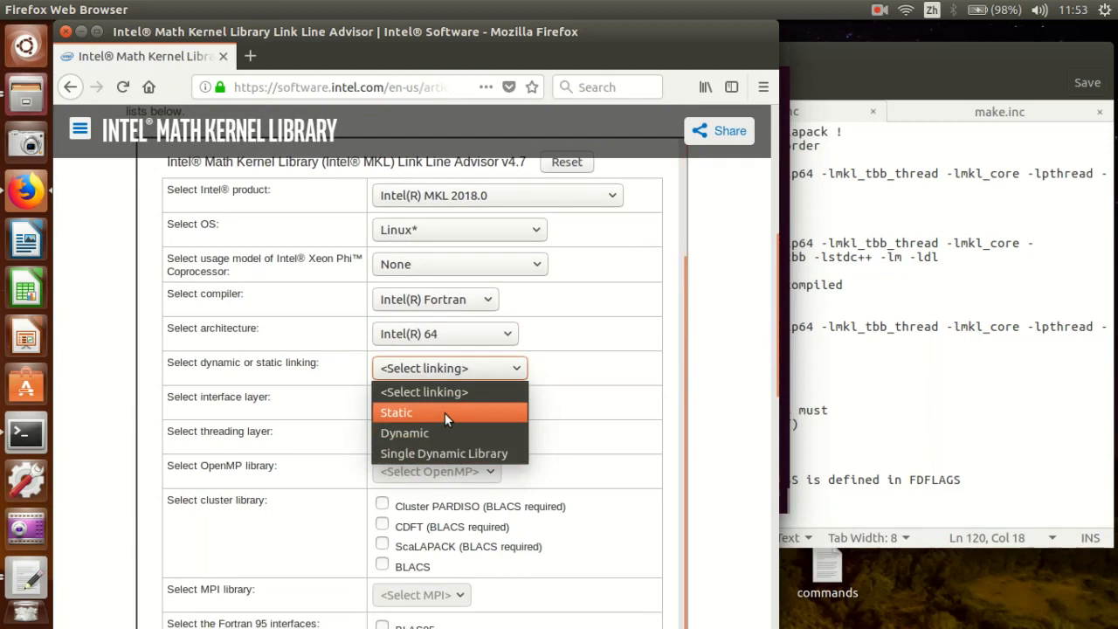
pyautogui.click(396, 412)
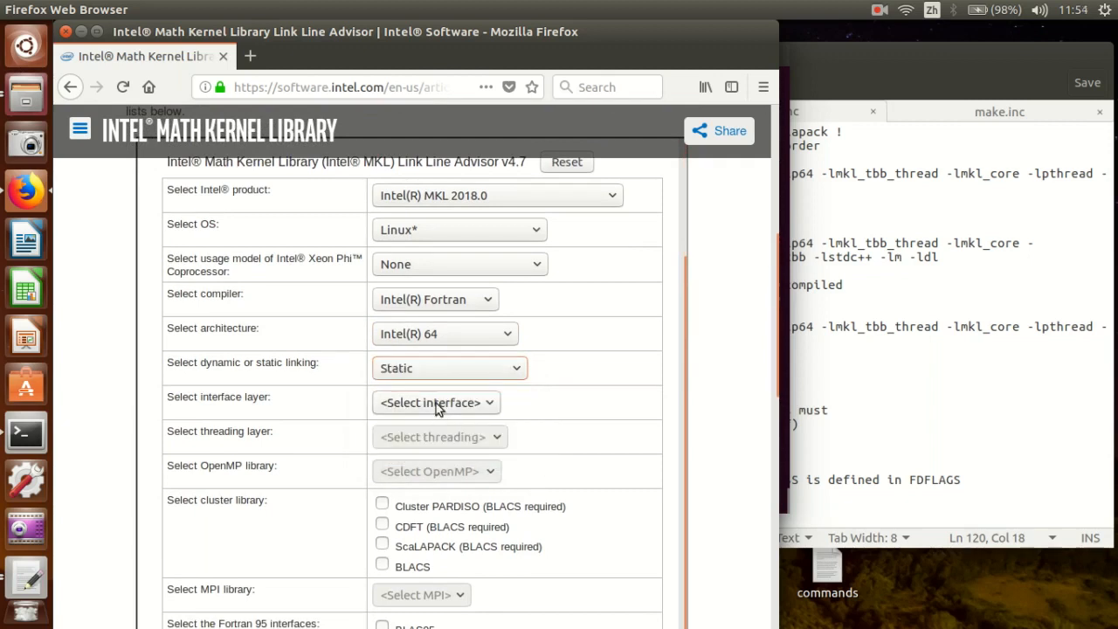
pyautogui.click(436, 402)
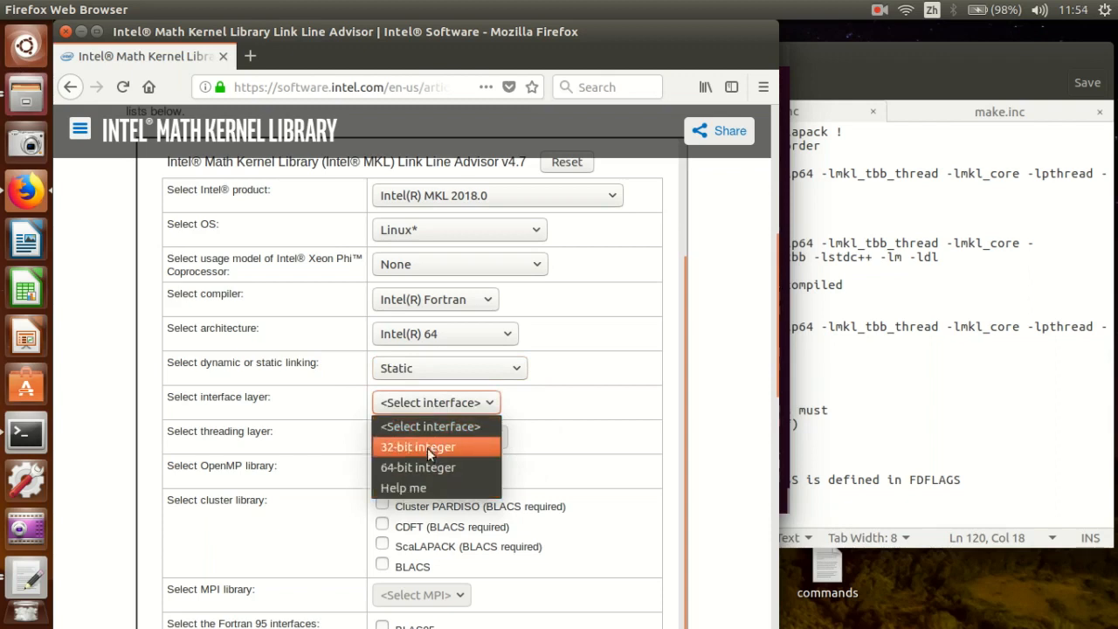
pyautogui.click(419, 447)
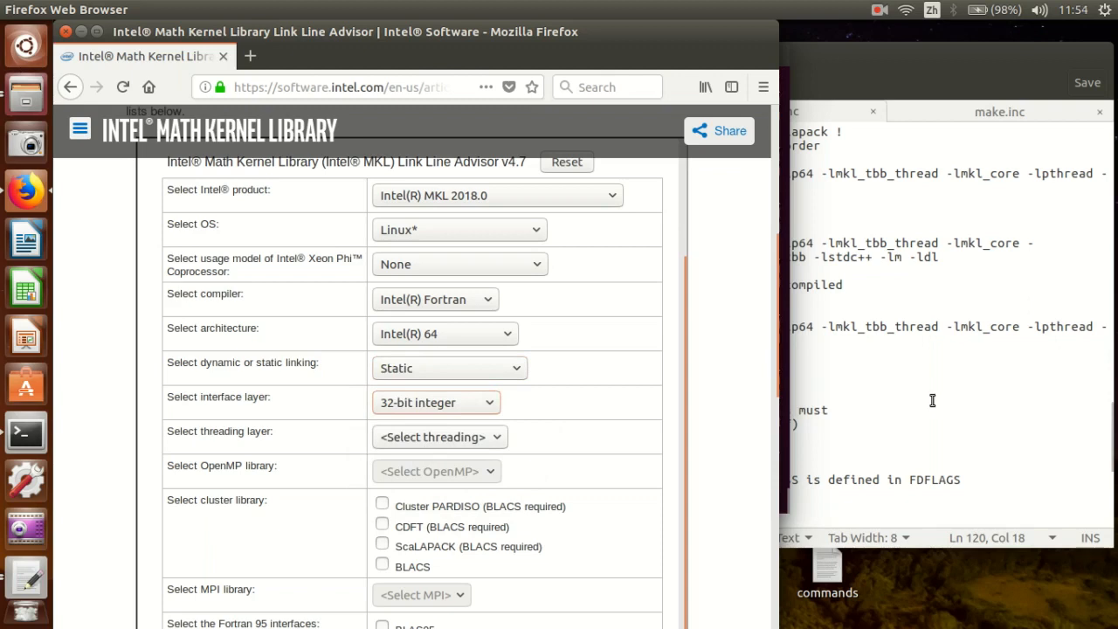
pyautogui.click(437, 402)
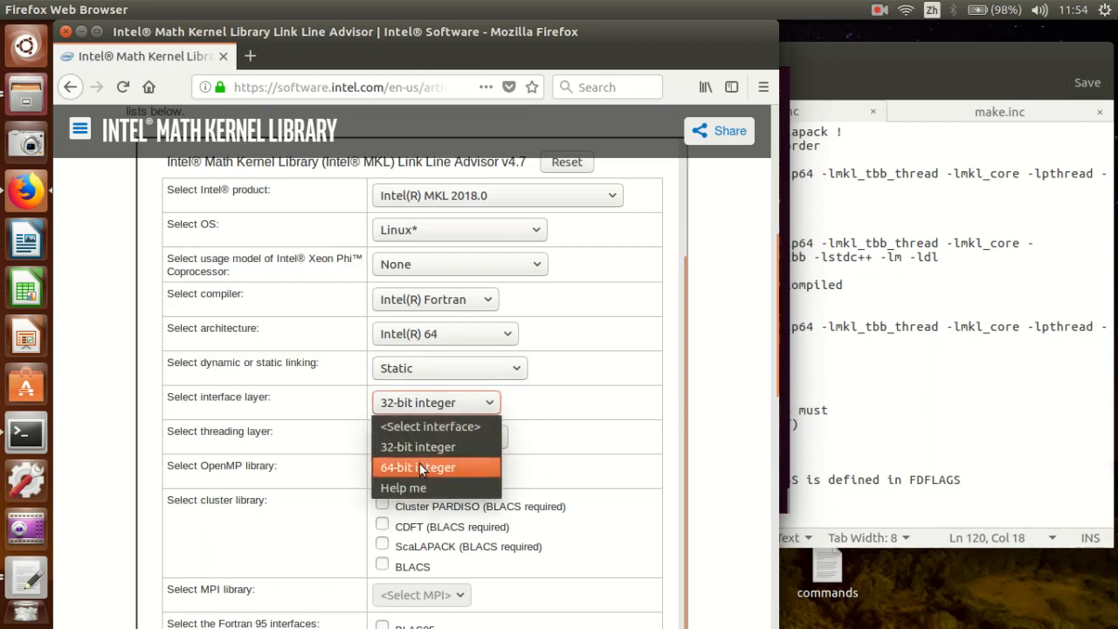
pyautogui.click(417, 468)
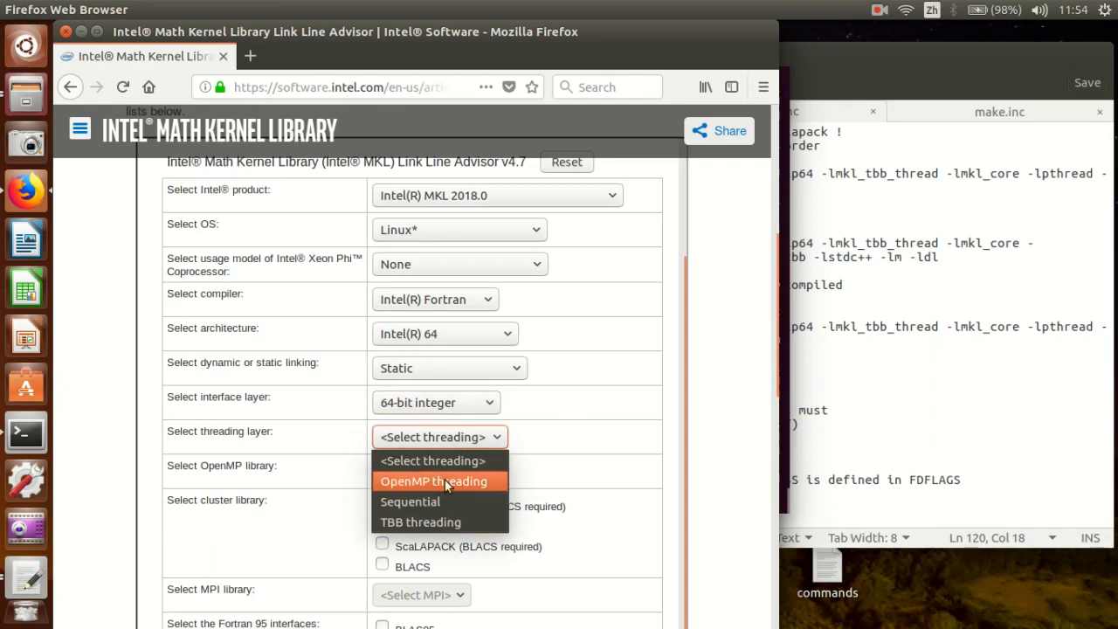
# Select TBB threading, ScaLAPACK with BLACS and Intel MPI, and view the generated link line.
pyautogui.click(409, 501)
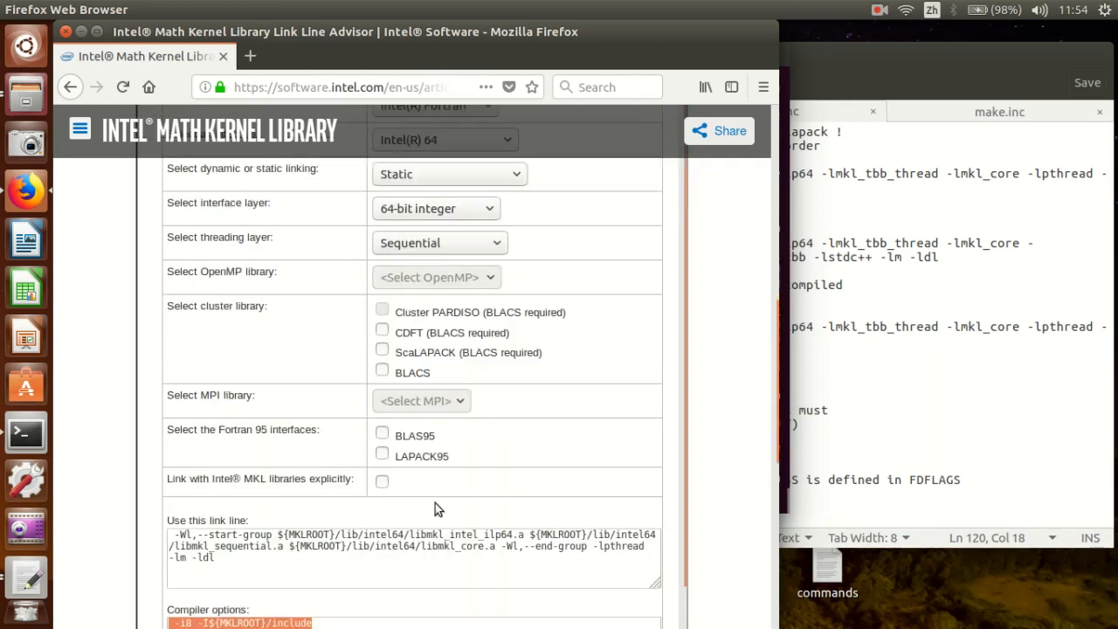
pyautogui.moveTo(472, 248)
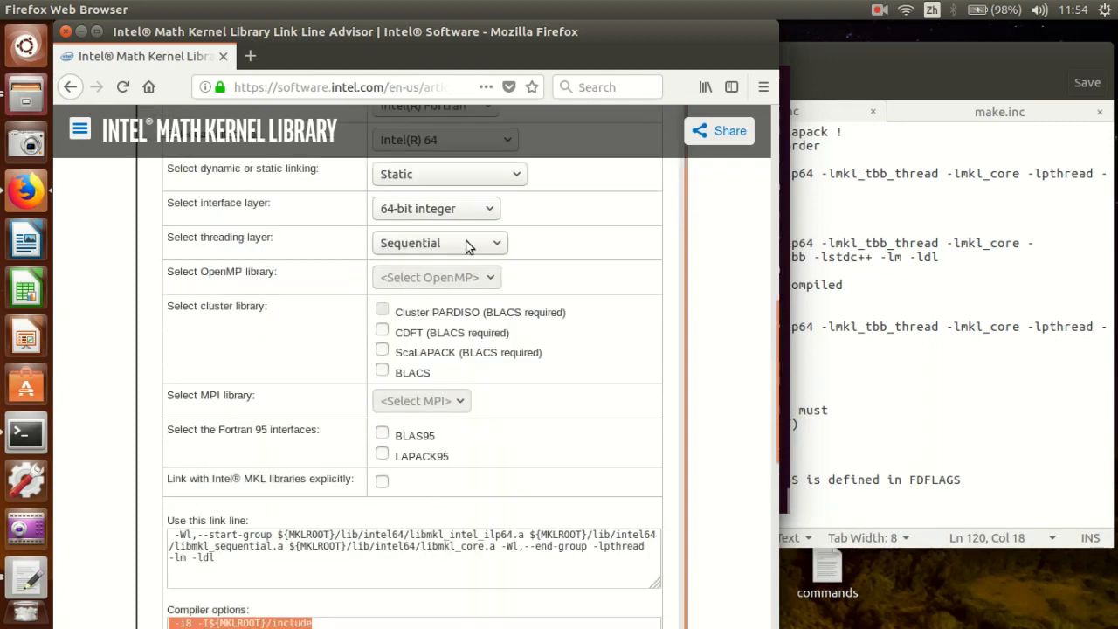
pyautogui.click(440, 242)
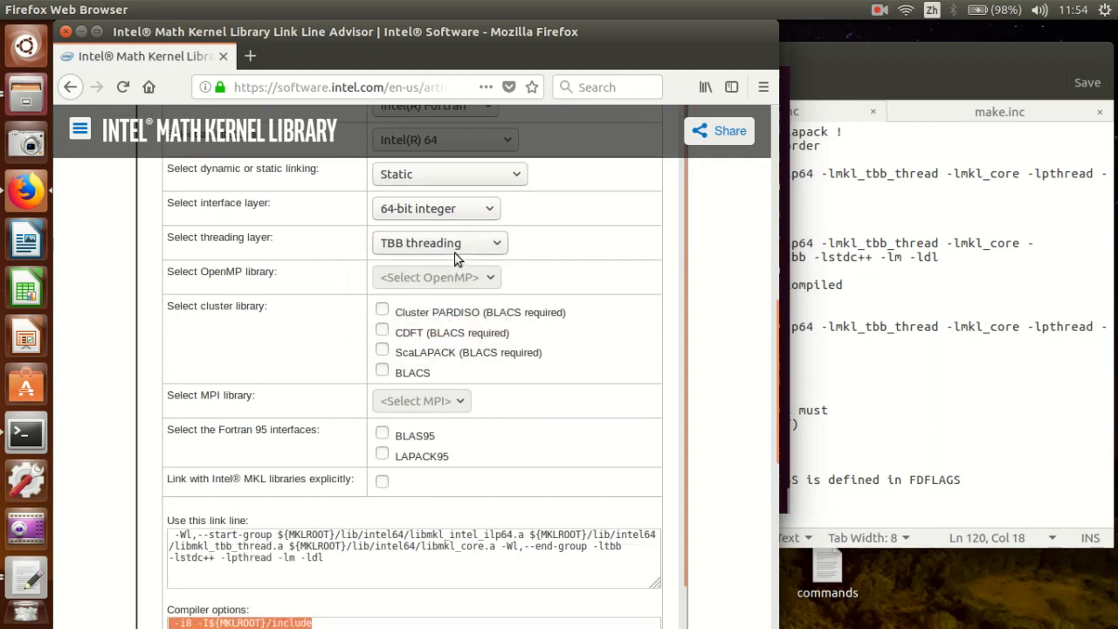
pyautogui.click(439, 242)
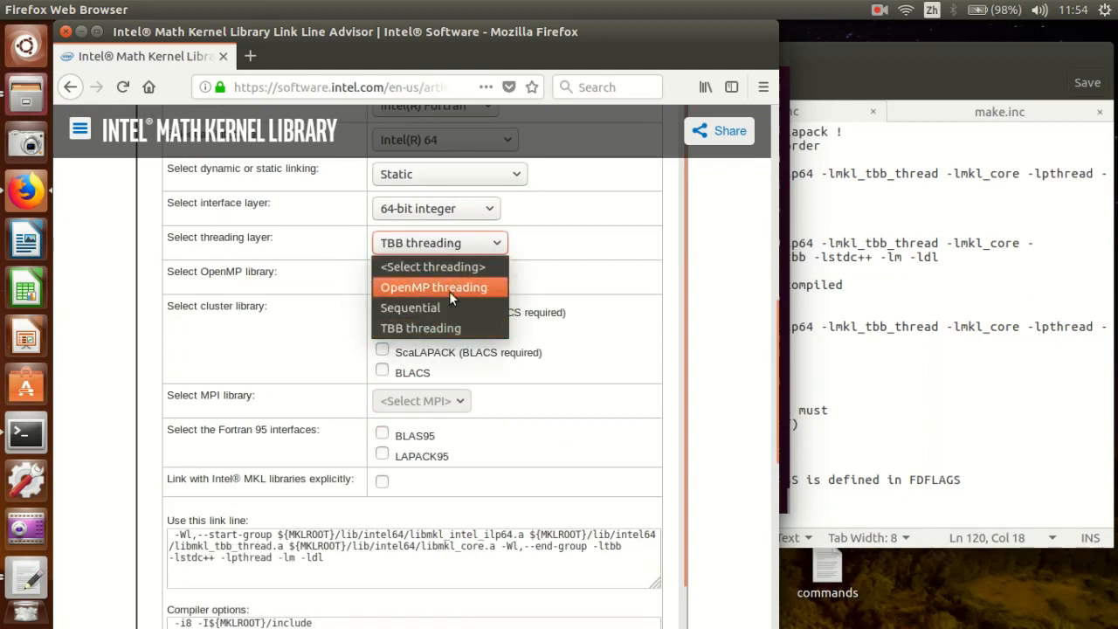
pyautogui.moveTo(440, 328)
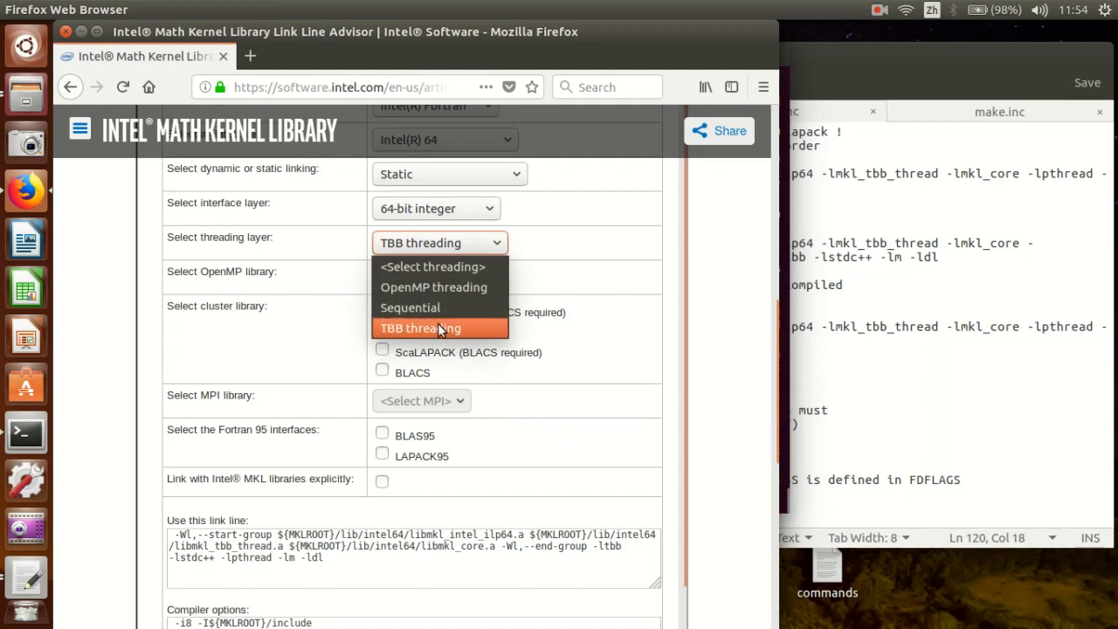
pyautogui.click(422, 328)
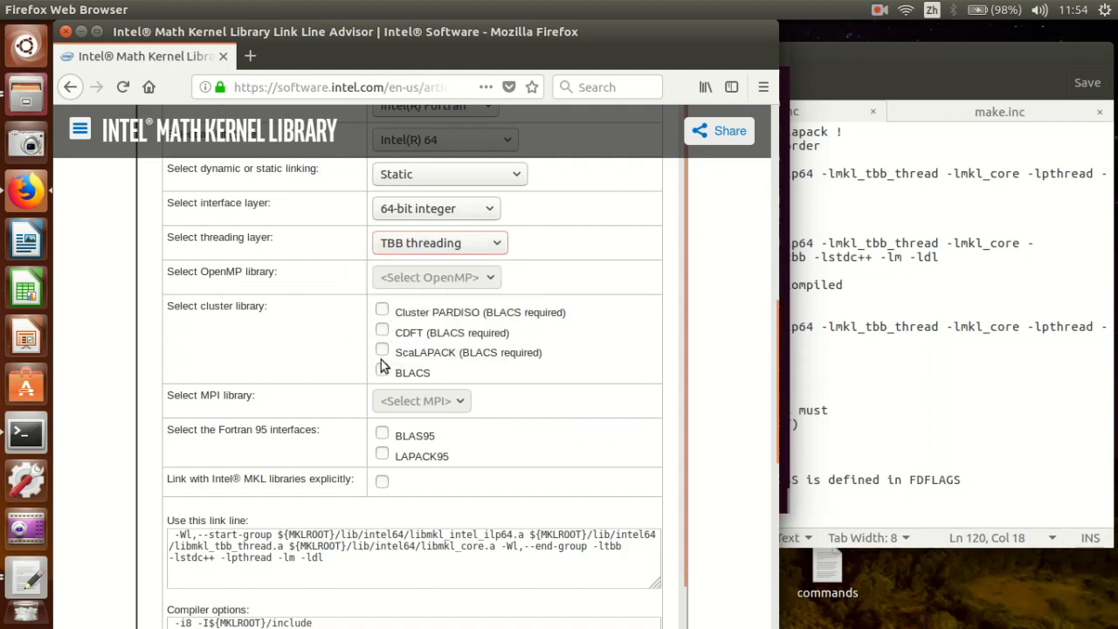
pyautogui.click(381, 351)
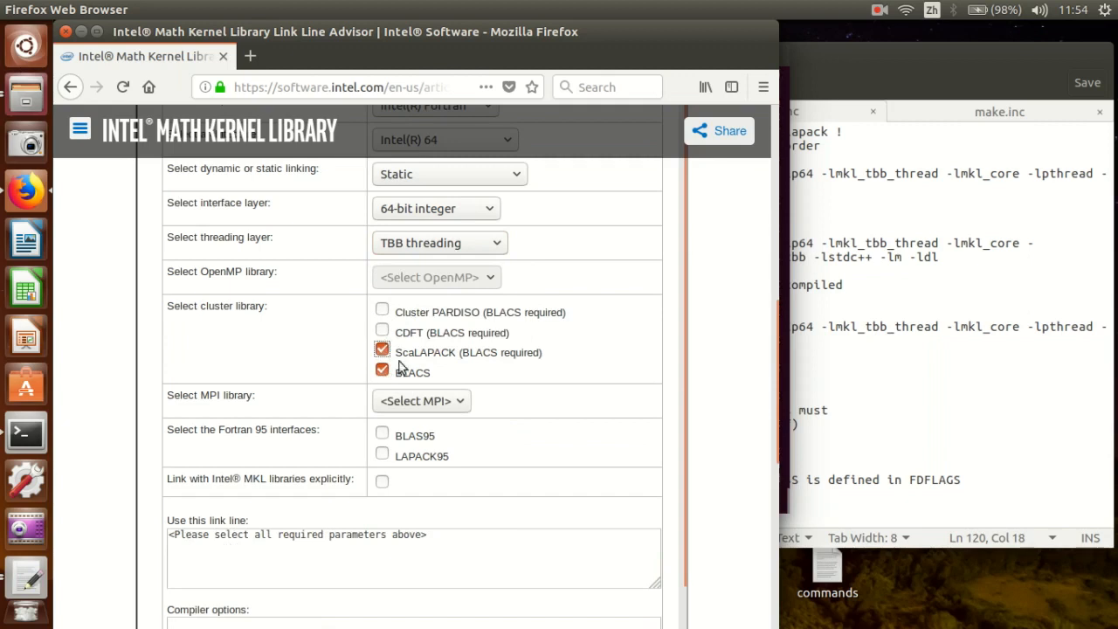
pyautogui.click(420, 400)
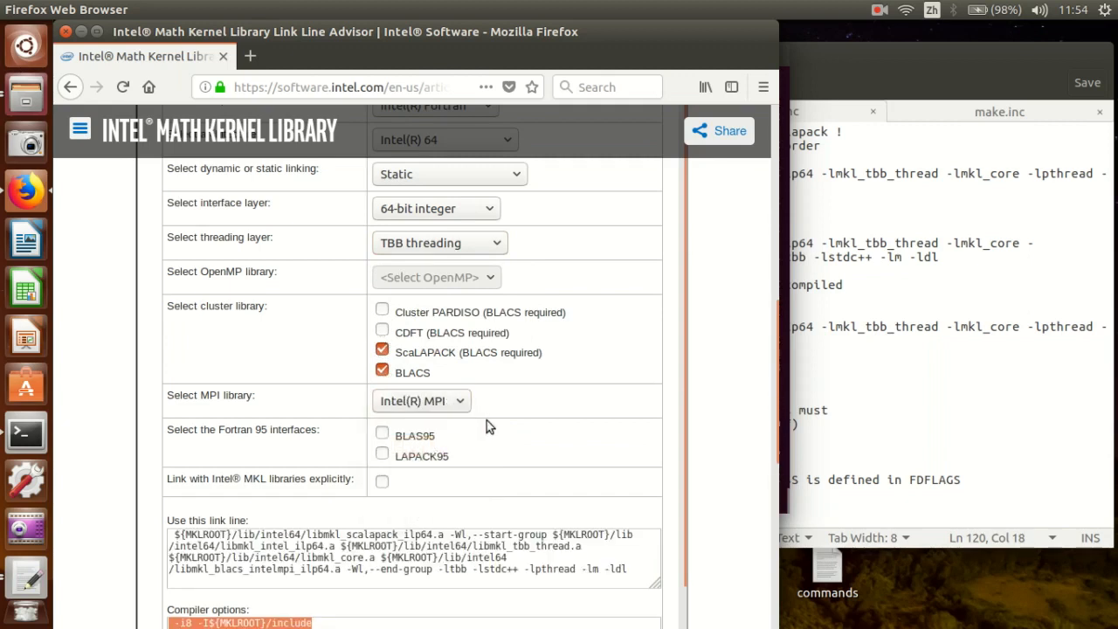
pyautogui.scroll(-3)
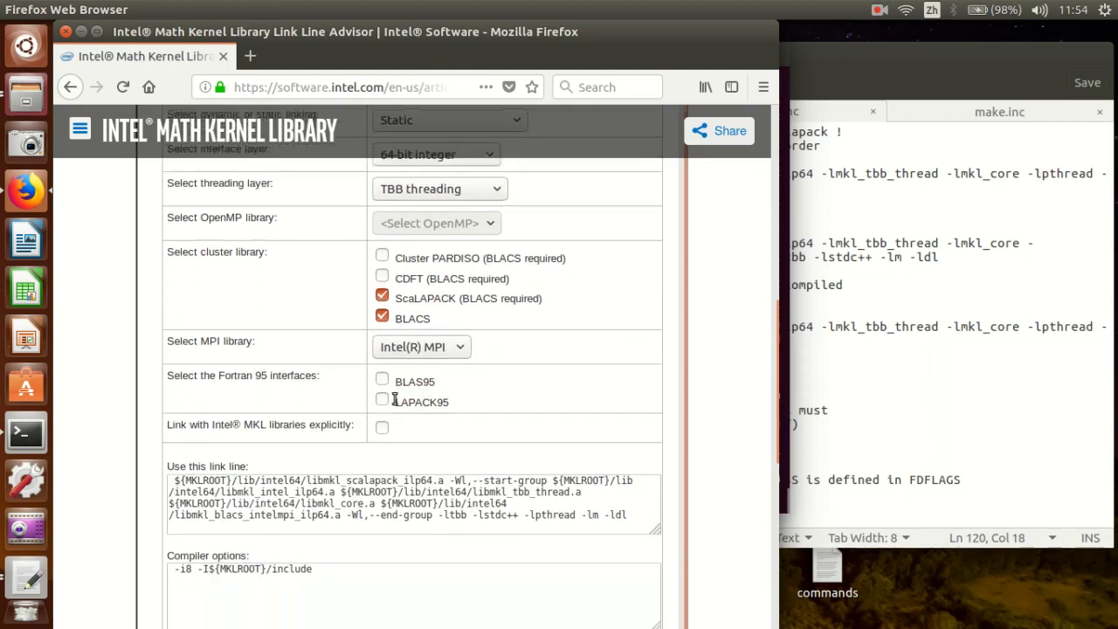
pyautogui.scroll(-3)
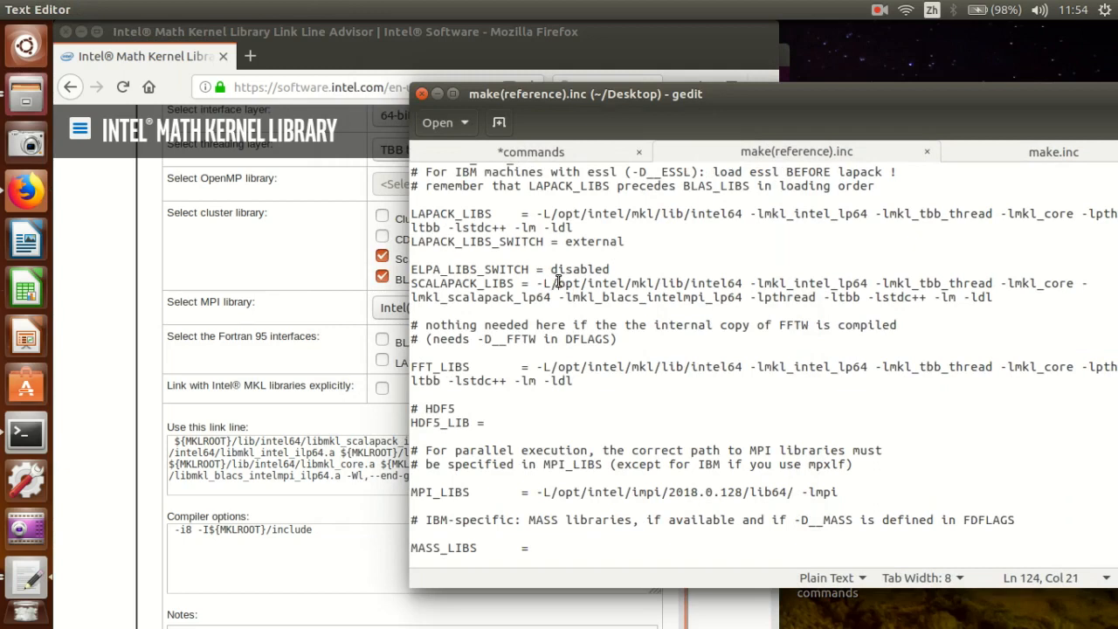
# Switch the advisor to 32-bit integers so its lp64 line matches SCALAPACK_LIBS.
pyautogui.moveTo(557, 283); pyautogui.dragTo(742, 283)
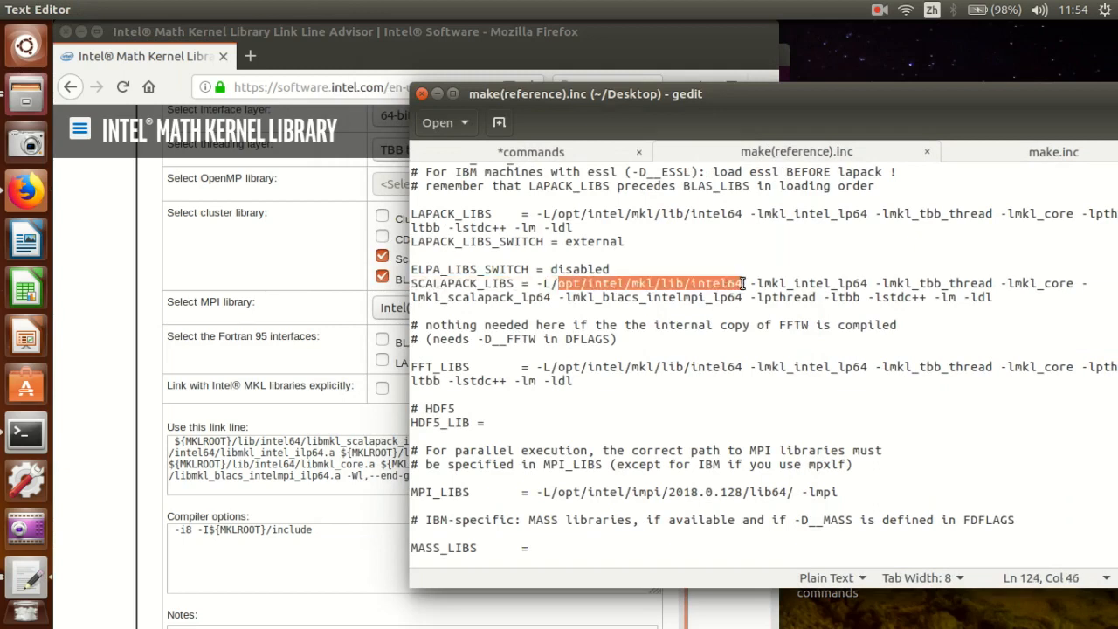
pyautogui.moveTo(688, 301)
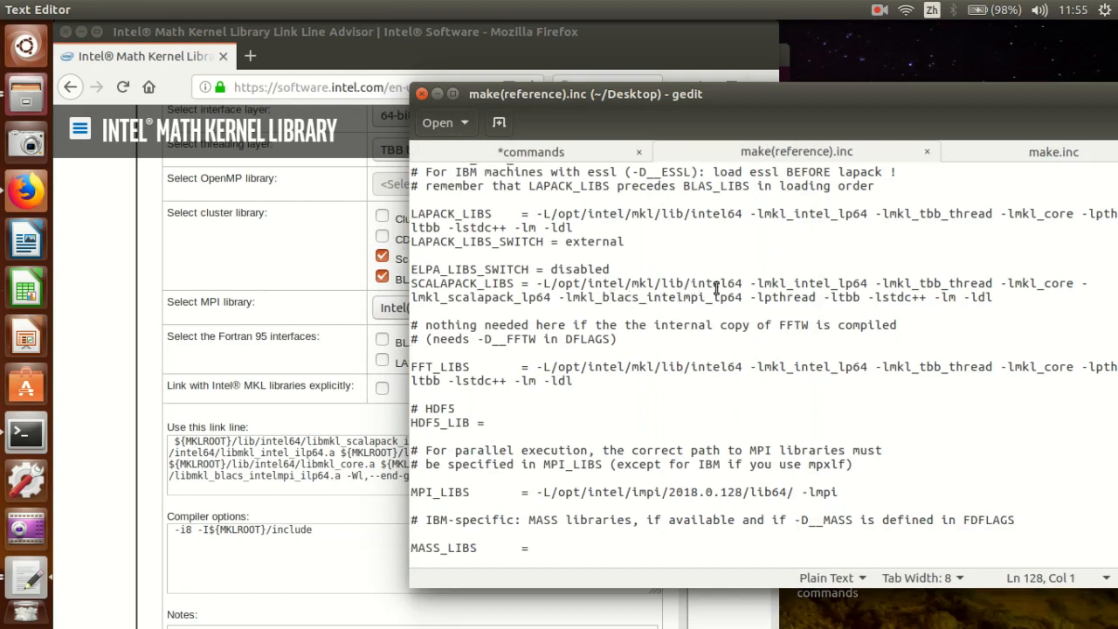
pyautogui.moveTo(370, 482)
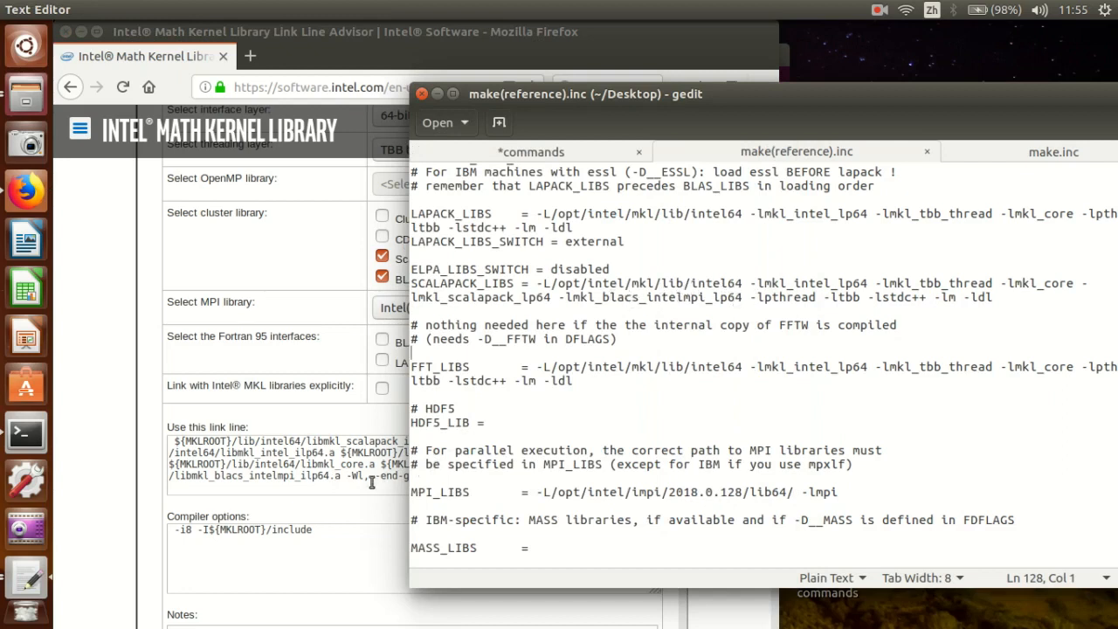
pyautogui.click(437, 208)
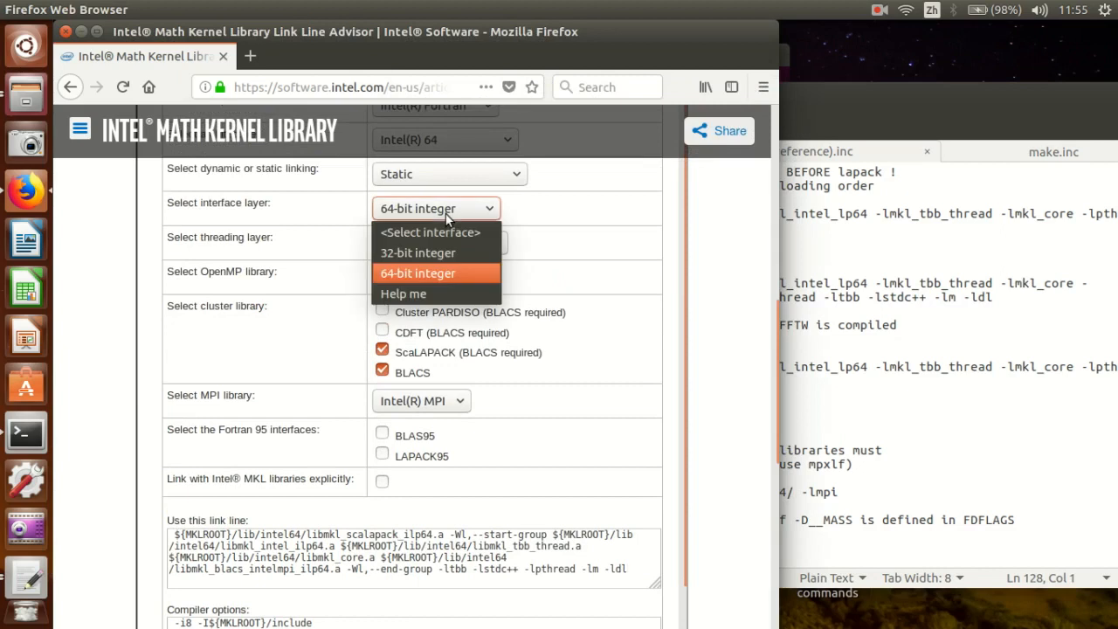
pyautogui.click(415, 251)
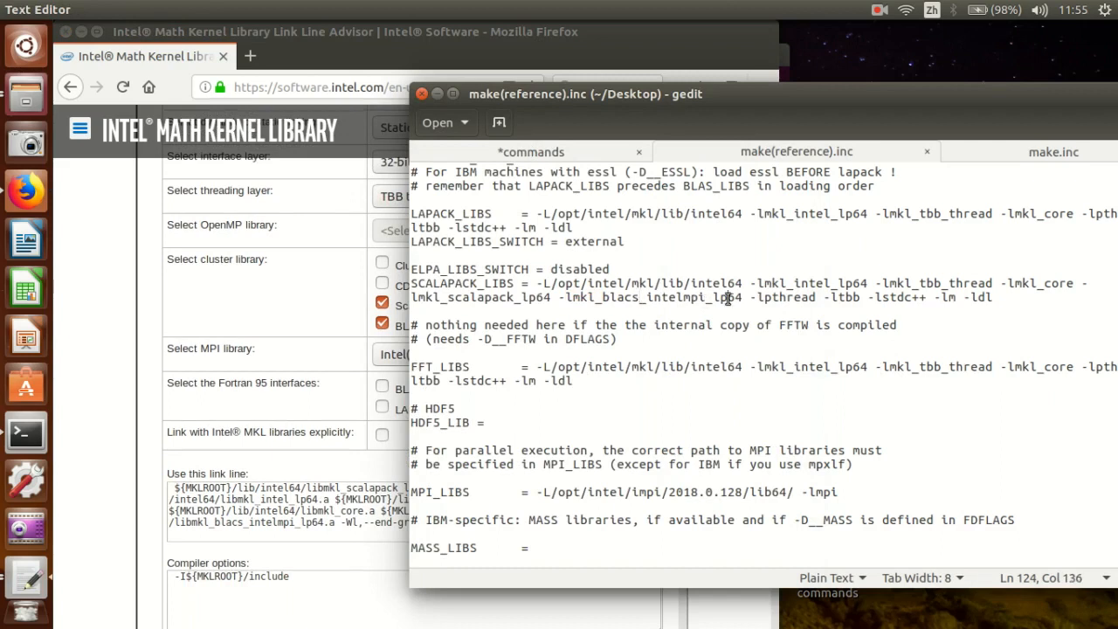
pyautogui.moveTo(342, 530)
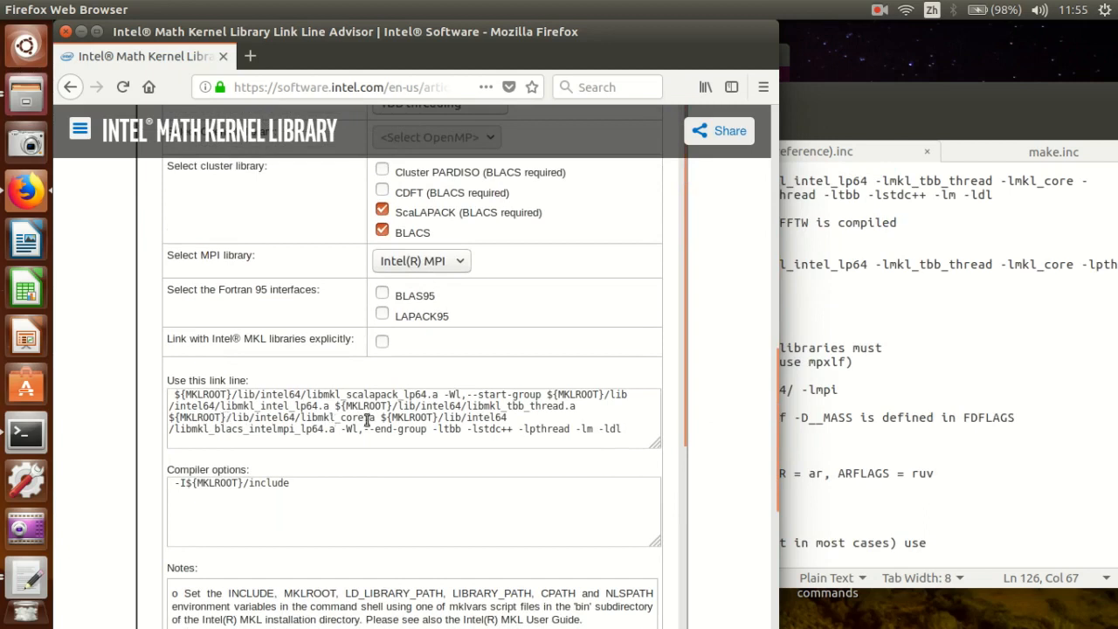
pyautogui.moveTo(468, 458)
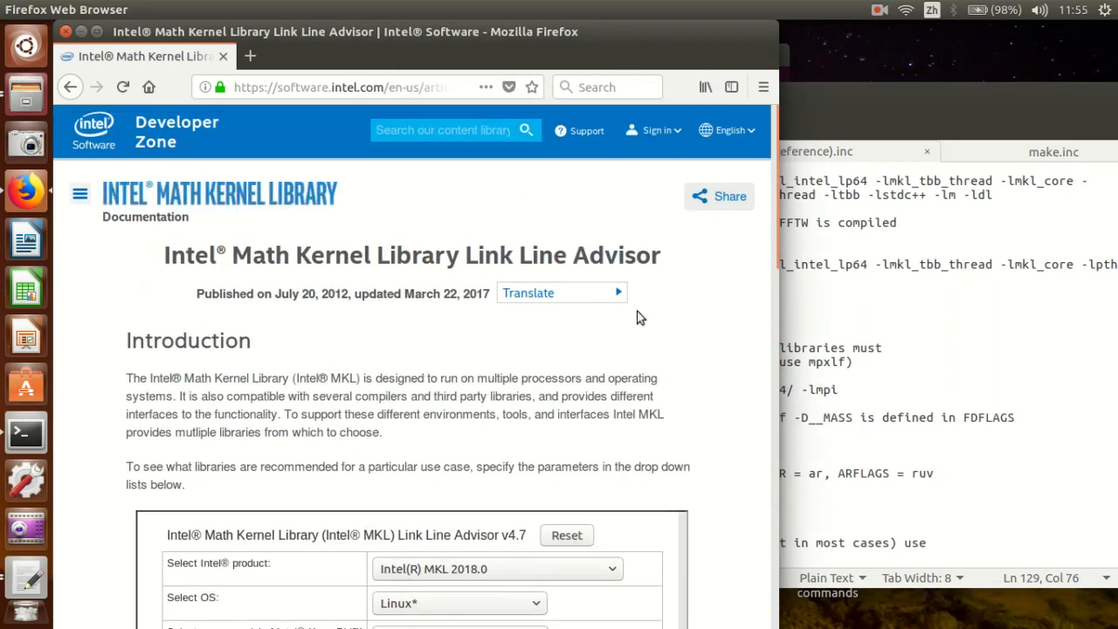
# Return to the Google results and bring make(reference).inc back to the front.
pyautogui.click(69, 88)
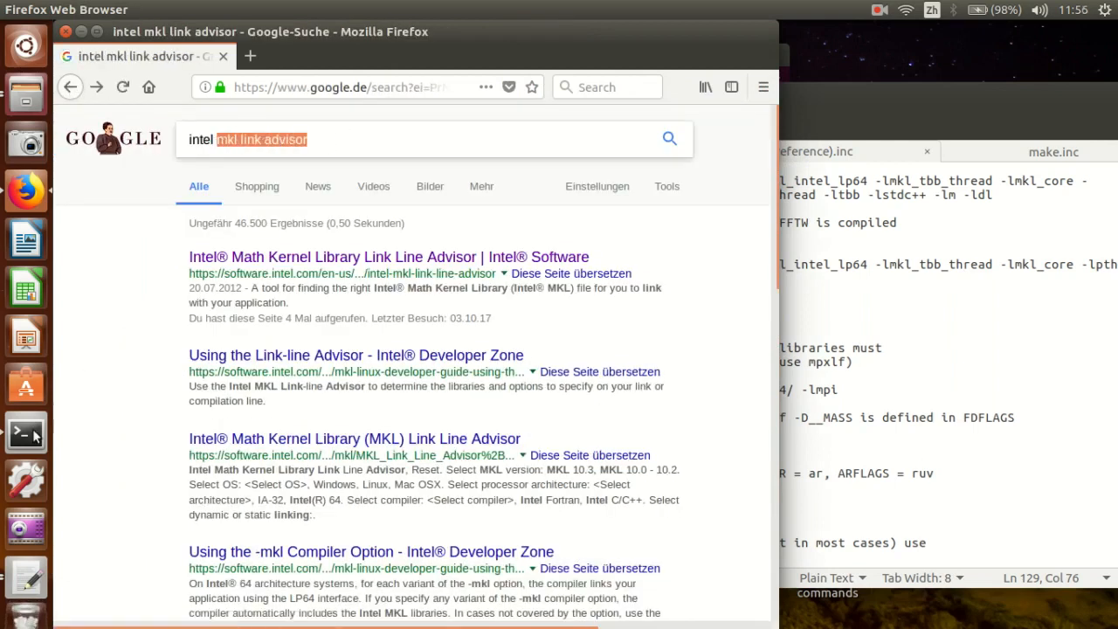
pyautogui.click(24, 437)
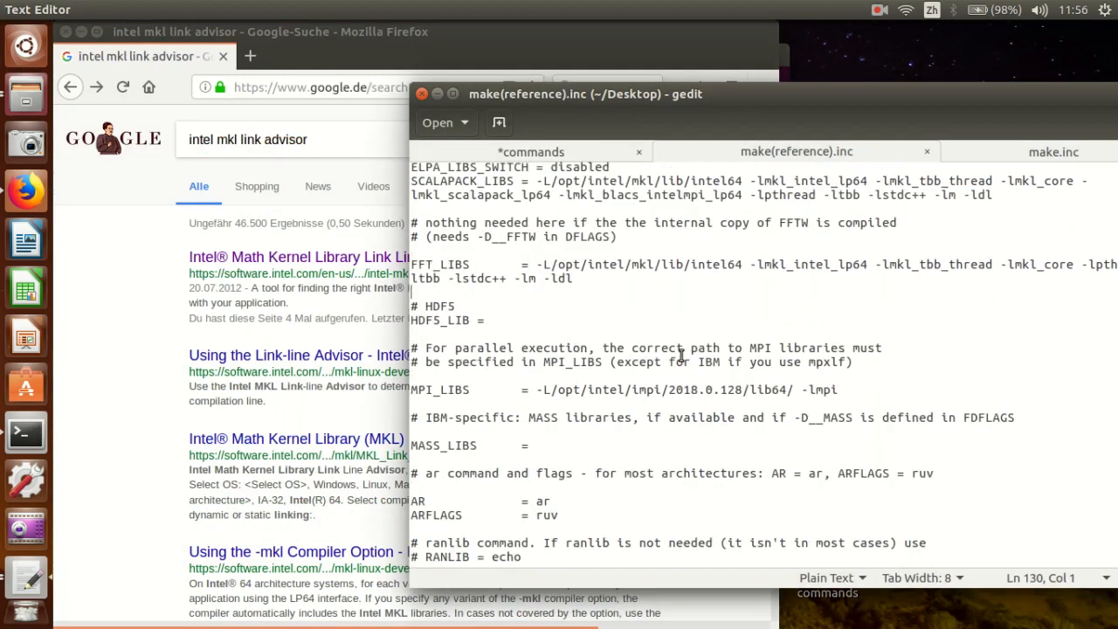
# Scroll the reference make file to the CFLAGS line containing -axAVX.
pyautogui.scroll(-3)
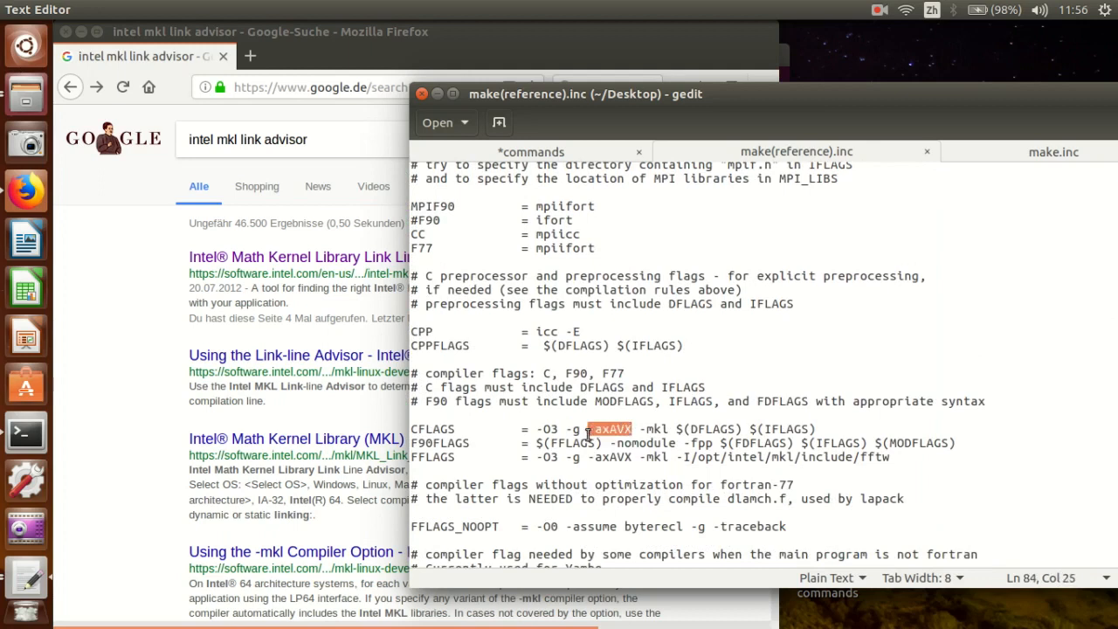
pyautogui.moveTo(345, 190)
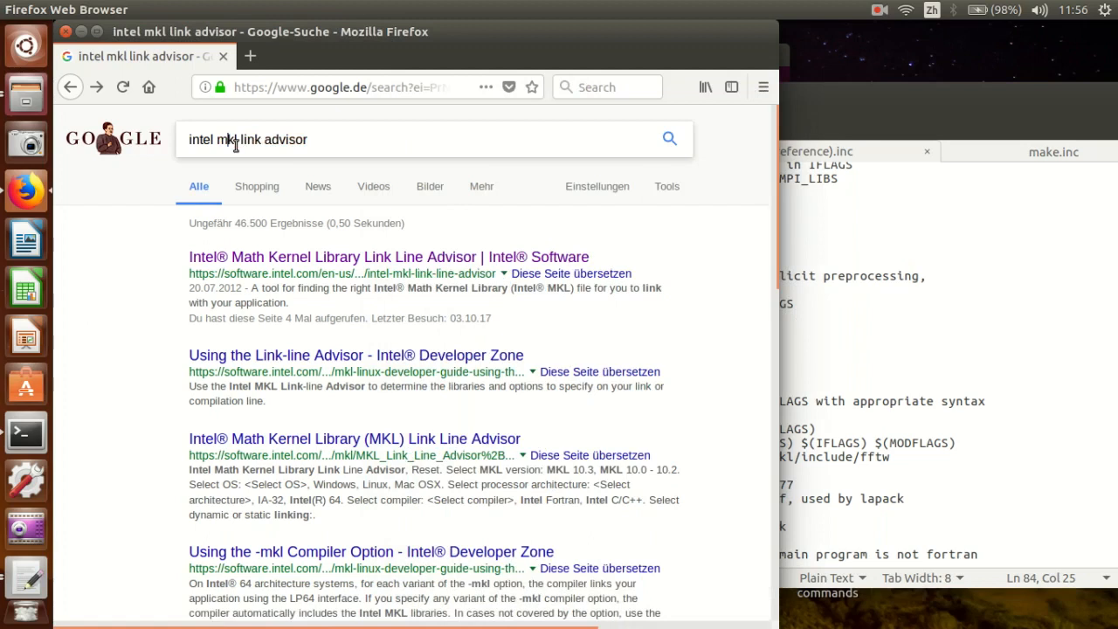
# Search Google for the Intel Fortran -axAVX flag and refine the query.
pyautogui.write('intel -axAVX')
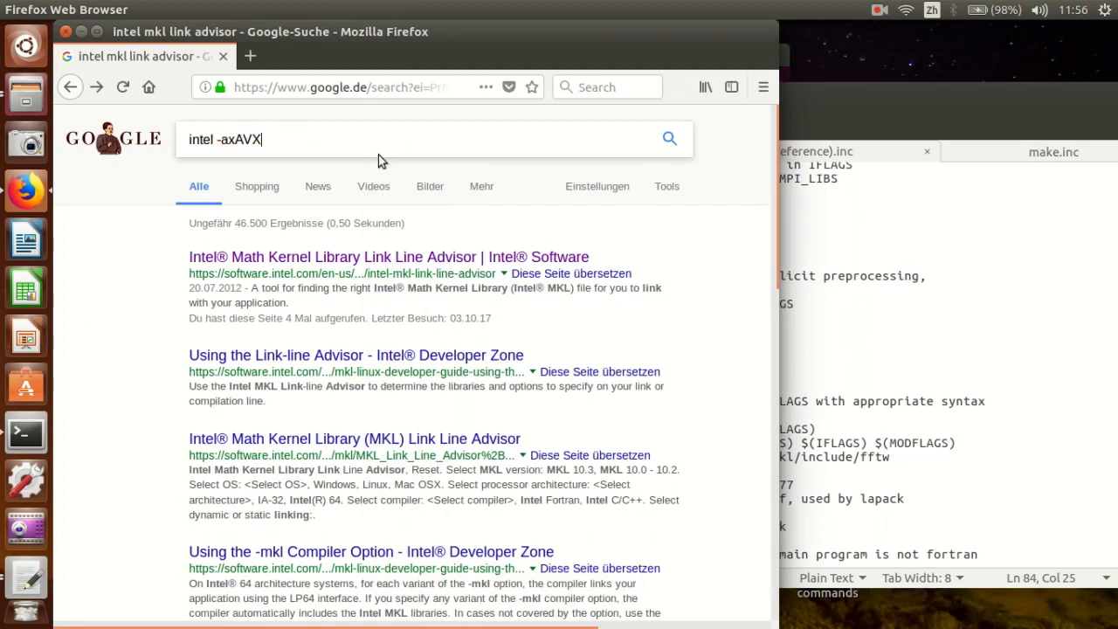
pyautogui.press('Return')
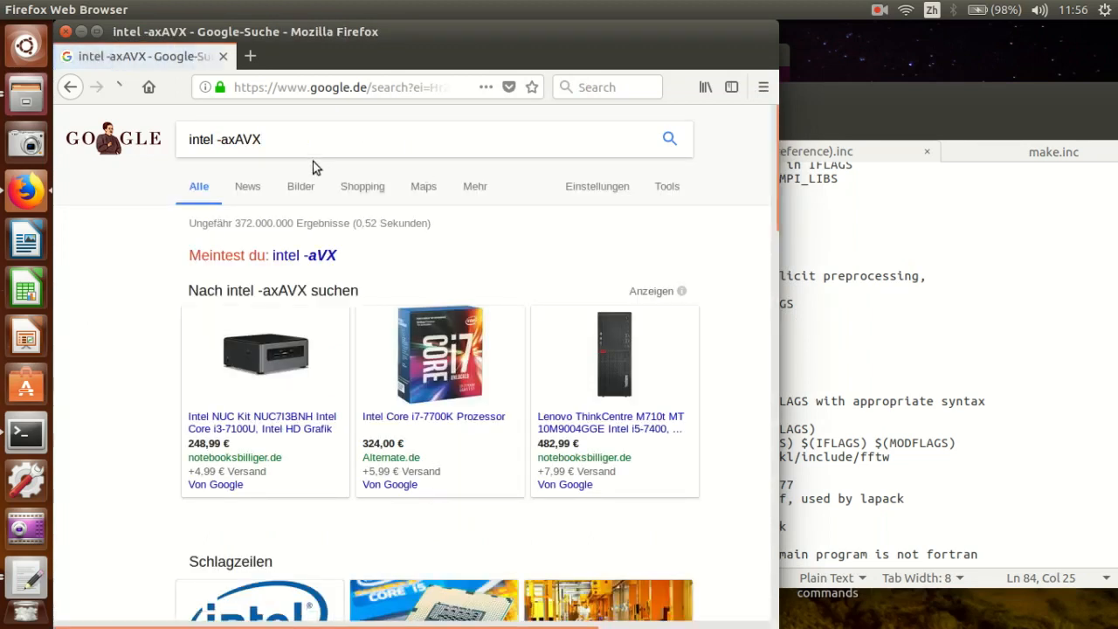
pyautogui.click(248, 139)
pyautogui.write(' fortran flag')
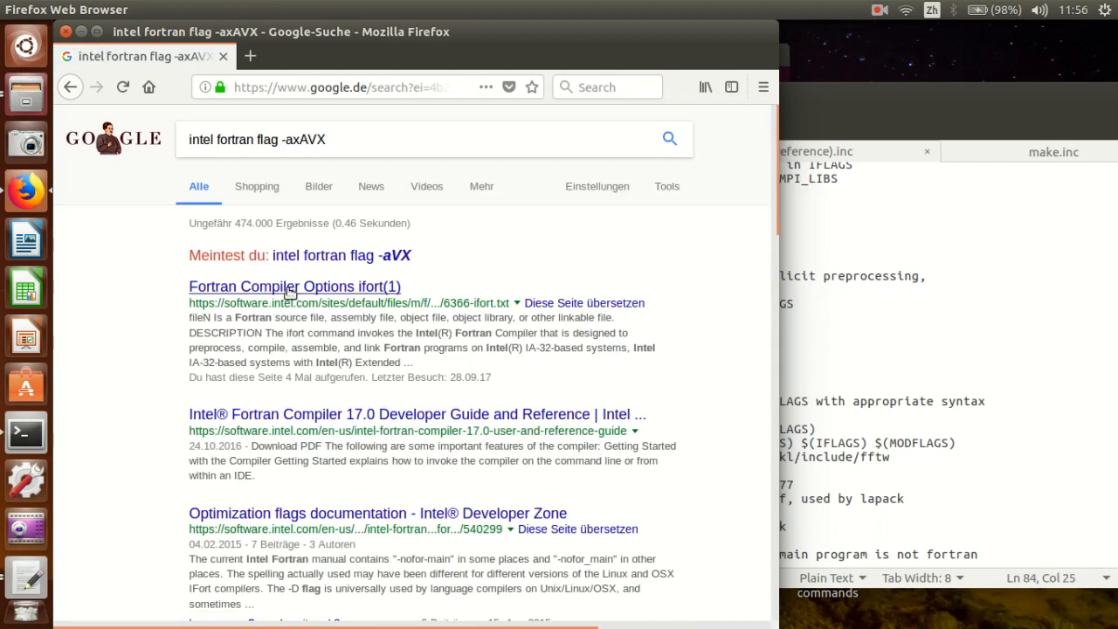
pyautogui.moveTo(289, 300)
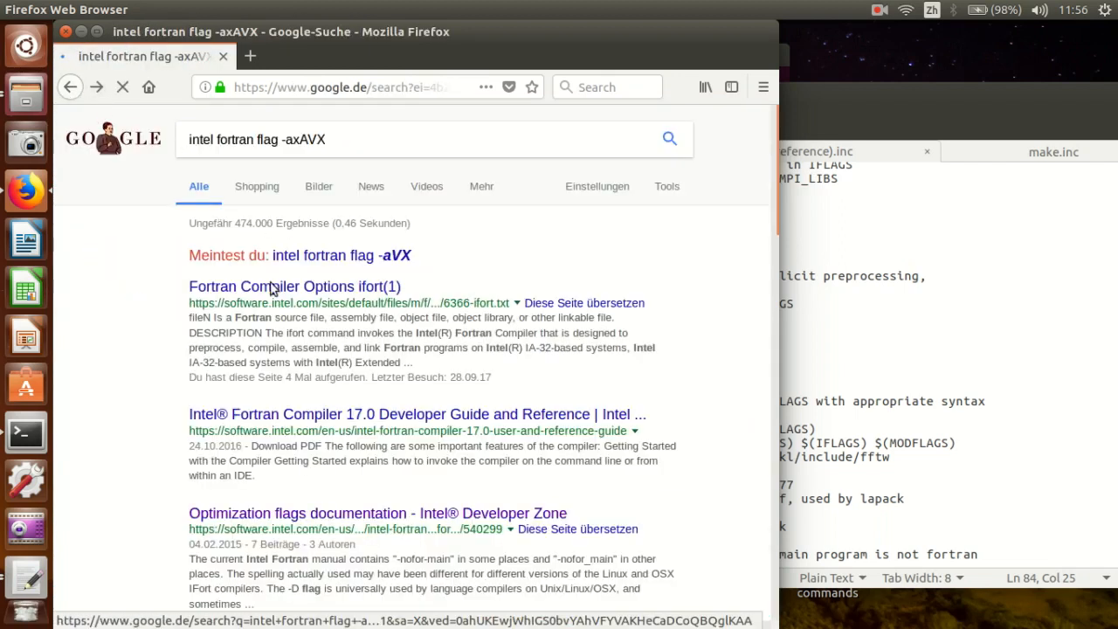
# Read through the Fortran Compiler Options ifort(1) result page.
pyautogui.click(294, 286)
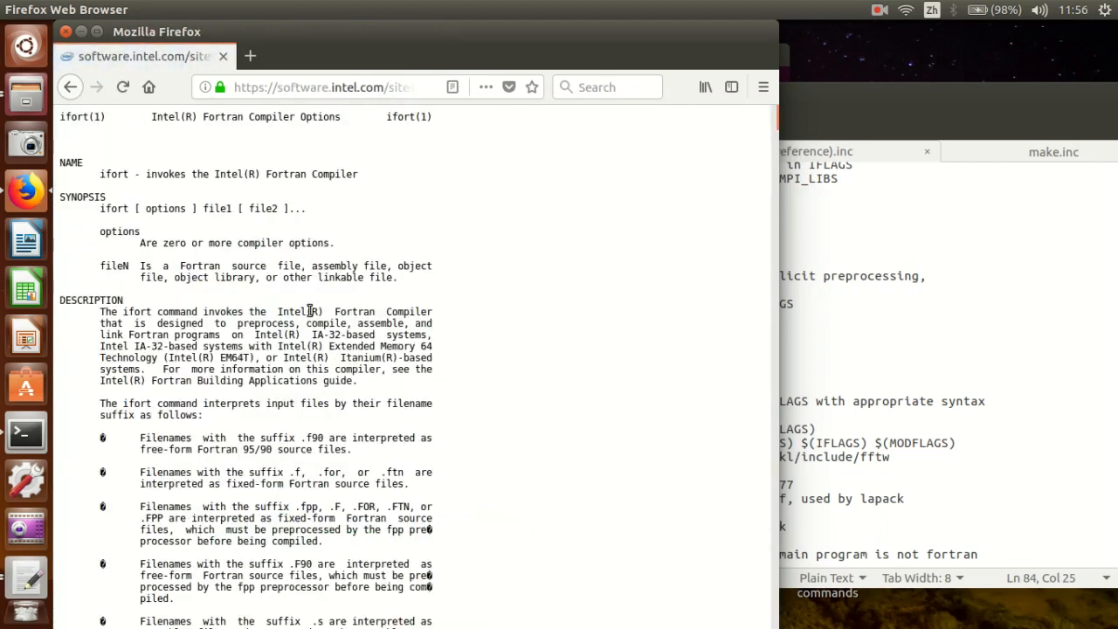
pyautogui.scroll(-3)
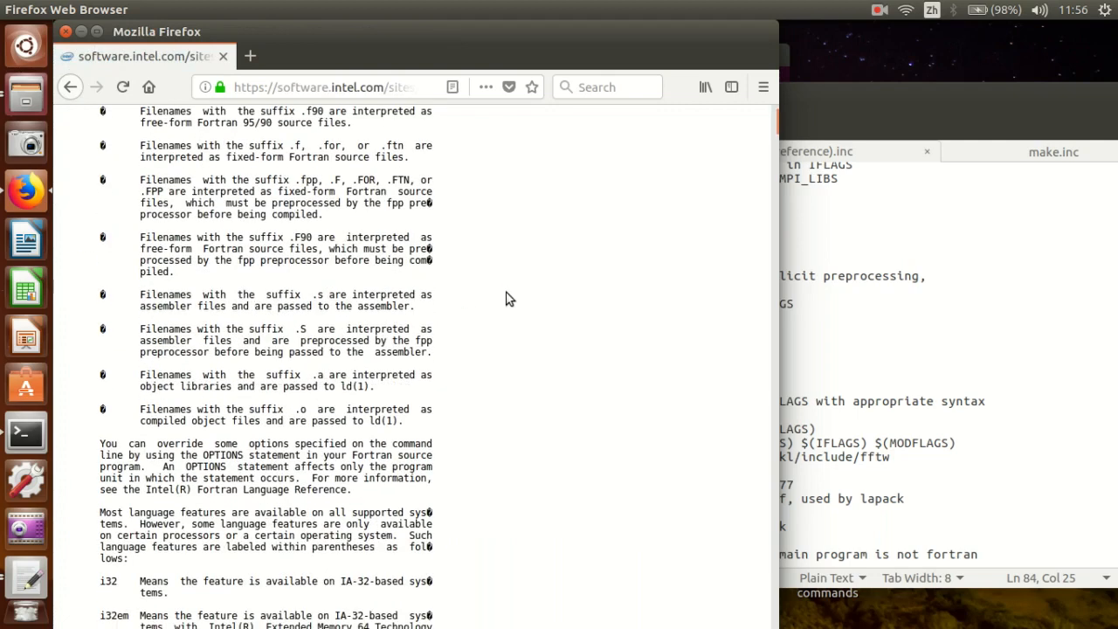
pyautogui.scroll(-3)
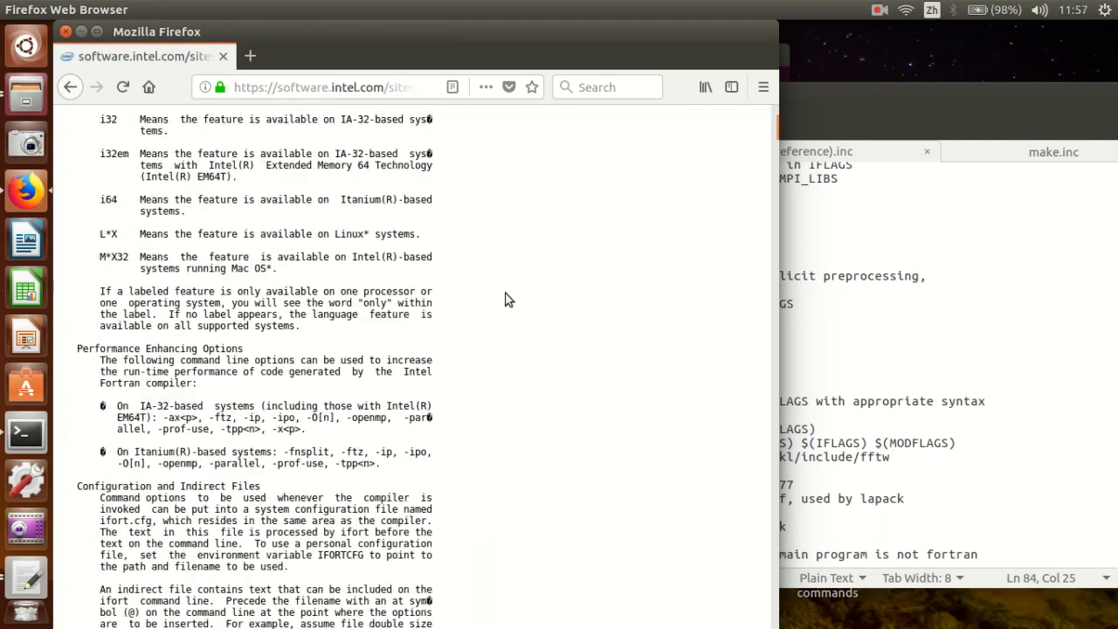
pyautogui.scroll(-3)
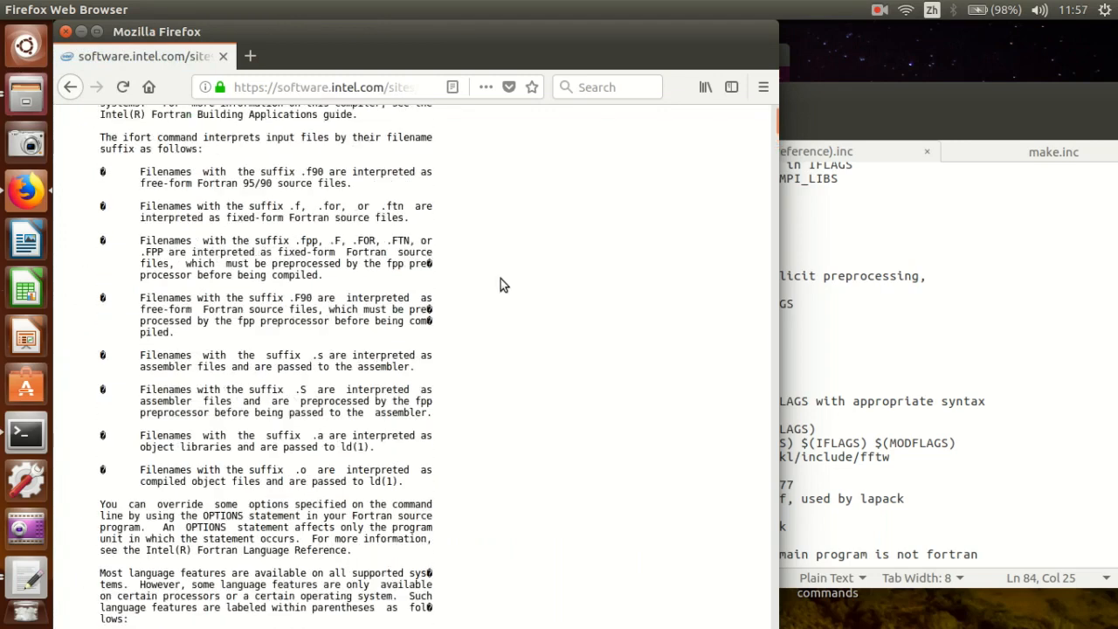
pyautogui.scroll(3)
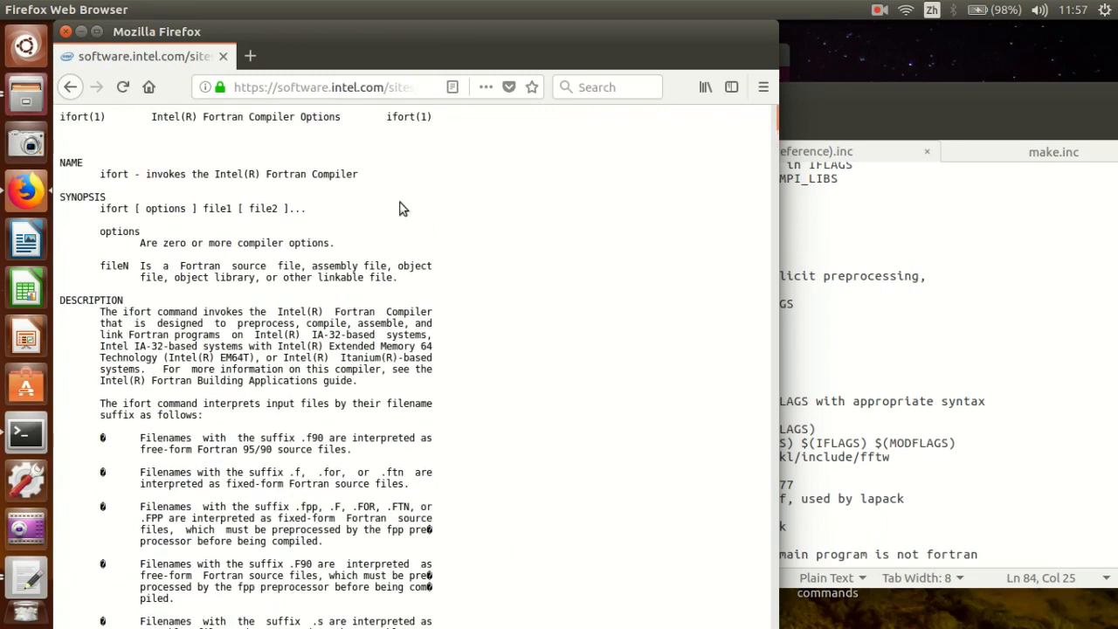
pyautogui.moveTo(327, 105)
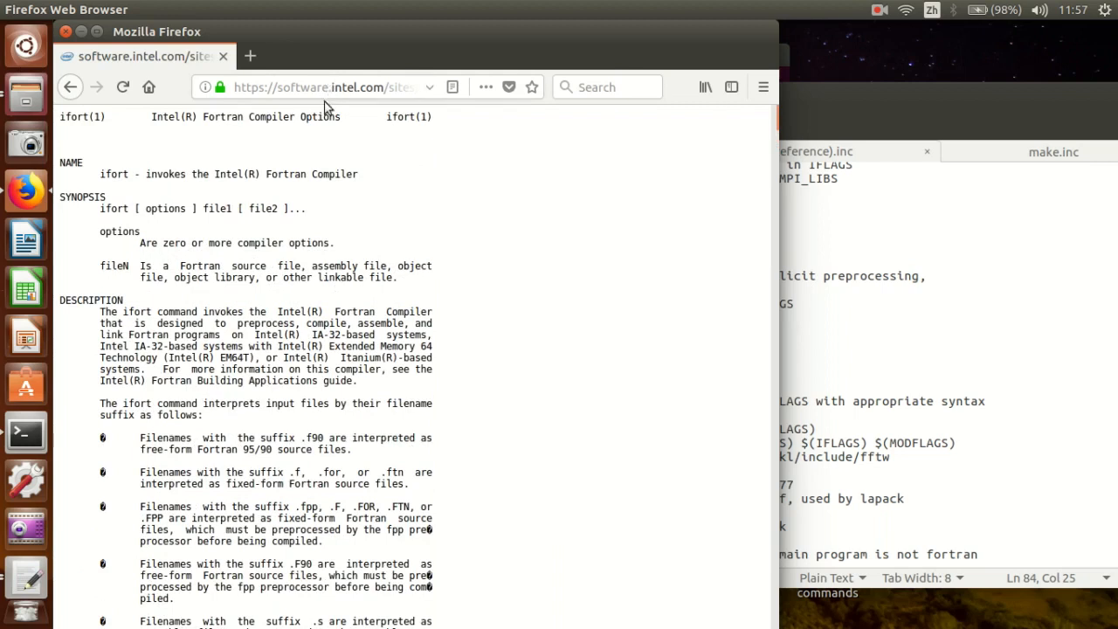
pyautogui.moveTo(243, 129)
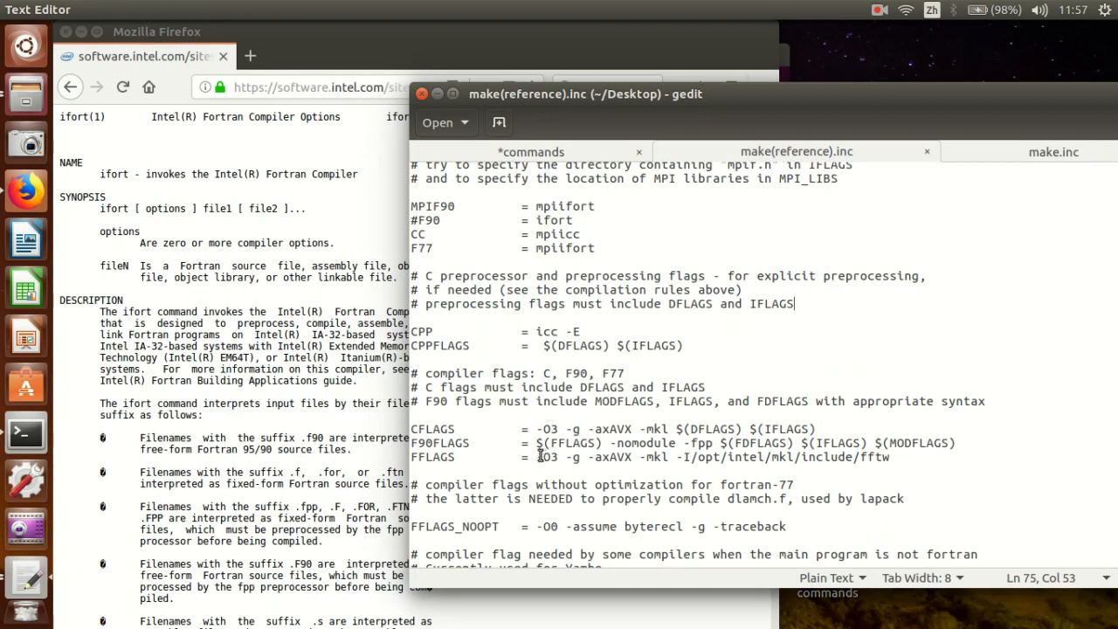
pyautogui.moveTo(538, 457); pyautogui.dragTo(672, 457)
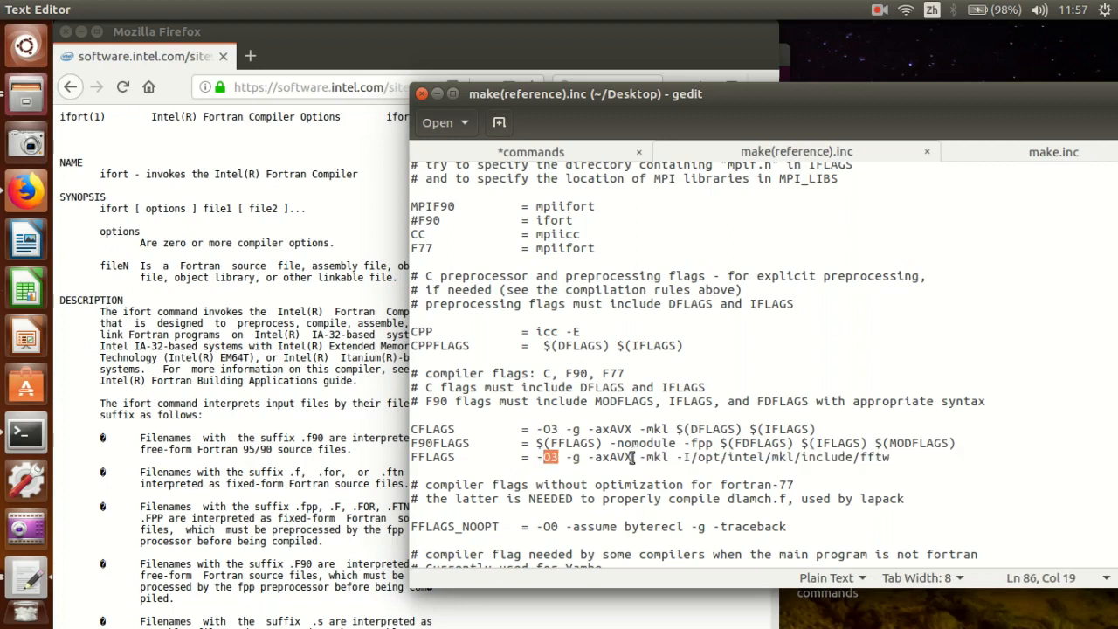
pyautogui.moveTo(70, 87)
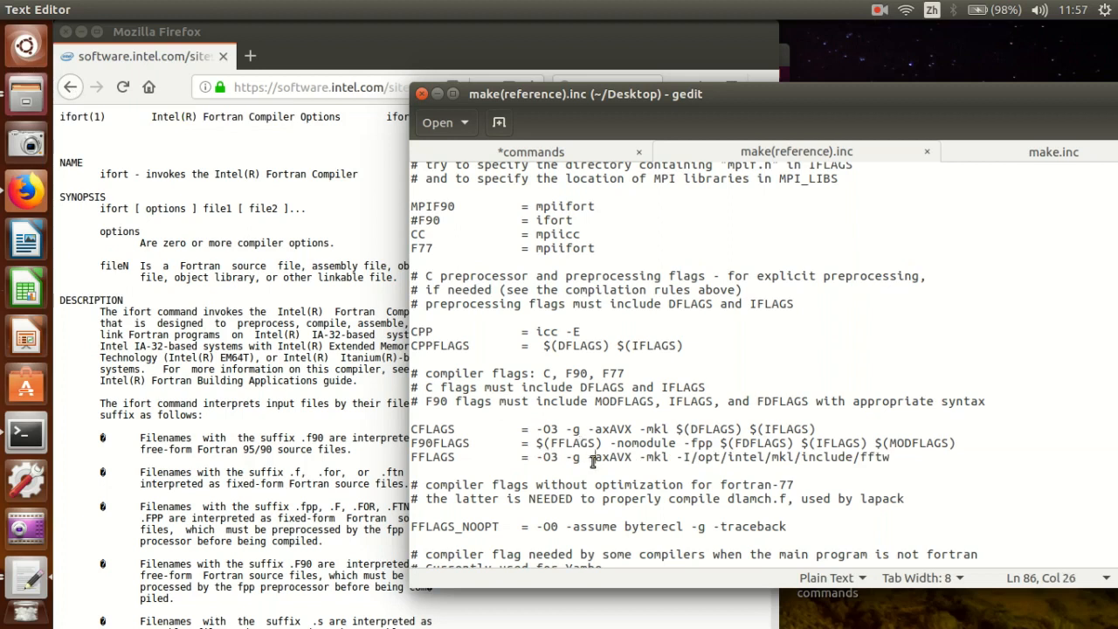
pyautogui.doubleClick(608, 457)
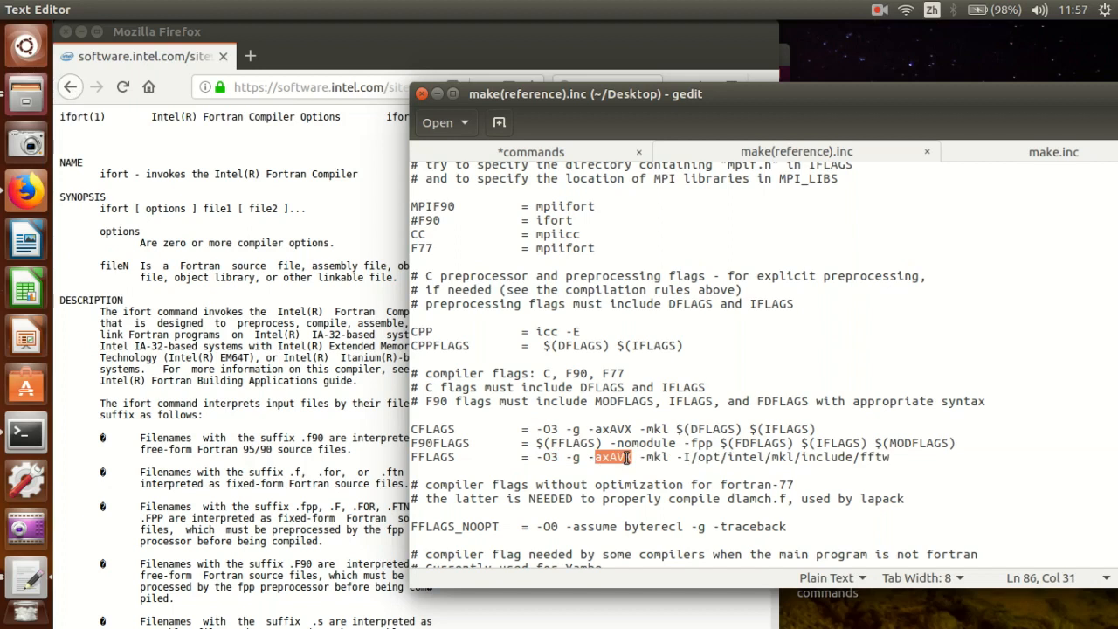
pyautogui.click(604, 458)
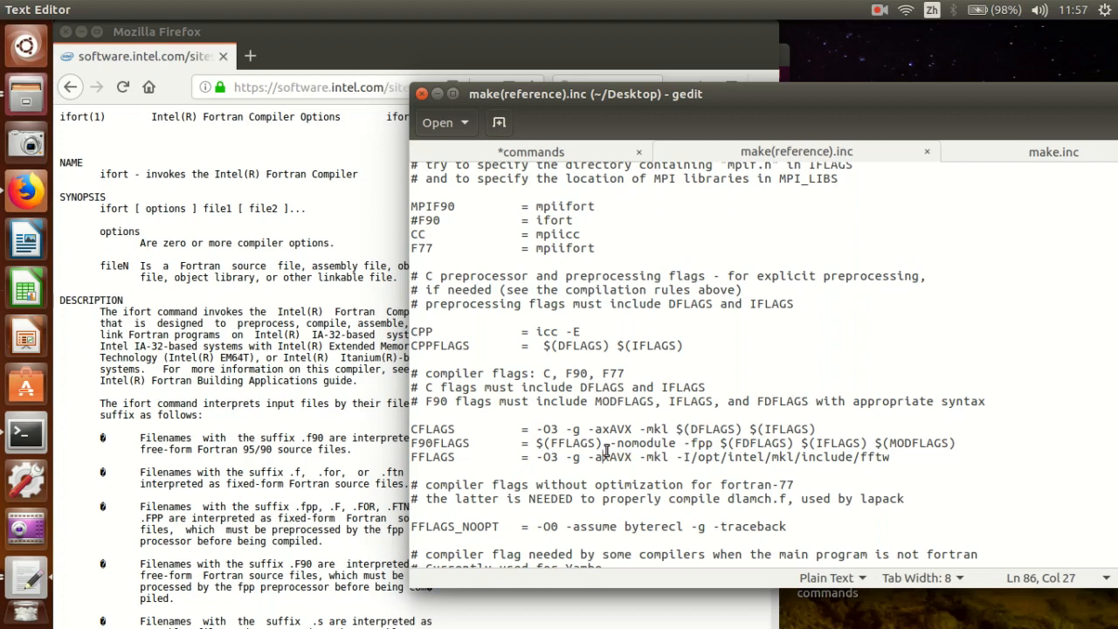
pyautogui.moveTo(607, 429)
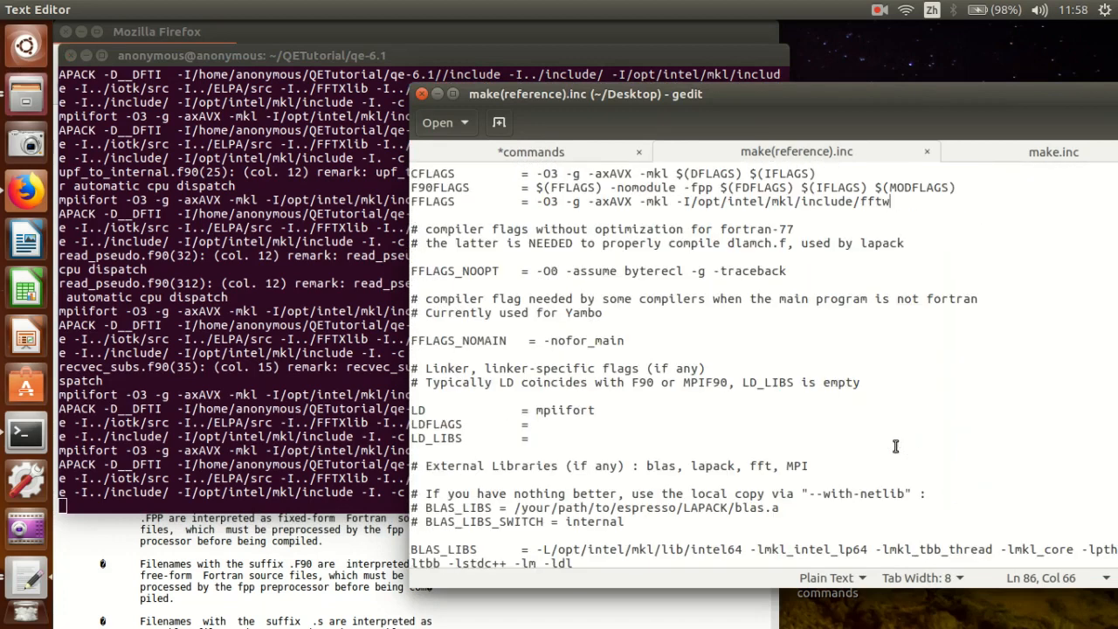
# Scroll the reference make.inc down to the linker and BLAS/LAPACK library settings.
pyautogui.scroll(-3)
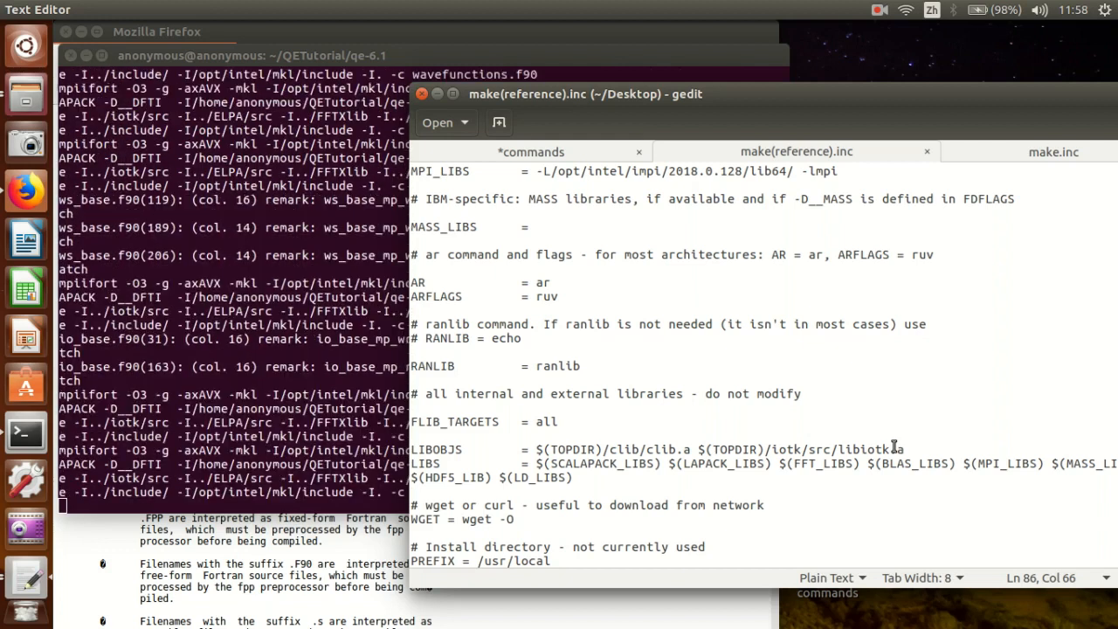
pyautogui.moveTo(720, 447)
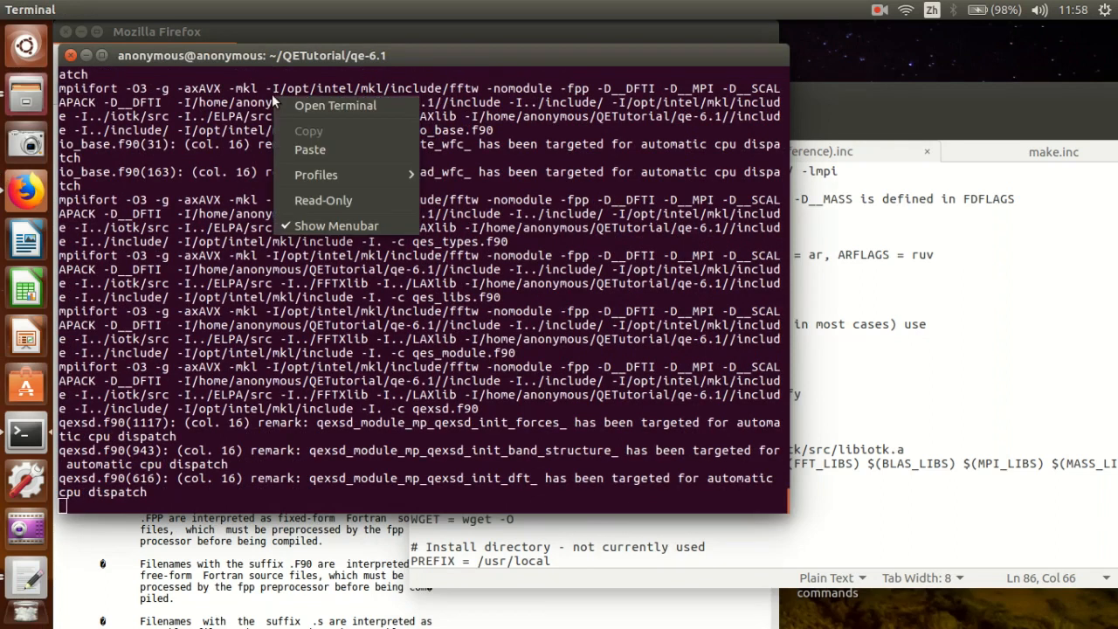
# Start a second terminal and try the module / module load commands, reported not found.
pyautogui.click(336, 105)
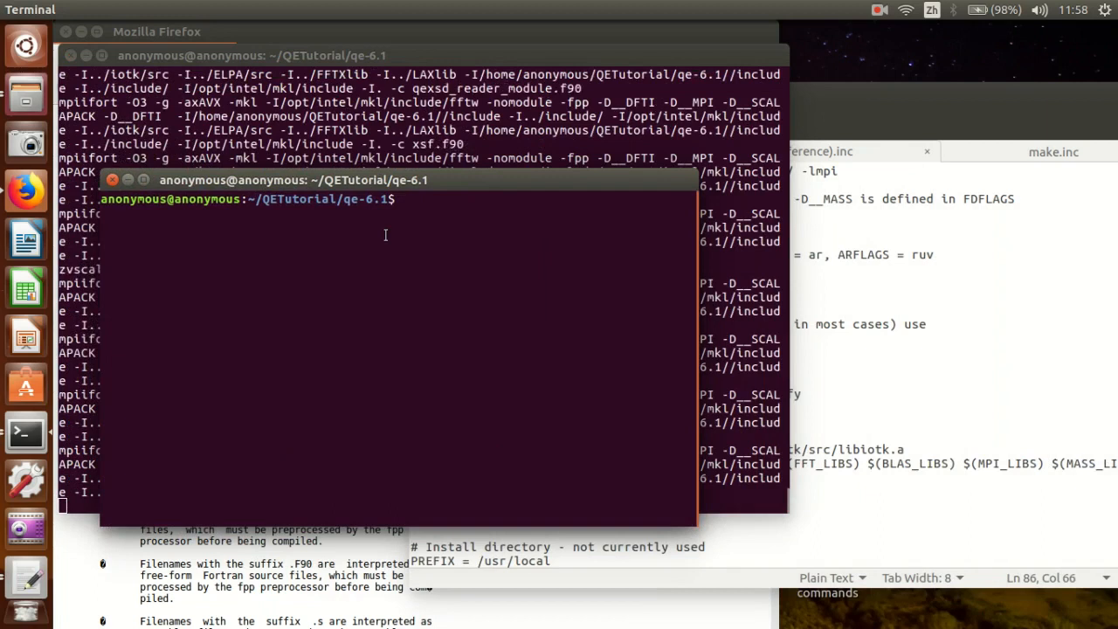
pyautogui.write('module avail')
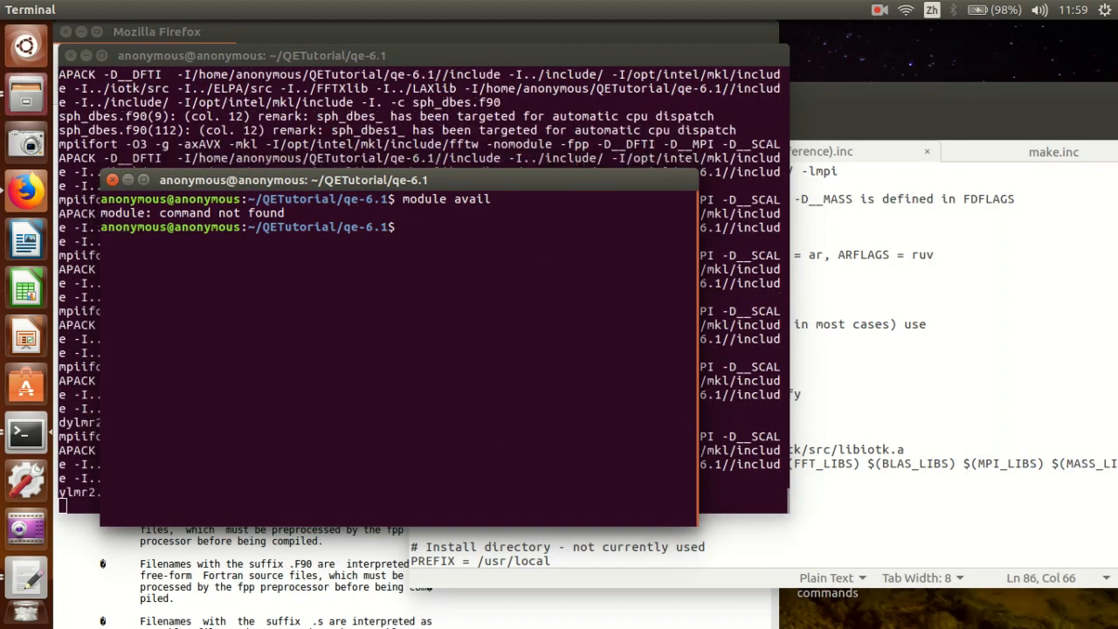
pyautogui.write('module')
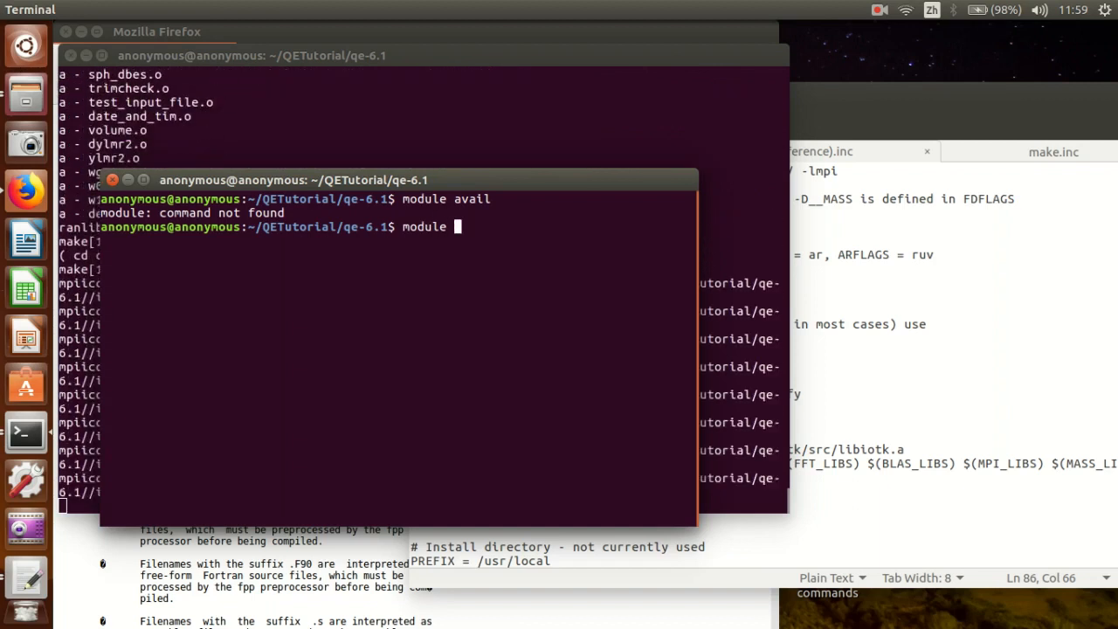
pyautogui.write('load')
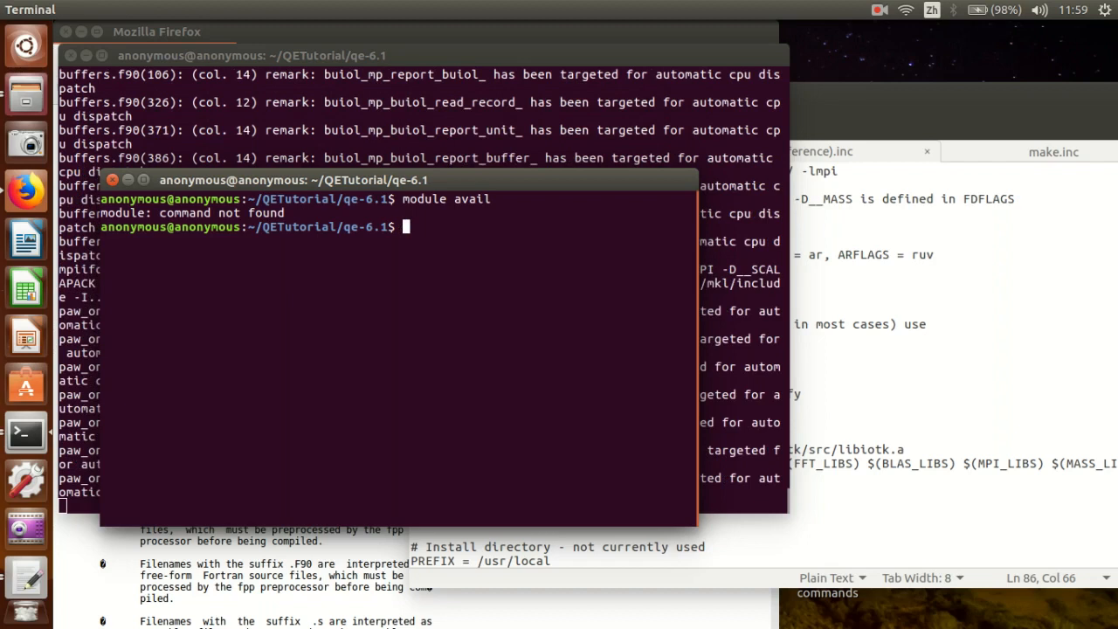
# Type and discard partial ./configure and make p commands, then return to the build terminal.
pyautogui.write('./con')
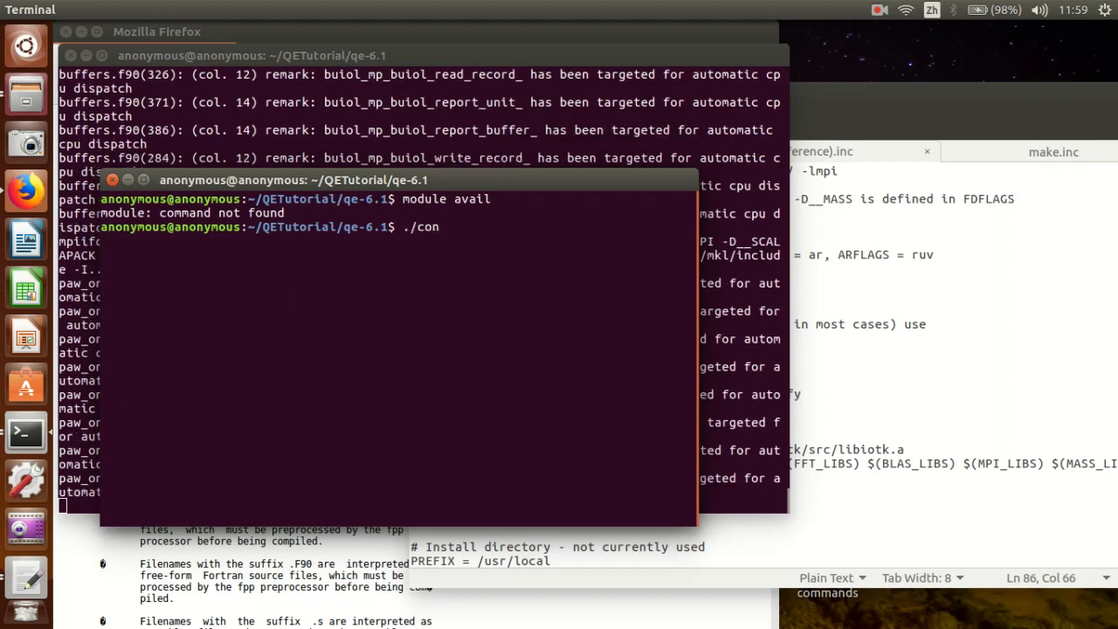
pyautogui.write('figure')
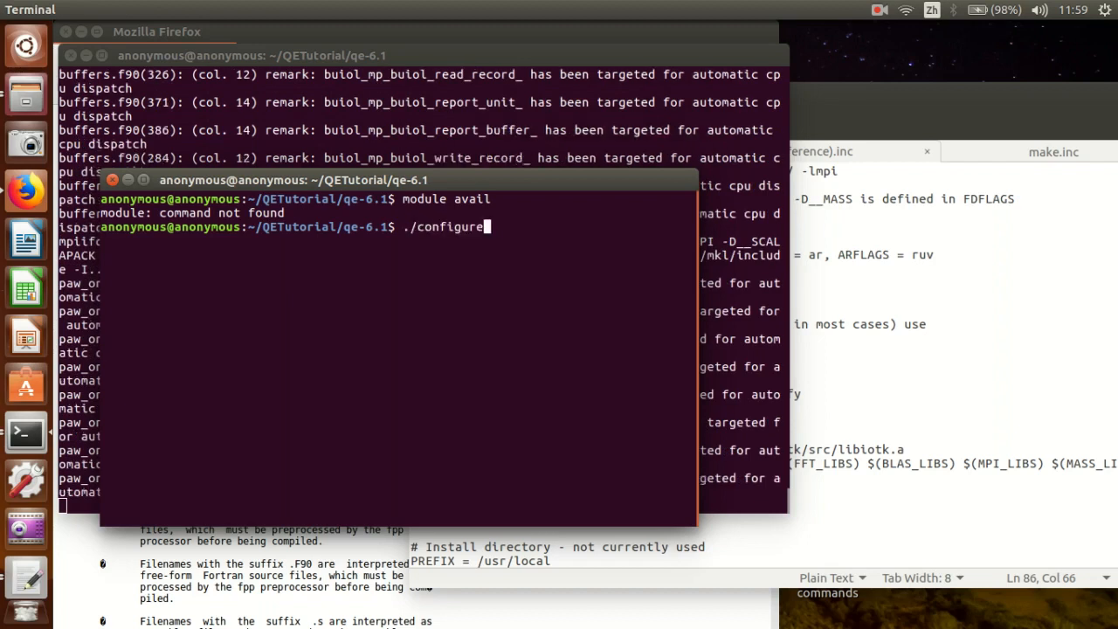
pyautogui.write('make')
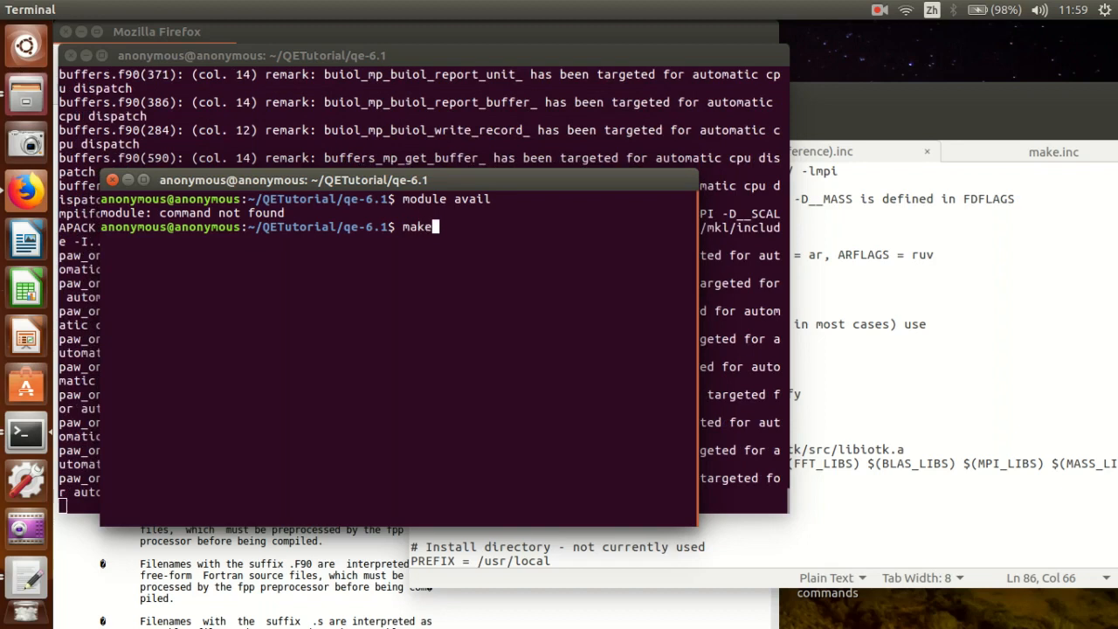
pyautogui.write('p')
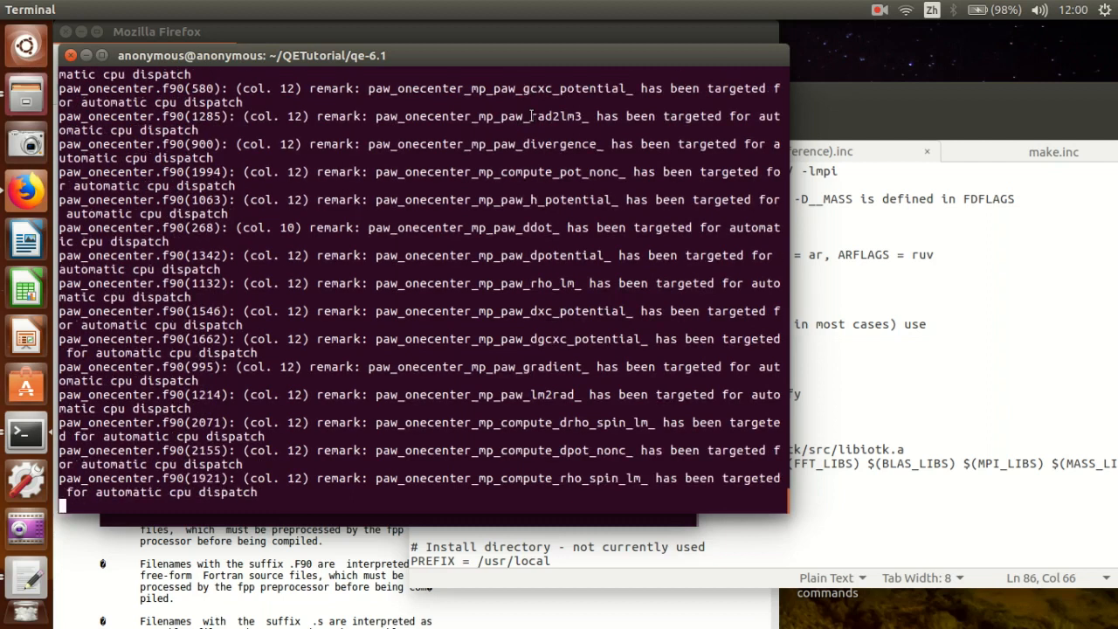
pyautogui.click(890, 10)
pyautogui.write('module avail')
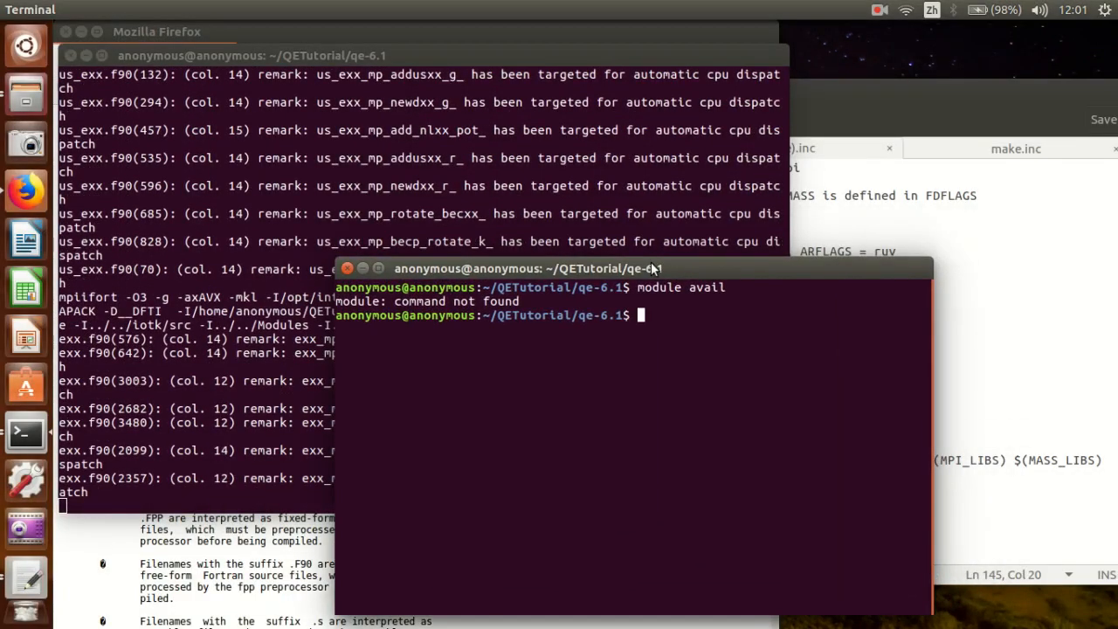
# Change directory to ~/programFiles/qe-6.1 and list its contents.
pyautogui.write('cd')
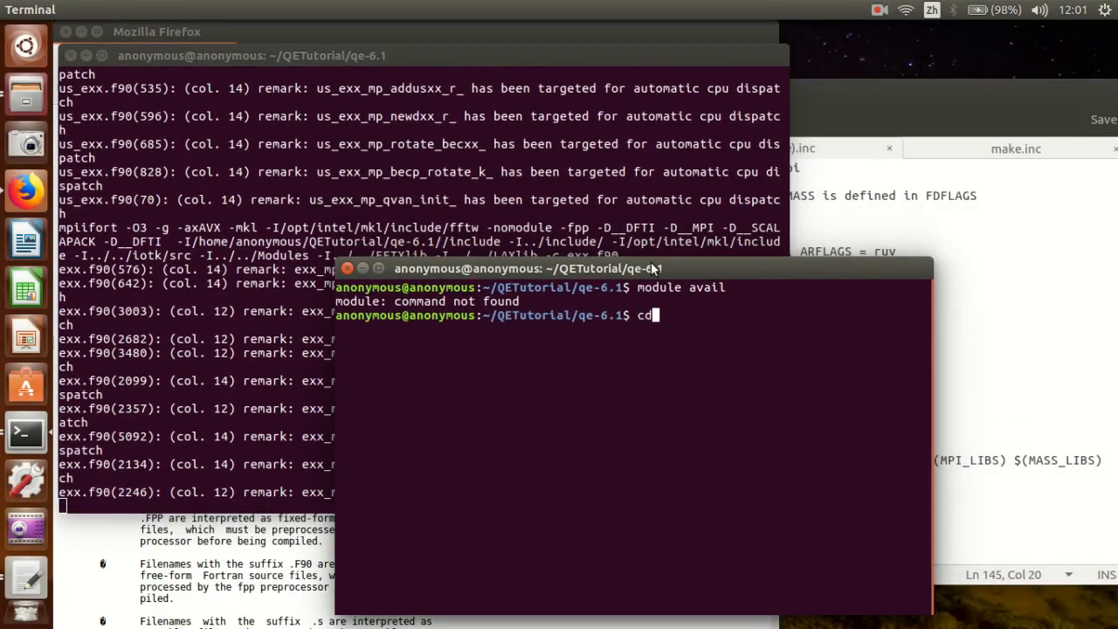
pyautogui.write('~/')
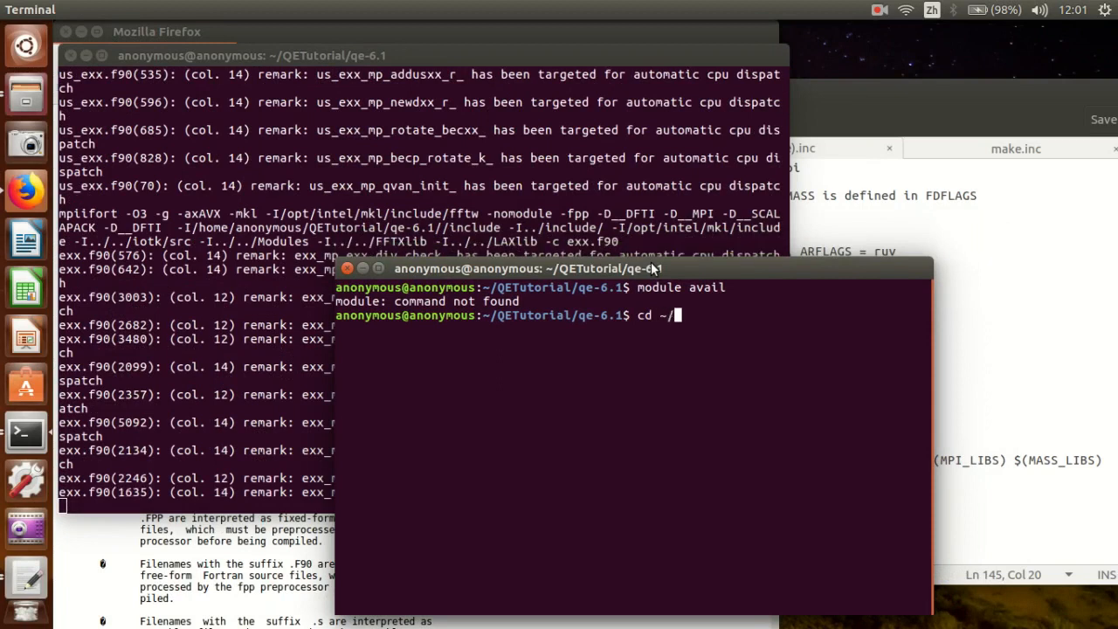
pyautogui.write('programFiles/')
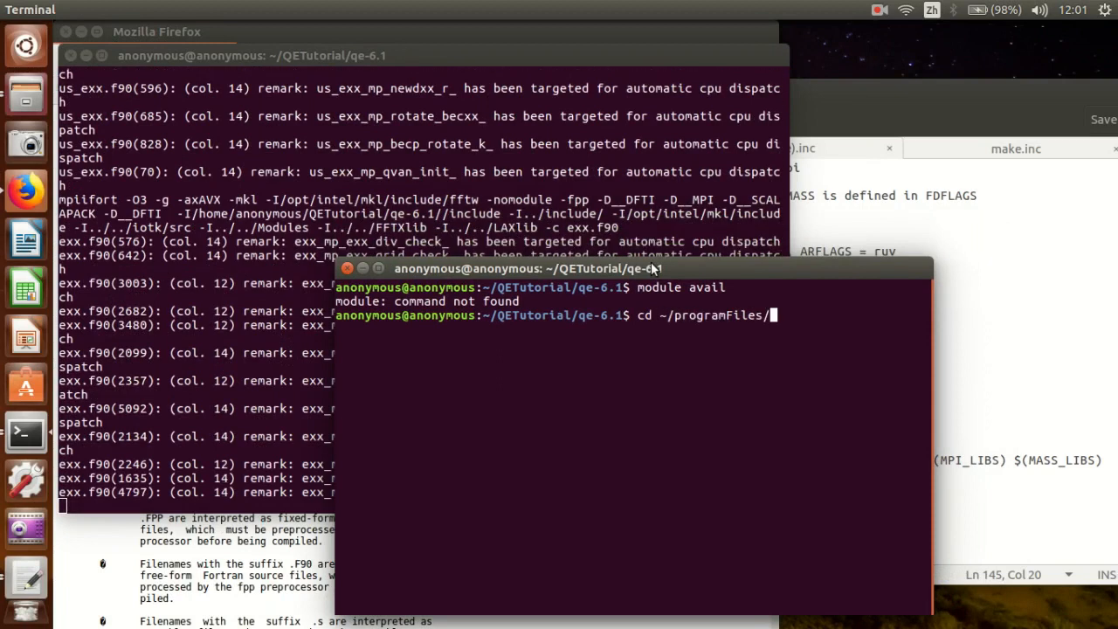
pyautogui.write('qe-6.1')
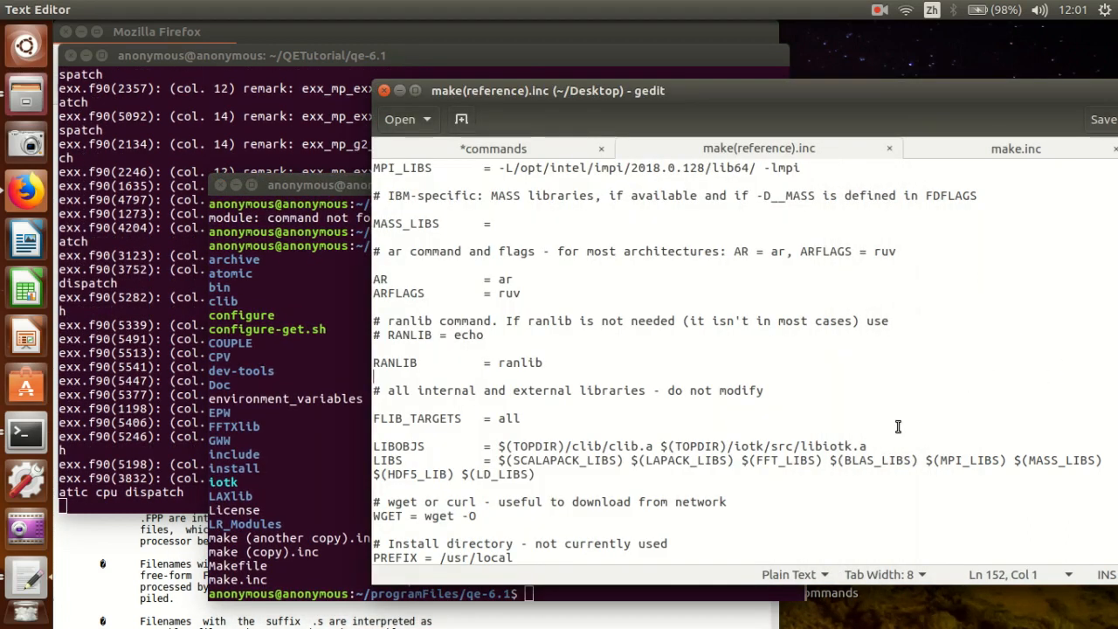
# Select the BLAS_LIBS link line in the reference make.inc, then return to the qe-6.1 listing.
pyautogui.scroll(-3)
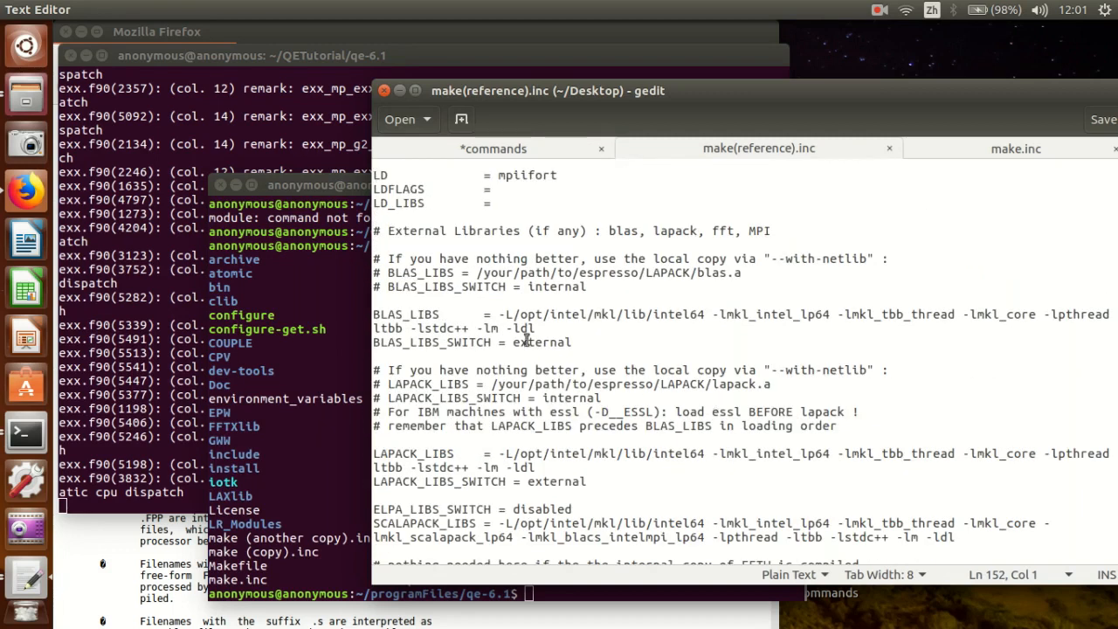
pyautogui.moveTo(500, 315); pyautogui.dragTo(536, 328)
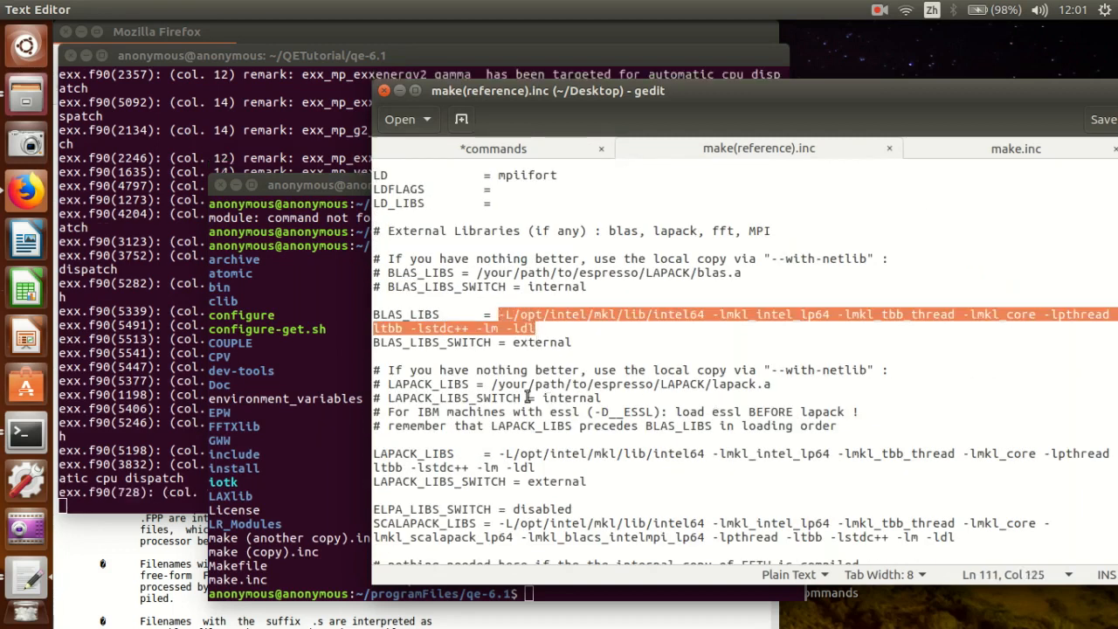
pyautogui.click(555, 468)
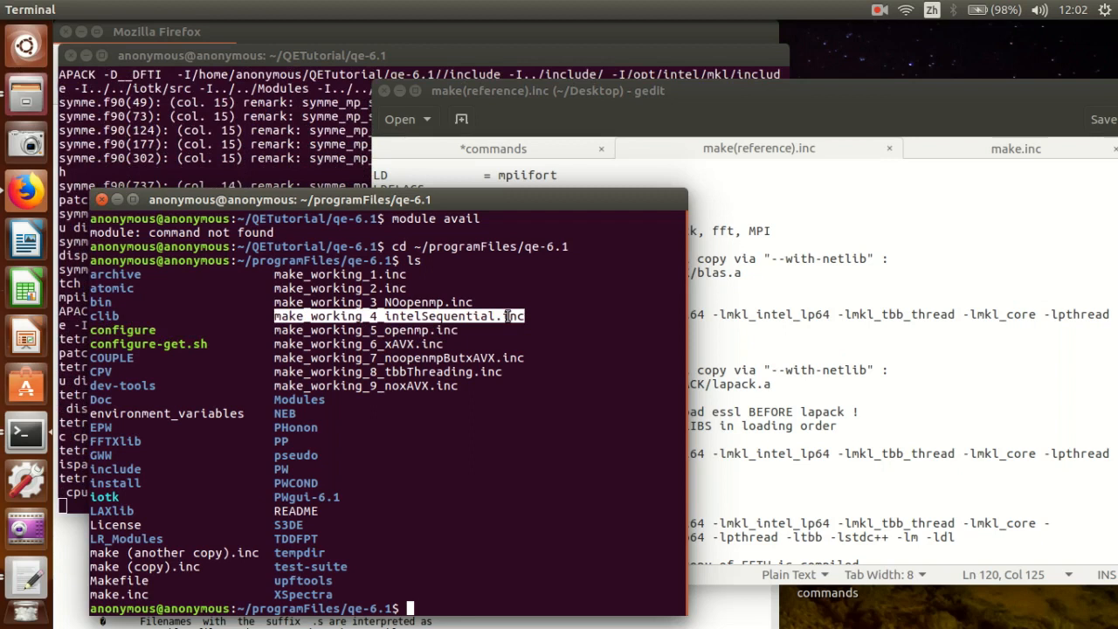
pyautogui.moveTo(538, 301)
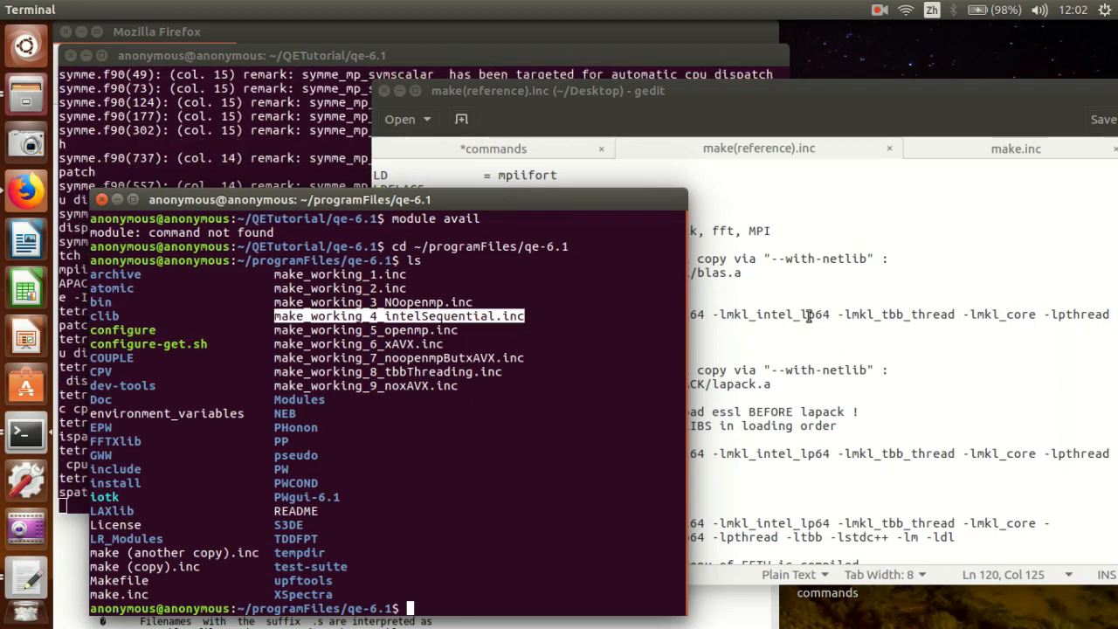
# Load make_working_4_intelSequential.inc into a new gedit tab.
pyautogui.click(531, 91)
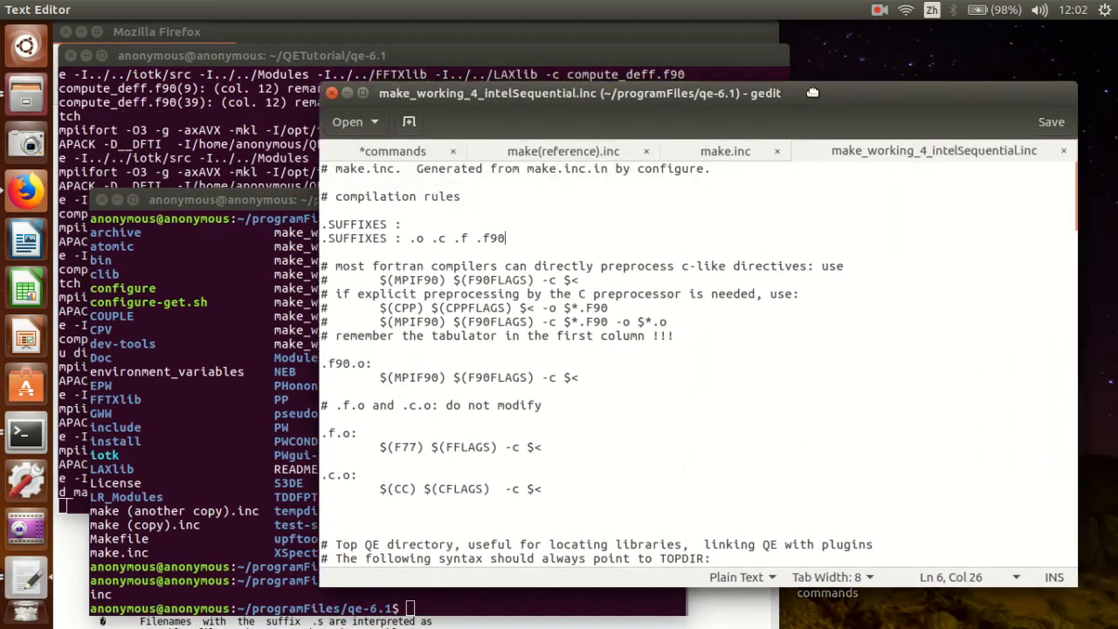
# Compare the tbb MKL library in the reference BLAS_LIBS against the sequential file's library lines.
pyautogui.scroll(-3)
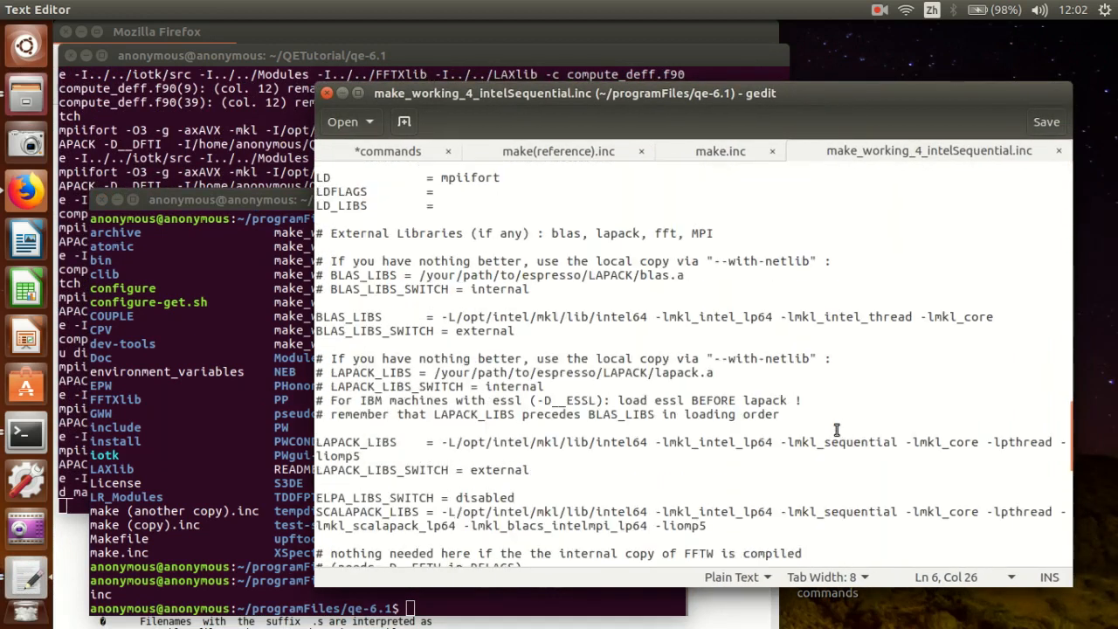
pyautogui.scroll(-3)
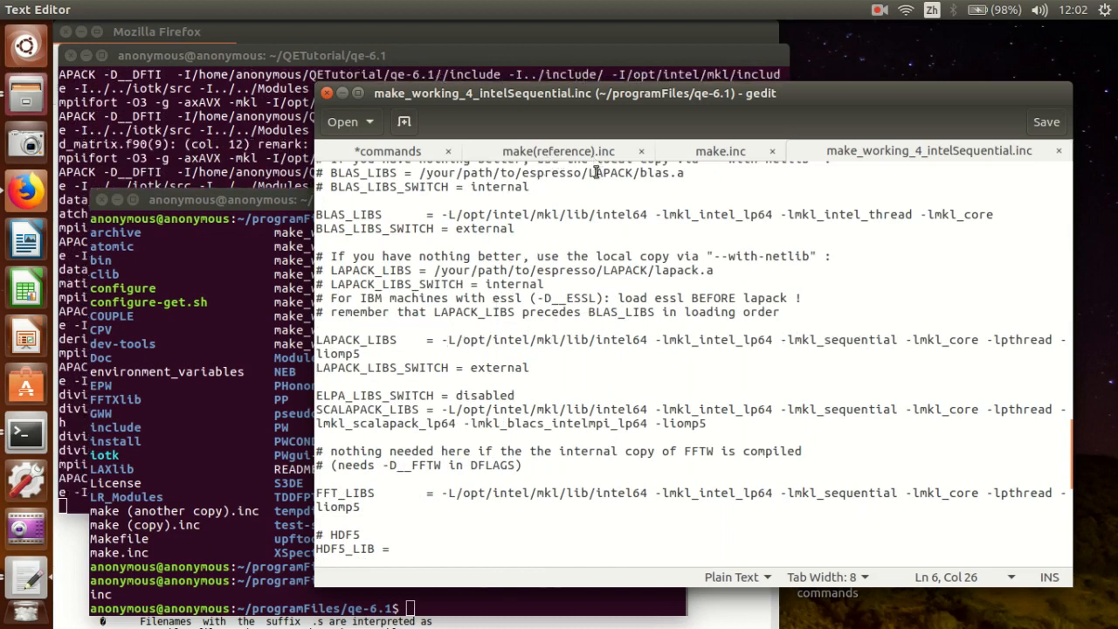
pyautogui.click(559, 150)
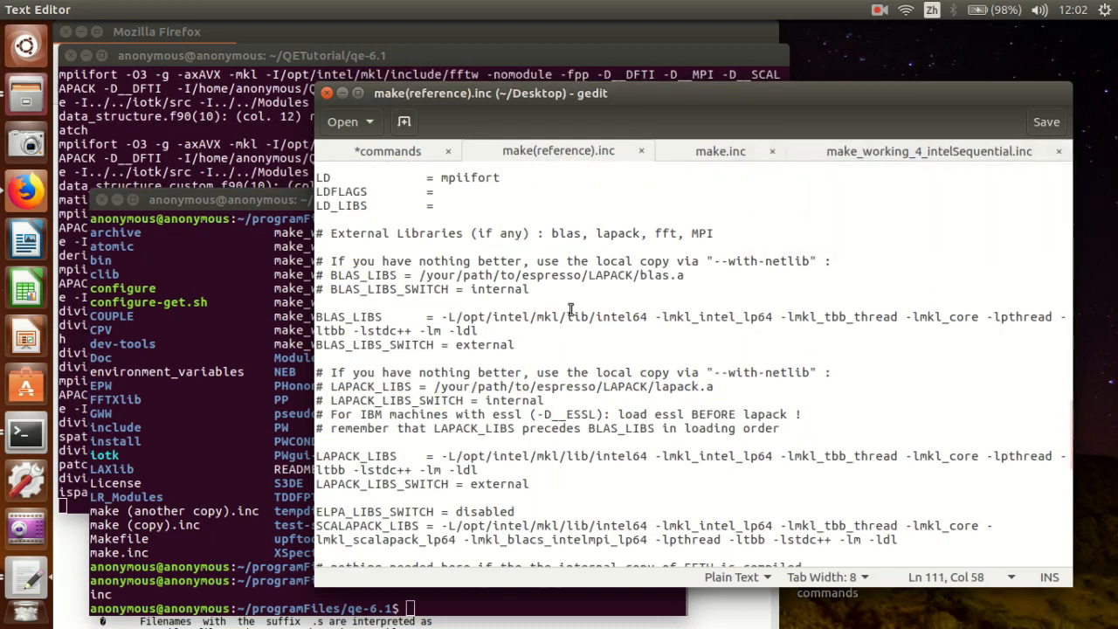
pyautogui.doubleClick(337, 330)
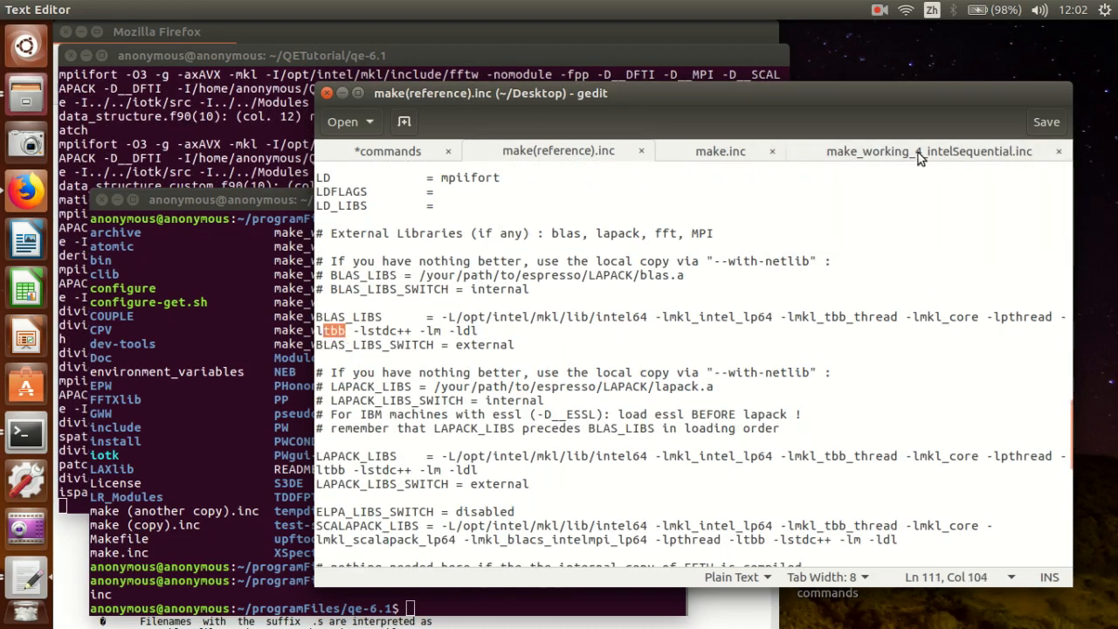
pyautogui.click(927, 150)
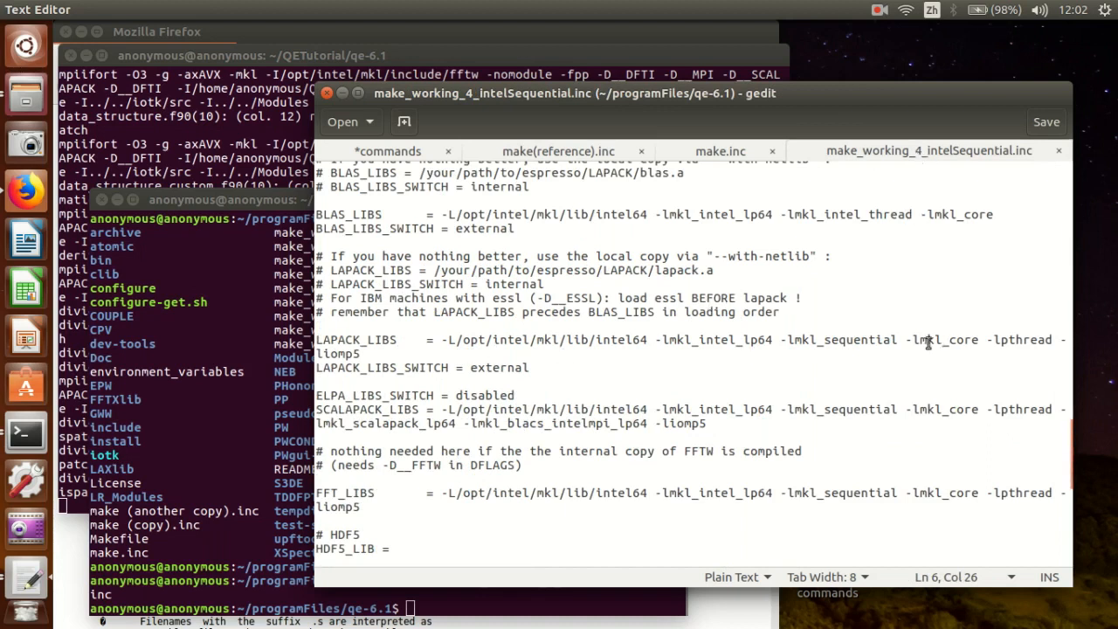
pyautogui.doubleClick(838, 338)
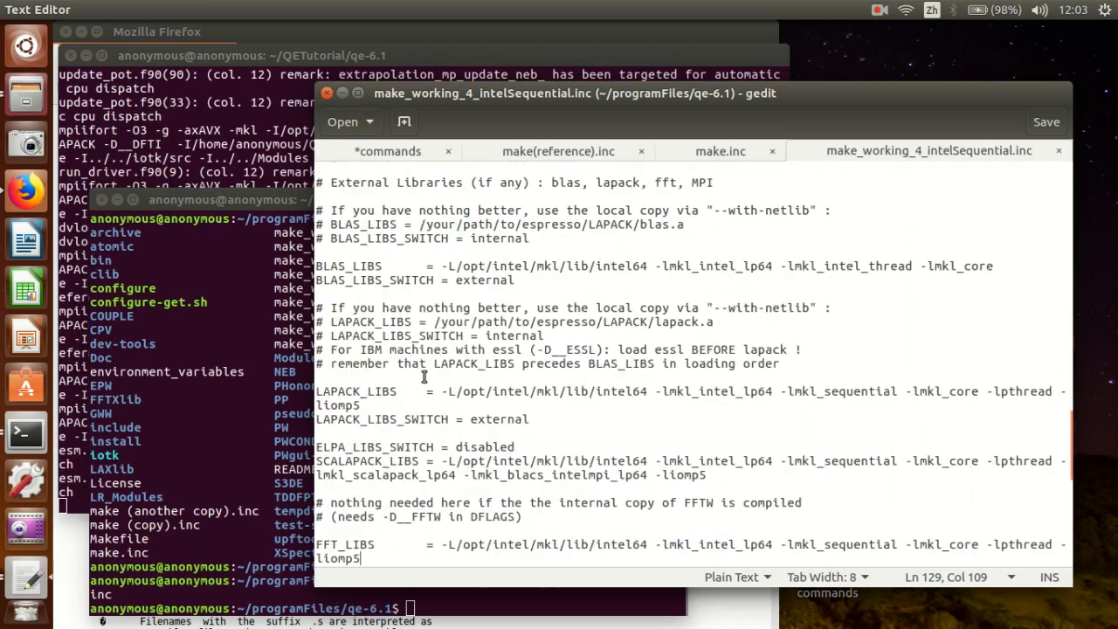
pyautogui.moveTo(318, 265); pyautogui.dragTo(410, 335)
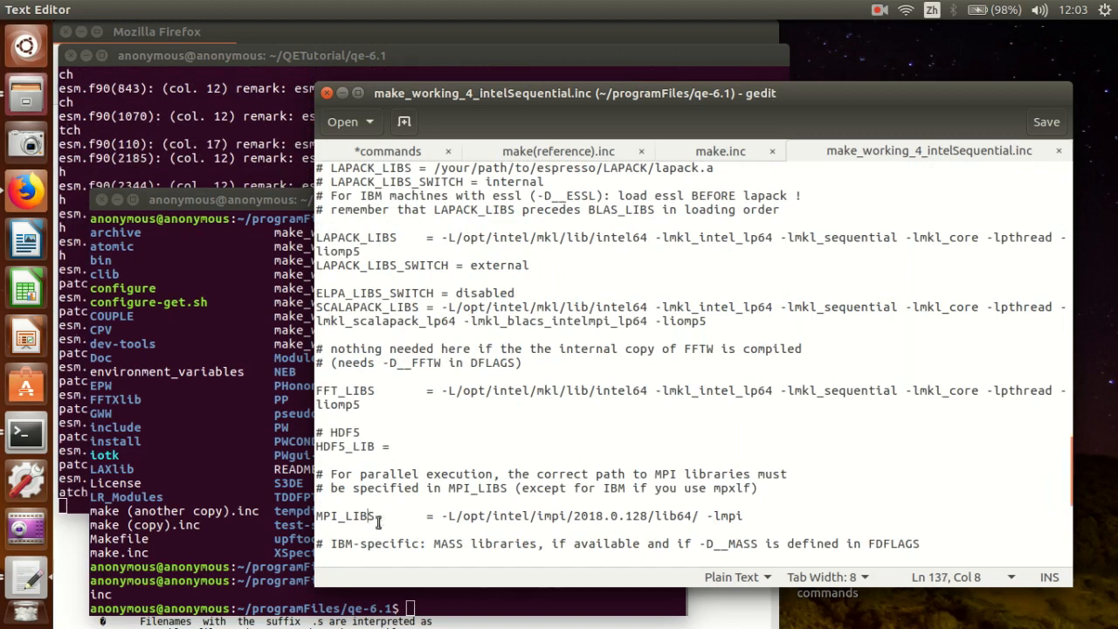
pyautogui.scroll(3)
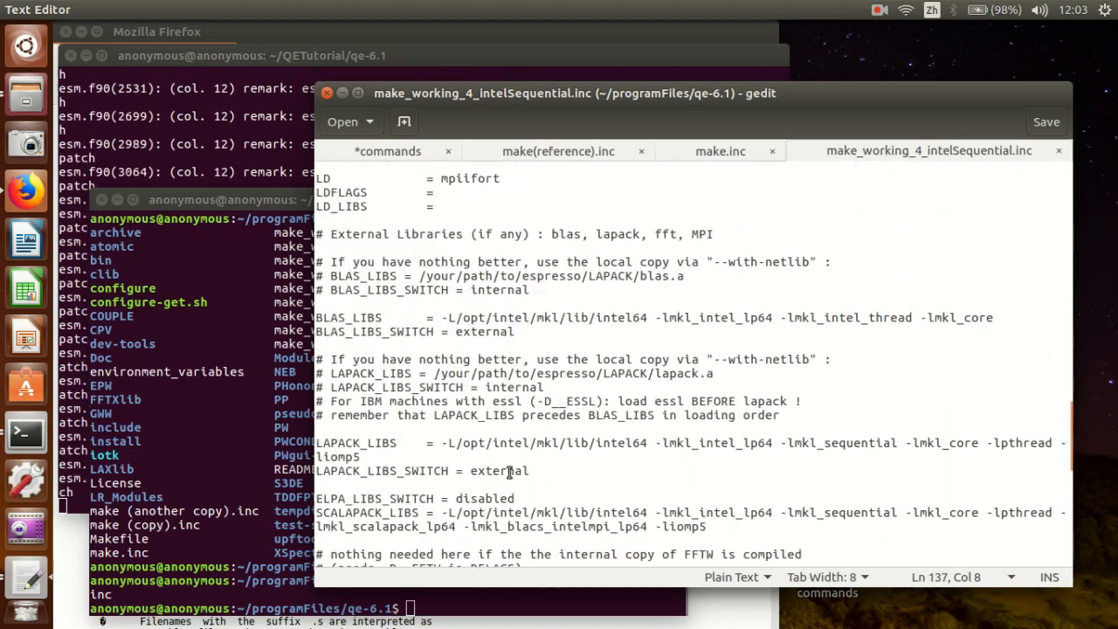
pyautogui.scroll(-3)
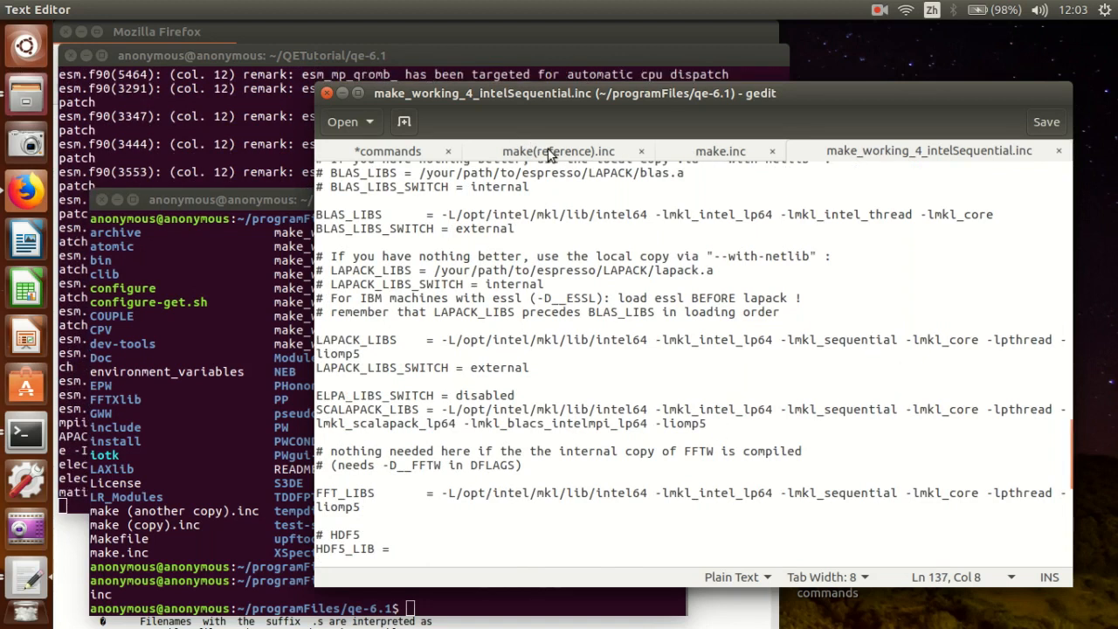
pyautogui.moveTo(548, 152)
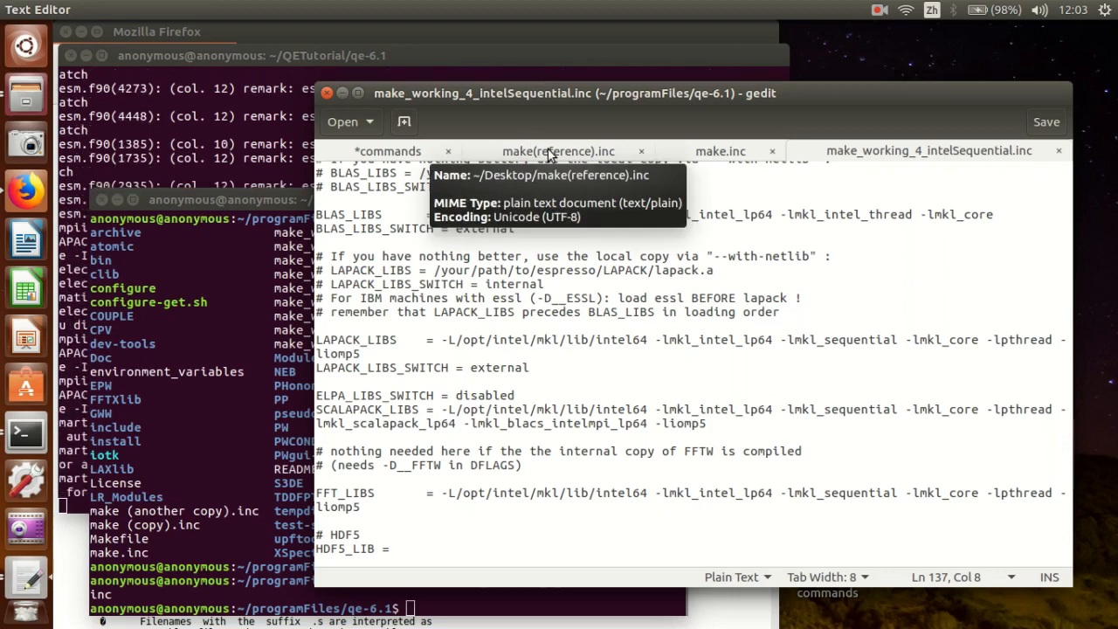
# Recheck the tbb versus sequential MKL library names between the two make files.
pyautogui.click(557, 150)
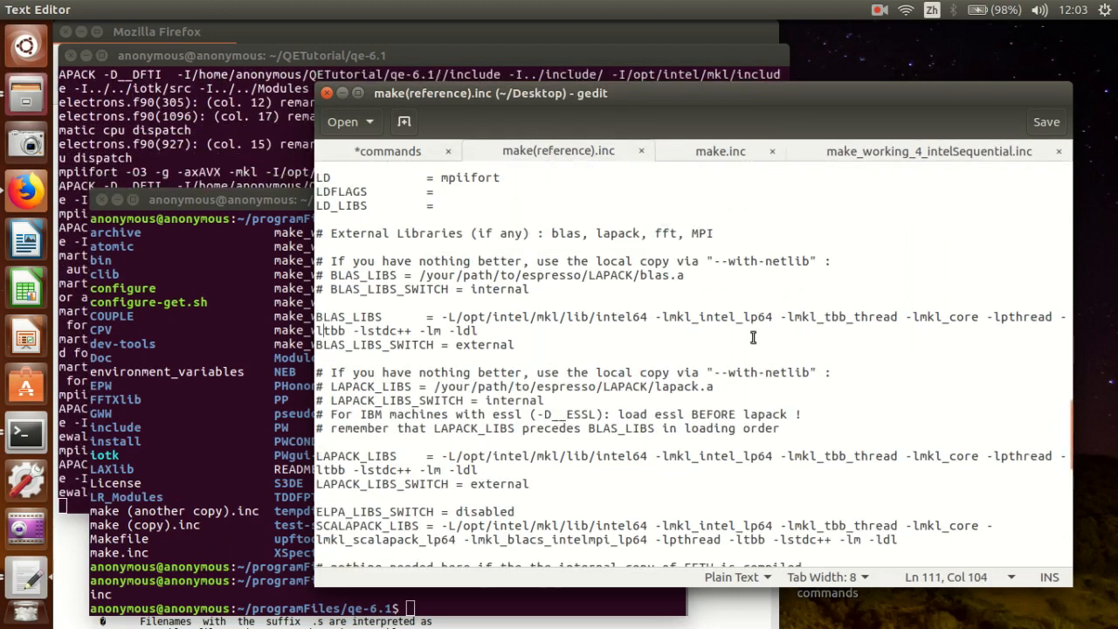
pyautogui.doubleClick(835, 316)
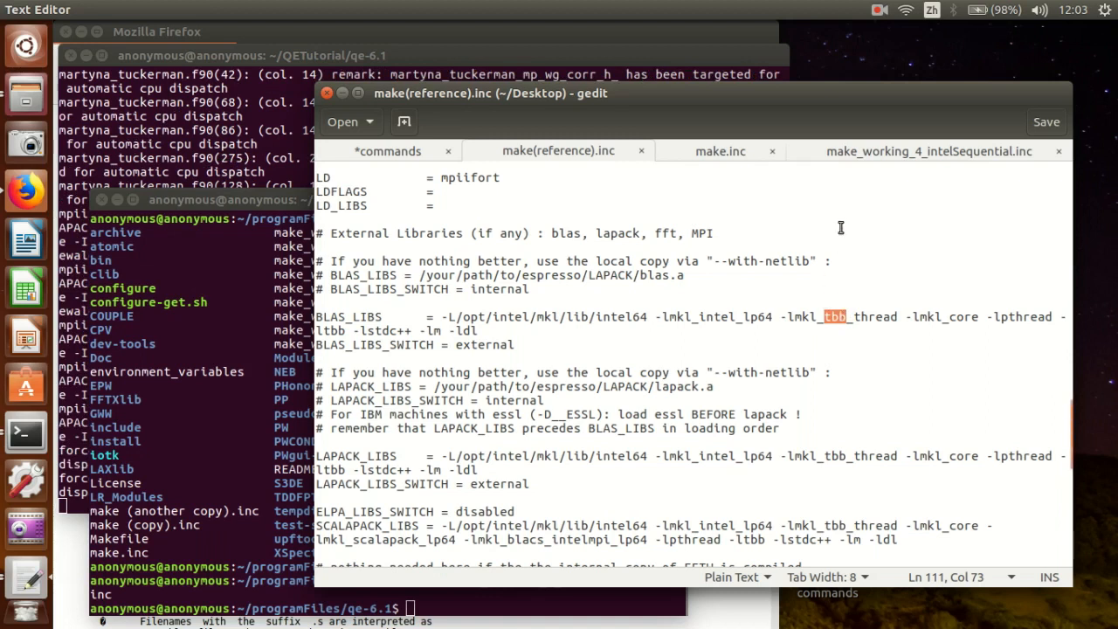
pyautogui.moveTo(863, 173)
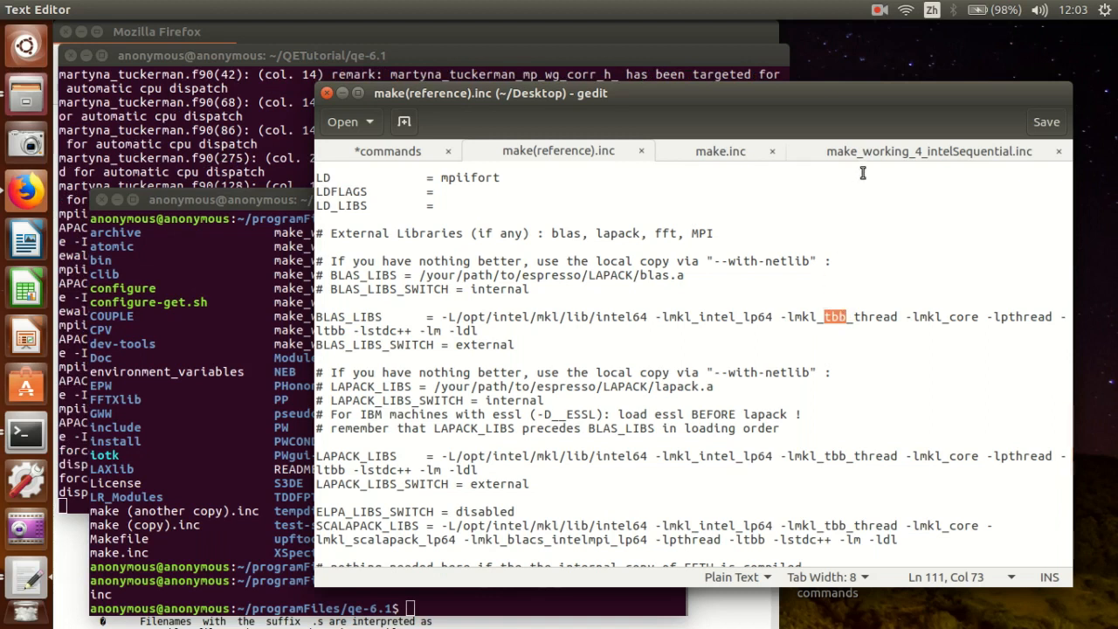
pyautogui.moveTo(880, 150)
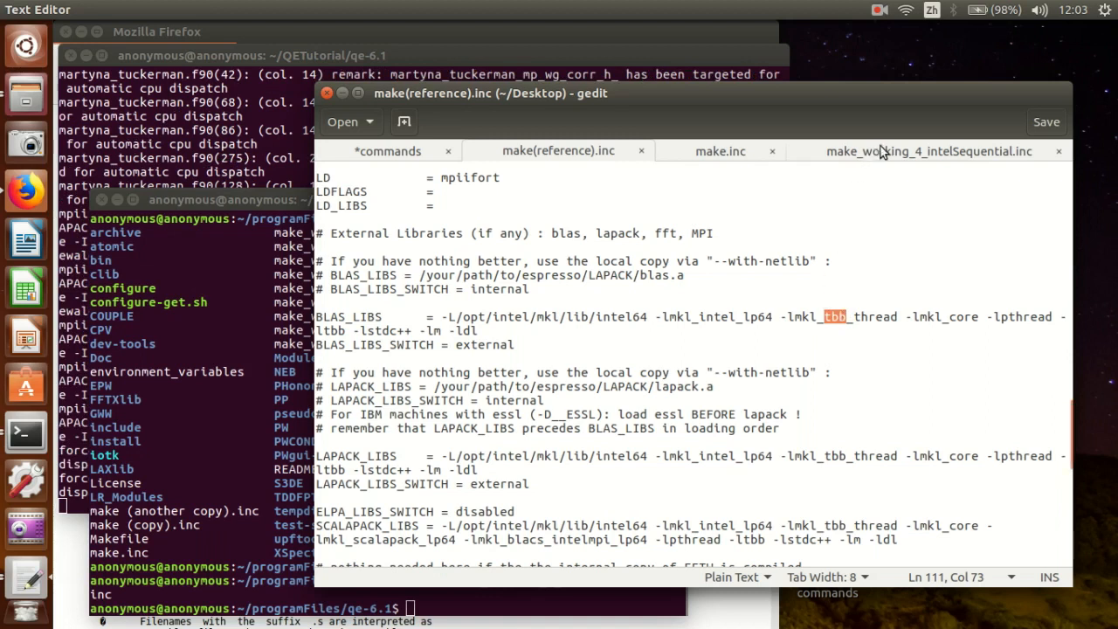
pyautogui.click(929, 150)
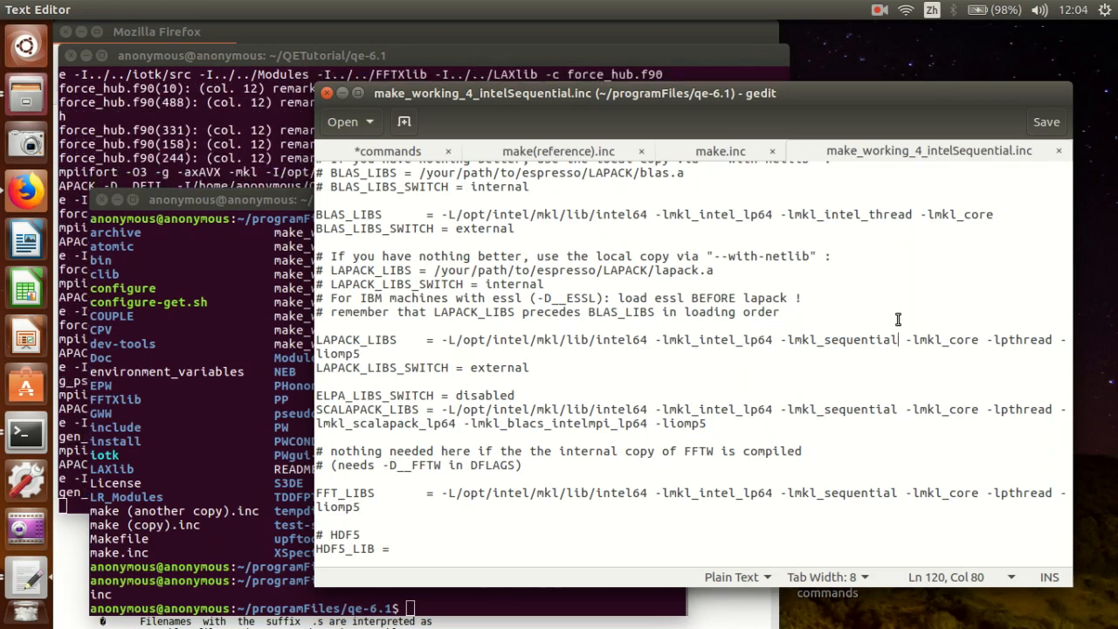
pyautogui.doubleClick(838, 338)
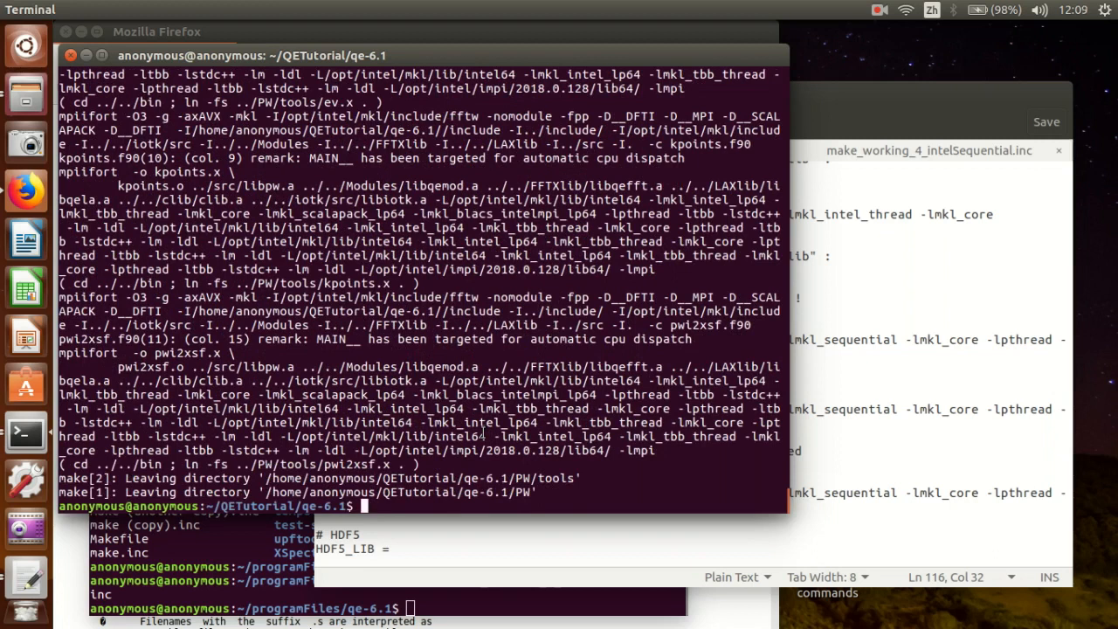
# List qe-6.1, move into bin and list it to confirm pw.x was built.
pyautogui.write('l')
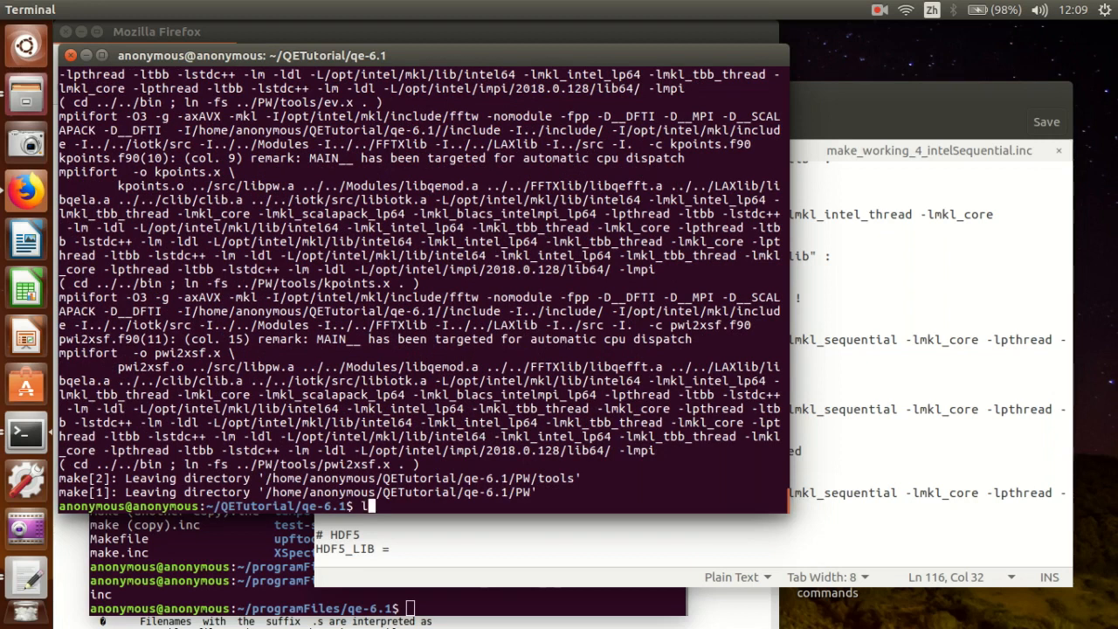
pyautogui.write('ls')
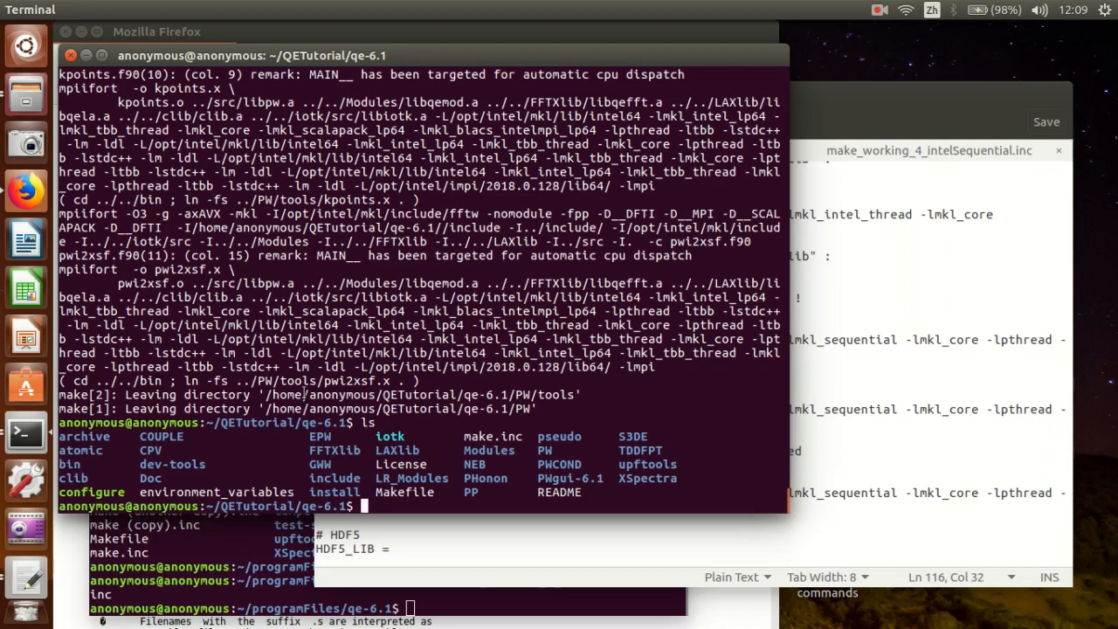
pyautogui.write('cd bin')
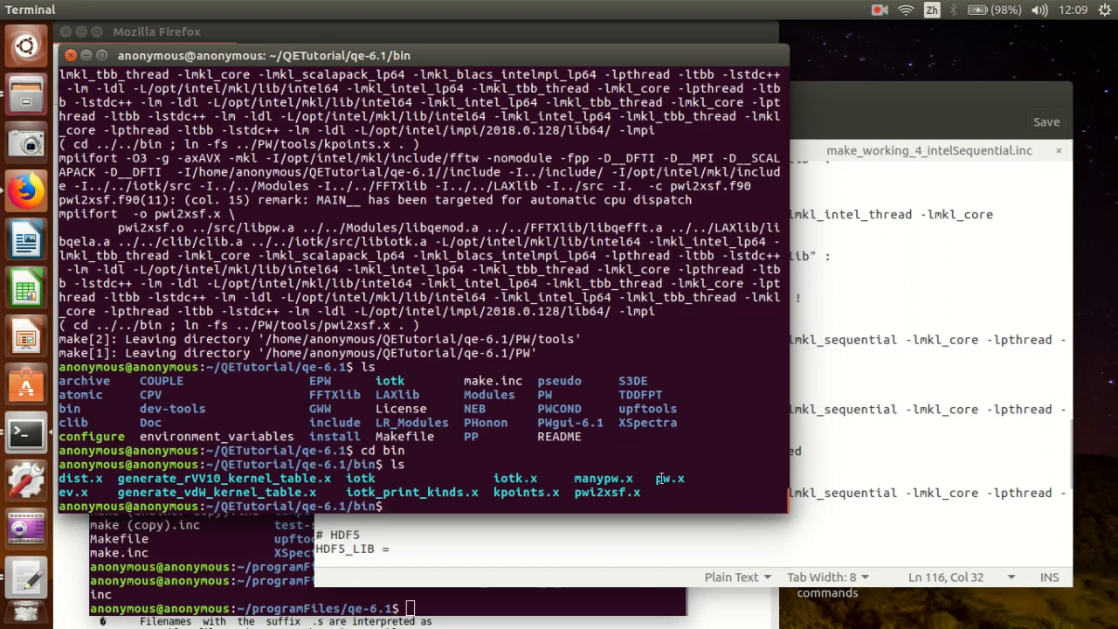
pyautogui.doubleClick(670, 478)
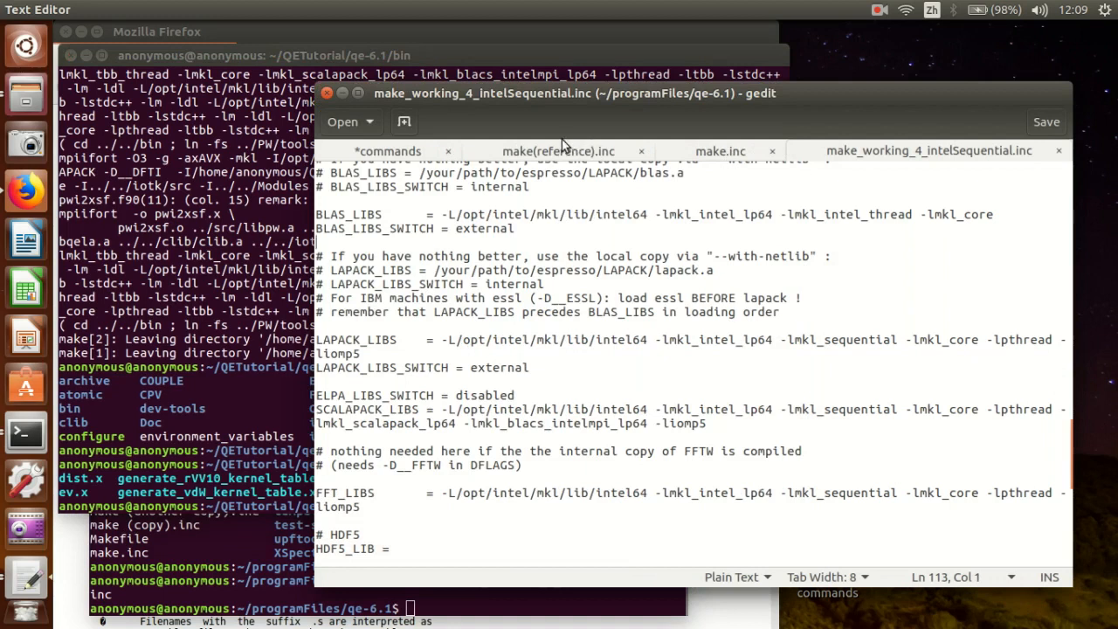
# Review the commands notes ending with 'make pw or make all' and 'enjoy!'.
pyautogui.click(388, 150)
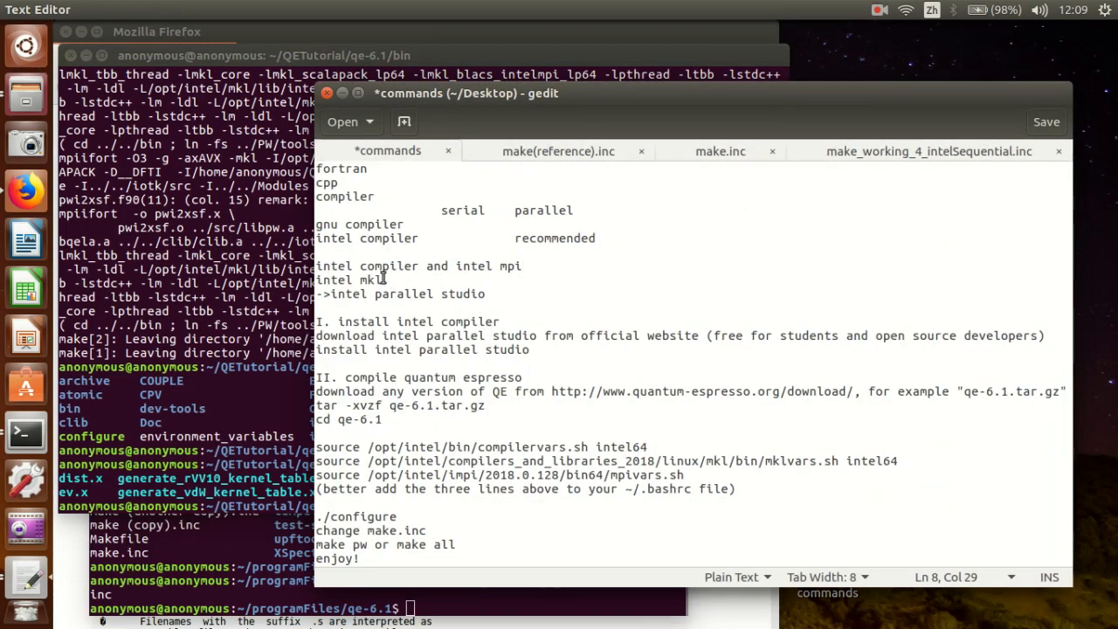
pyautogui.doubleClick(359, 280)
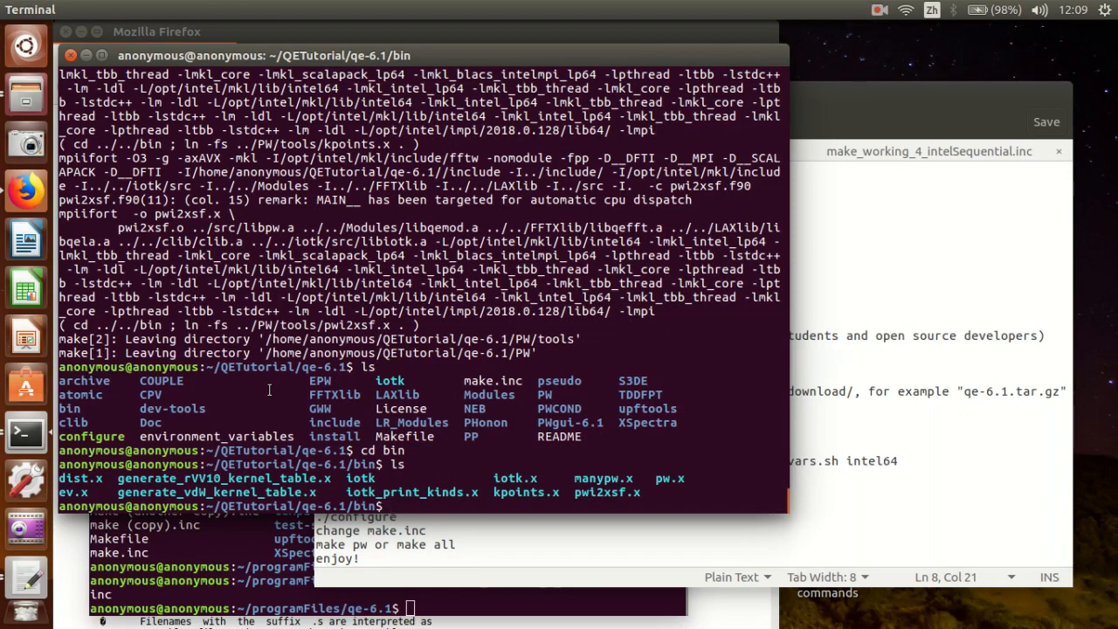
# Compose the command mpirun -np 24 pw.x < test.in > test.out at the bin prompt, left unexecuted.
pyautogui.write('p')
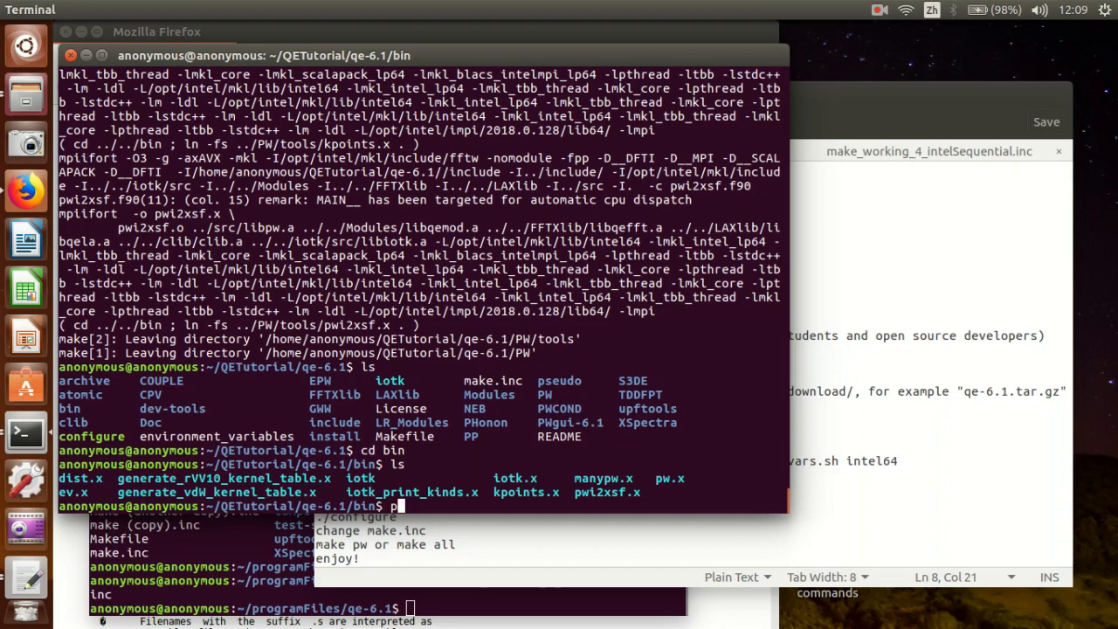
pyautogui.write('w.x')
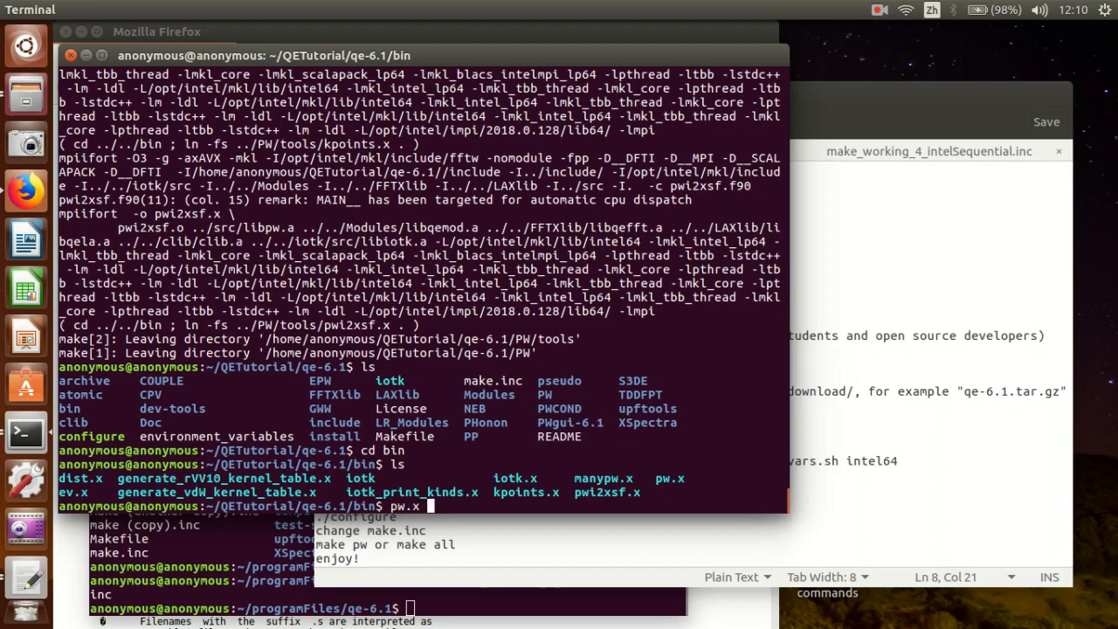
pyautogui.write('<')
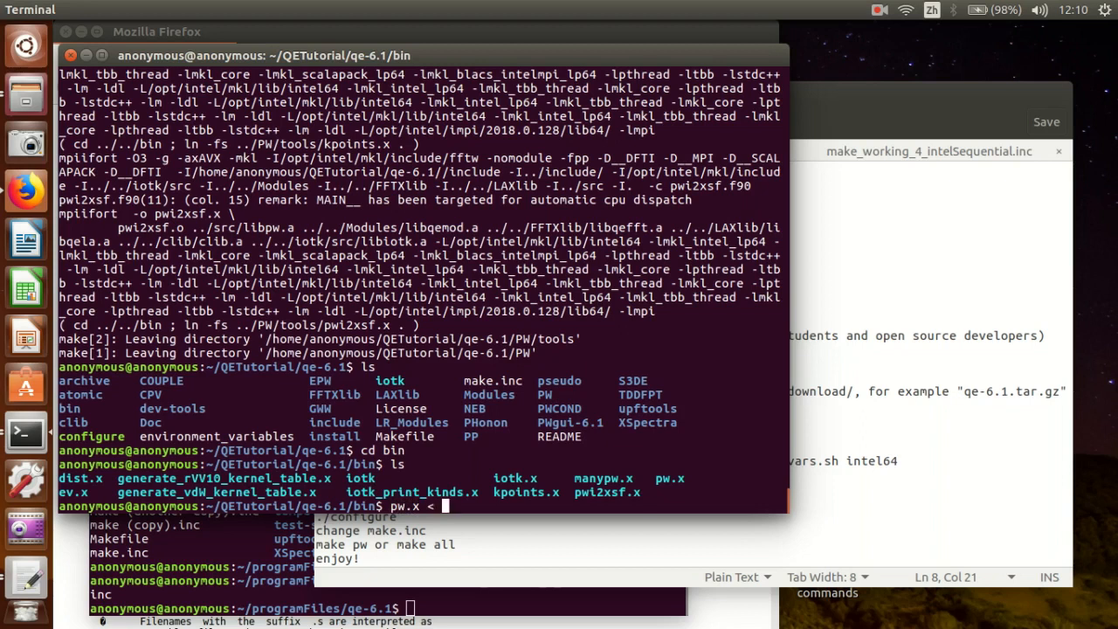
pyautogui.write('test.')
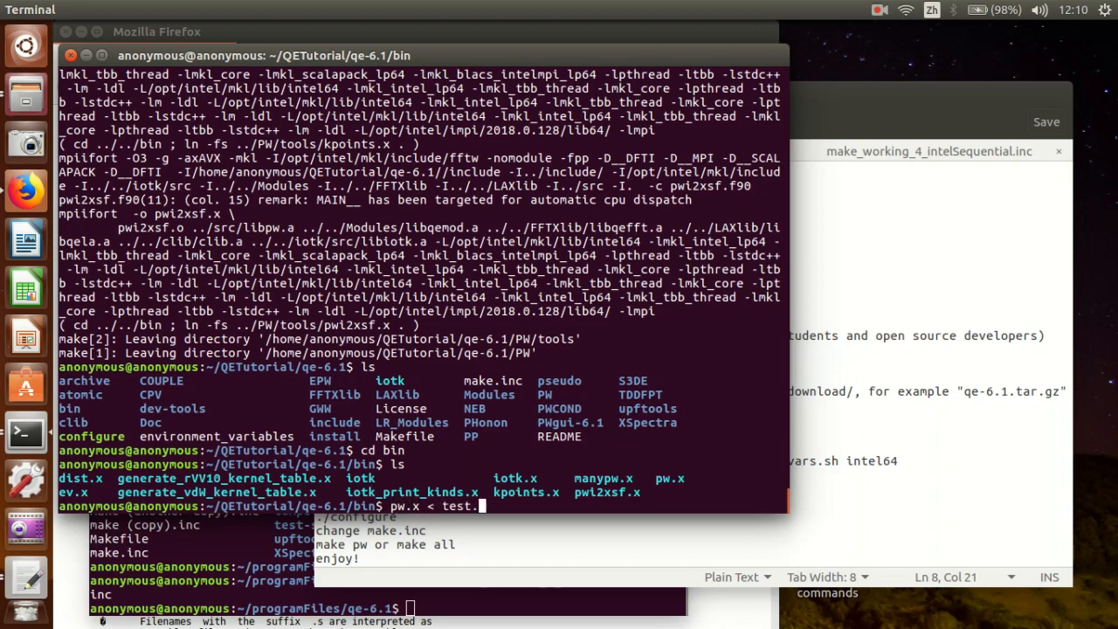
pyautogui.write('in >')
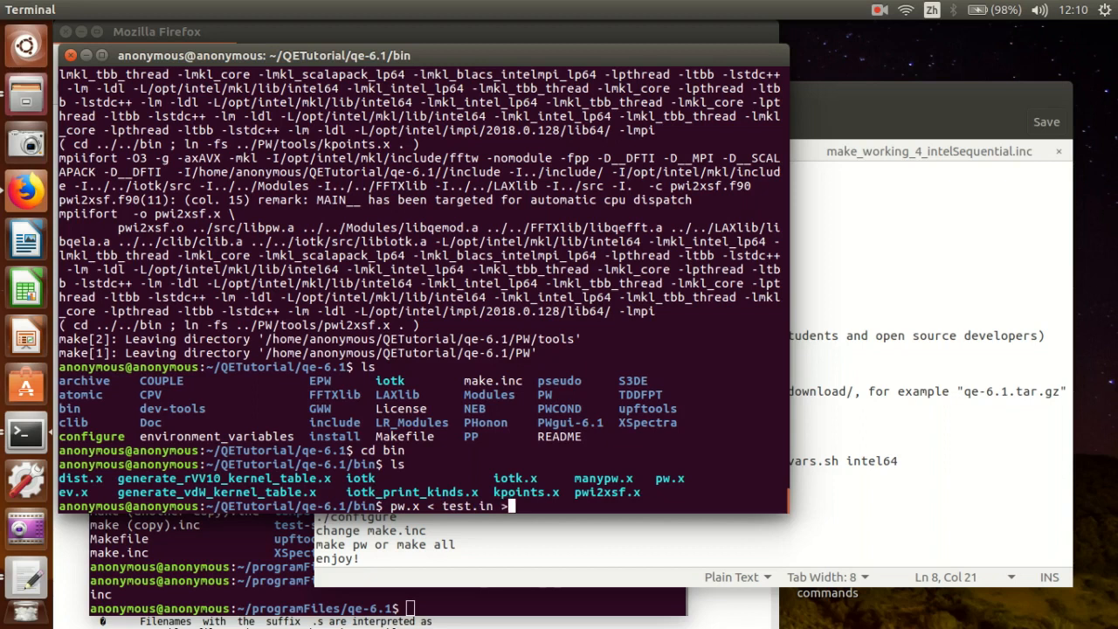
pyautogui.write('test.')
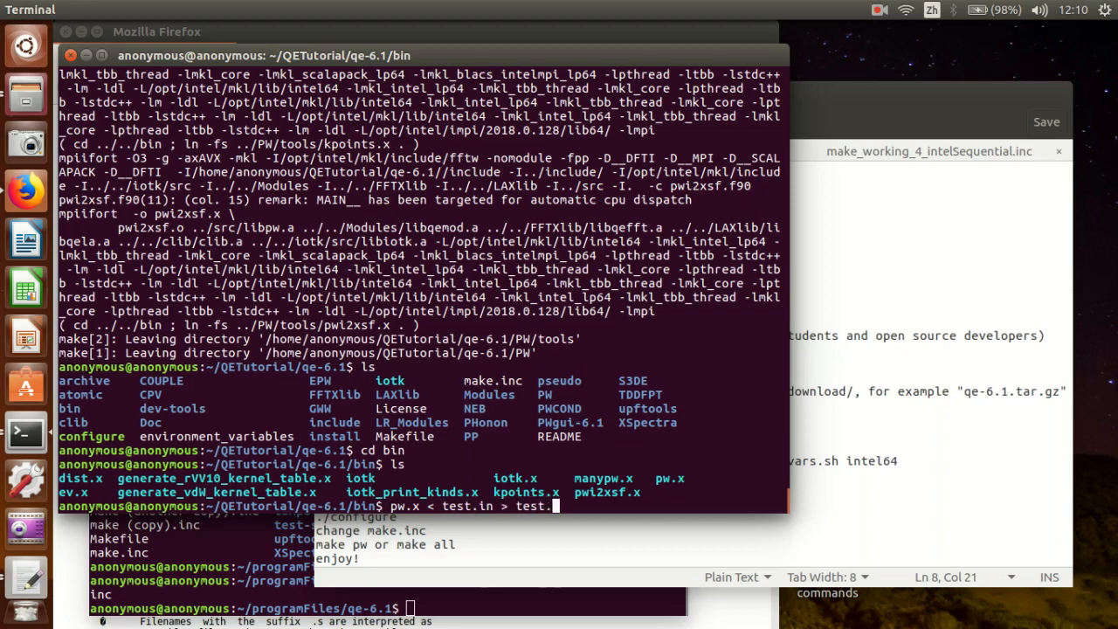
pyautogui.write('out')
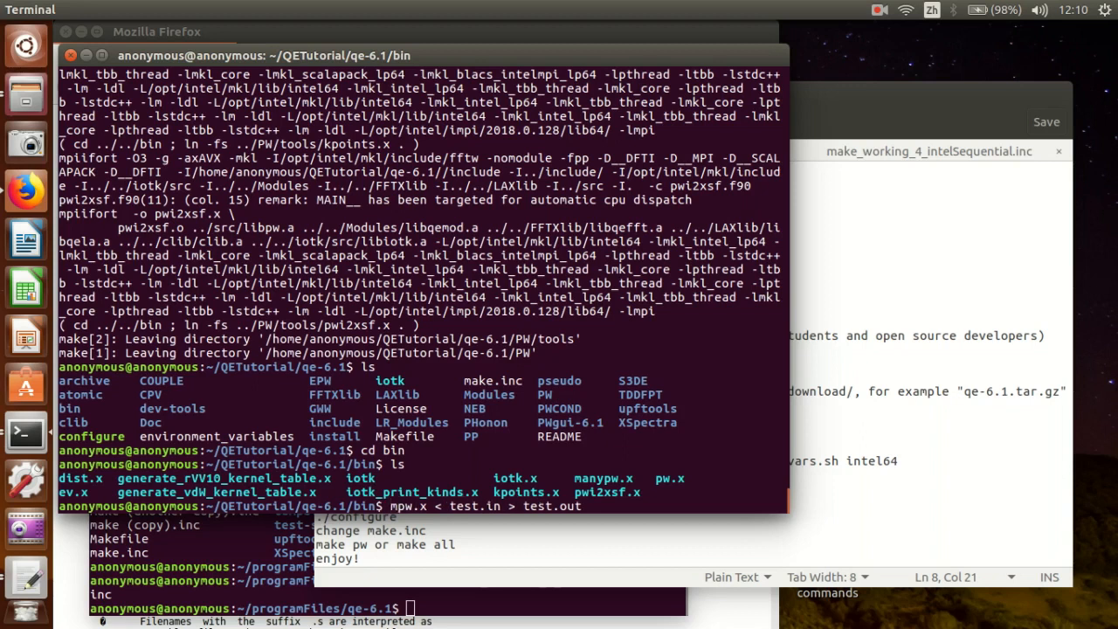
pyautogui.write('mpirun')
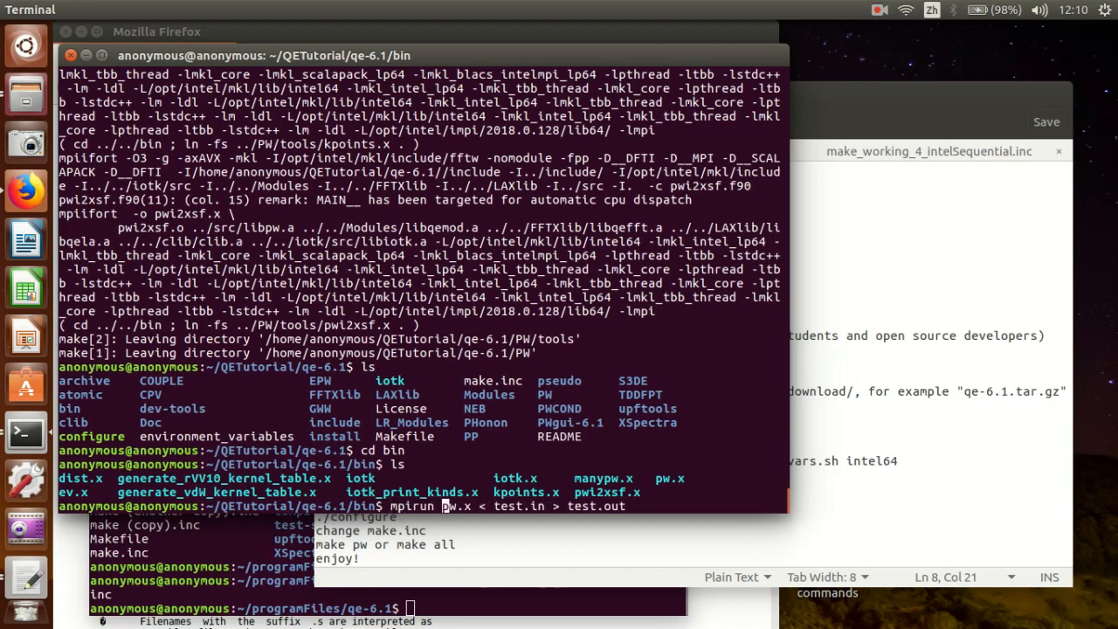
pyautogui.write('-np')
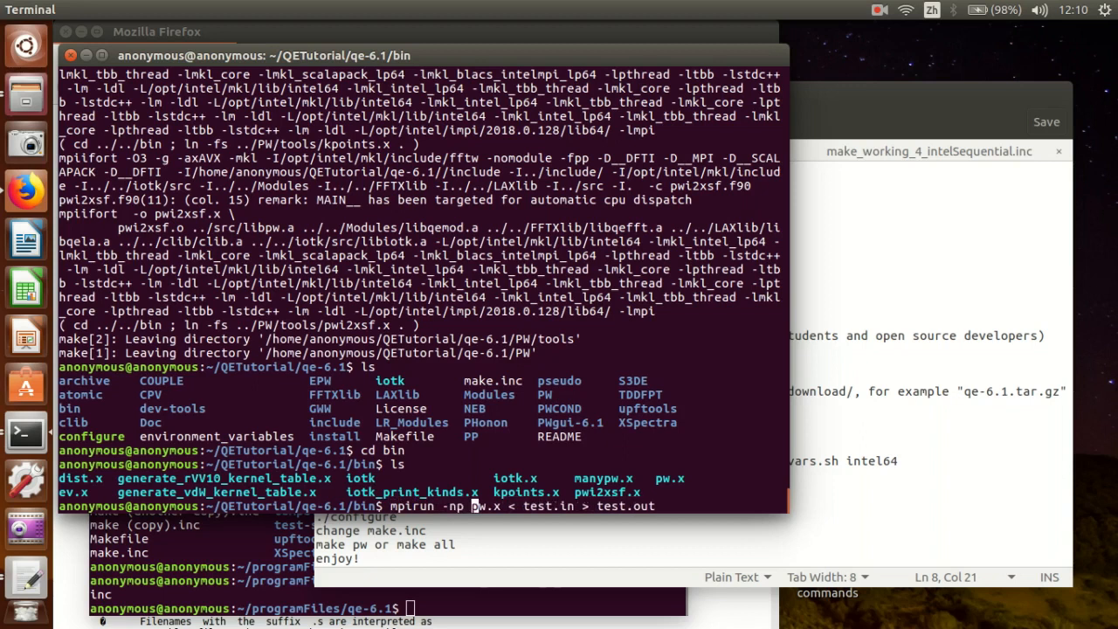
pyautogui.write('4')
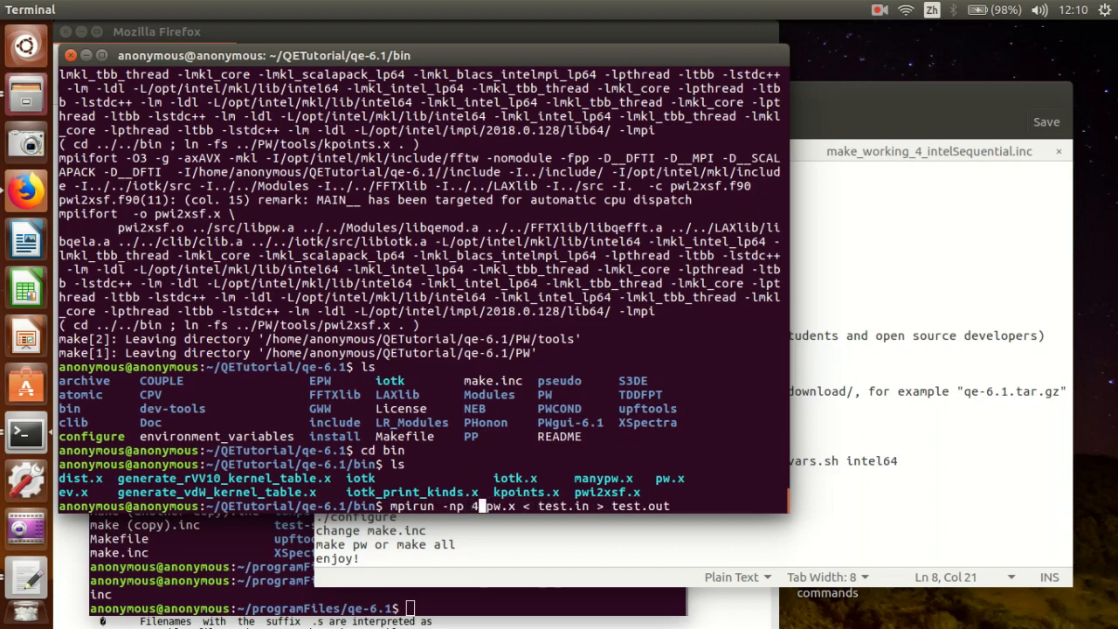
pyautogui.write('8')
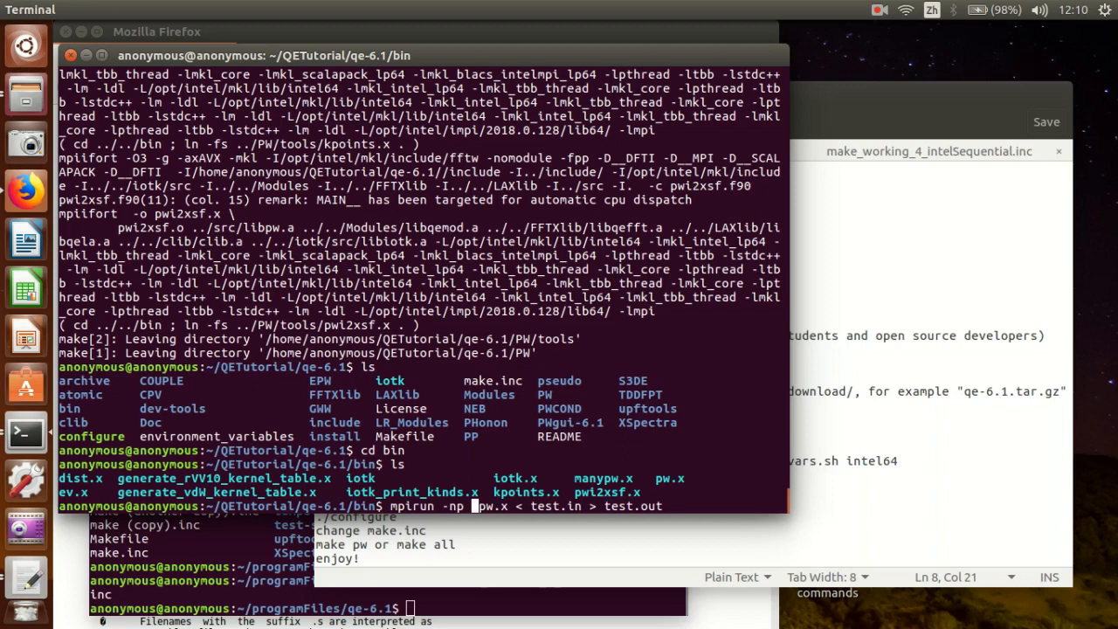
pyautogui.write('24')
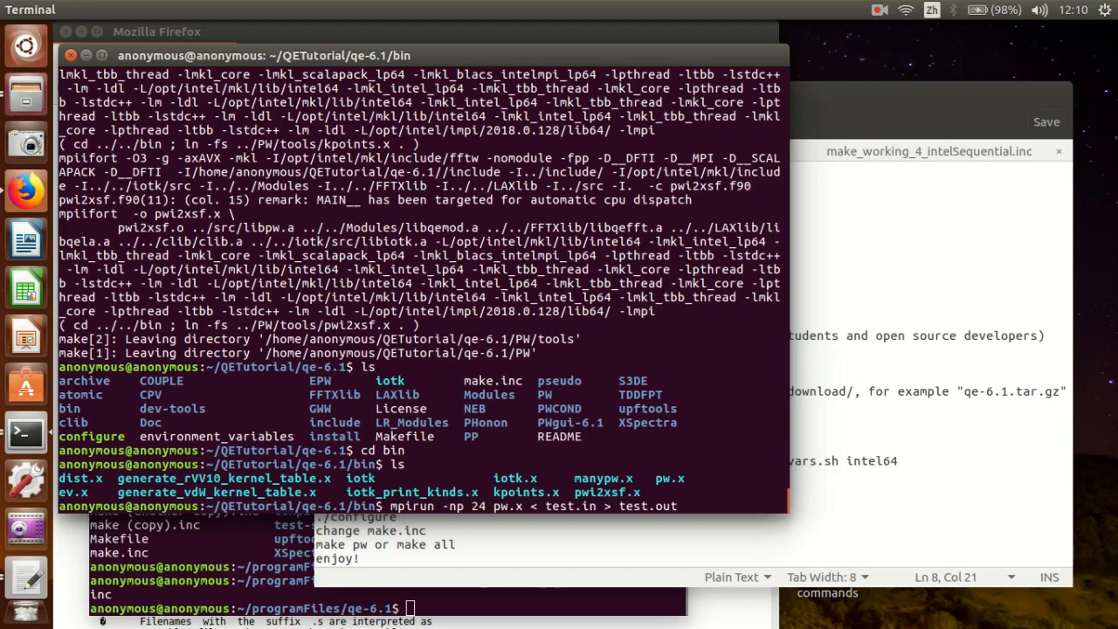